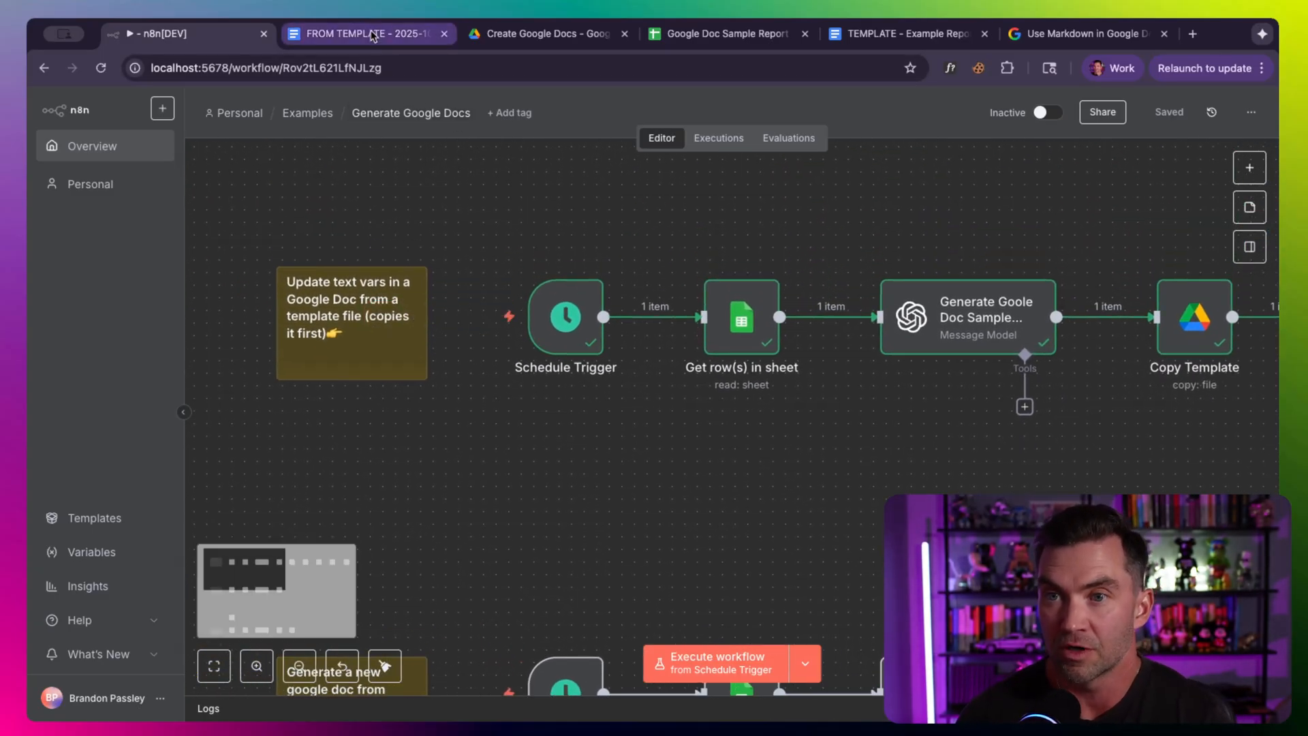
# Step: Scroll through the FROM TEMPLATE report's summary, metrics table, findings and recommendations, then return to the workflow
pyautogui.click(366, 33)
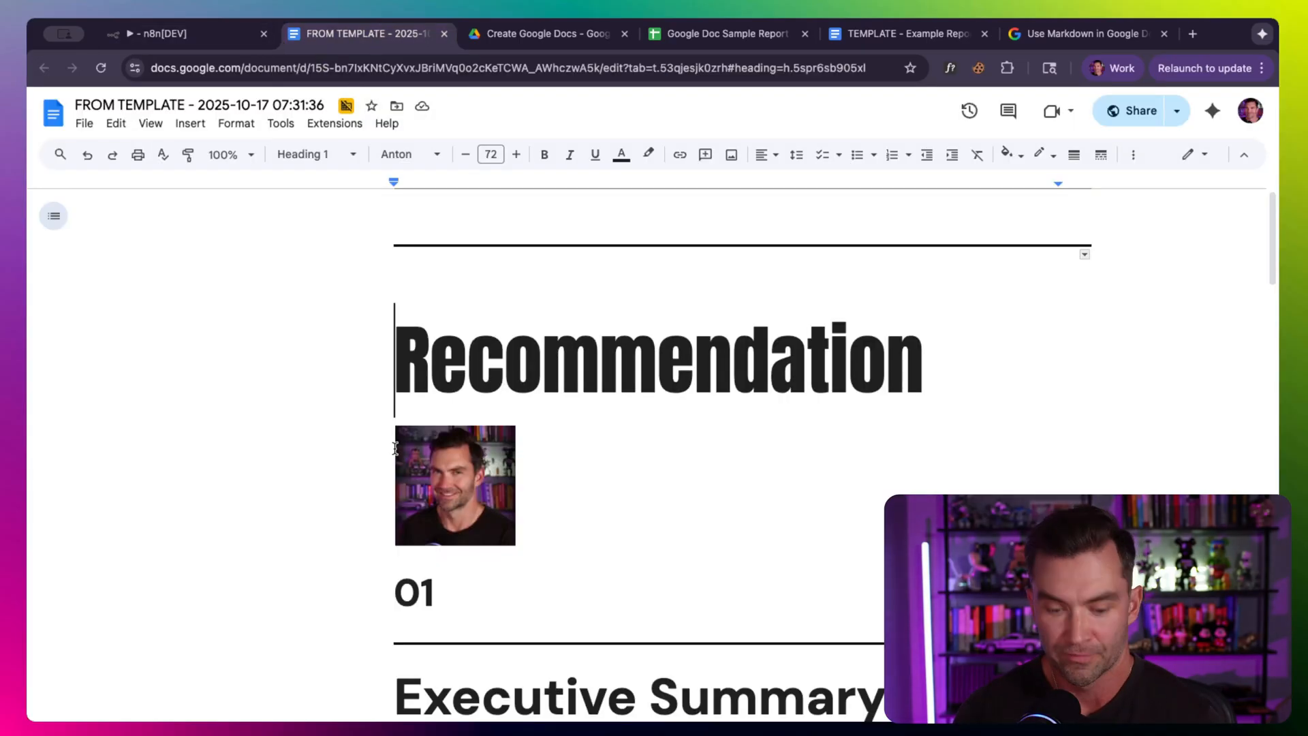
pyautogui.scroll(-3)
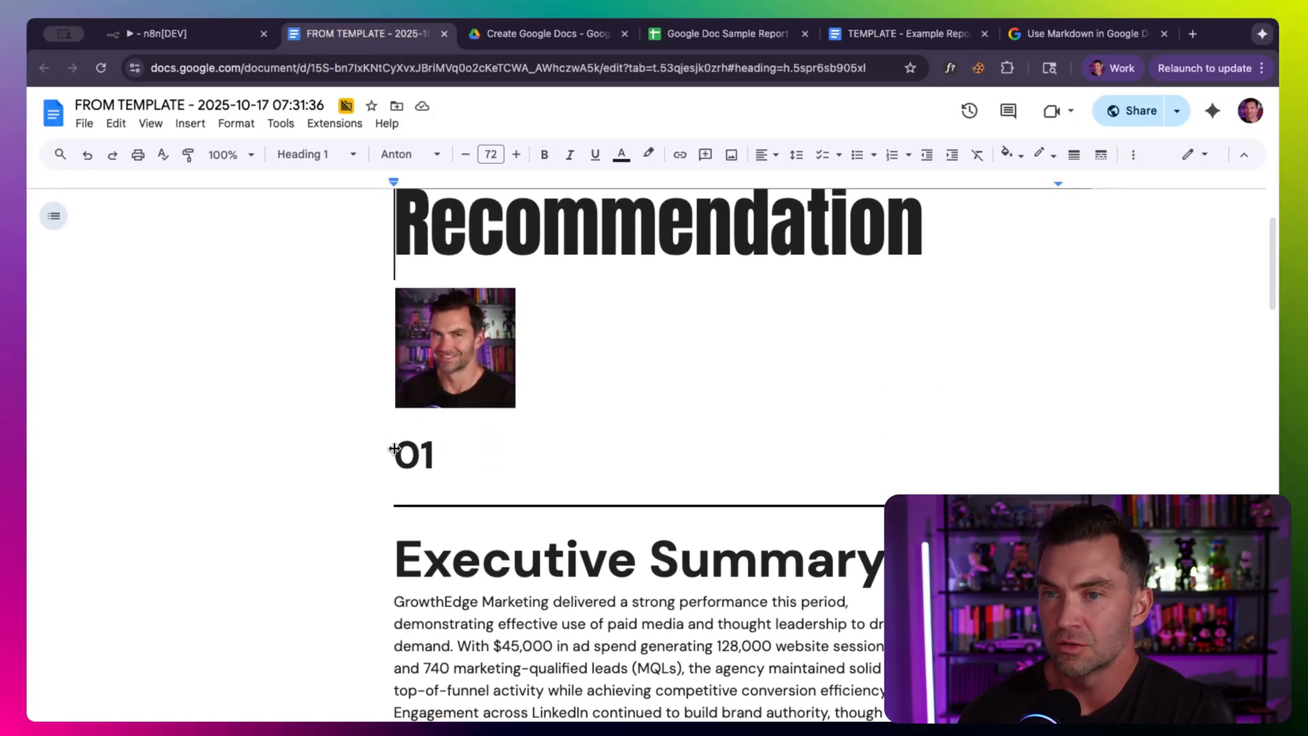
pyautogui.scroll(-3)
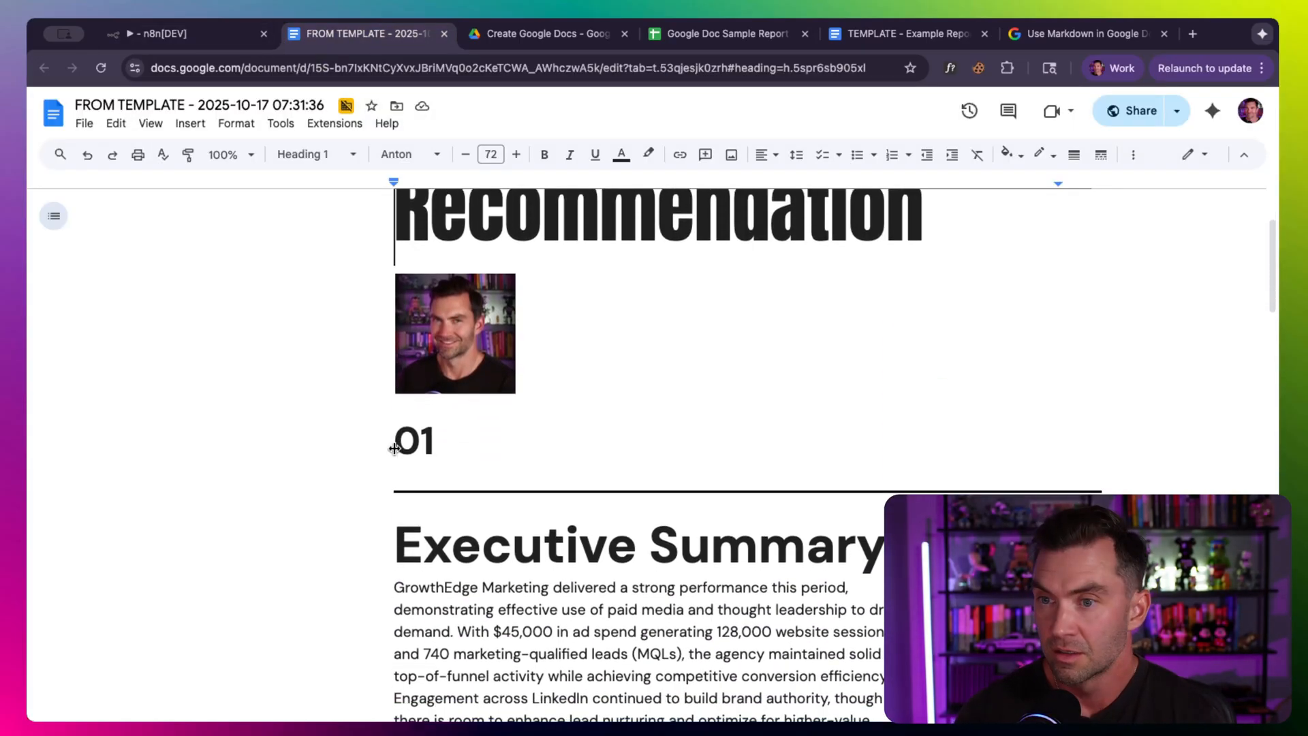
pyautogui.scroll(-3)
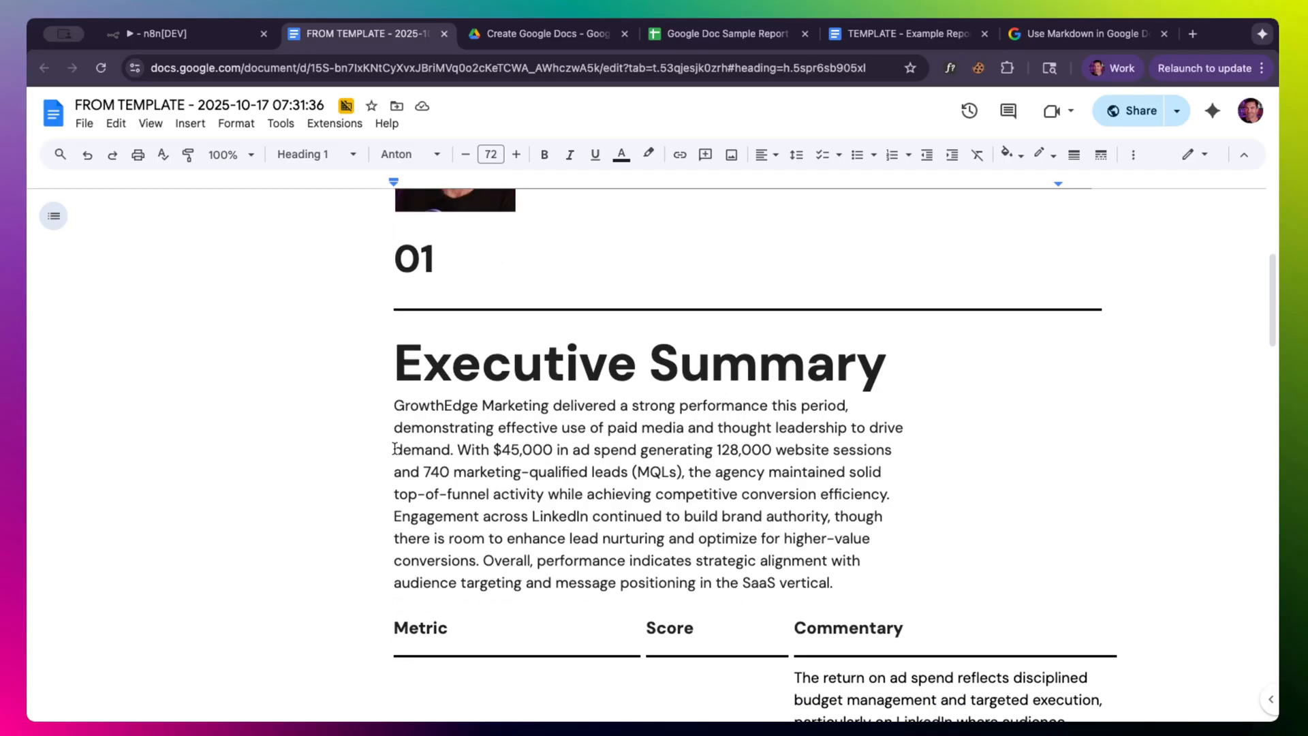
pyautogui.scroll(-3)
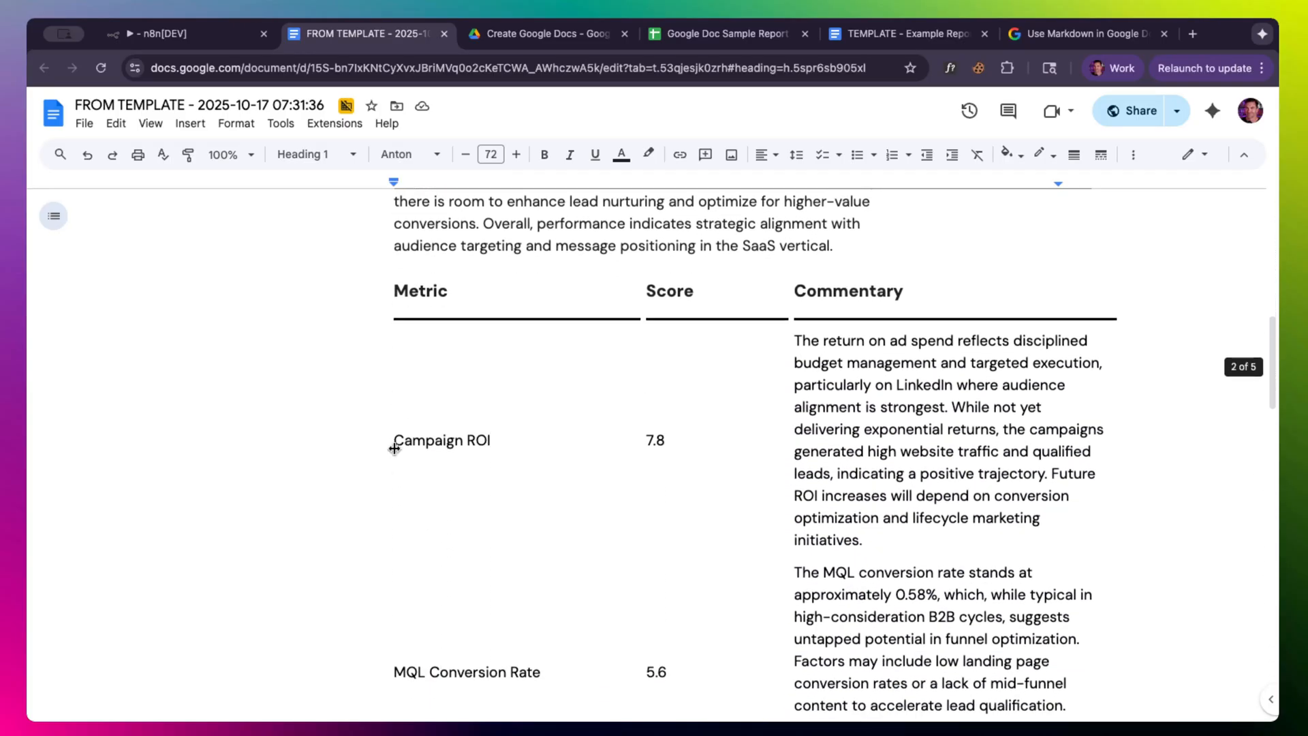
pyautogui.scroll(-3)
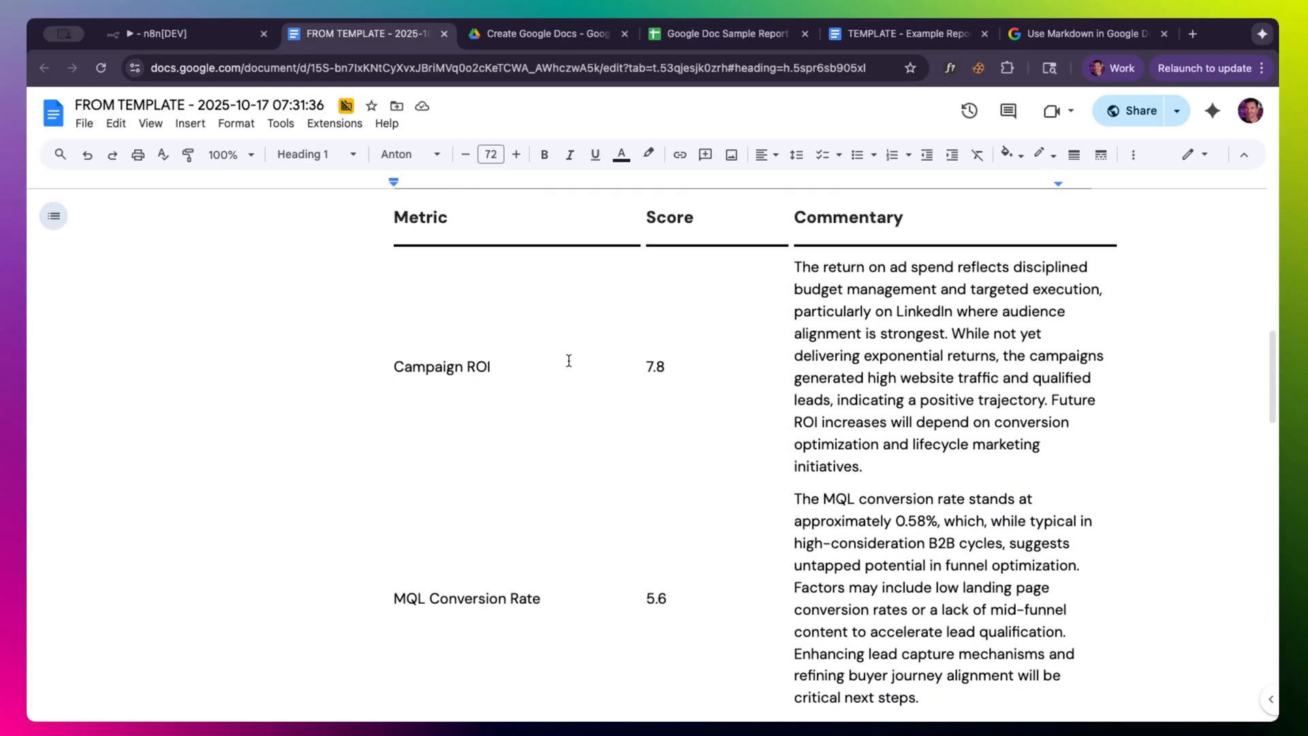
pyautogui.scroll(-3)
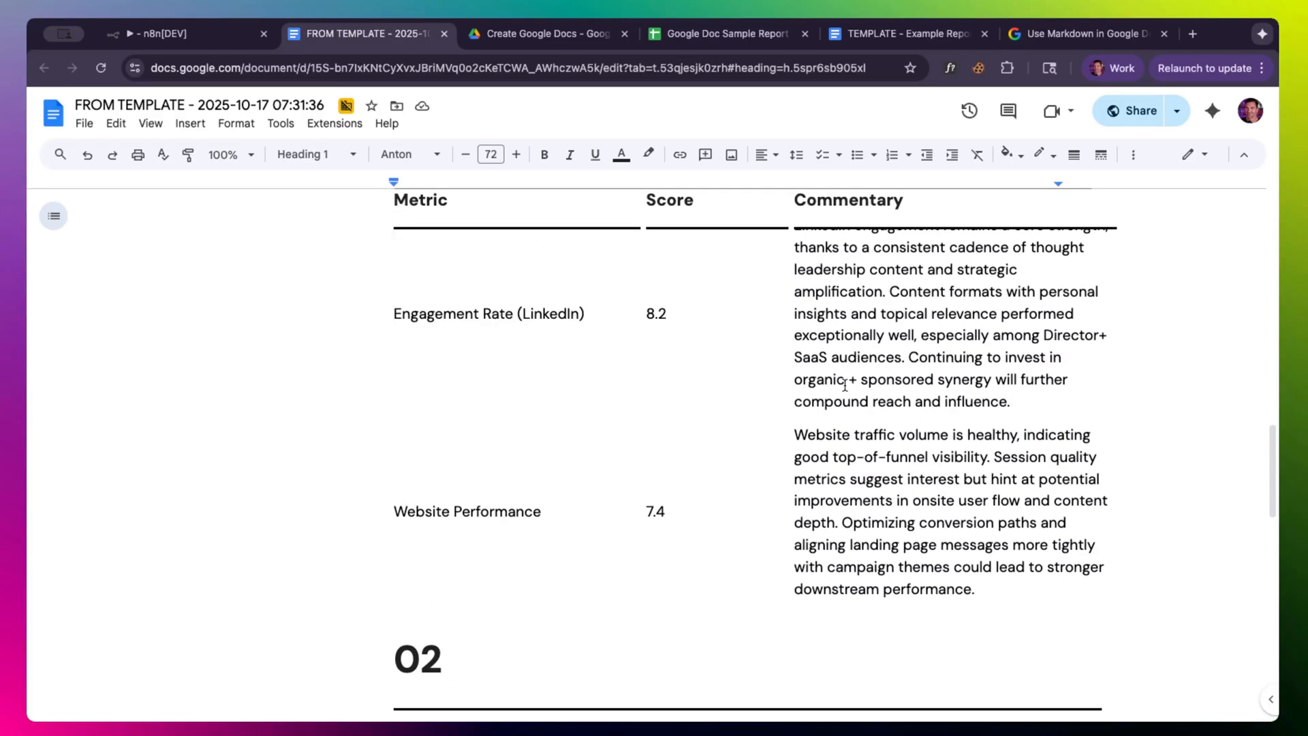
pyautogui.scroll(-3)
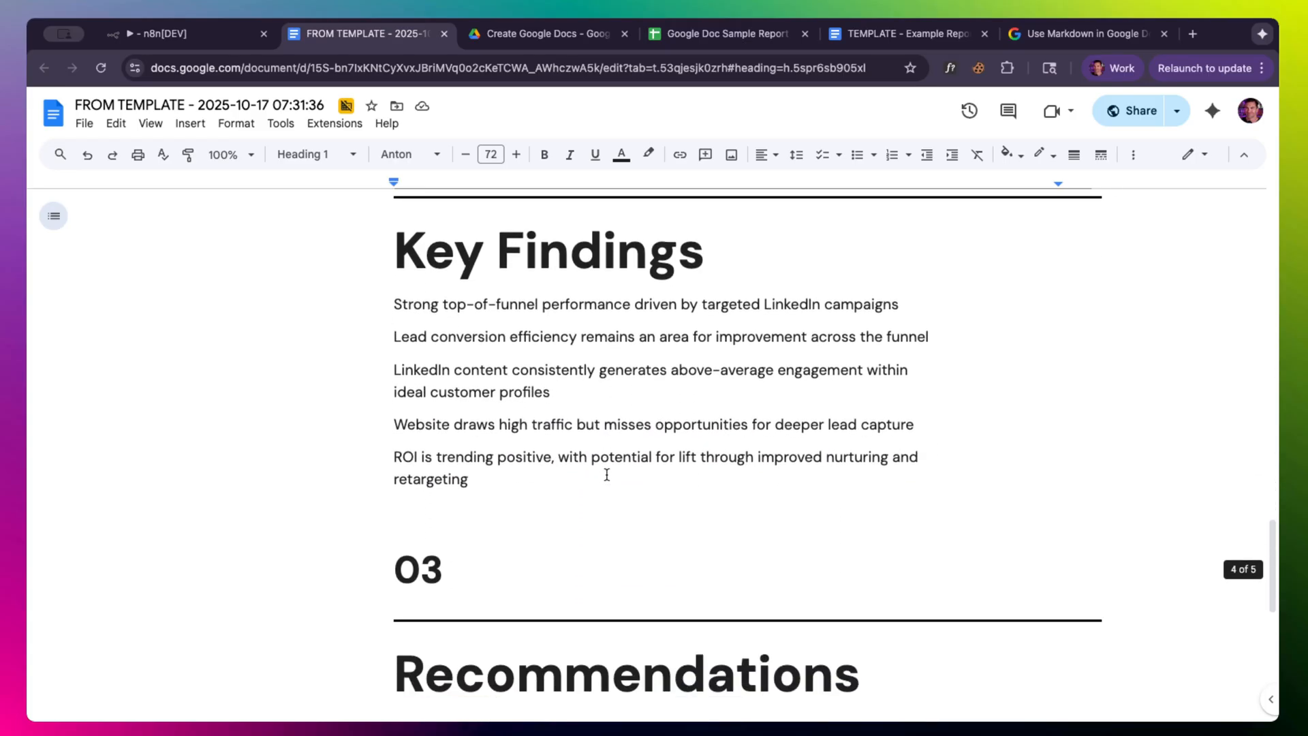
pyautogui.scroll(-3)
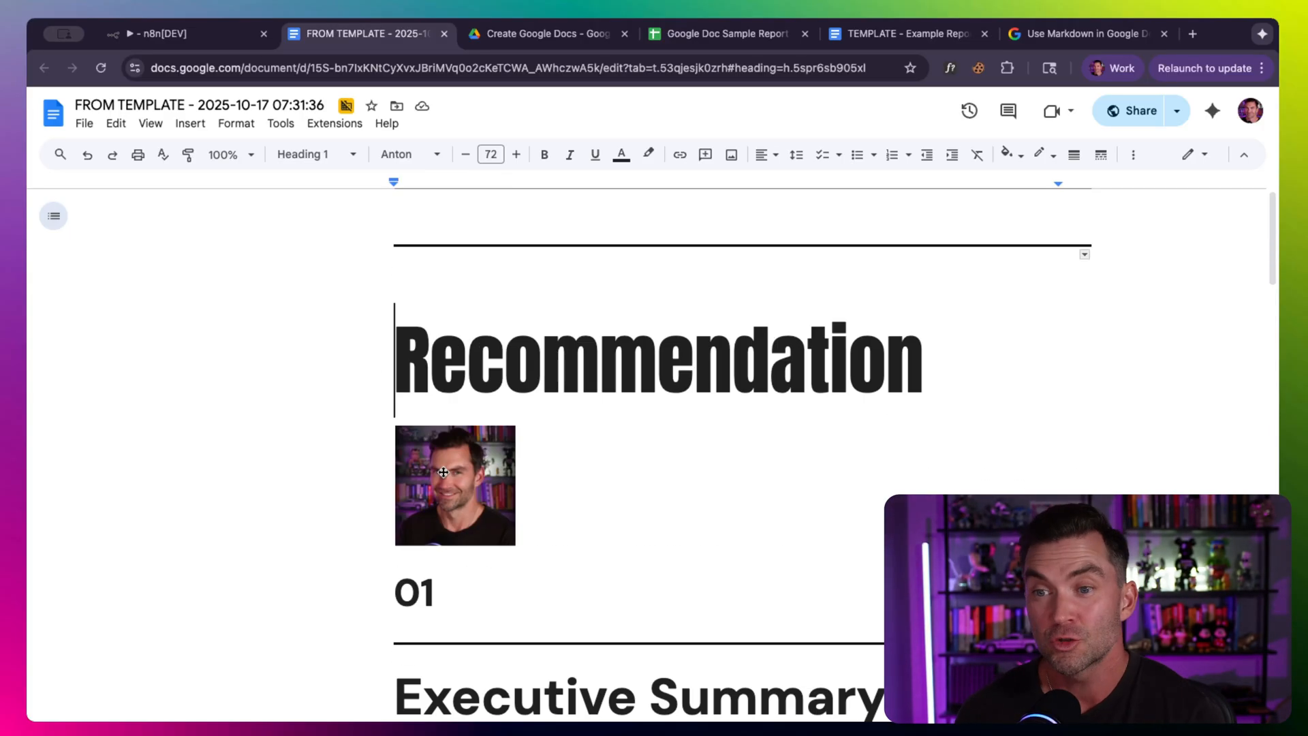
pyautogui.scroll(-3)
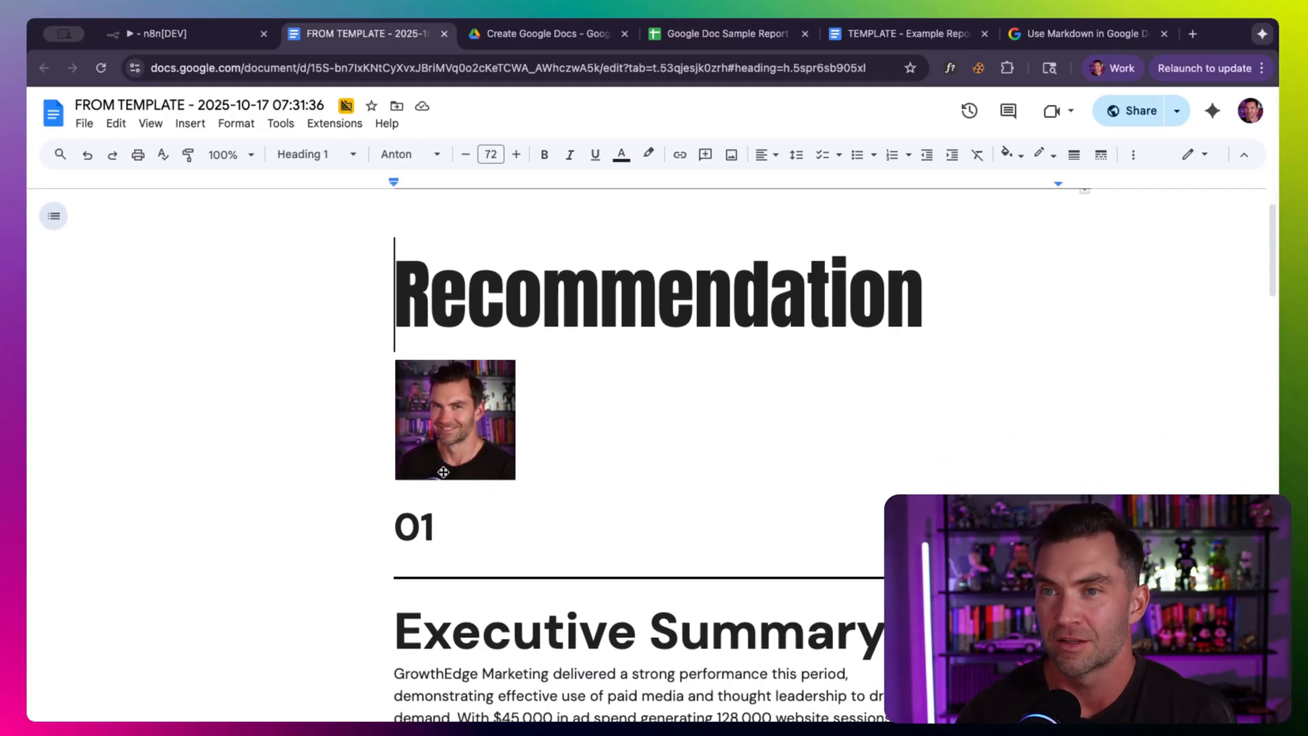
pyautogui.click(164, 34)
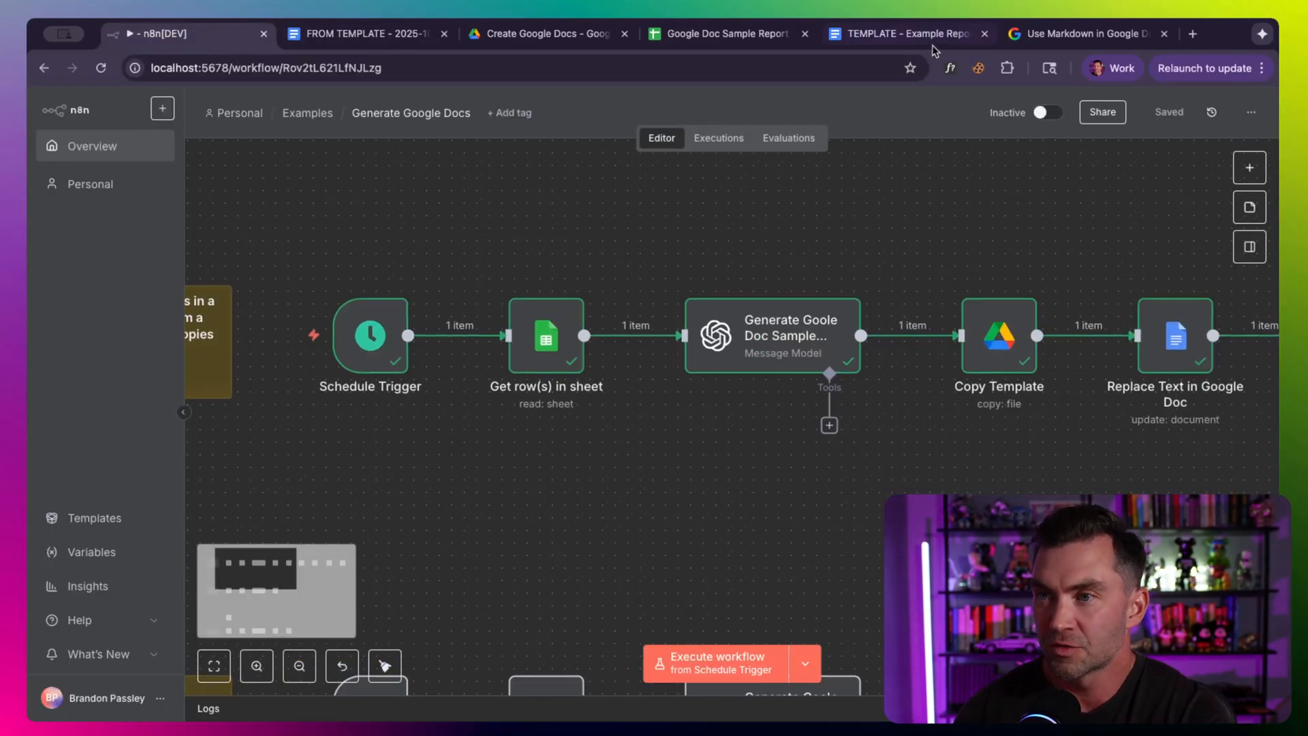
# Step: Review the TEMPLATE - Example Report document's {{placeholder}} fields
pyautogui.click(905, 34)
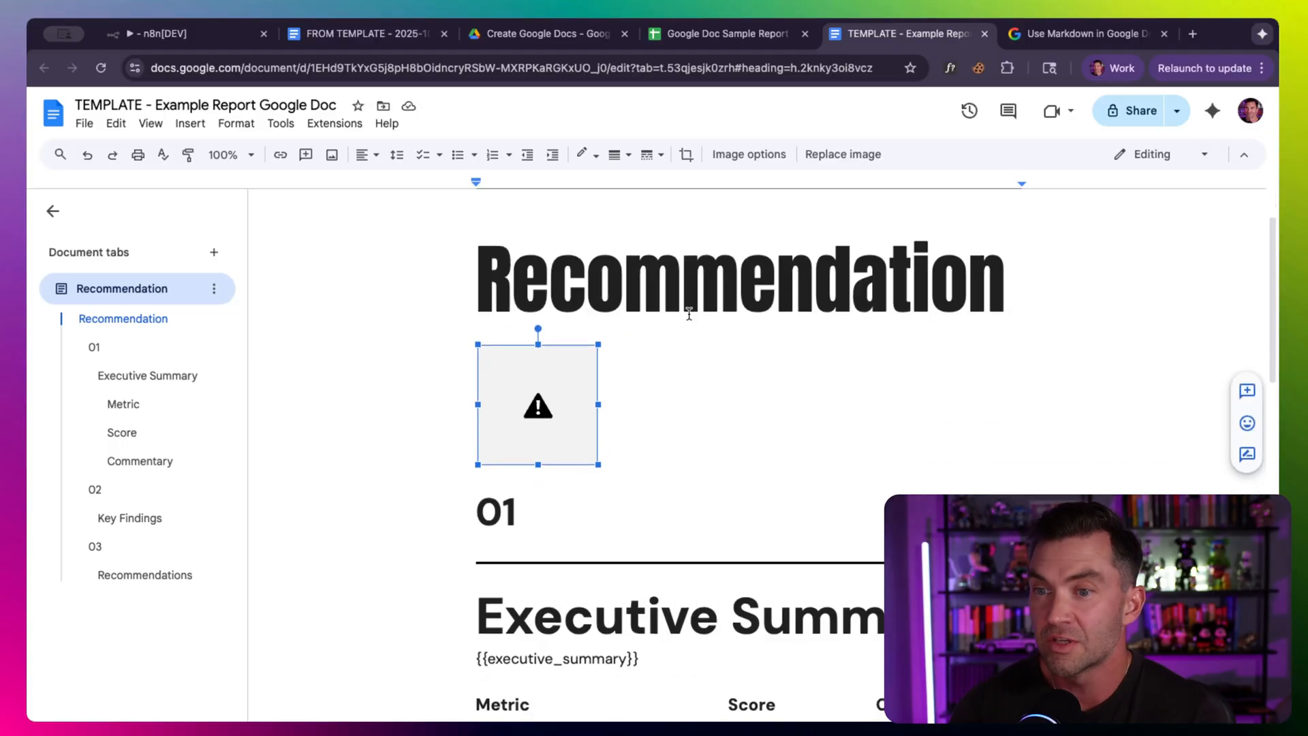
pyautogui.scroll(-3)
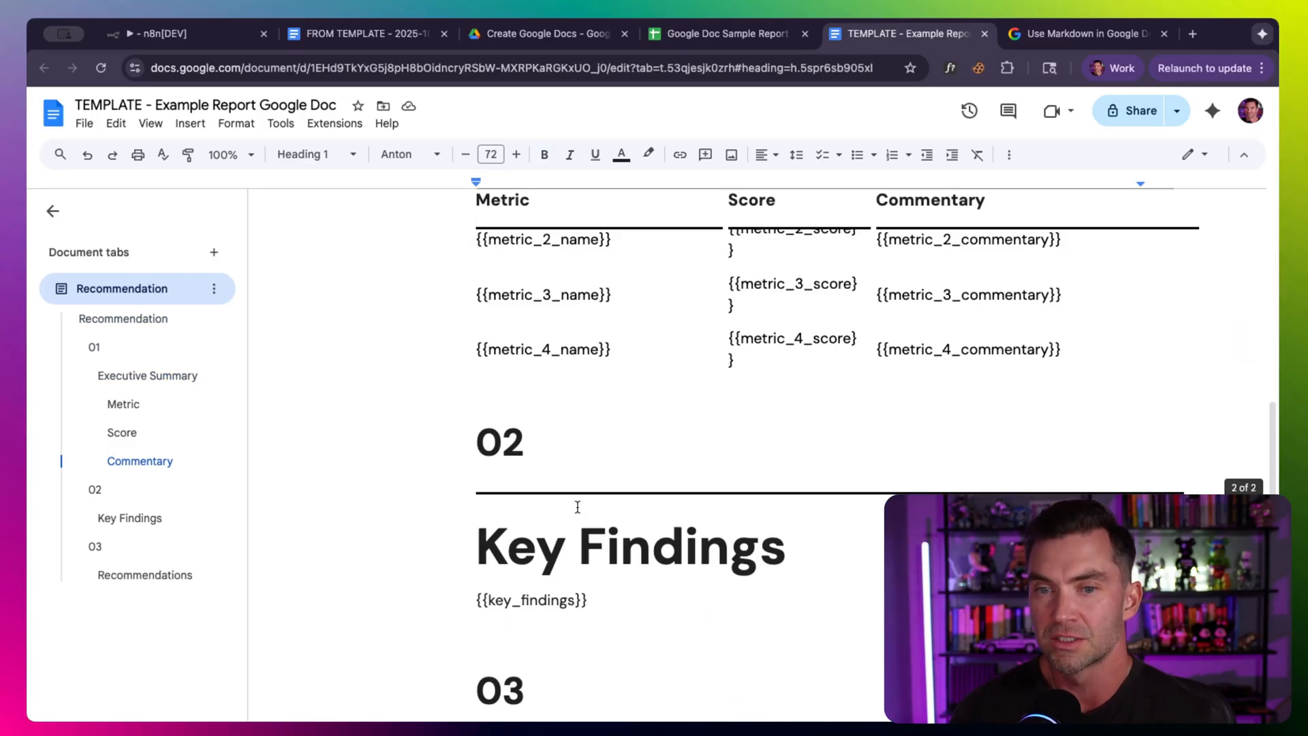
pyautogui.scroll(-3)
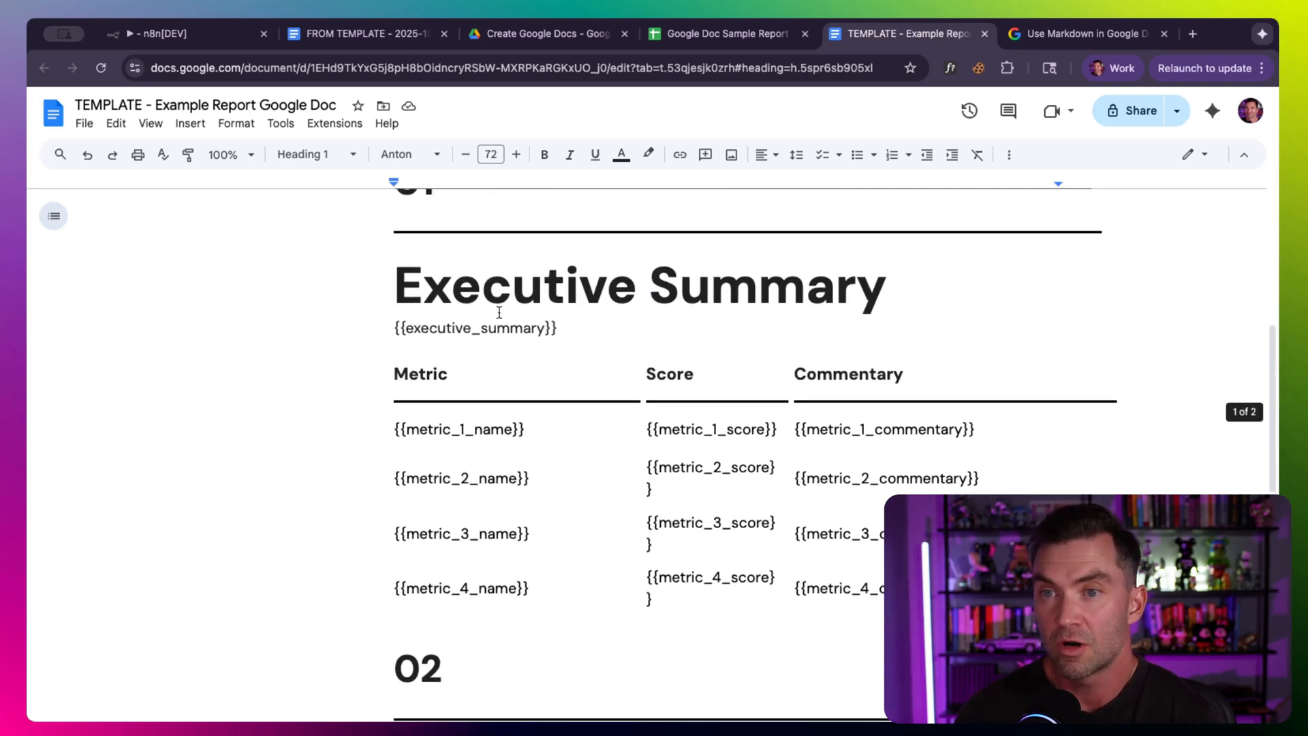
# Step: Compare against the filled FROM TEMPLATE report, then return to the n8n canvas
pyautogui.click(376, 32)
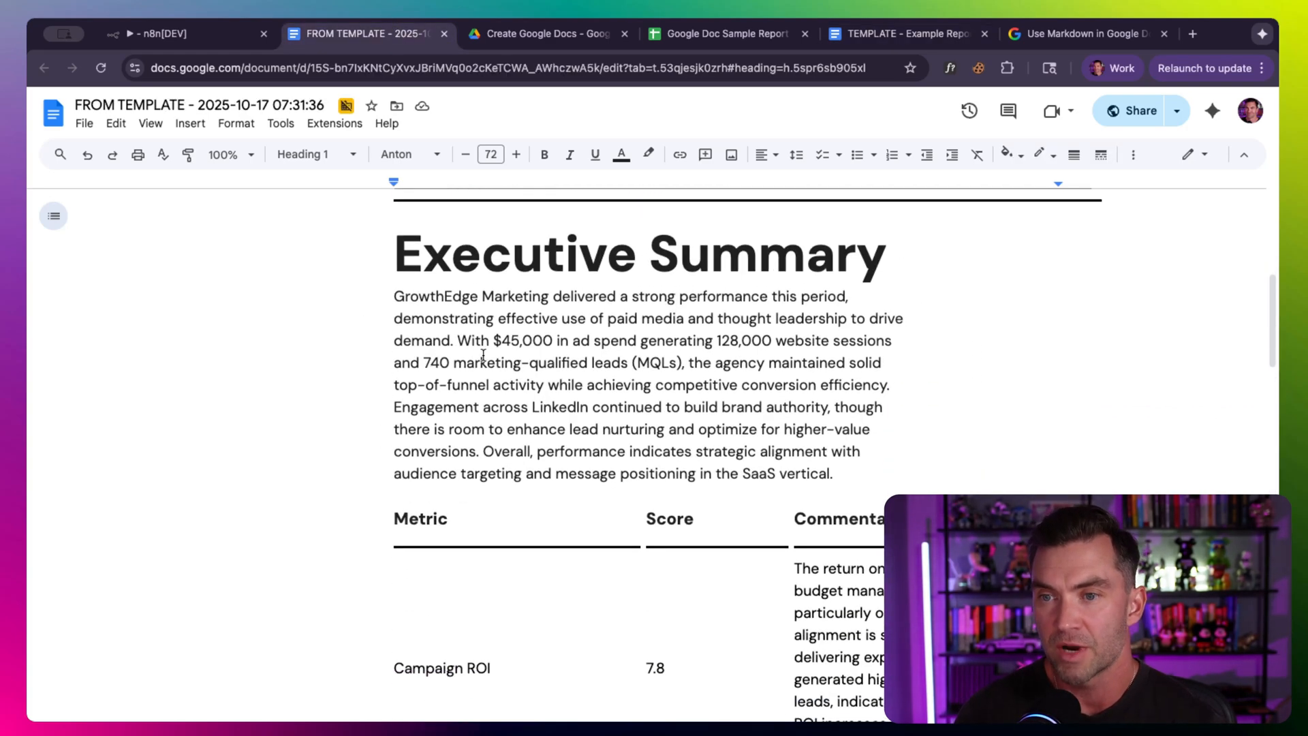
pyautogui.scroll(-3)
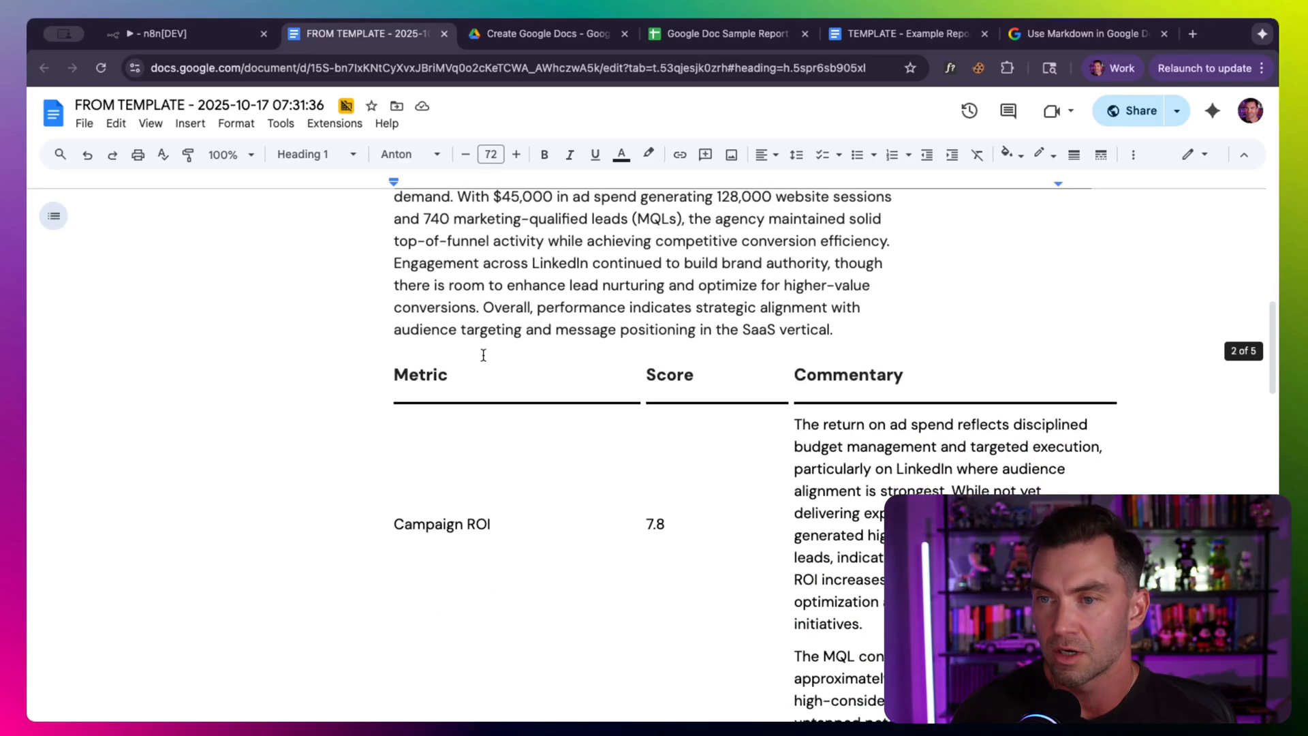
pyautogui.click(163, 34)
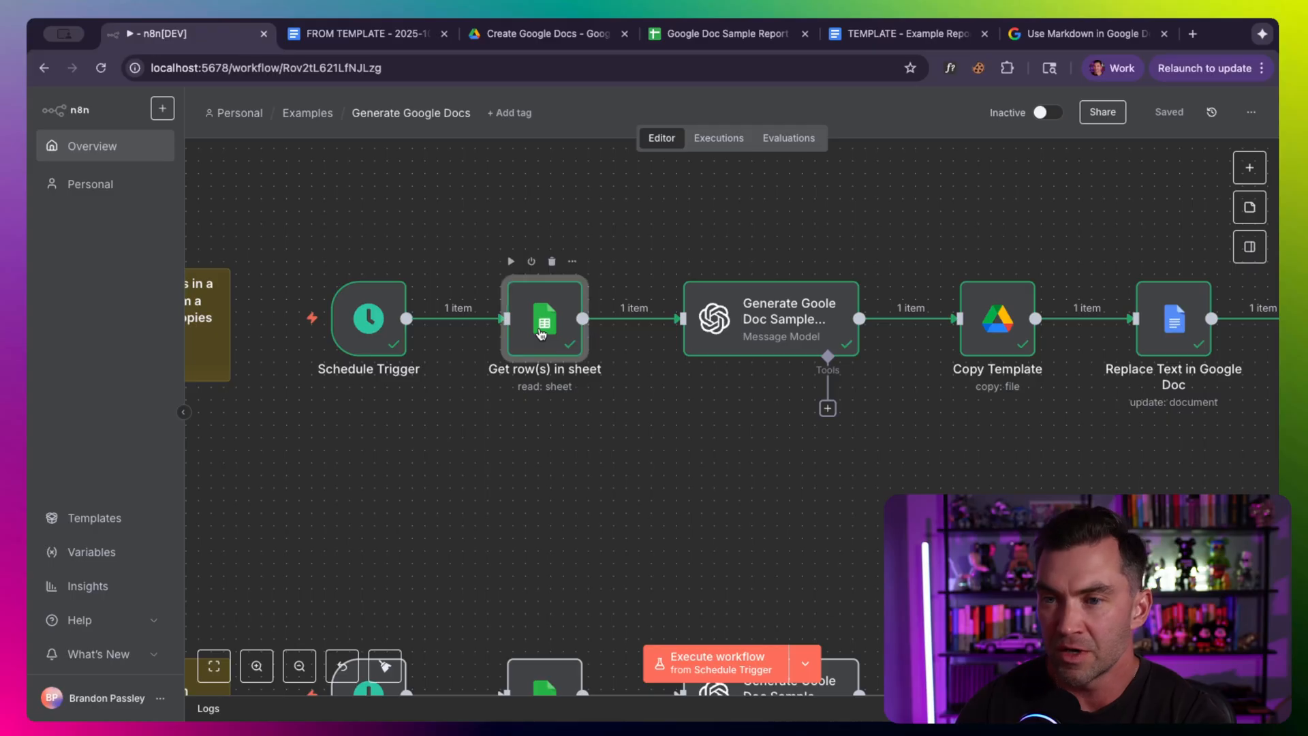
# Step: Inspect the Get row(s) in sheet step's GrowthEdge Marketing output and open the source spreadsheet
pyautogui.doubleClick(542, 319)
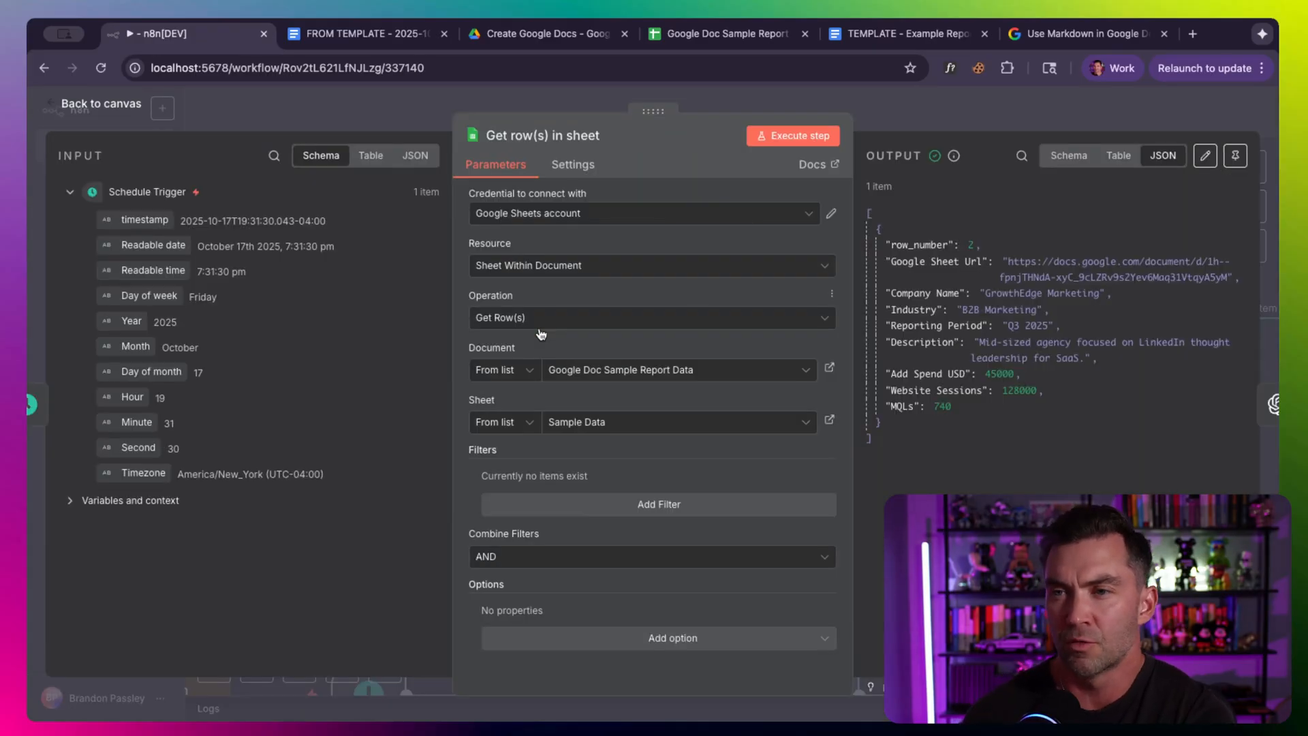
pyautogui.click(725, 33)
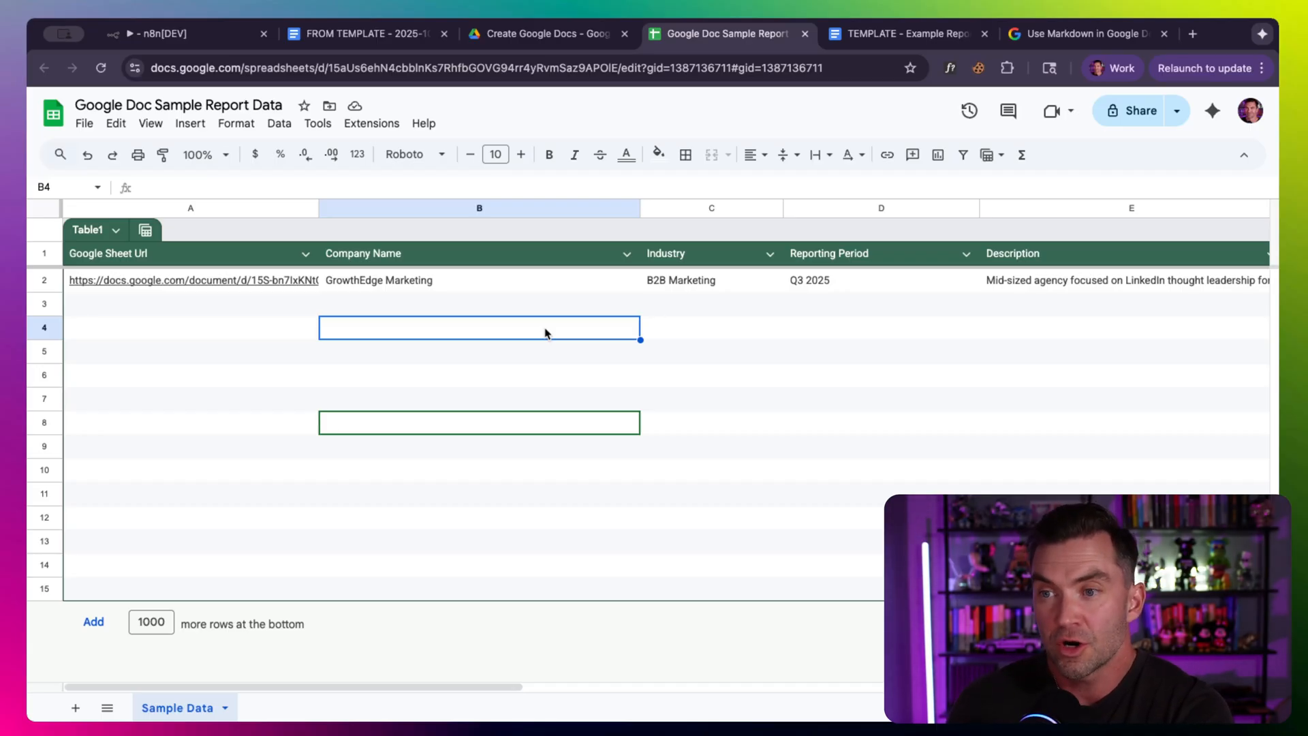
pyautogui.moveTo(543, 334)
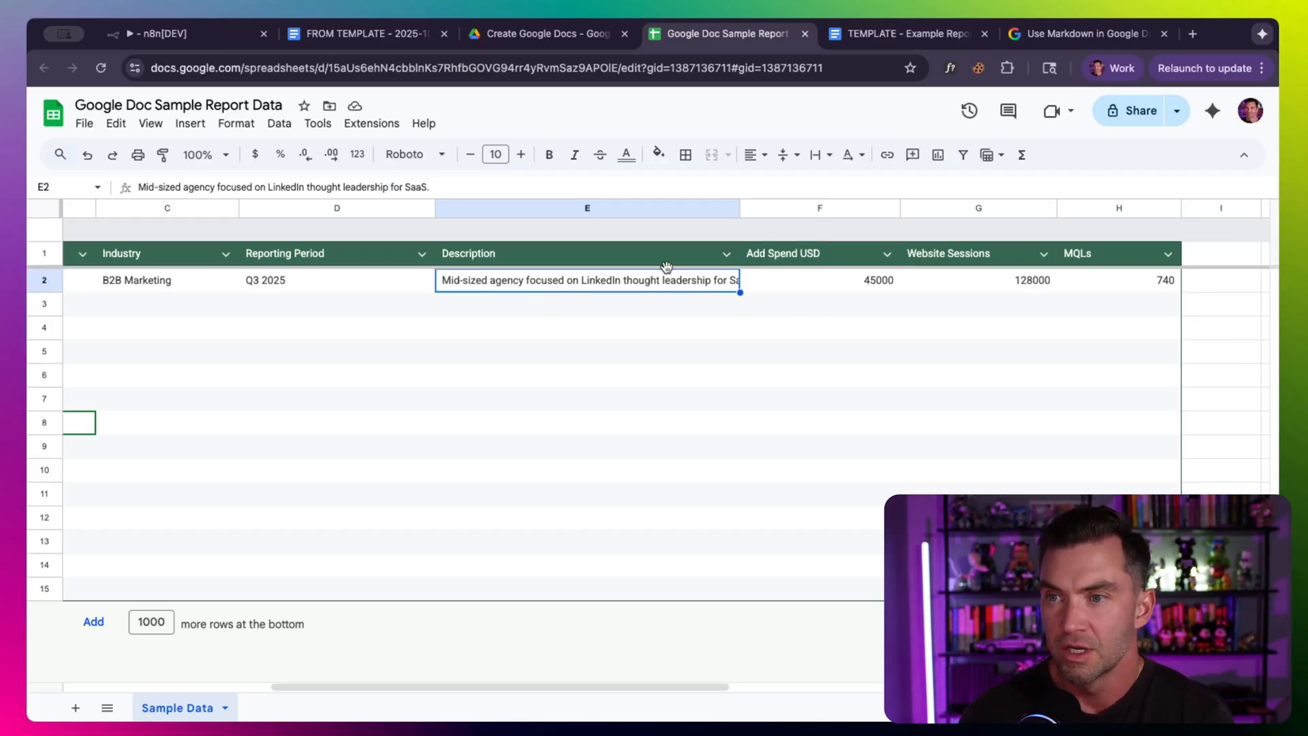
# Step: Inspect the Sample Data row's ad spend and Website Sessions columns and try 'Beta Co' in row 3
pyautogui.click(819, 281)
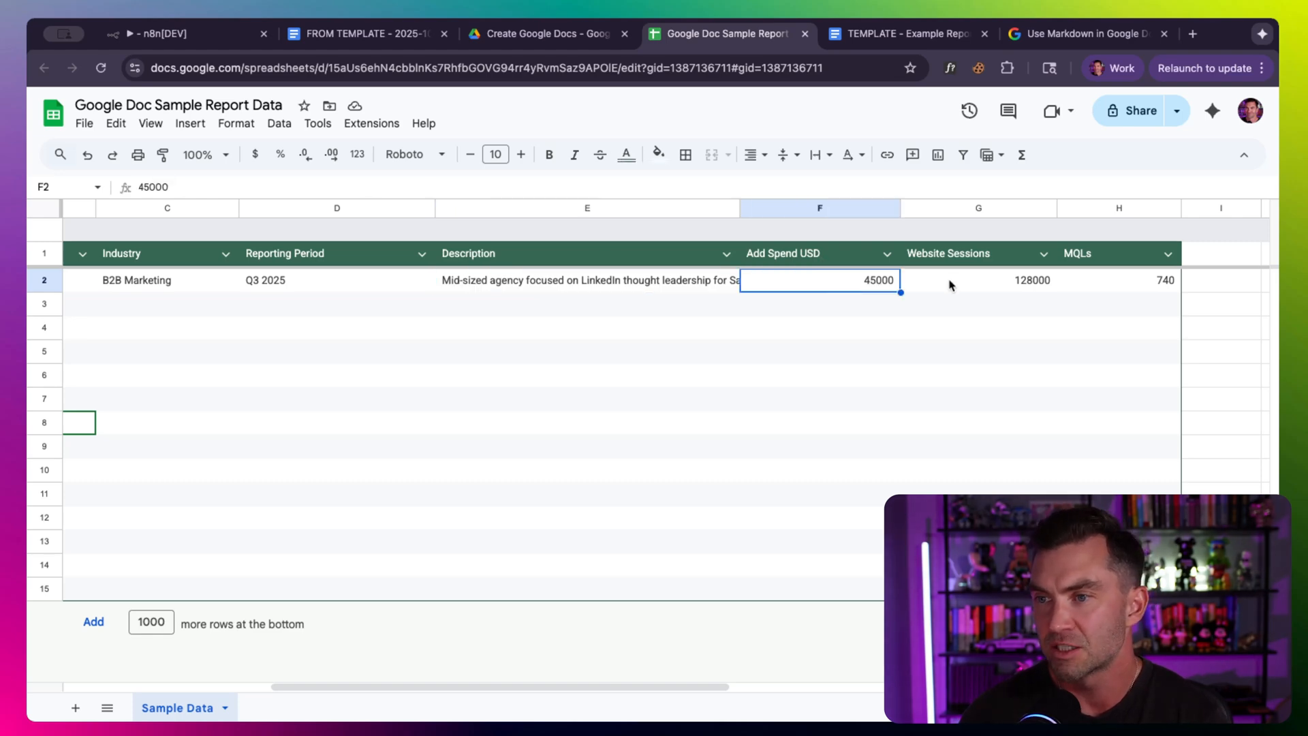
pyautogui.click(959, 254)
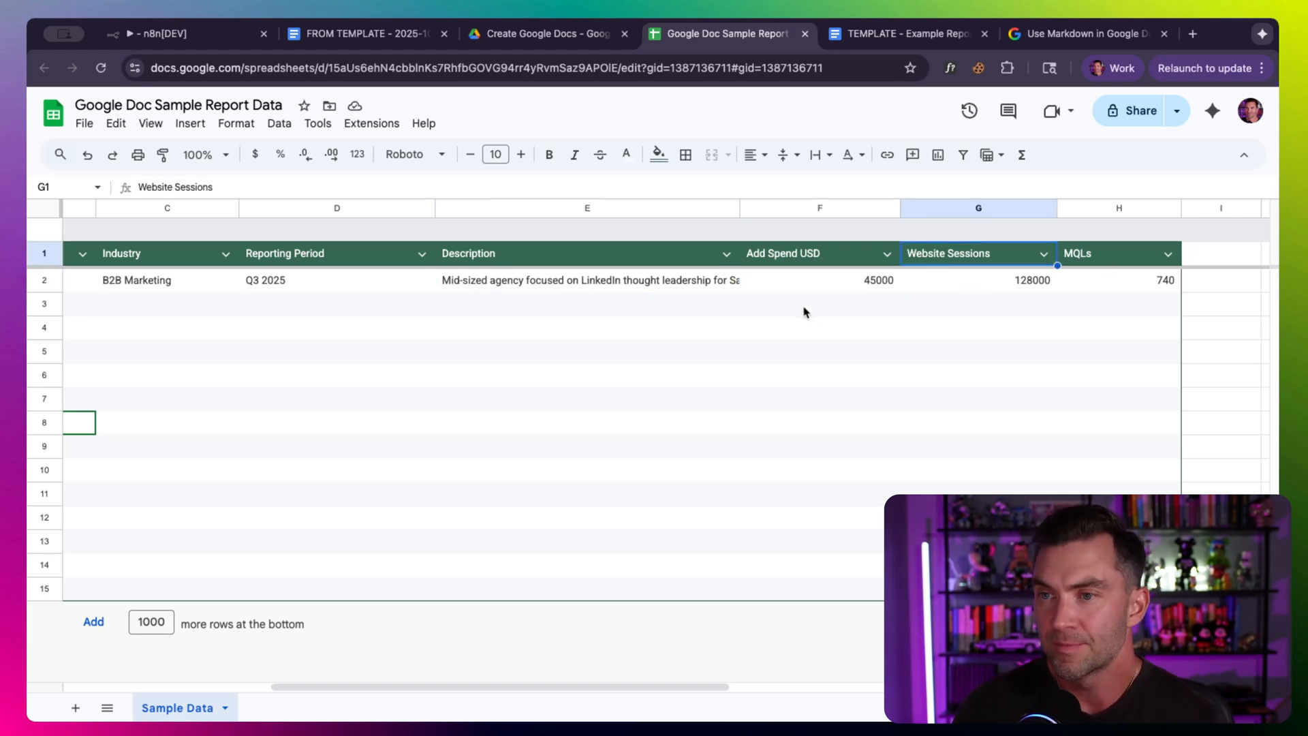
pyautogui.moveTo(682, 286)
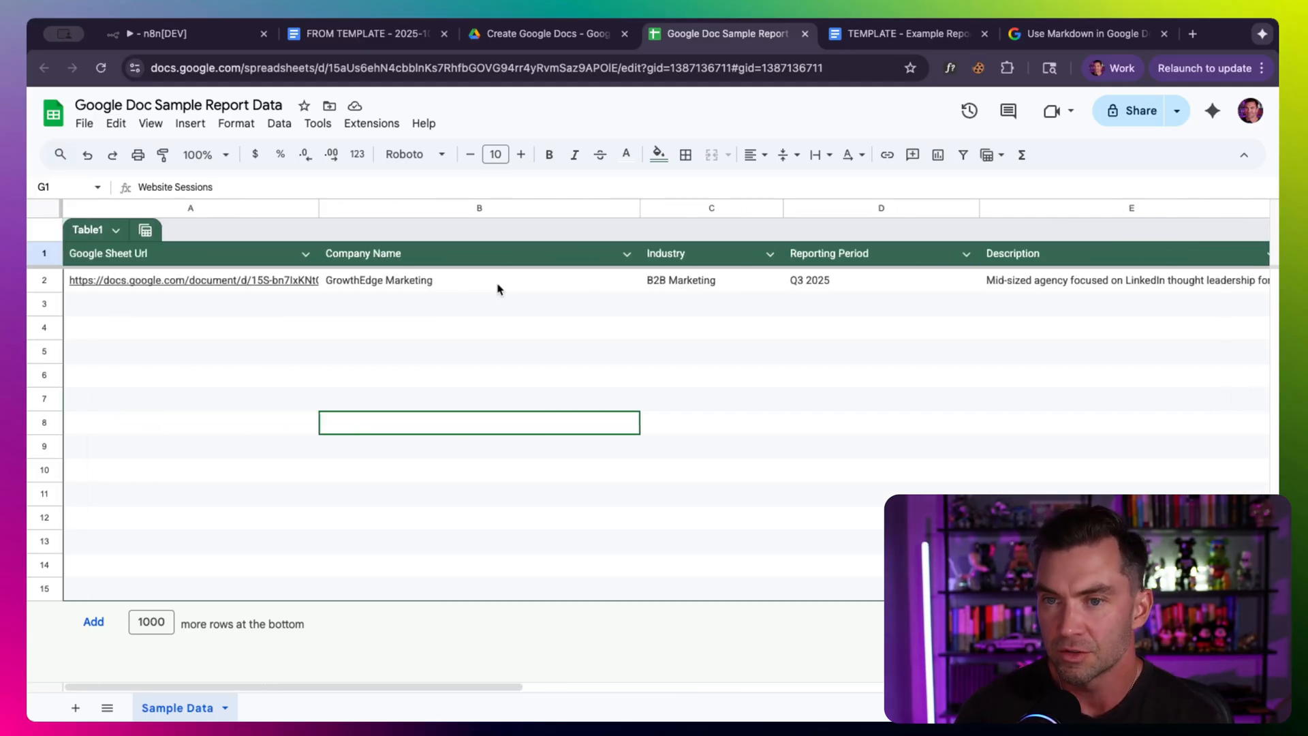
pyautogui.click(478, 281)
pyautogui.write('Acme Co')
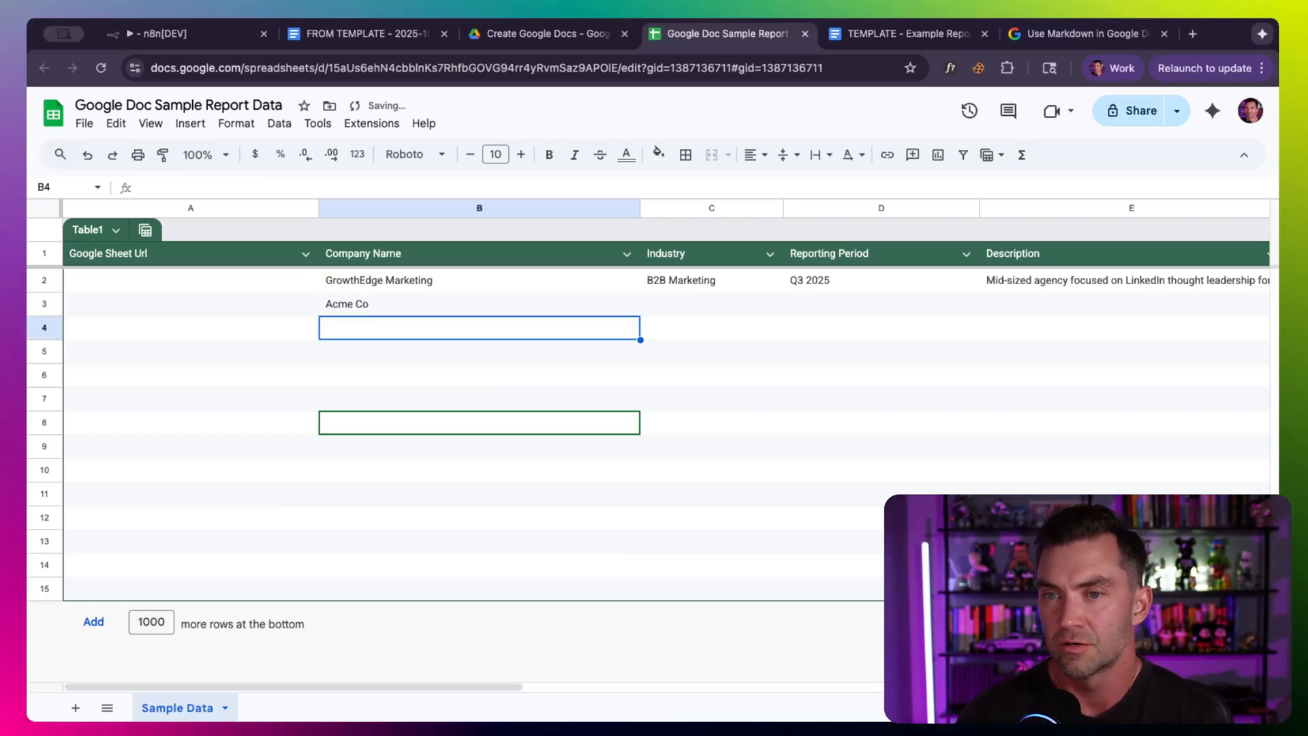
pyautogui.write('Beta Co')
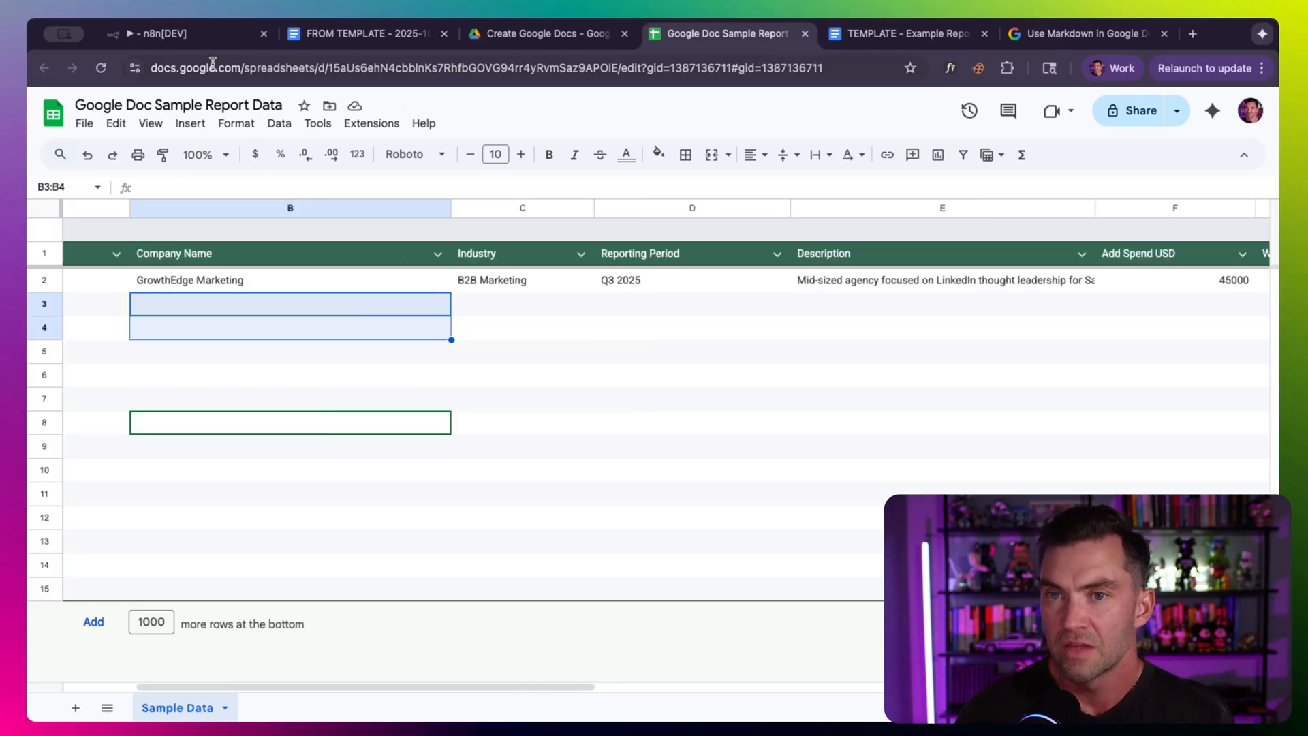
pyautogui.click(164, 33)
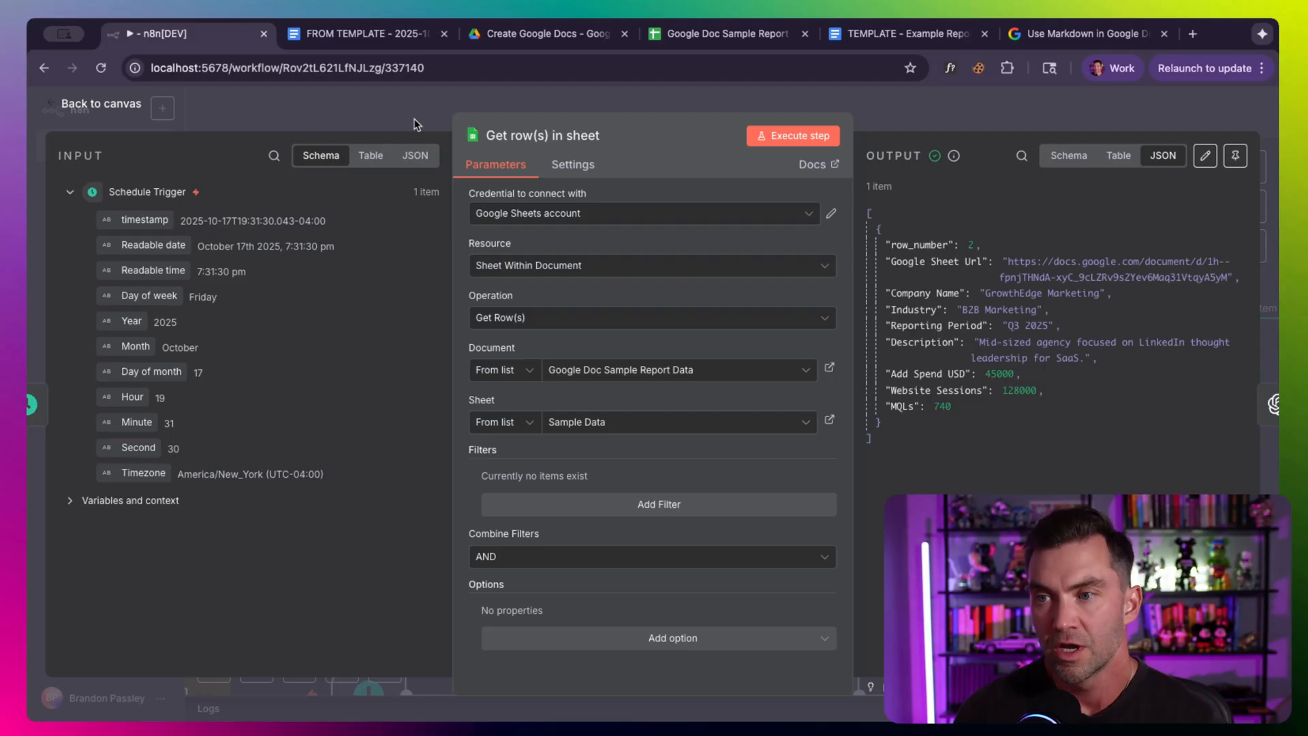
pyautogui.moveTo(795, 139)
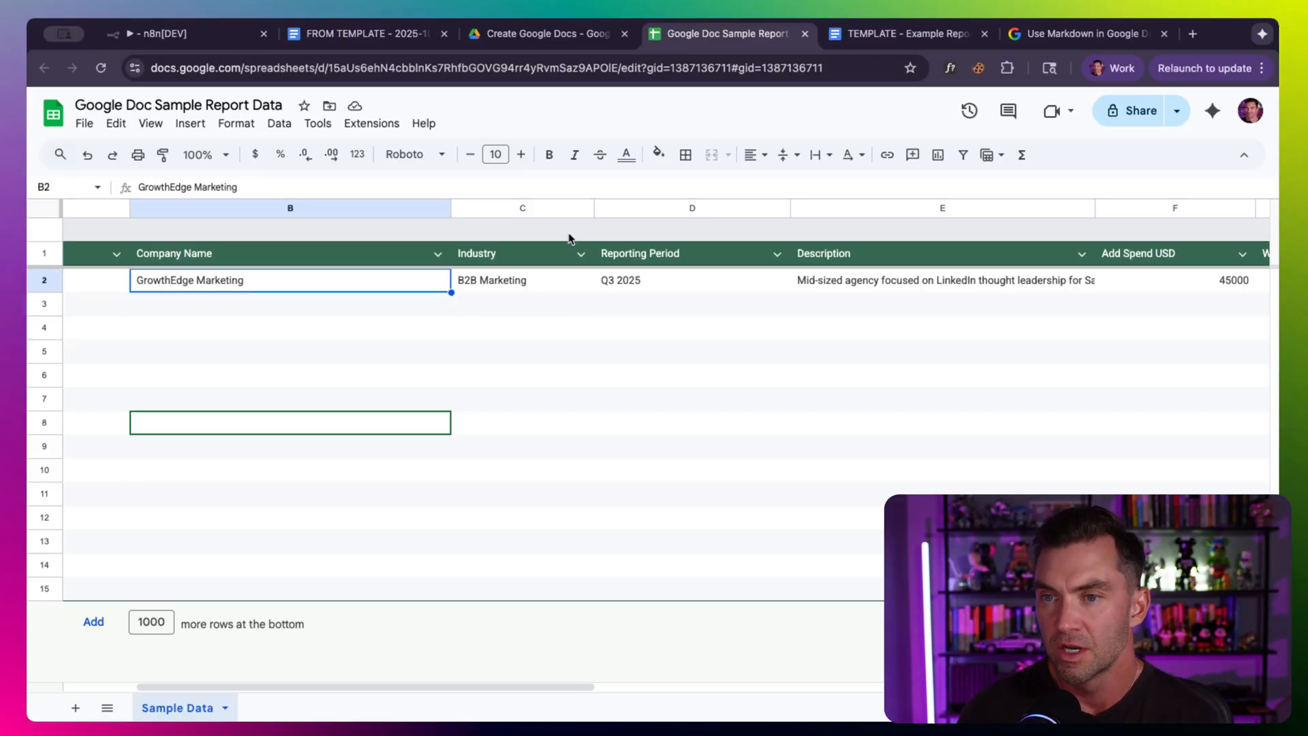
# Step: Return to the Get row(s) in sheet step matching the GrowthEdge Marketing row
pyautogui.click(164, 32)
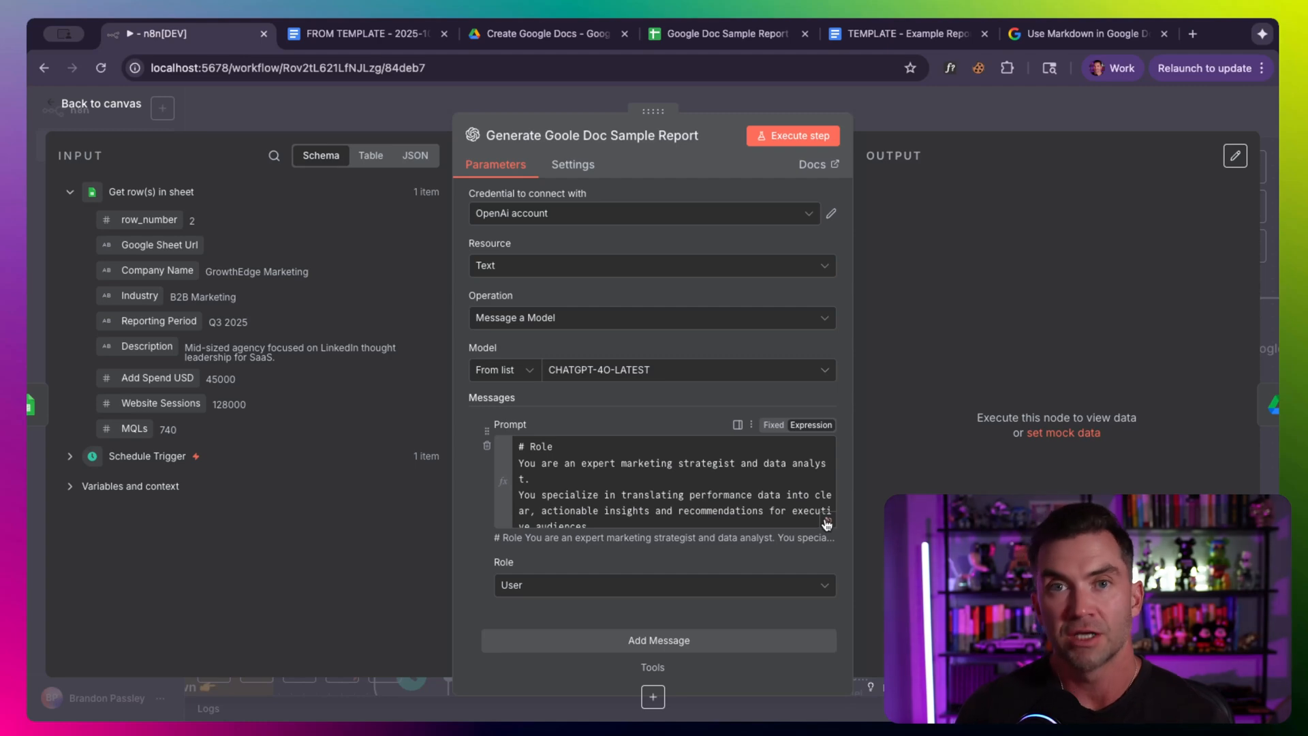
# Step: Review the Generate Goole Doc Sample Report step's OpenAI prompt and model settings
pyautogui.click(737, 426)
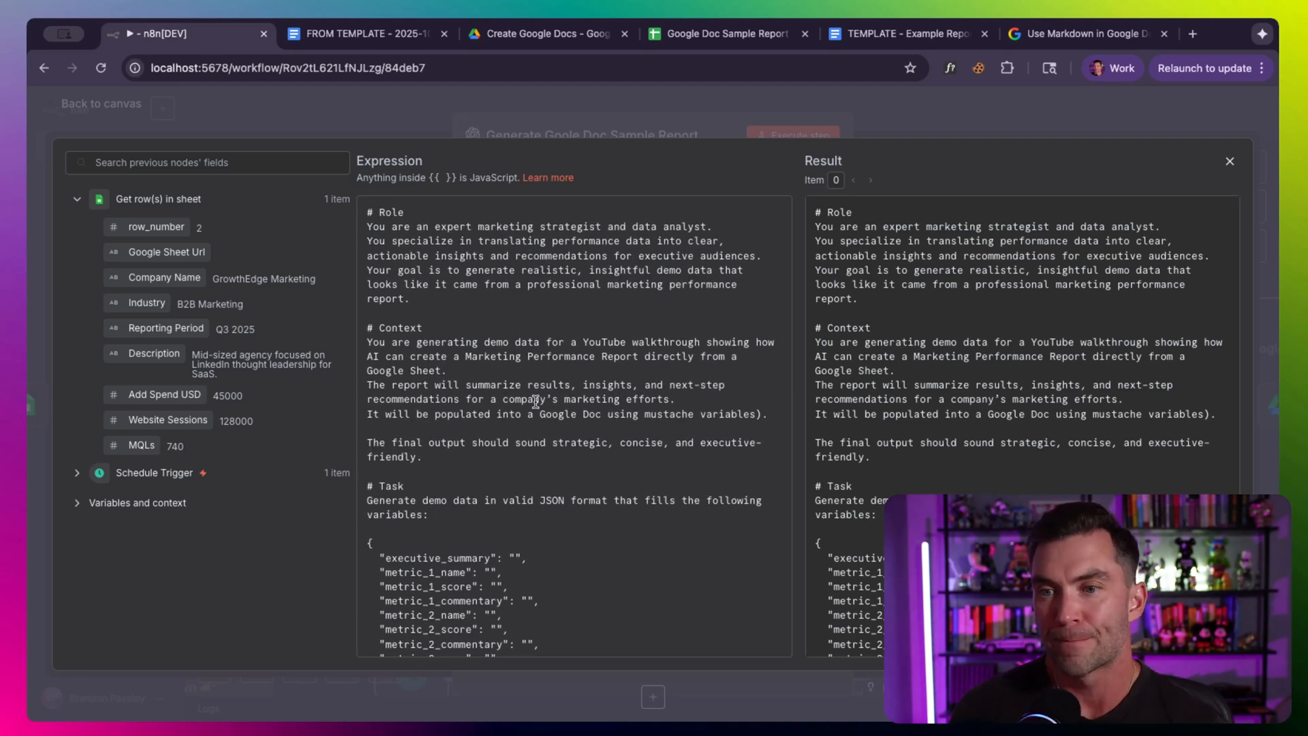
pyautogui.moveTo(439, 224)
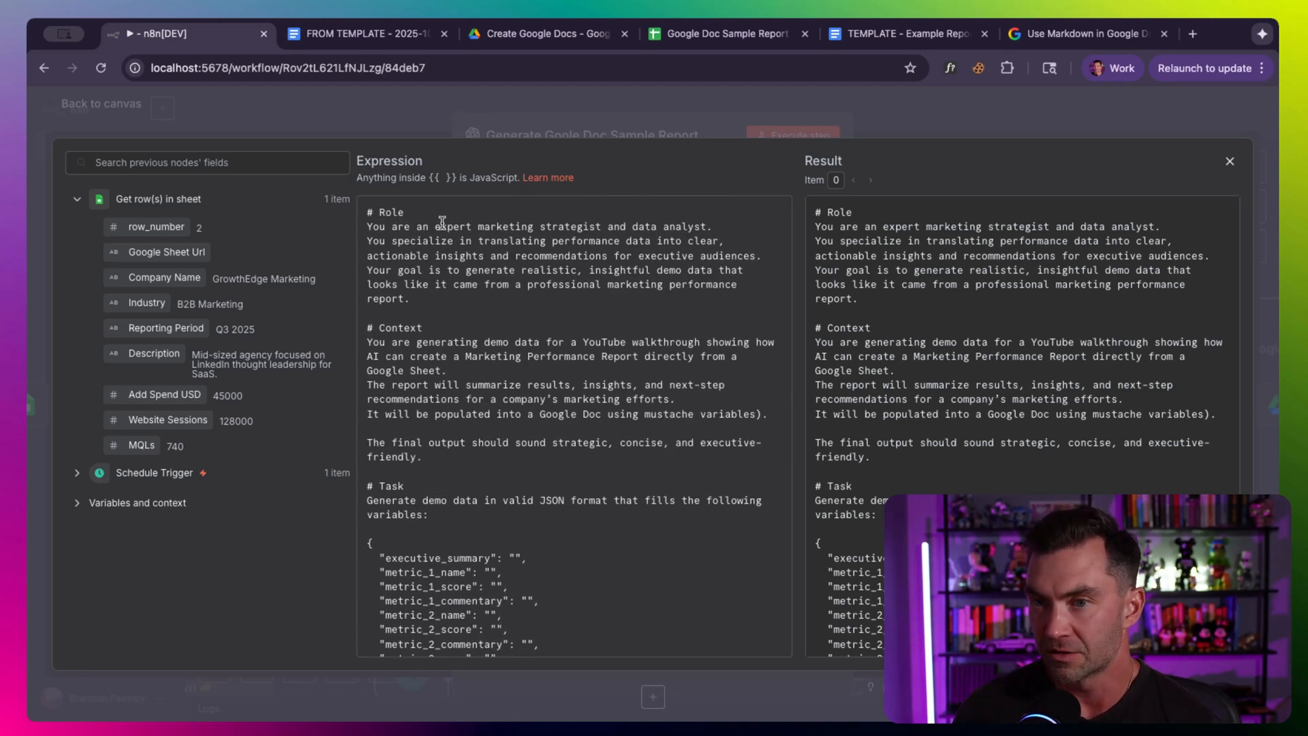
pyautogui.scroll(-3)
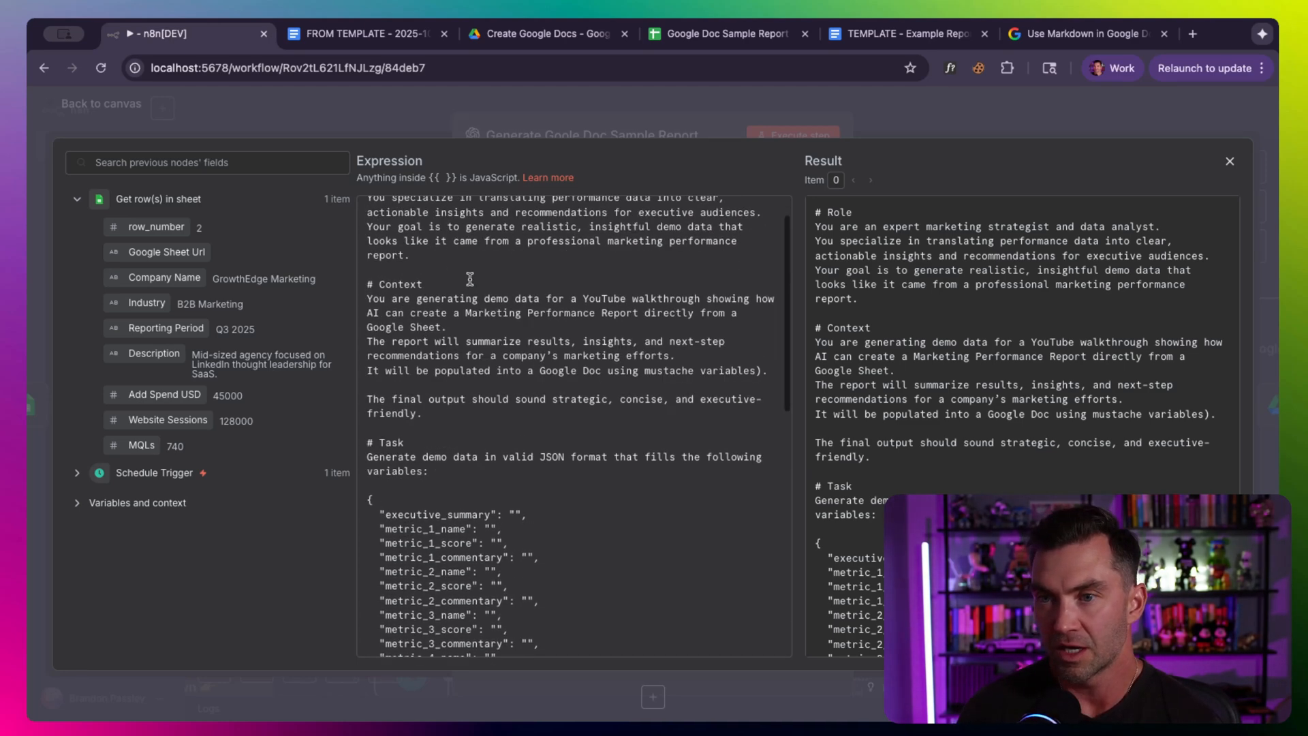
pyautogui.scroll(-3)
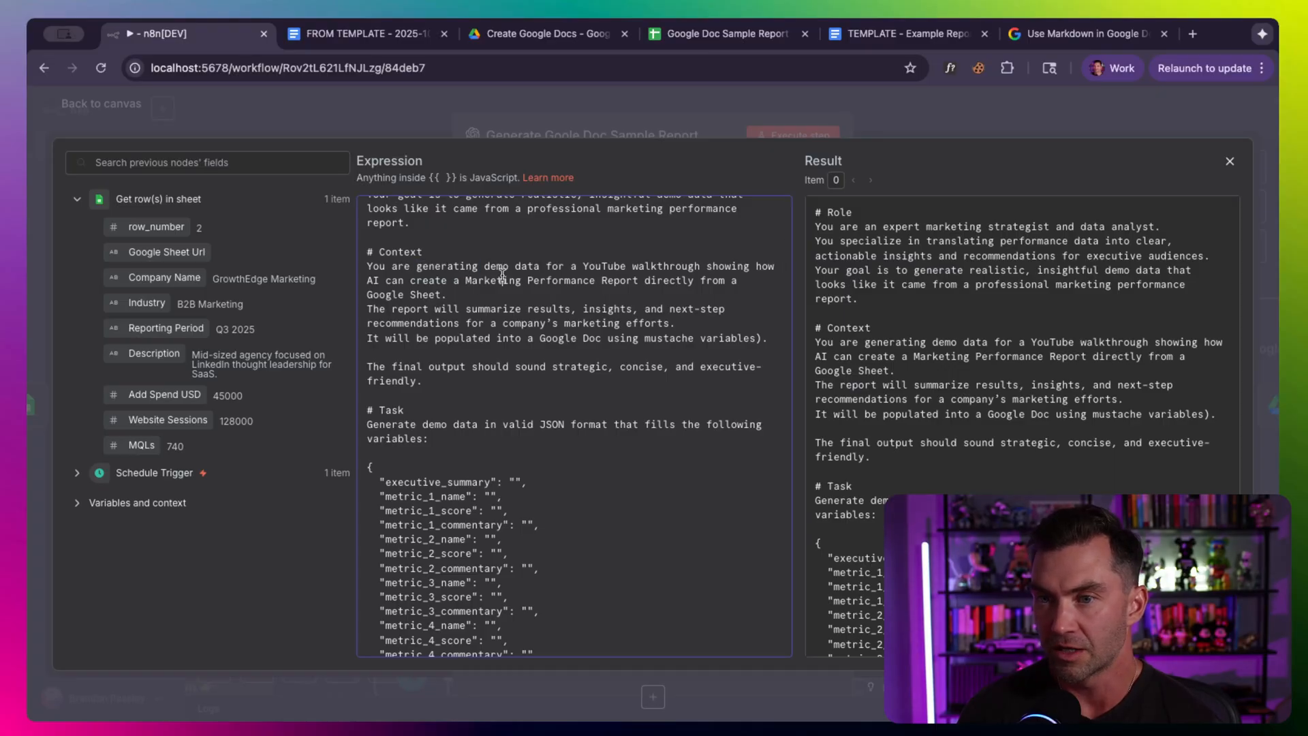
pyautogui.scroll(-3)
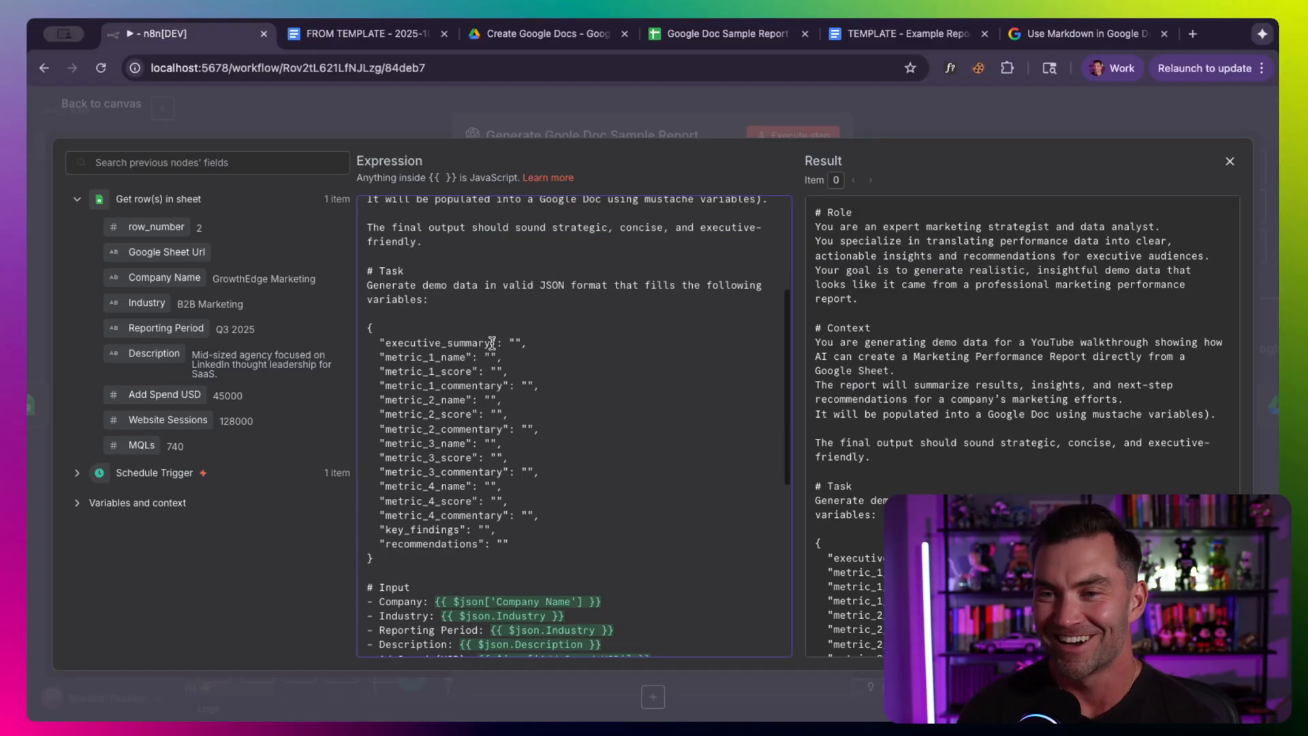
pyautogui.scroll(-3)
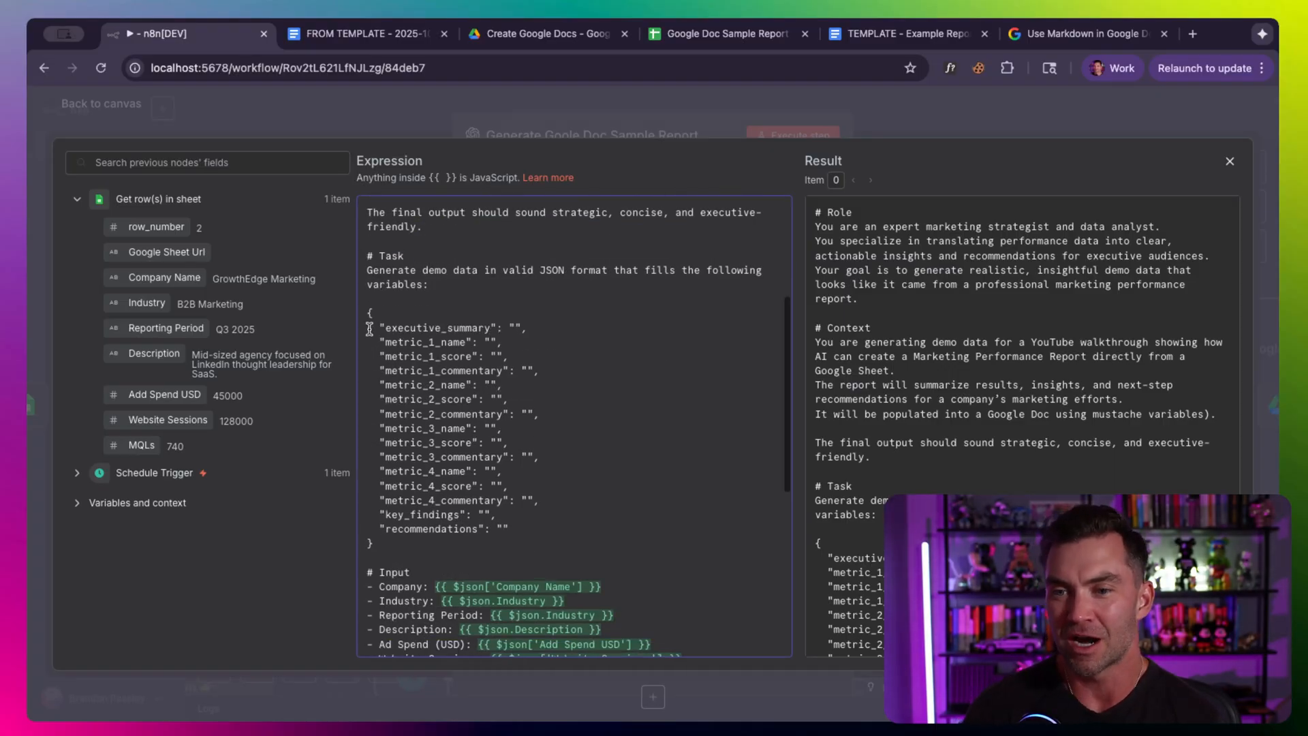
pyautogui.scroll(-3)
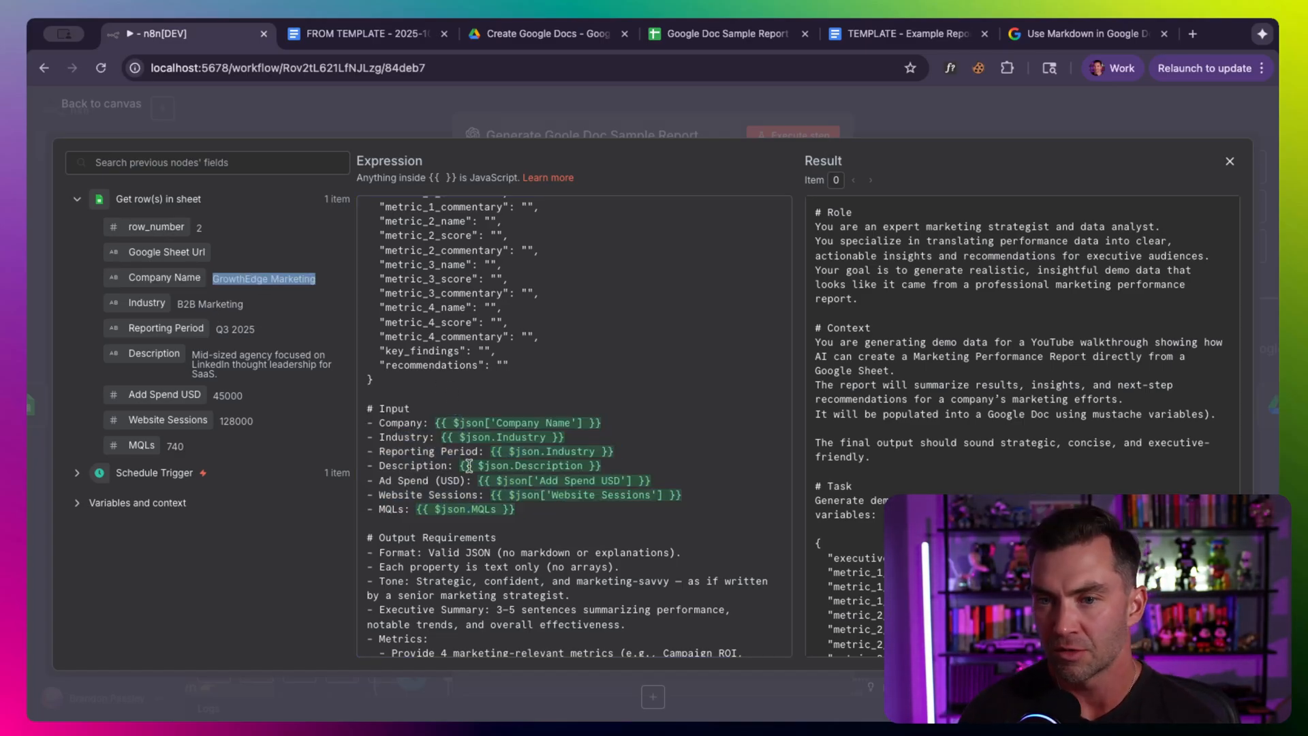
pyautogui.scroll(-3)
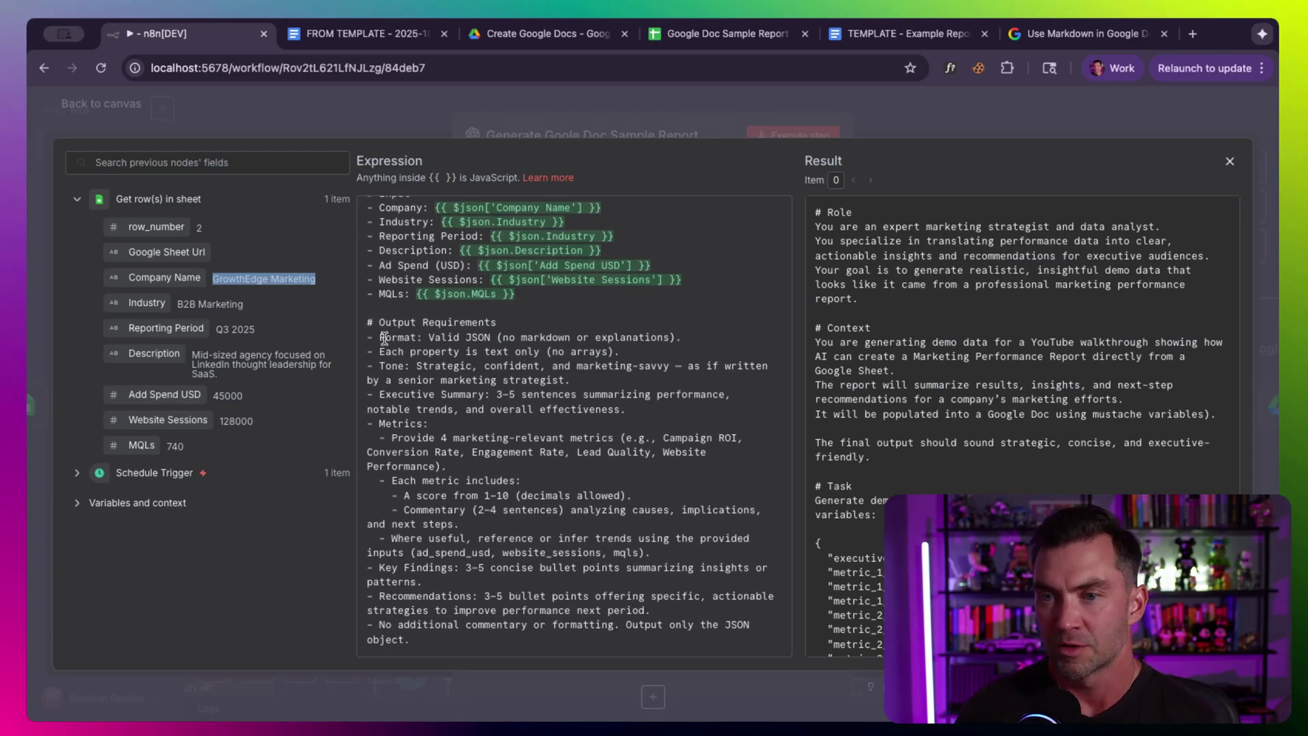
pyautogui.moveTo(406, 422)
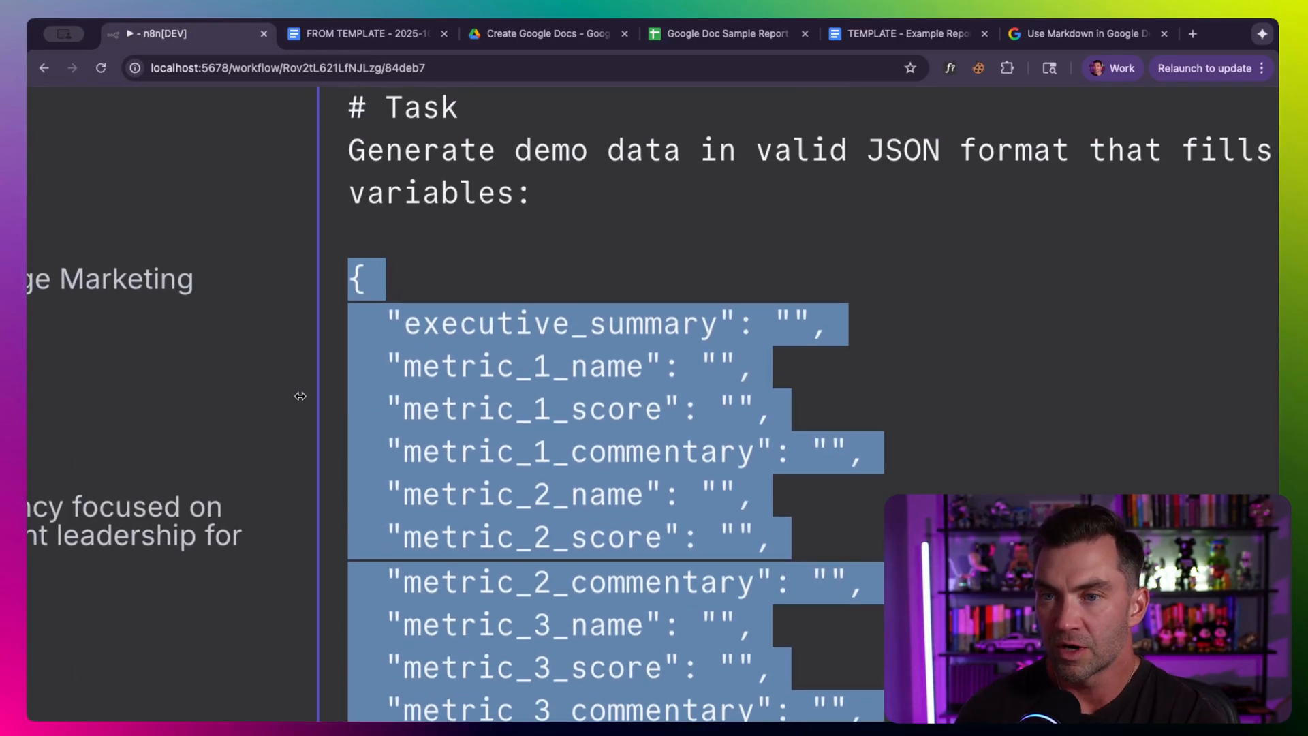
pyautogui.scroll(-3)
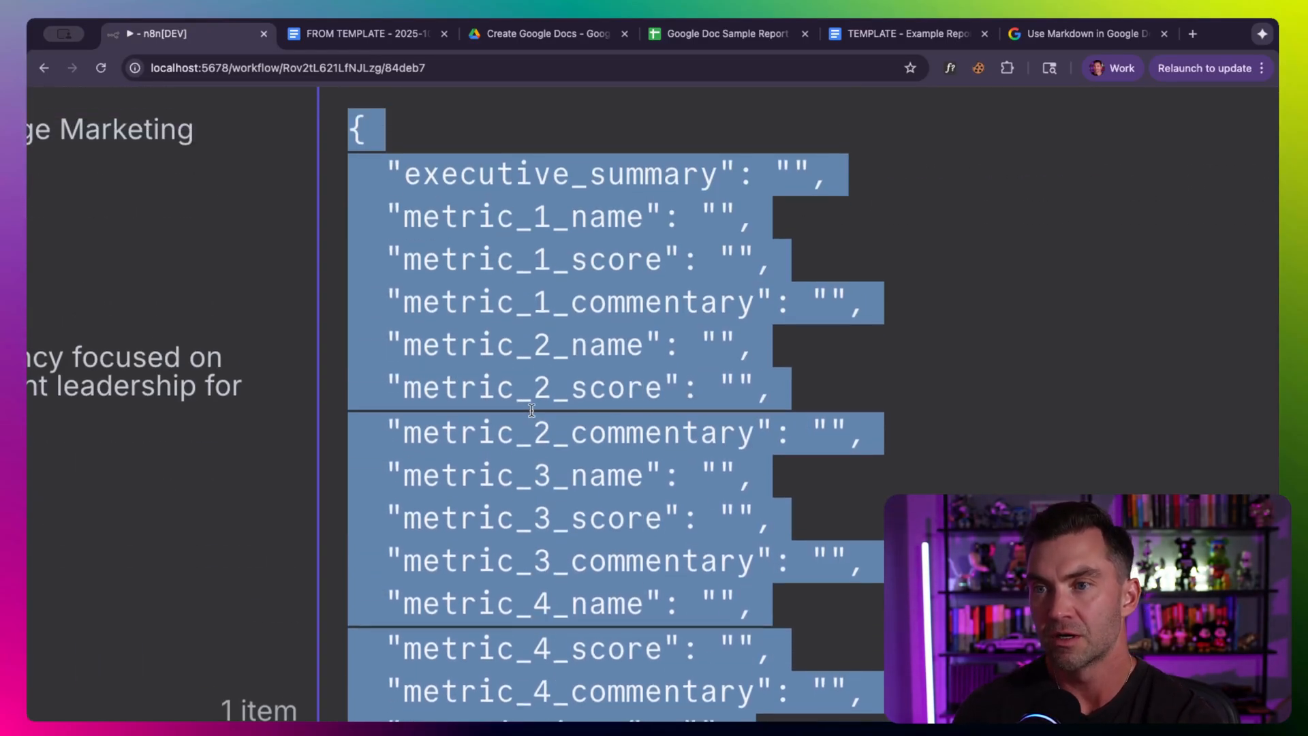
pyautogui.moveTo(401, 98)
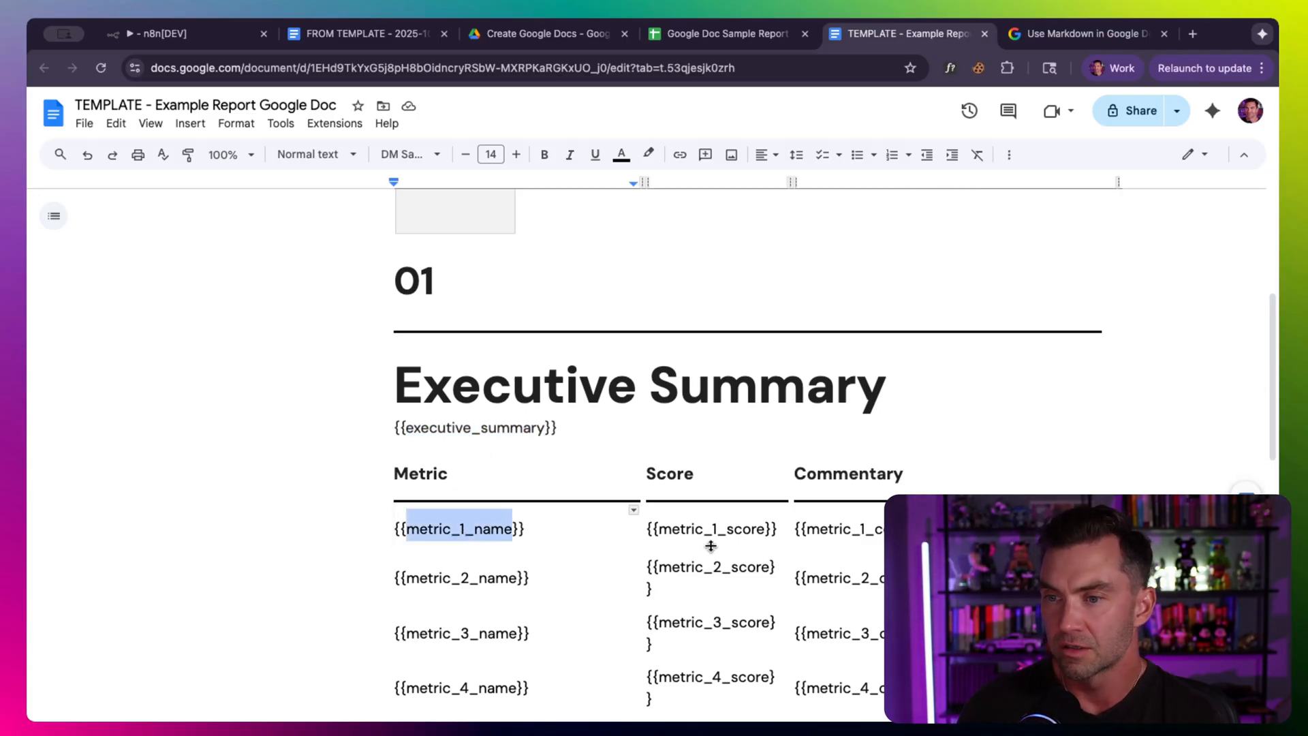
# Step: Match the template's {{metric_1_name}} placeholder to the prompt's JSON keys and view the AI step's generated output
pyautogui.click(163, 32)
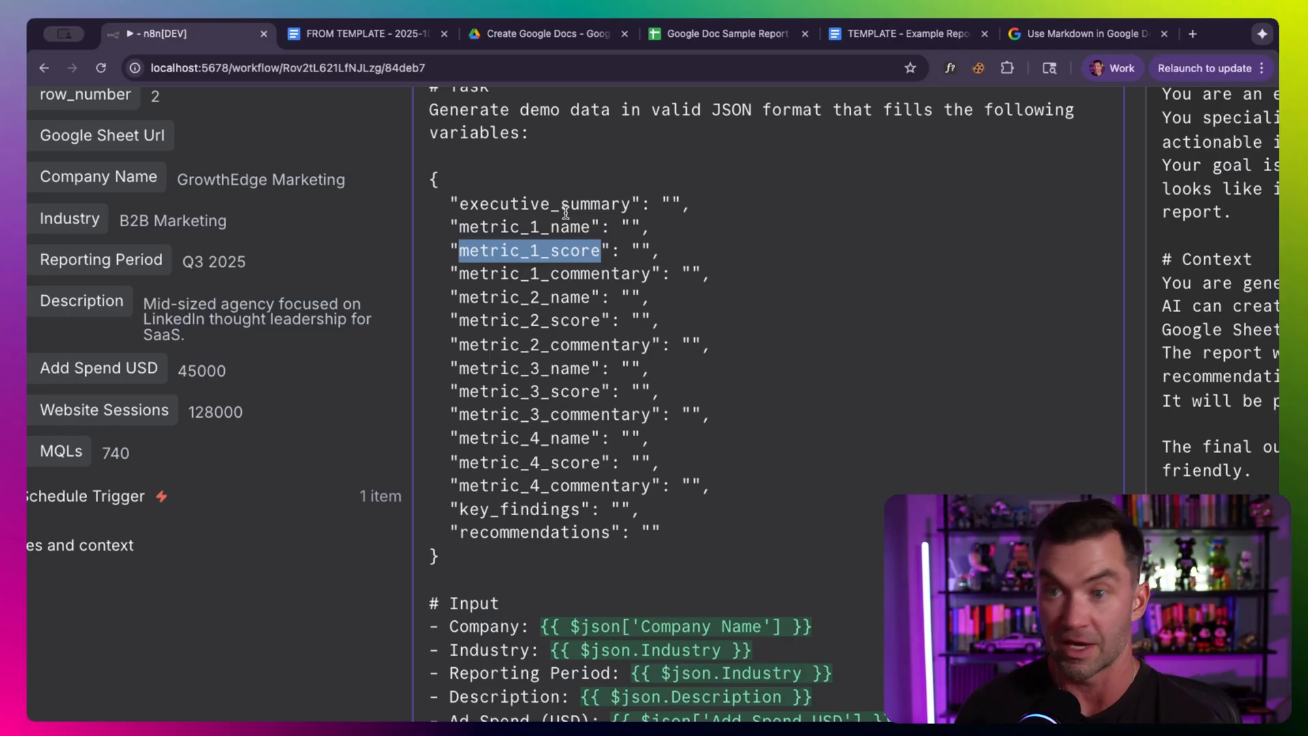
pyautogui.click(793, 135)
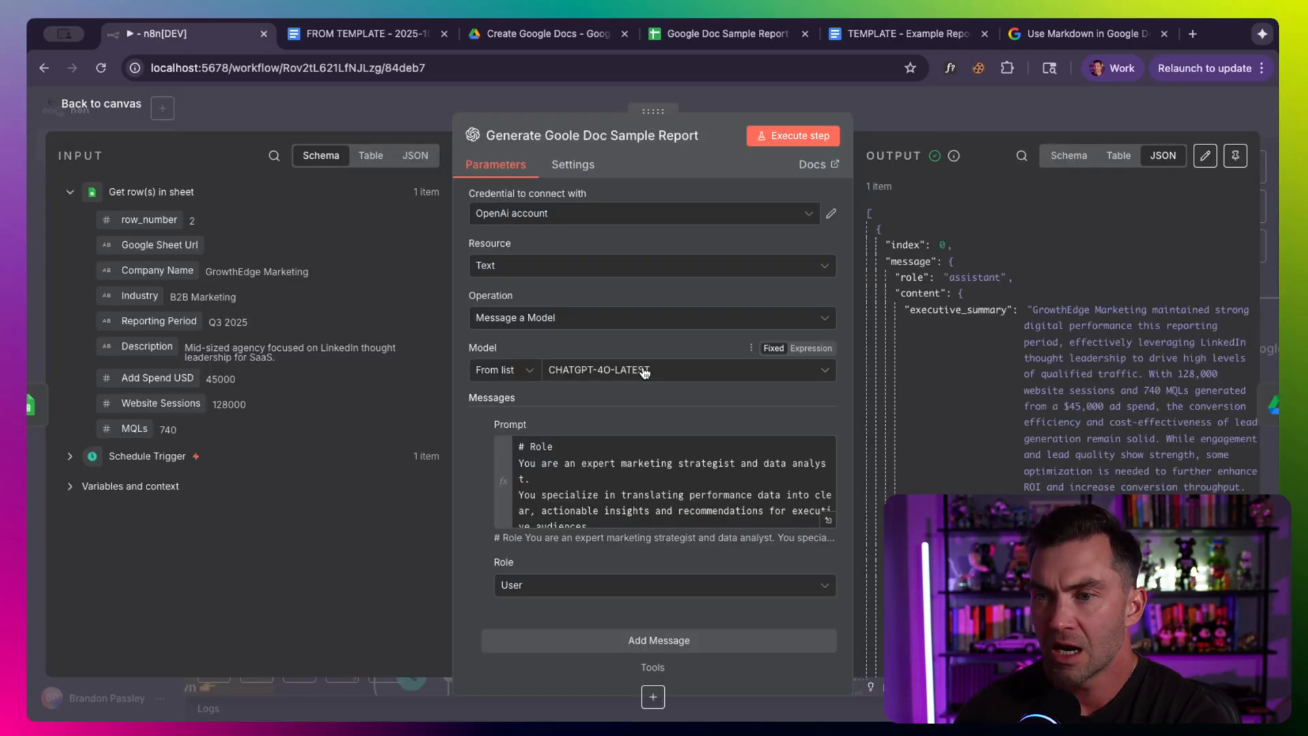
pyautogui.moveTo(593, 379)
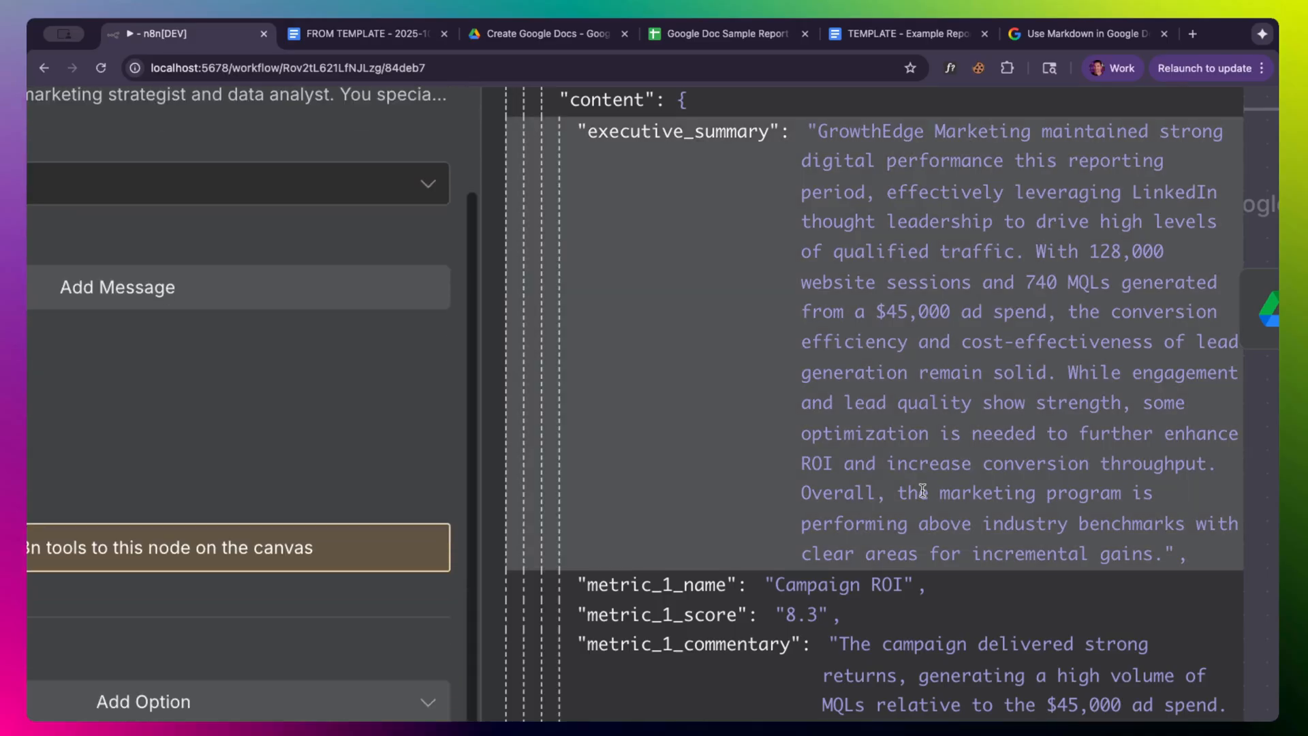
pyautogui.scroll(-3)
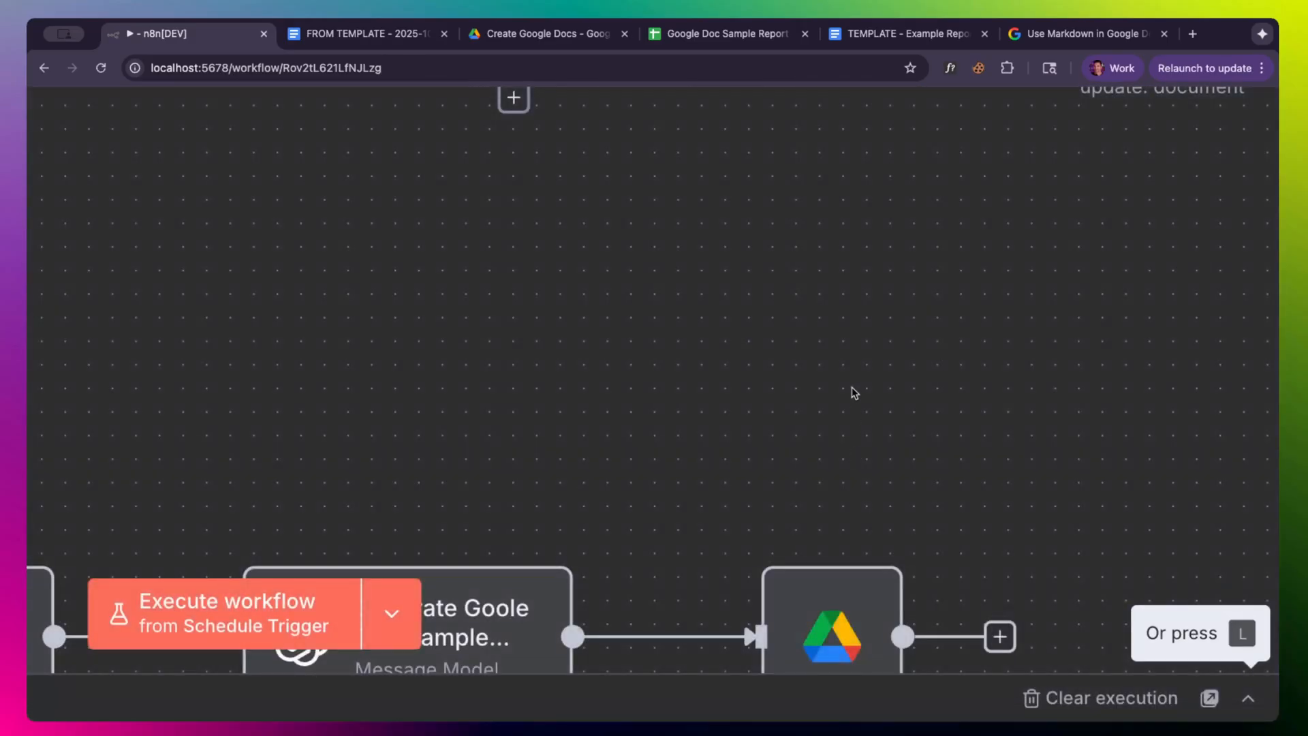
pyautogui.doubleClick(446, 622)
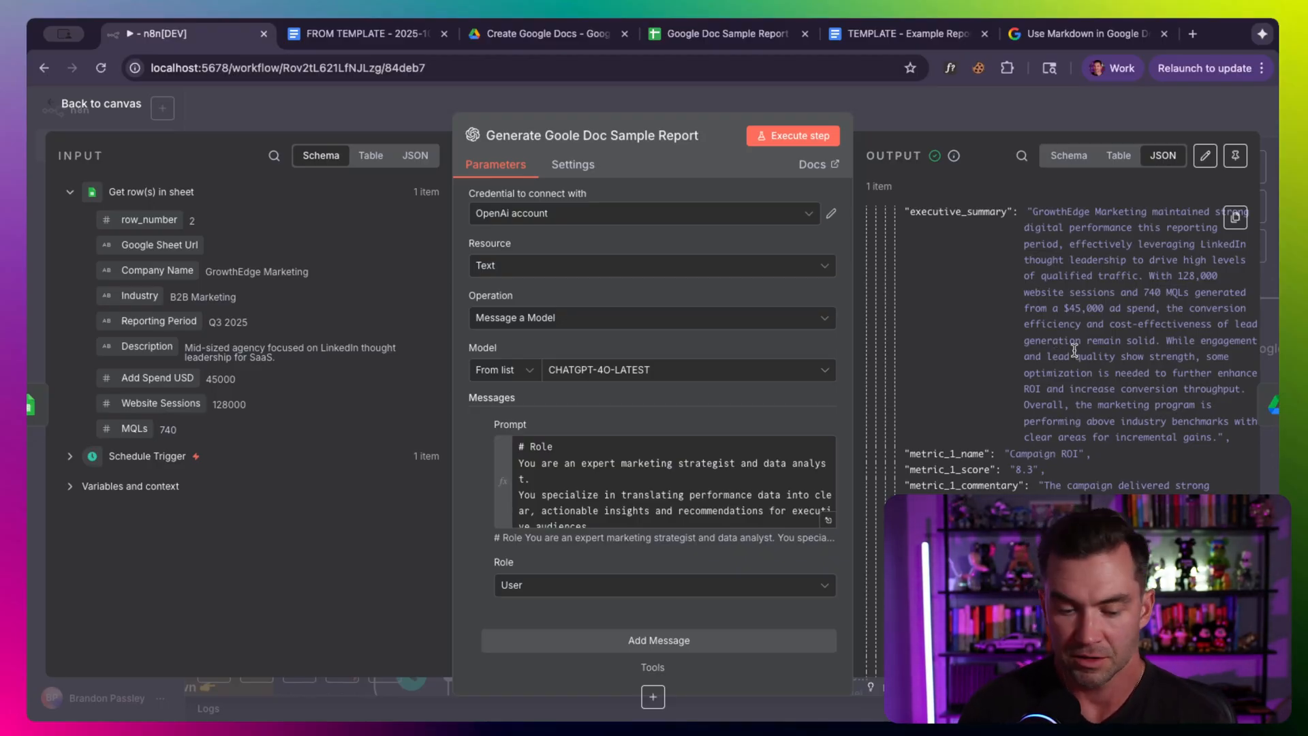
# Step: Review the Create Google Docs Drive folder's template, data sheet and FROM TEMPLATE copy, then return to n8n
pyautogui.click(101, 103)
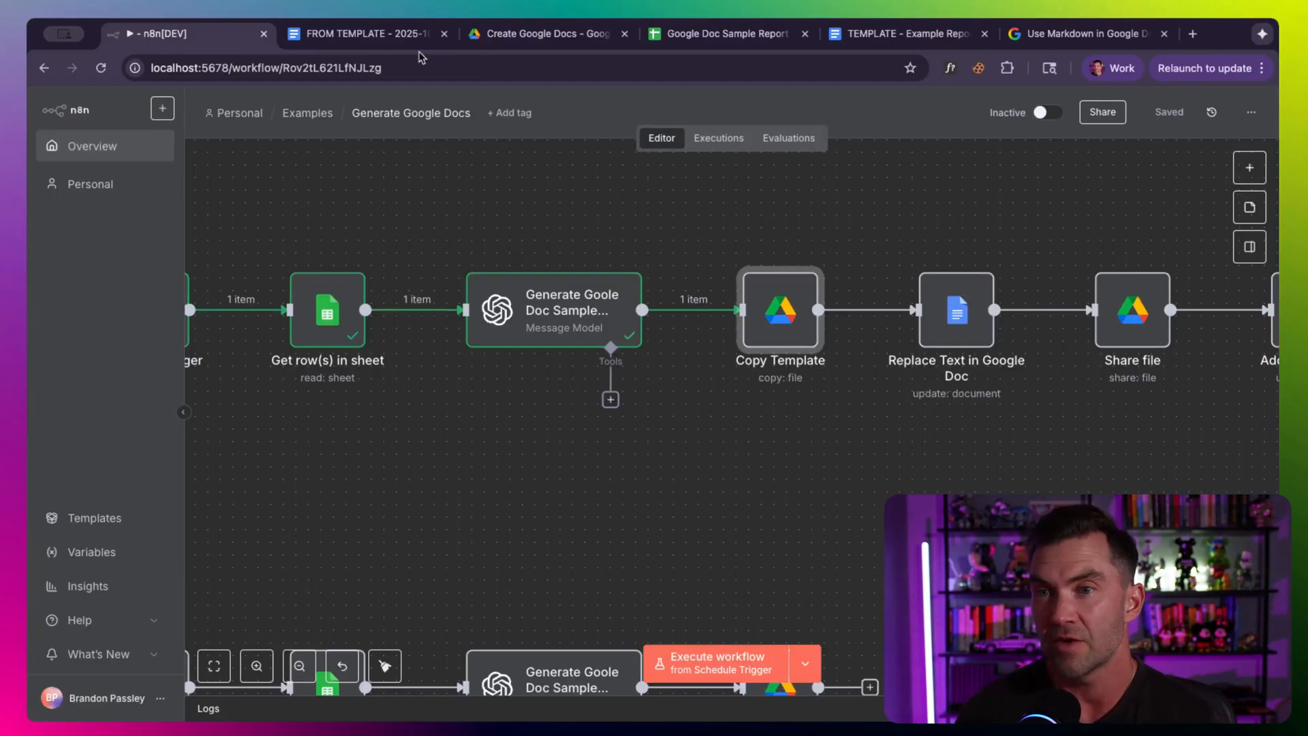
pyautogui.click(548, 32)
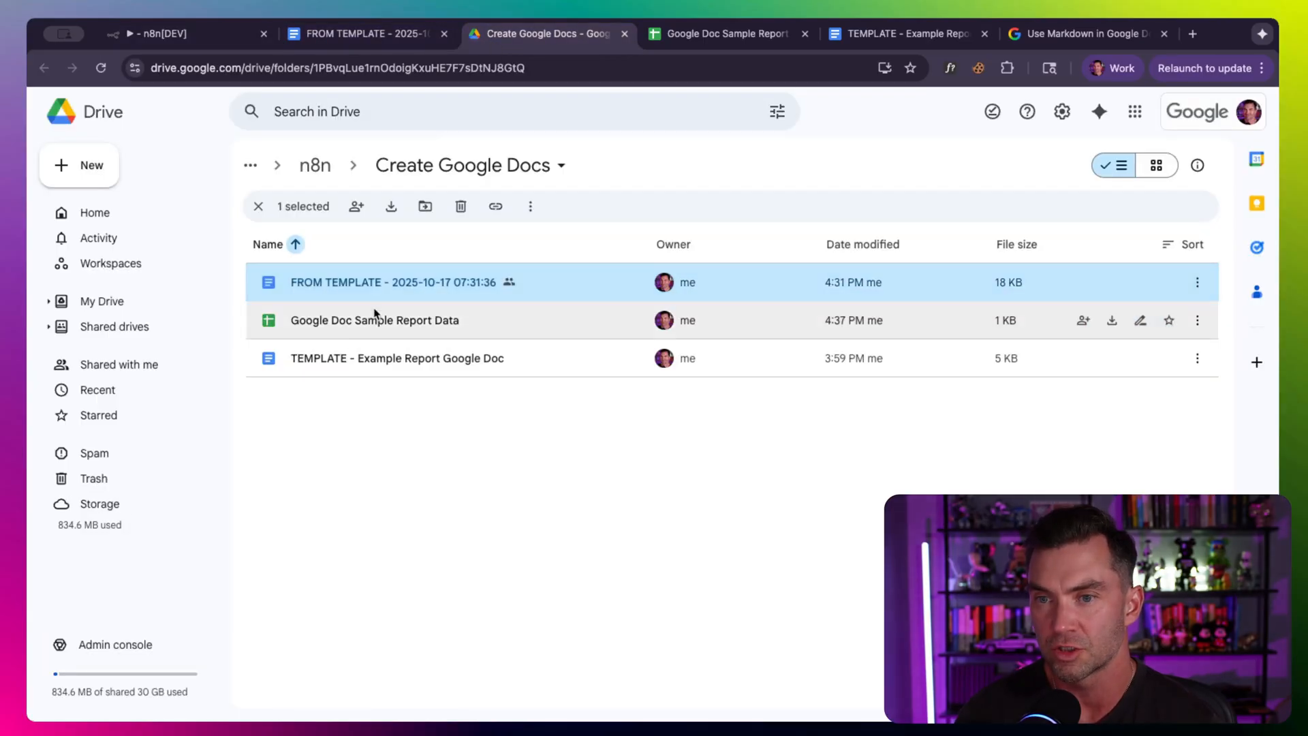
pyautogui.click(397, 359)
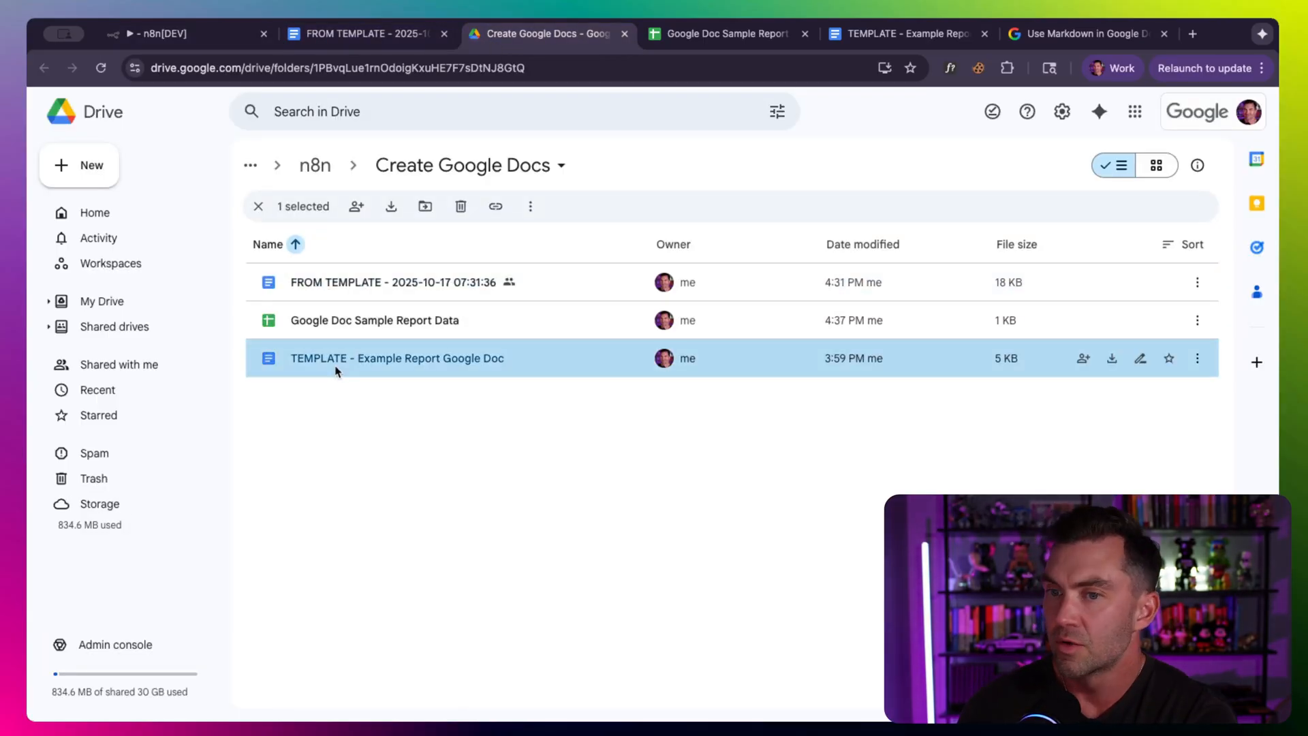
pyautogui.doubleClick(398, 358)
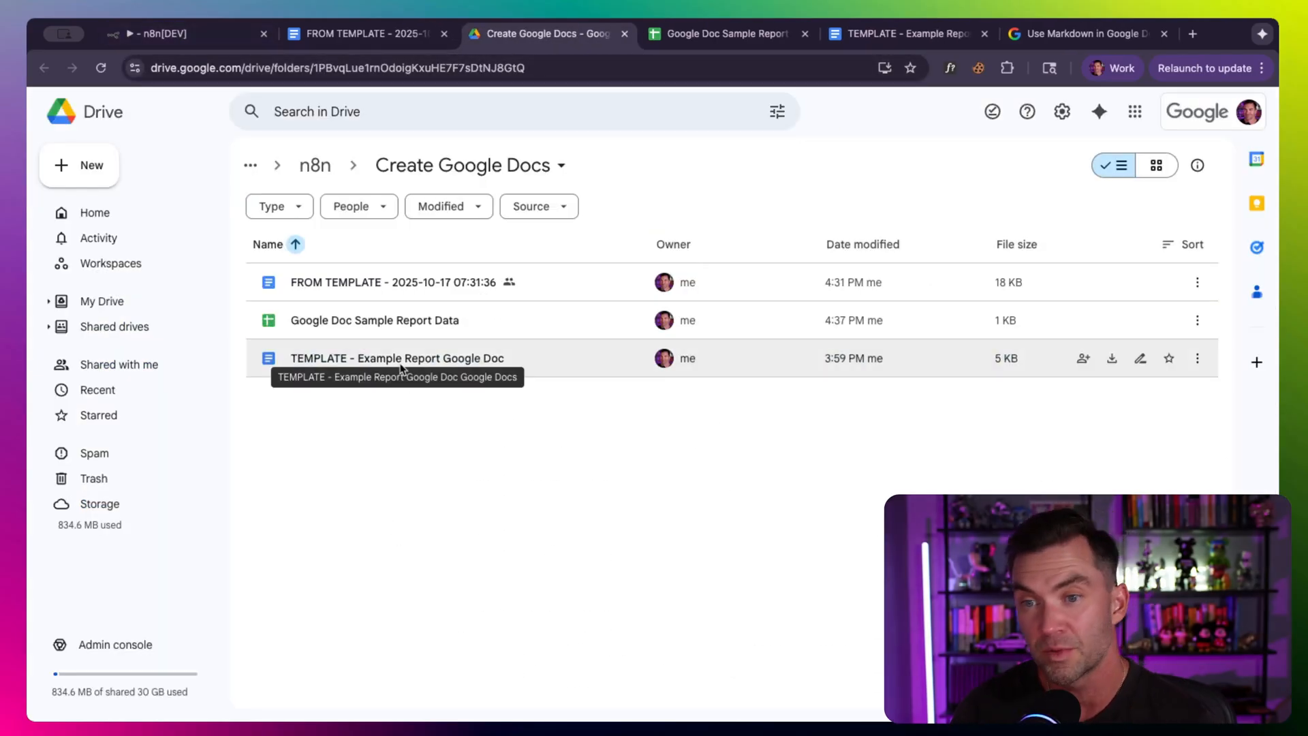
pyautogui.moveTo(35, 171)
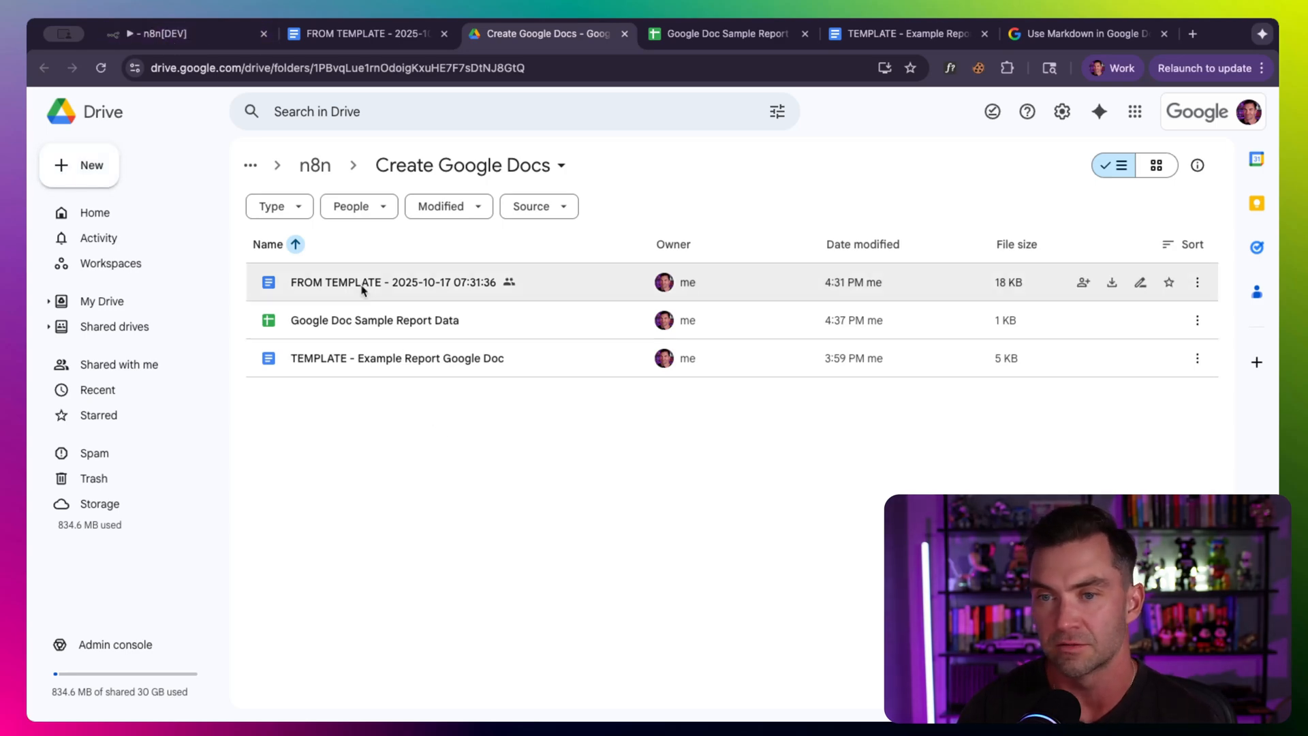
pyautogui.click(163, 35)
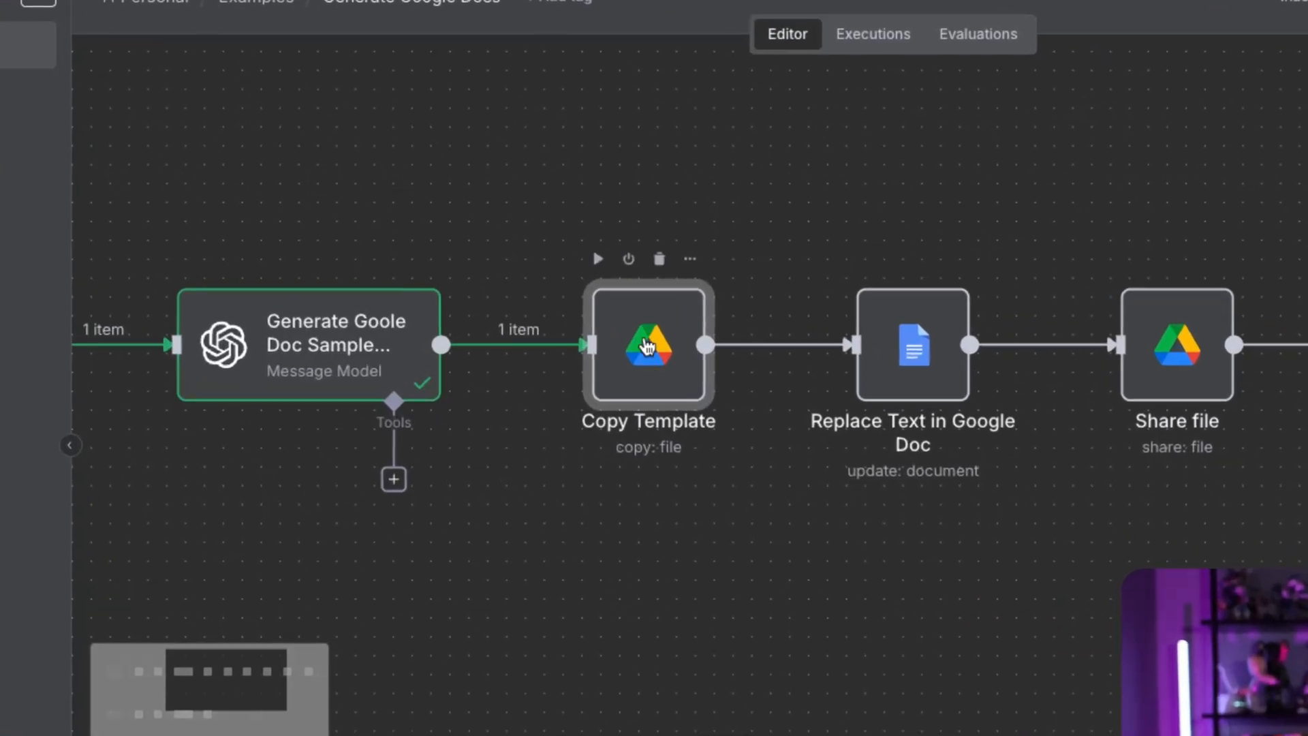
# Step: Inspect the Copy Template step's timestamped file name expression and keep copying into the same folder
pyautogui.doubleClick(647, 352)
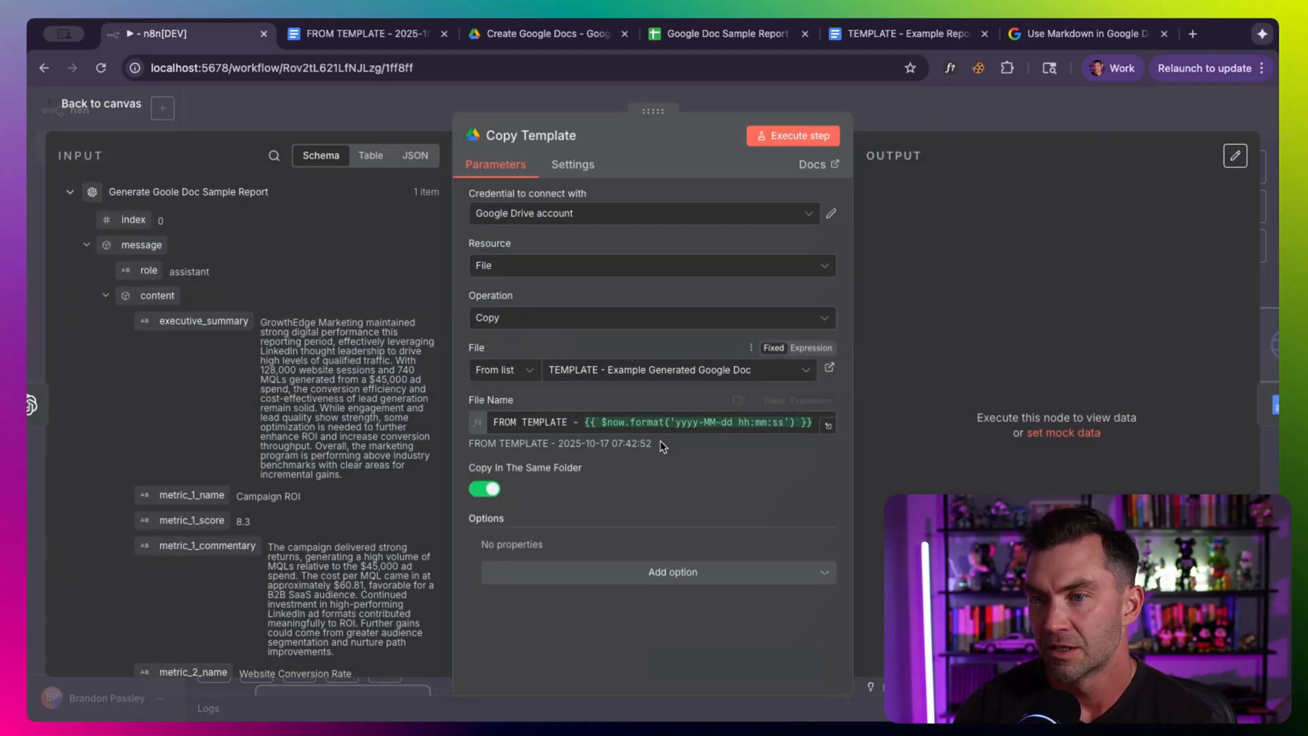
pyautogui.moveTo(632, 287)
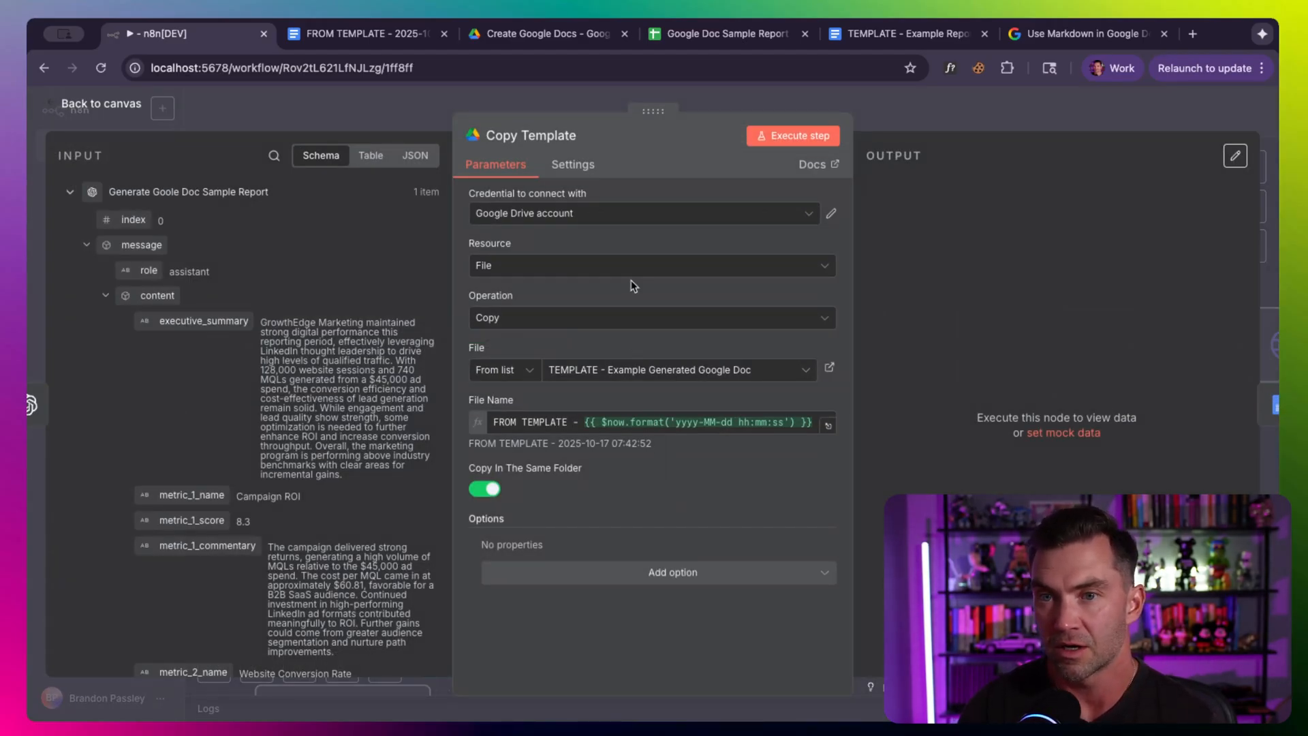
pyautogui.moveTo(504, 267)
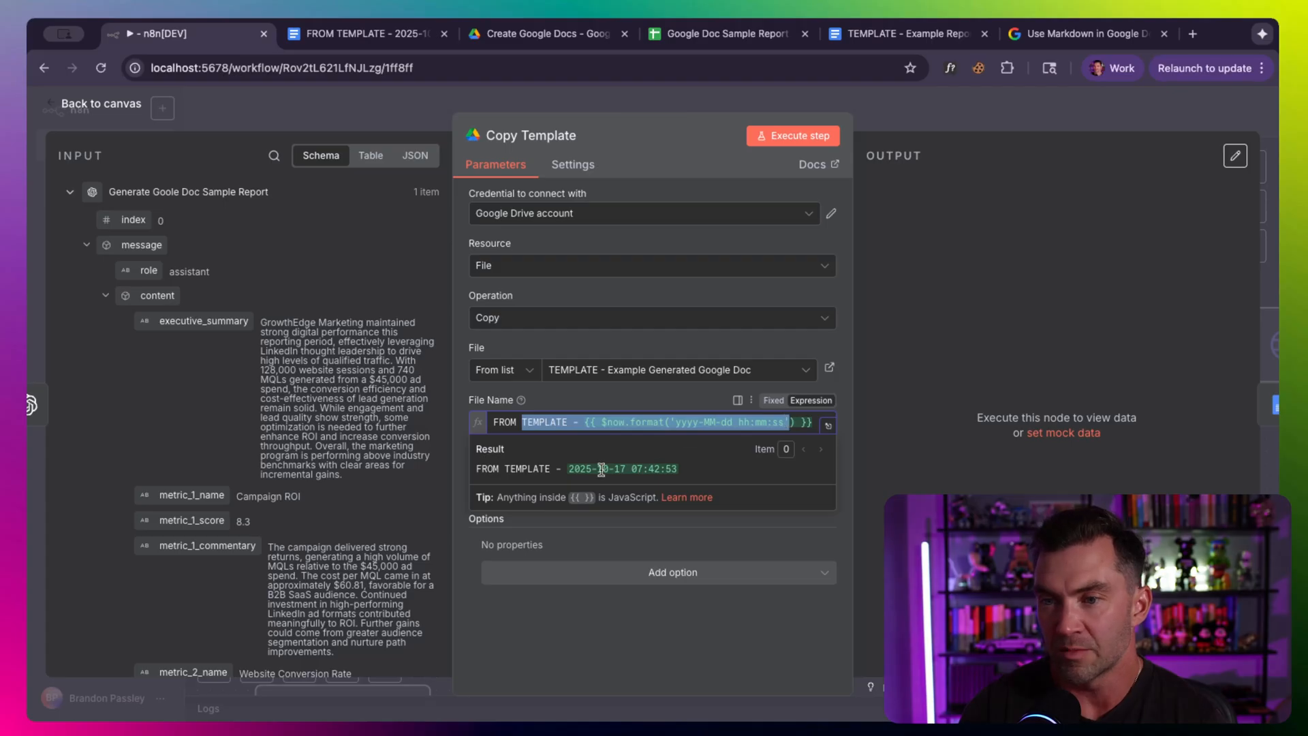
pyautogui.click(559, 422)
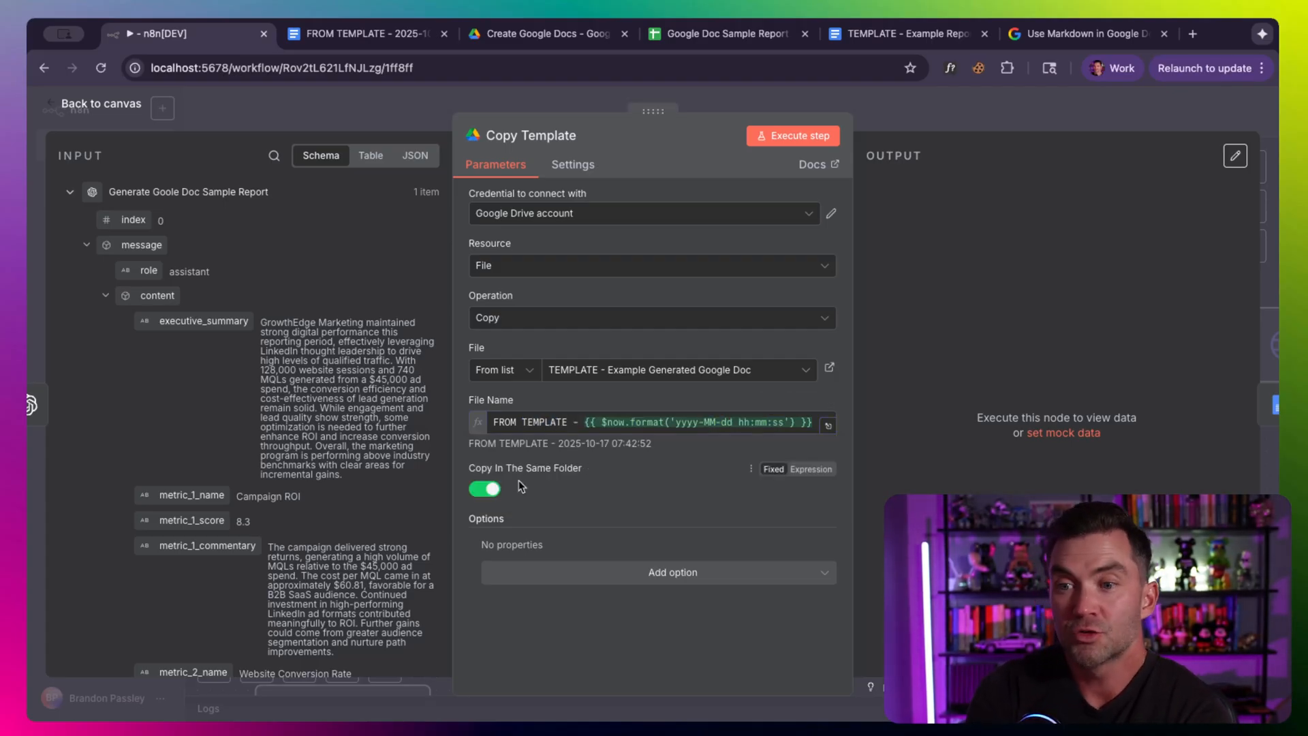
pyautogui.click(485, 488)
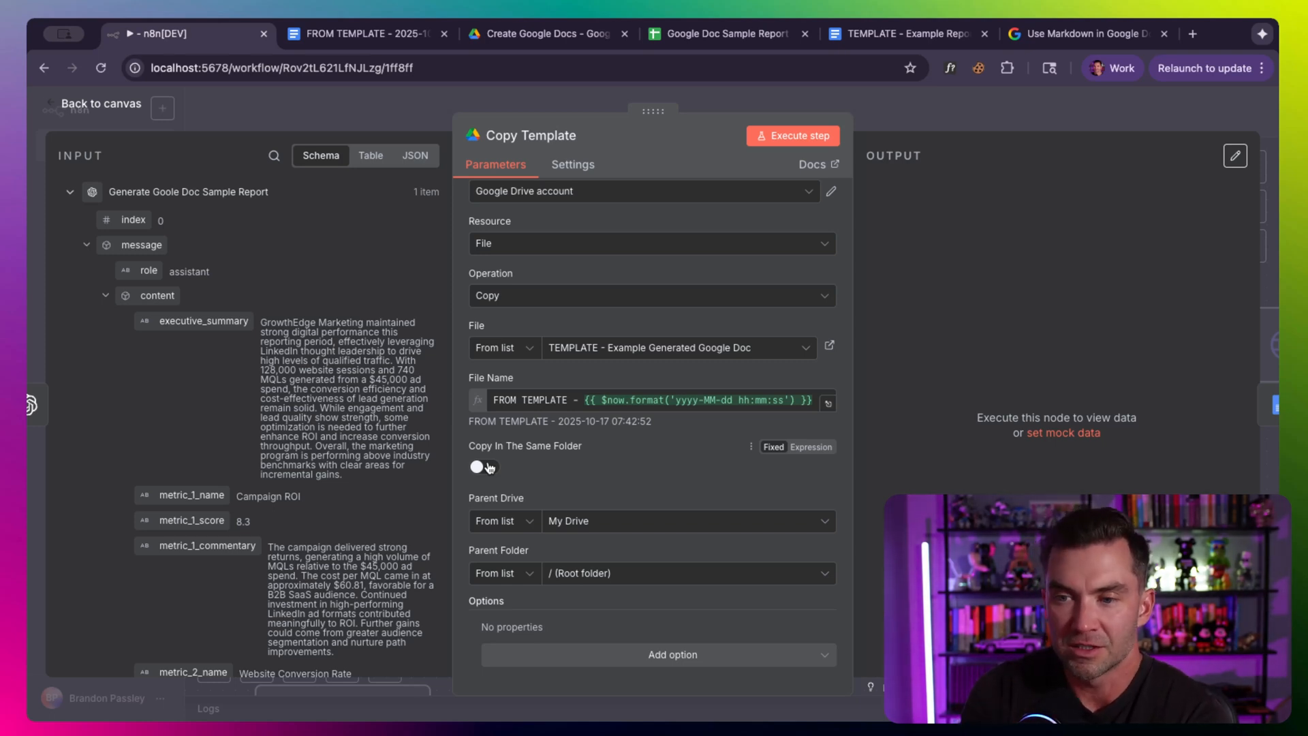
pyautogui.click(481, 466)
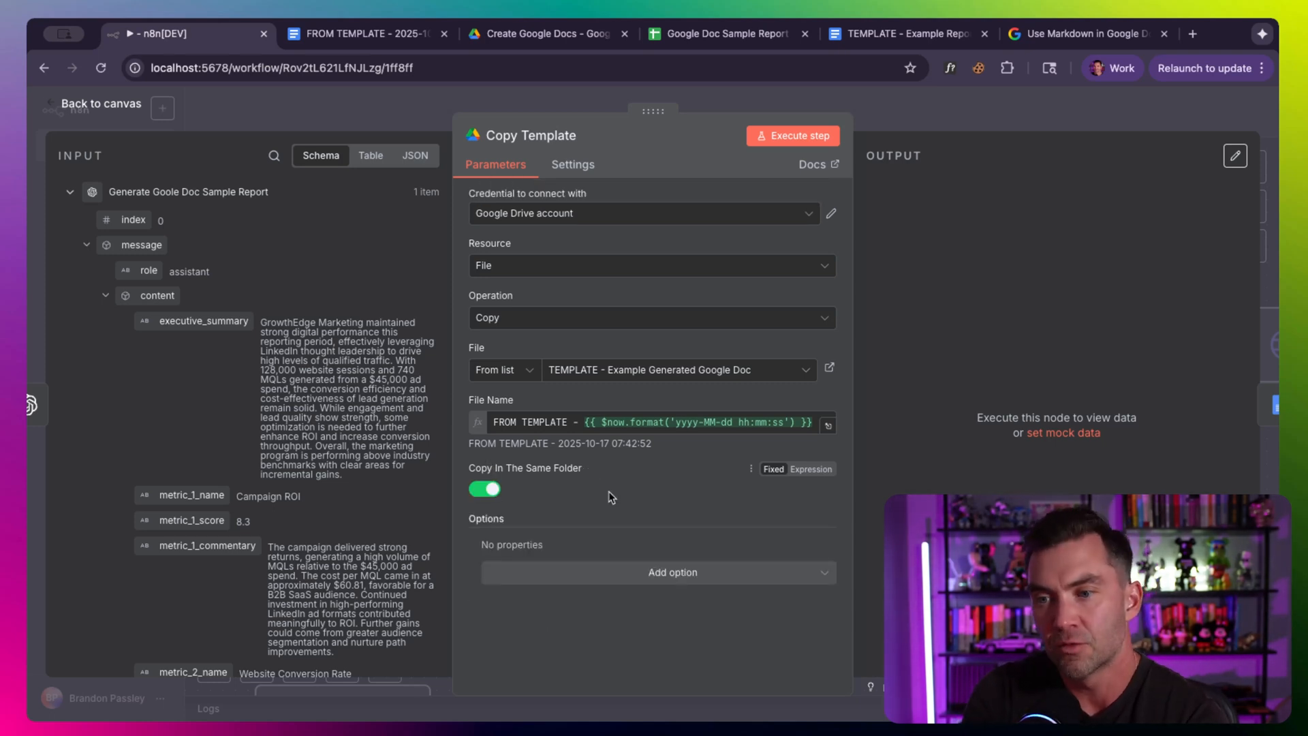
pyautogui.click(793, 134)
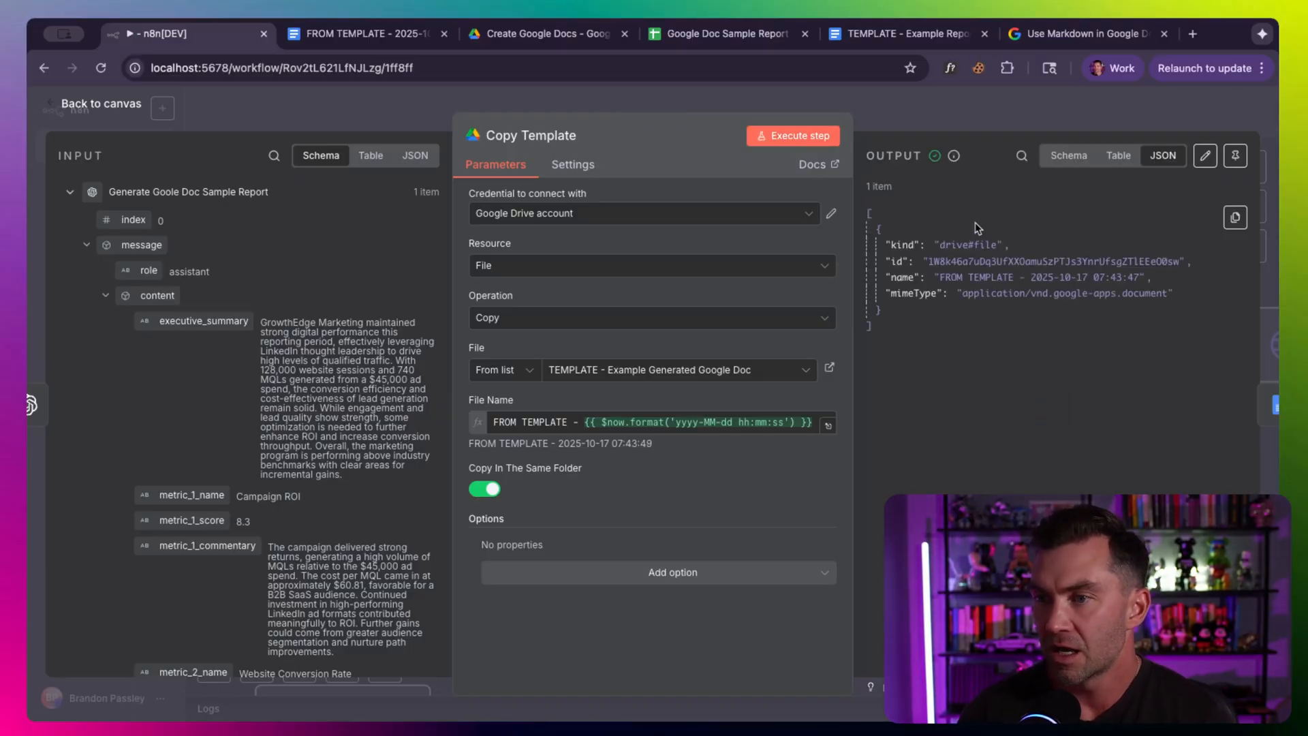
pyautogui.moveTo(950, 245)
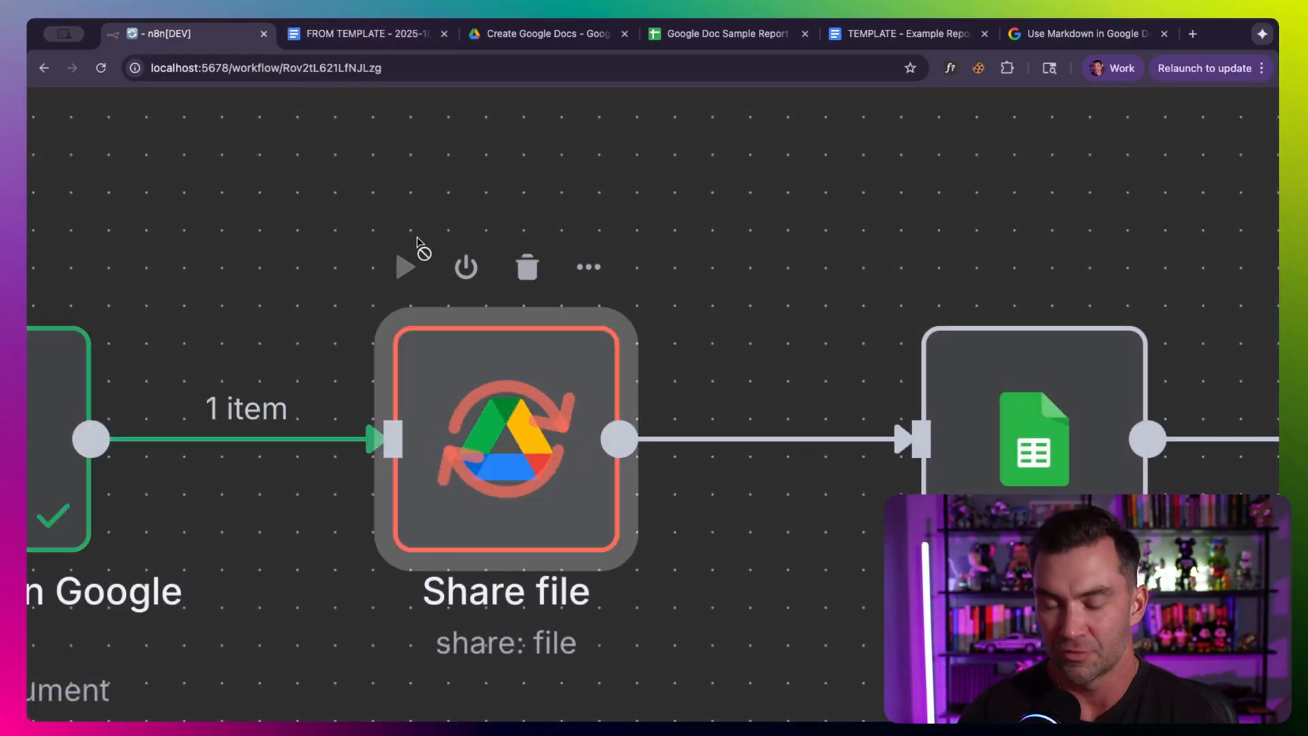
pyautogui.click(547, 33)
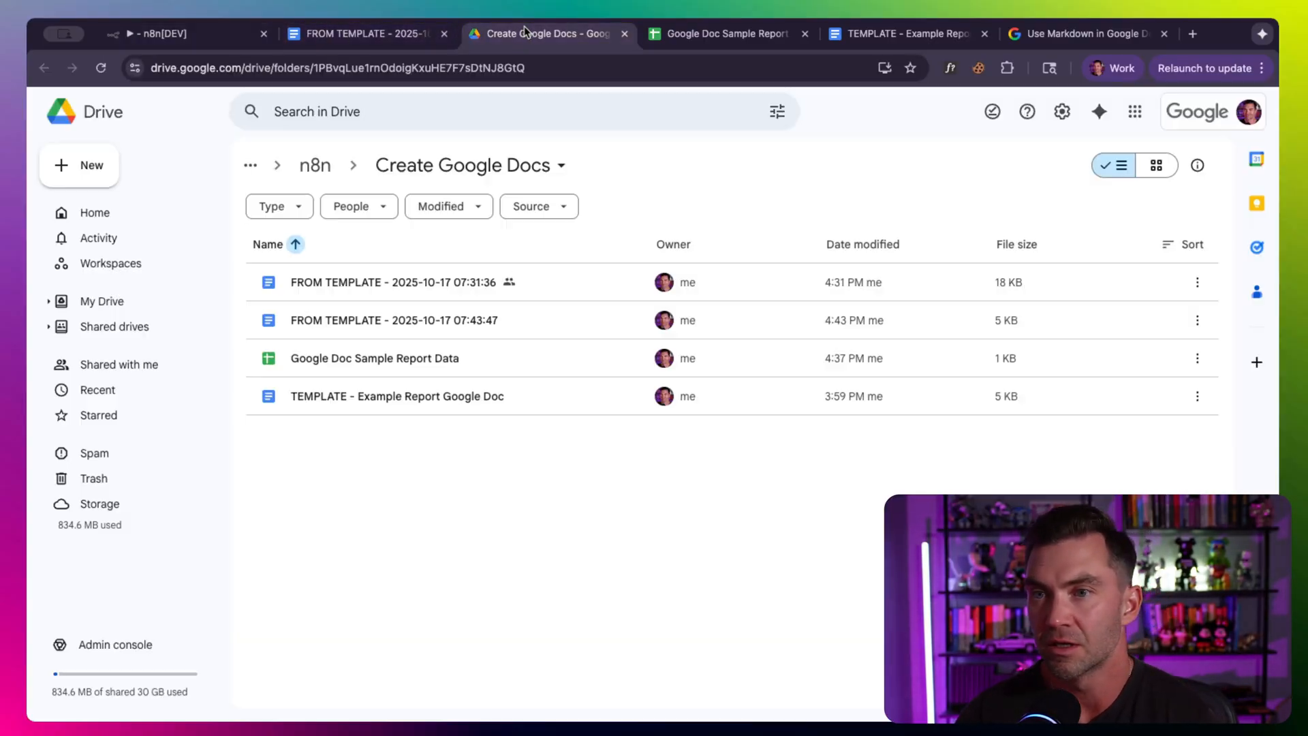
pyautogui.moveTo(376, 320)
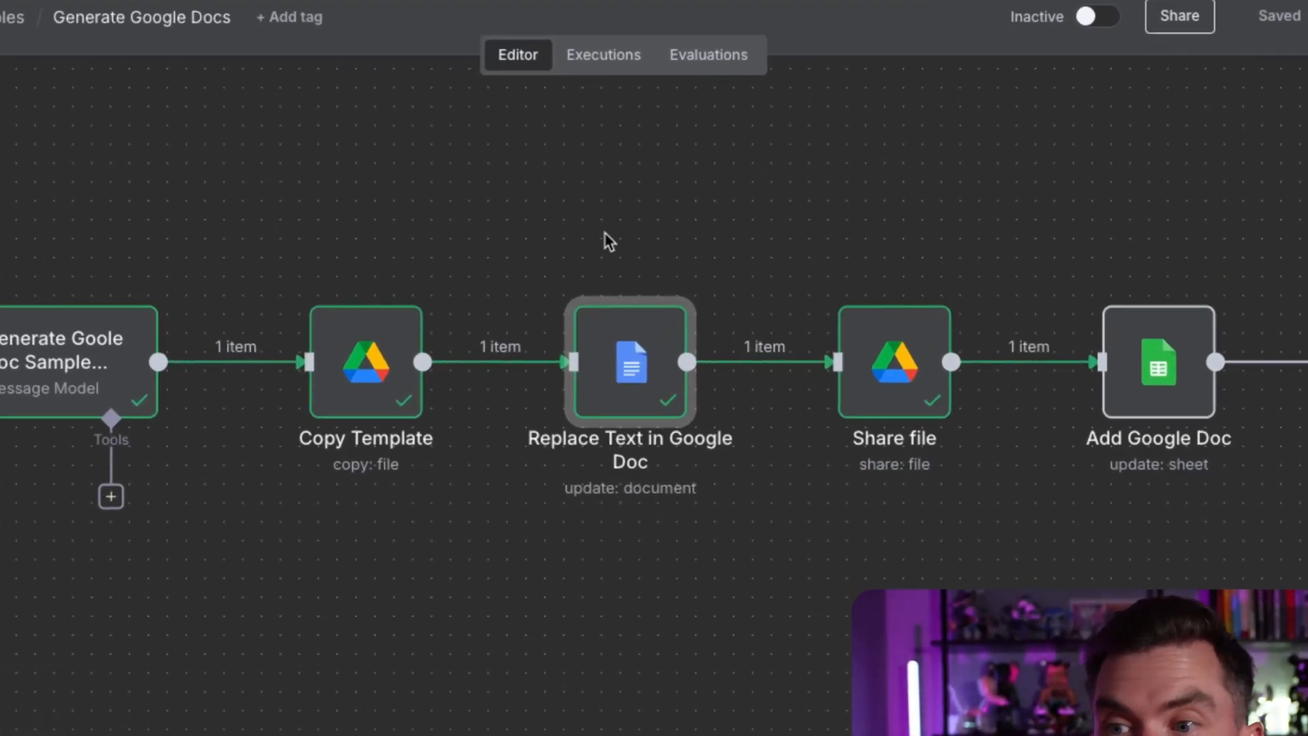
# Step: Search the nodes panel for 'google doc' and view the Google Docs Update a document action
pyautogui.doubleClick(630, 363)
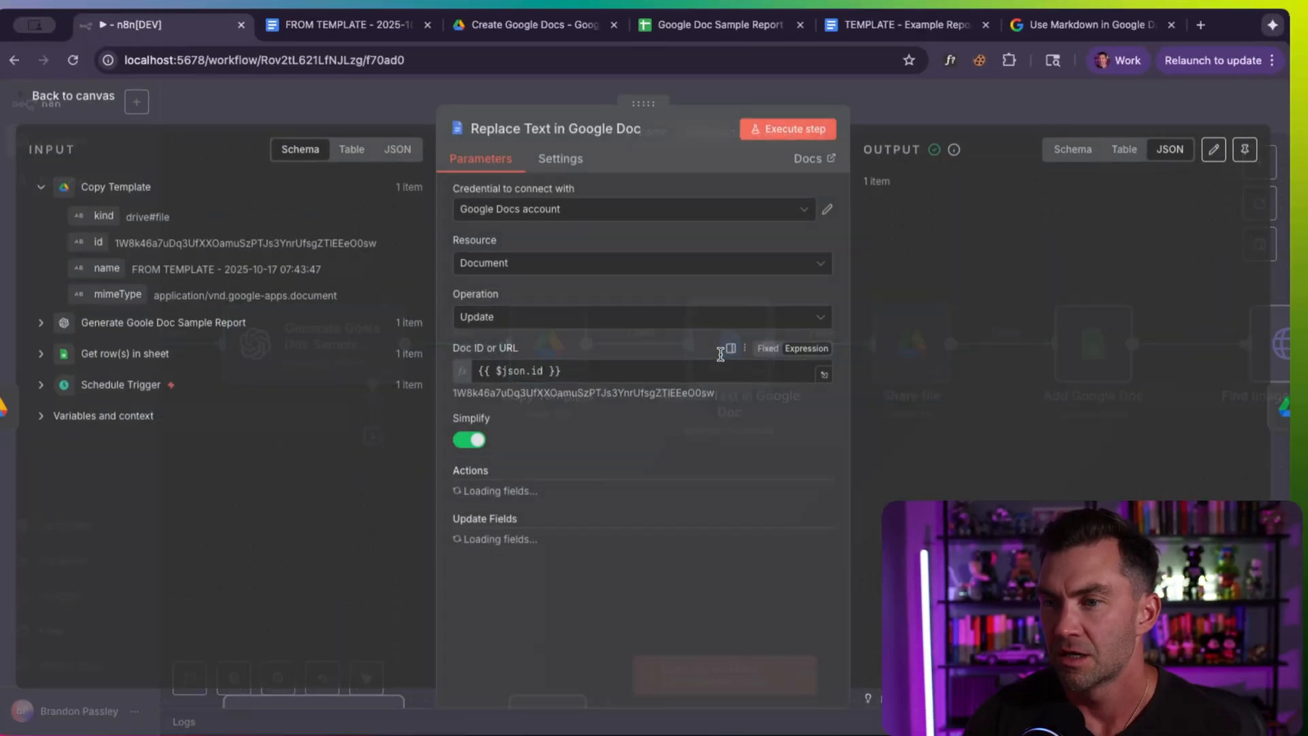
pyautogui.click(787, 128)
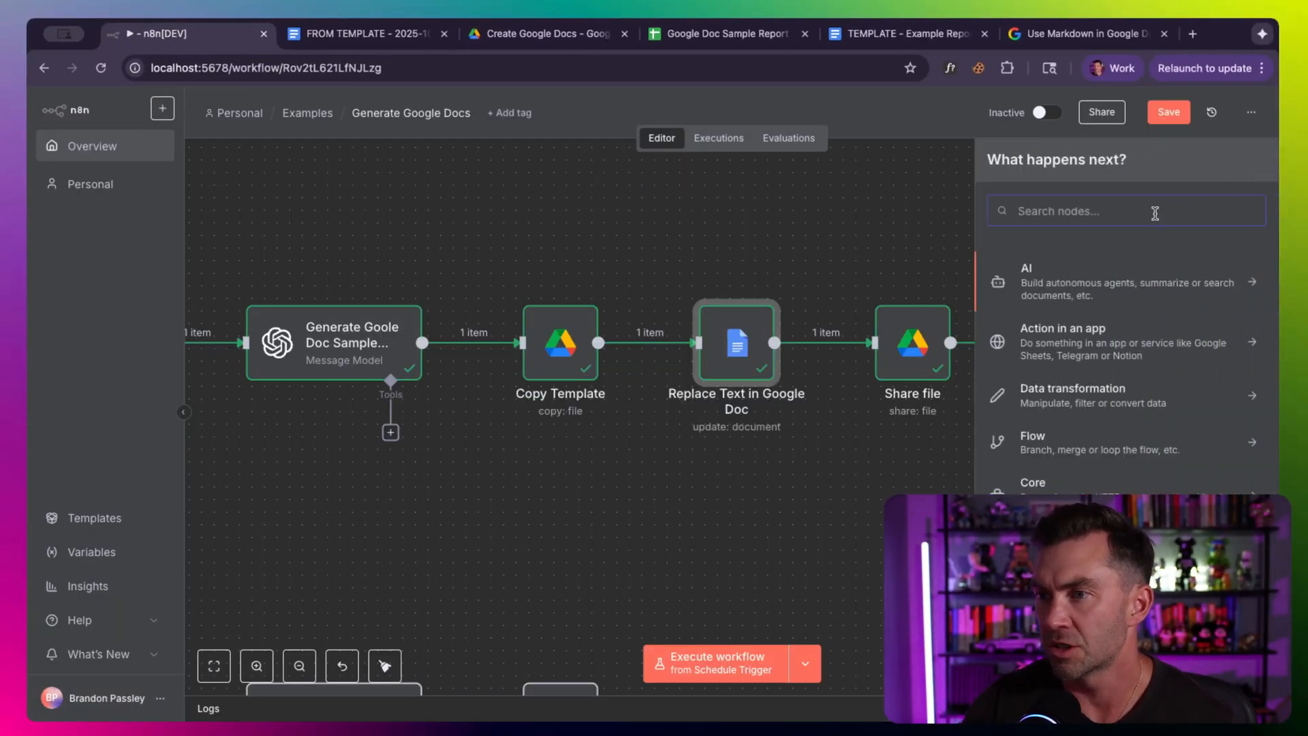
pyautogui.write('google doc')
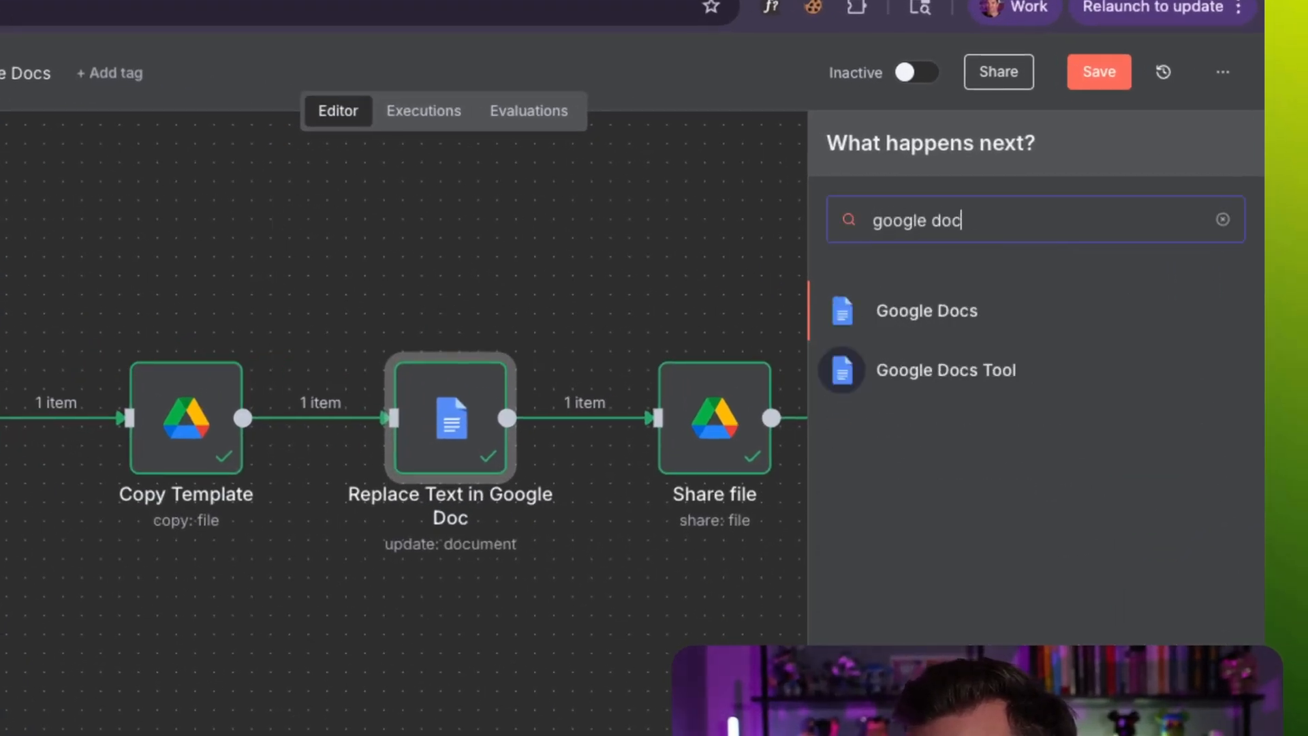
pyautogui.click(926, 310)
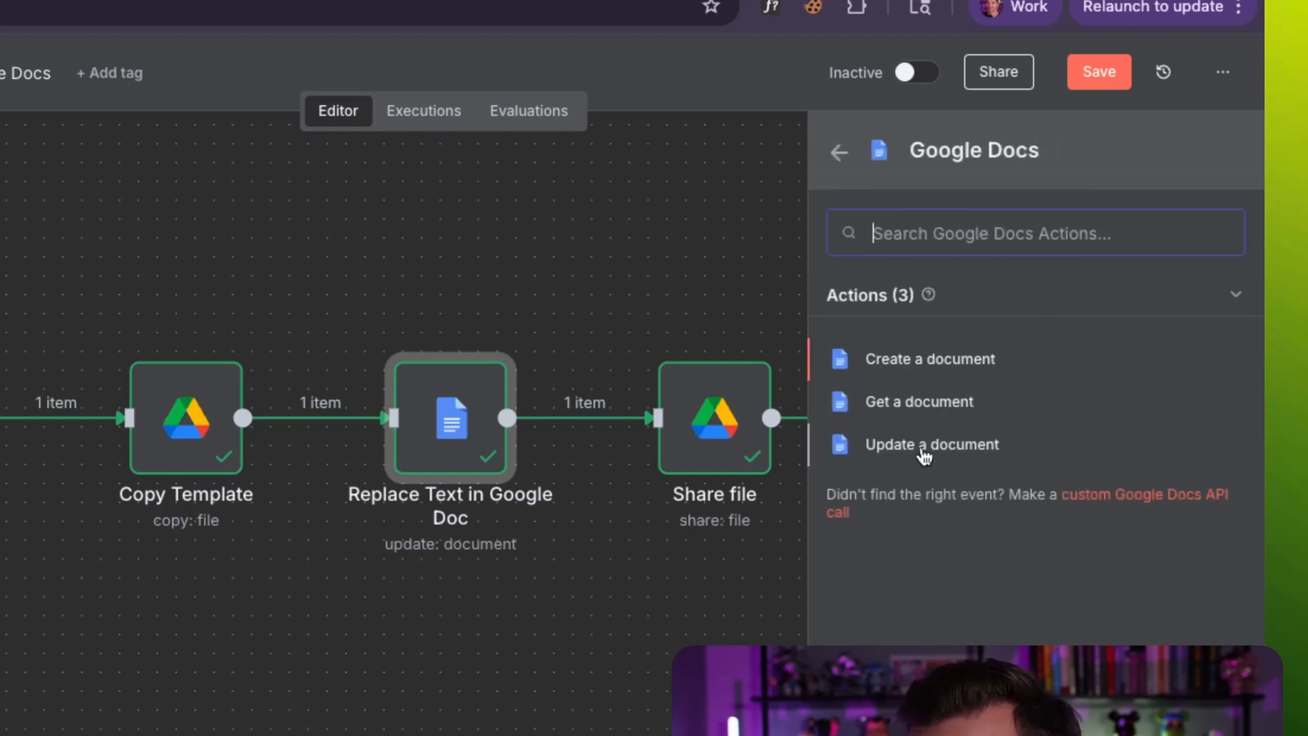
pyautogui.click(932, 444)
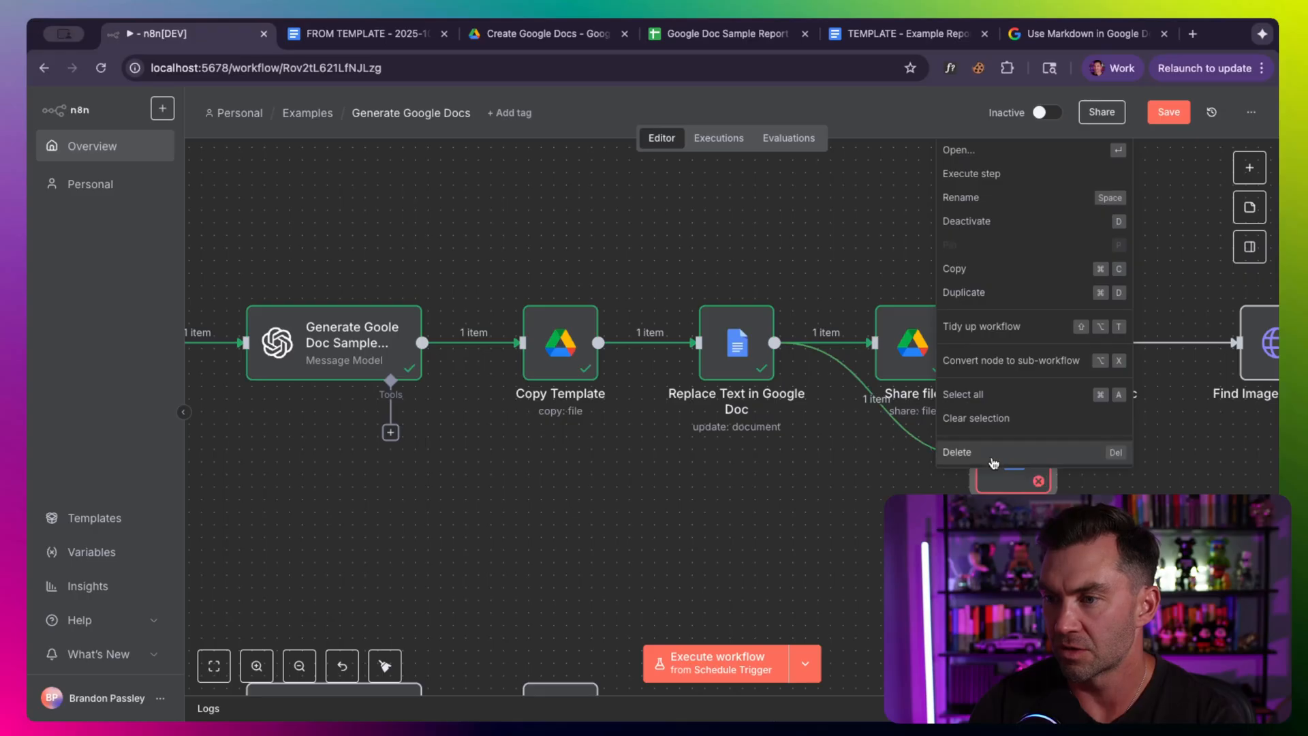
# Step: Inspect the Replace Text in Google Doc step's {{executive_summary}} find-and-replace action
pyautogui.doubleClick(736, 344)
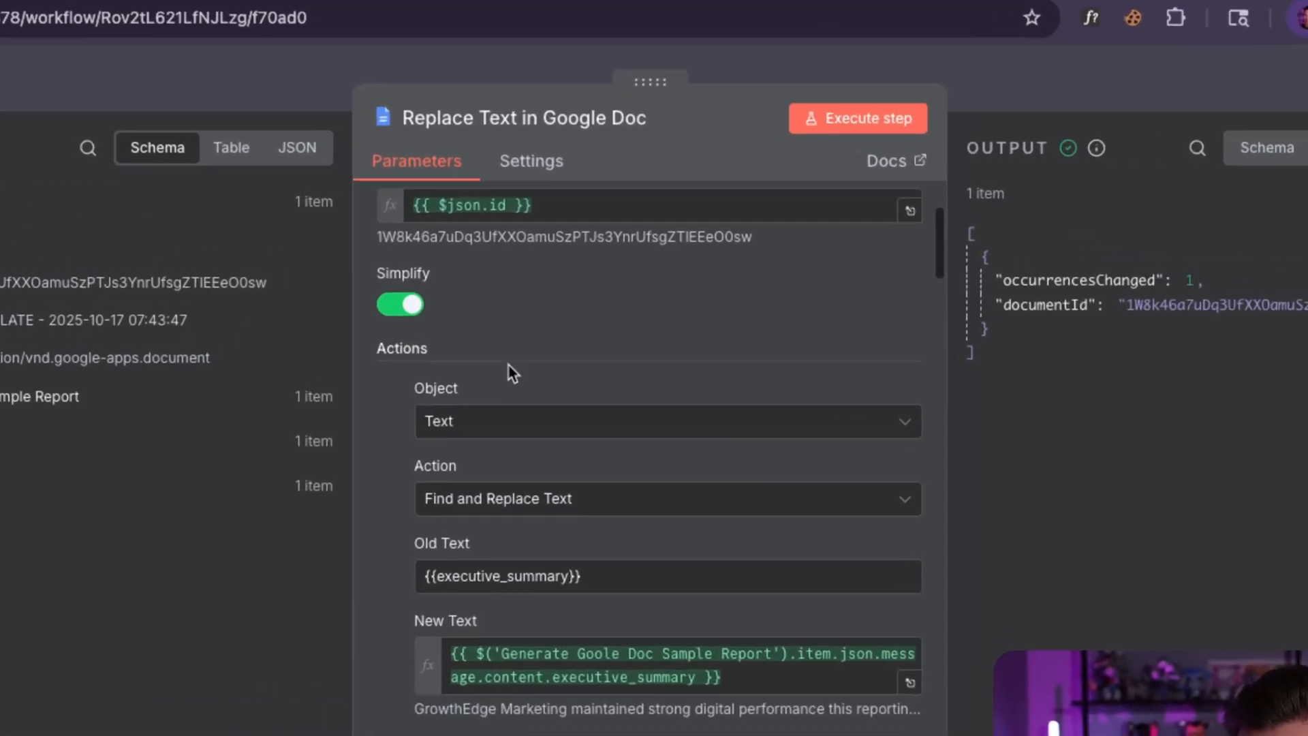
pyautogui.scroll(-3)
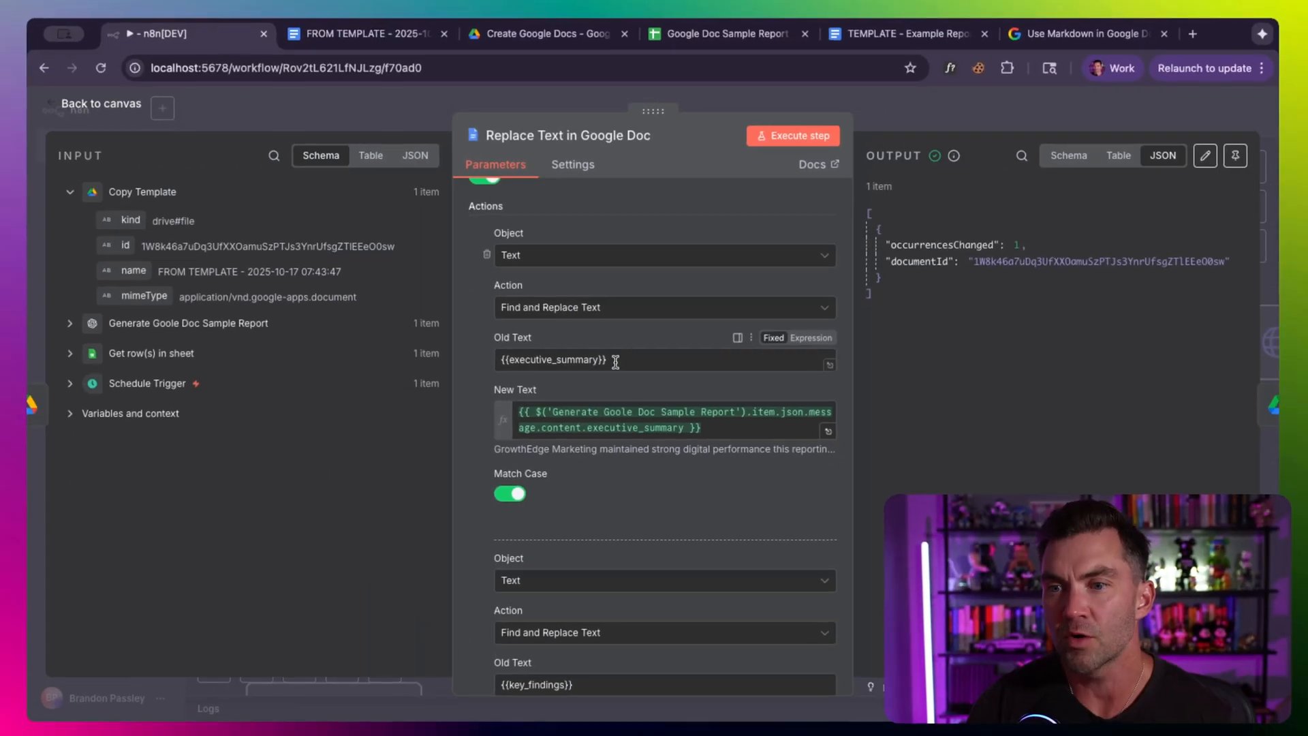
pyautogui.click(615, 360)
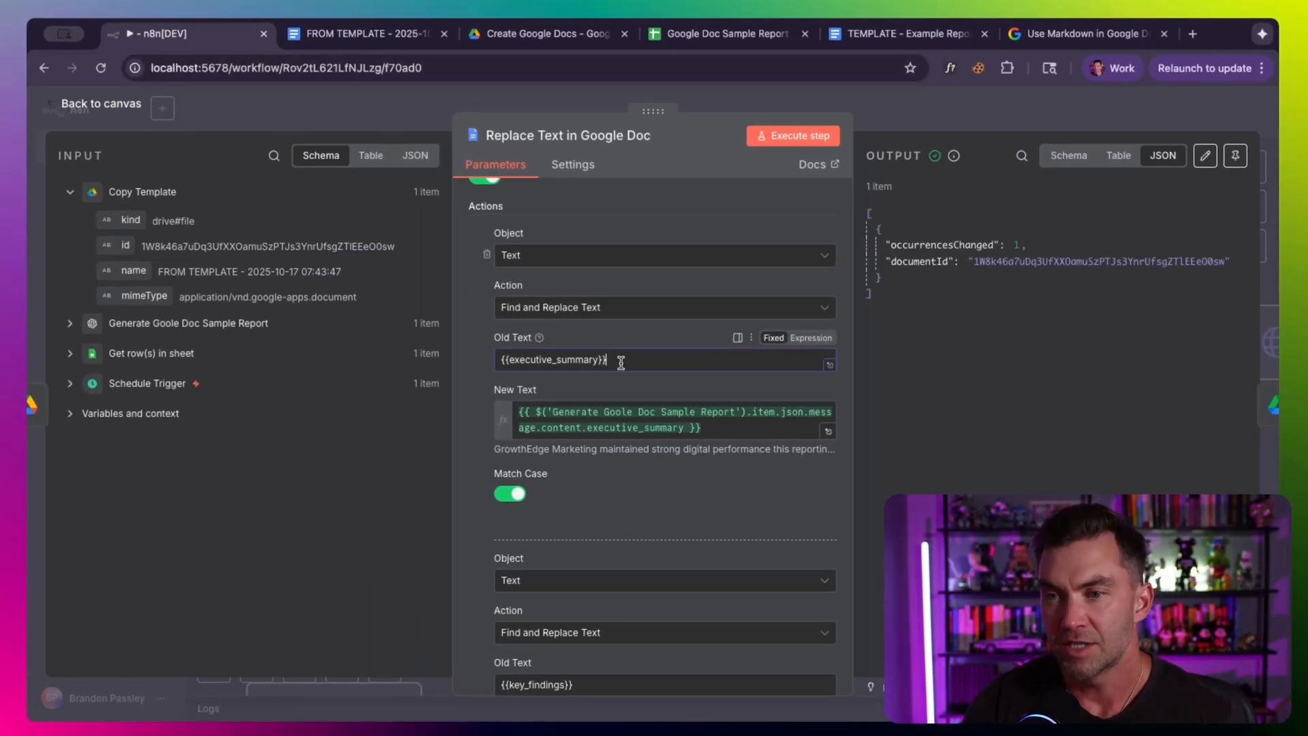
pyautogui.doubleClick(554, 360)
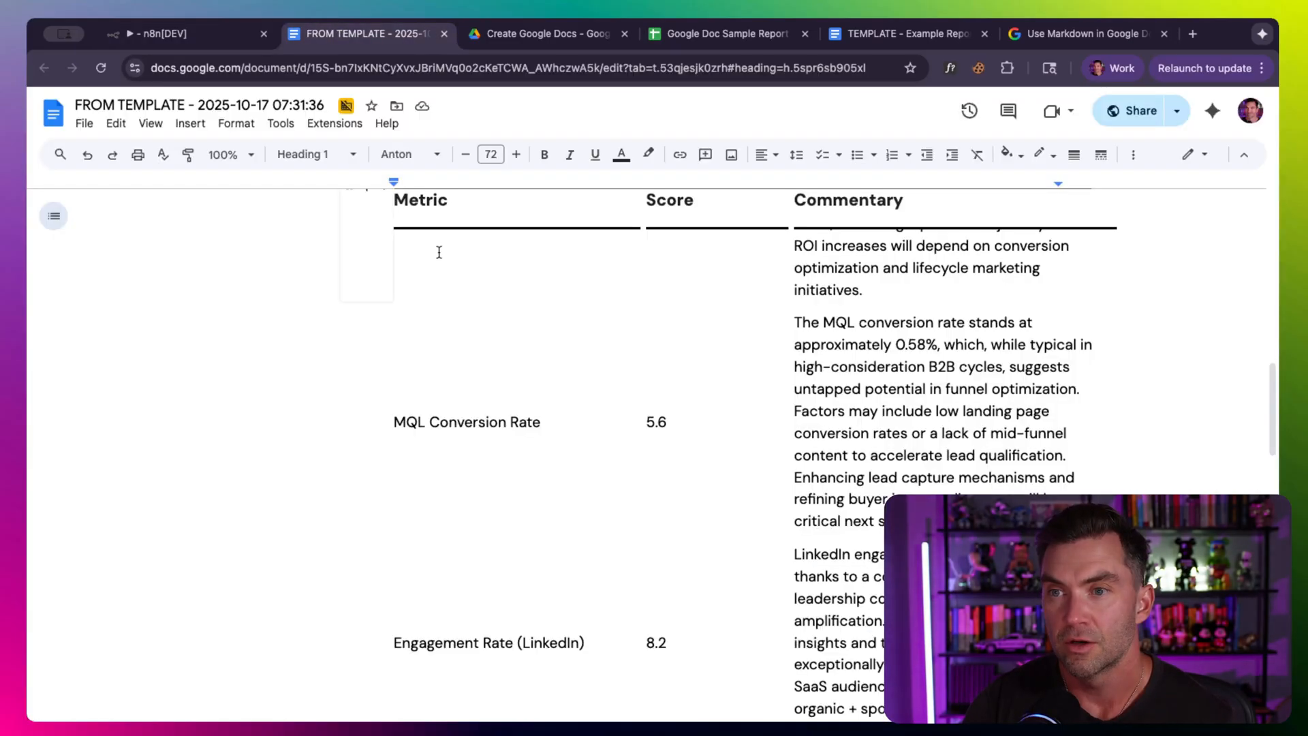
# Step: In the TEMPLATE doc, swap the braces before executive_summary for asterisks, then restore {{ and return to n8n
pyautogui.click(909, 33)
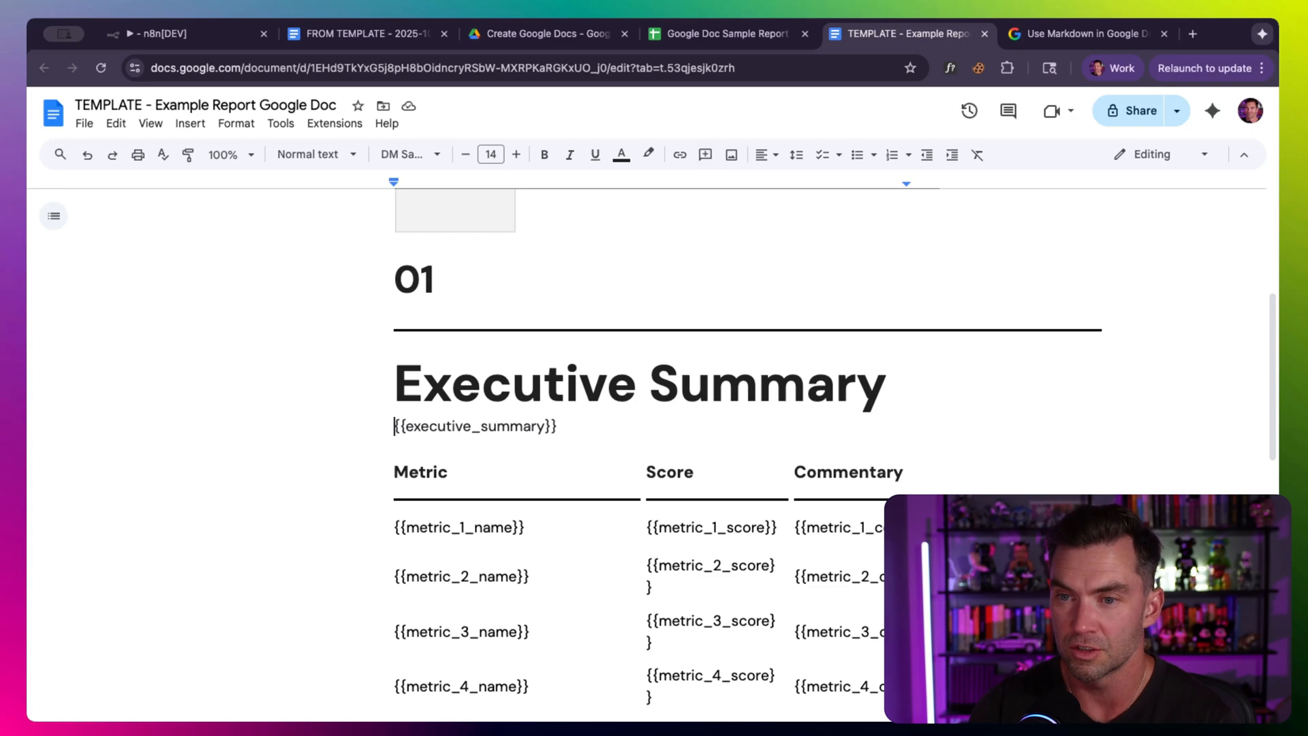
pyautogui.write('****')
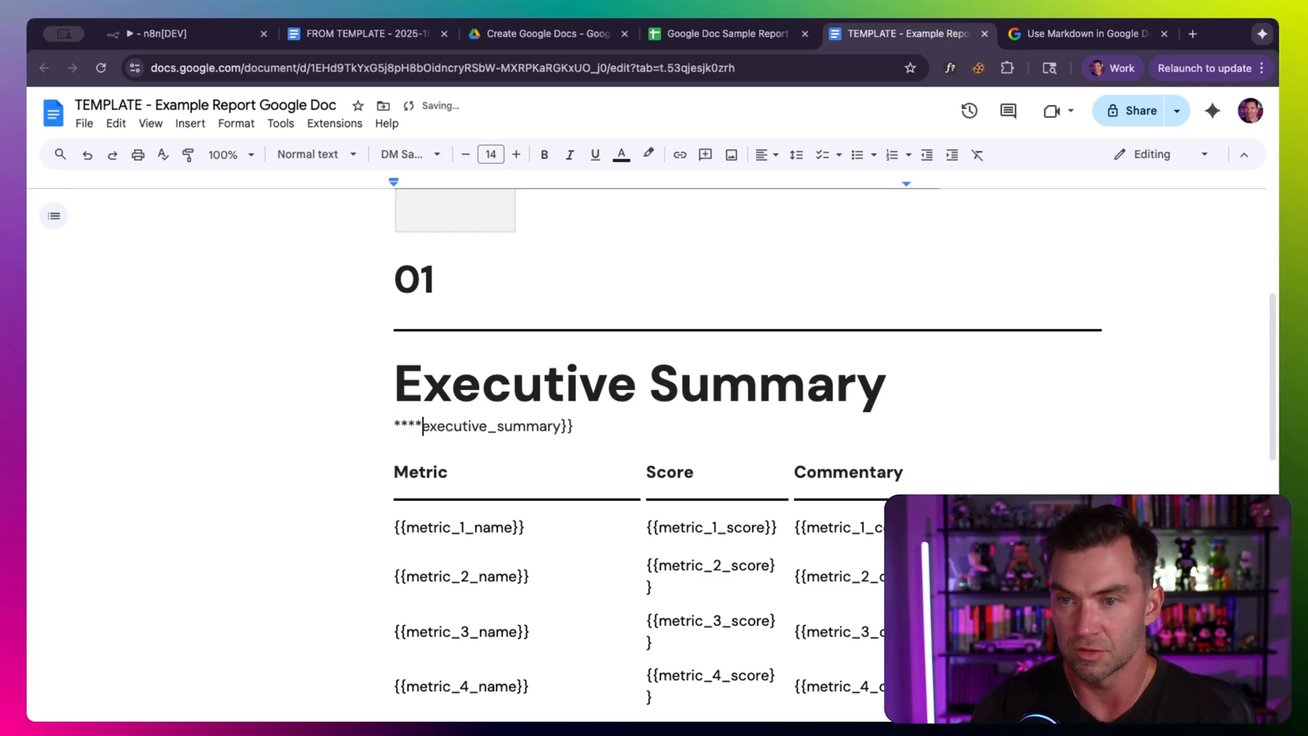
pyautogui.write('**')
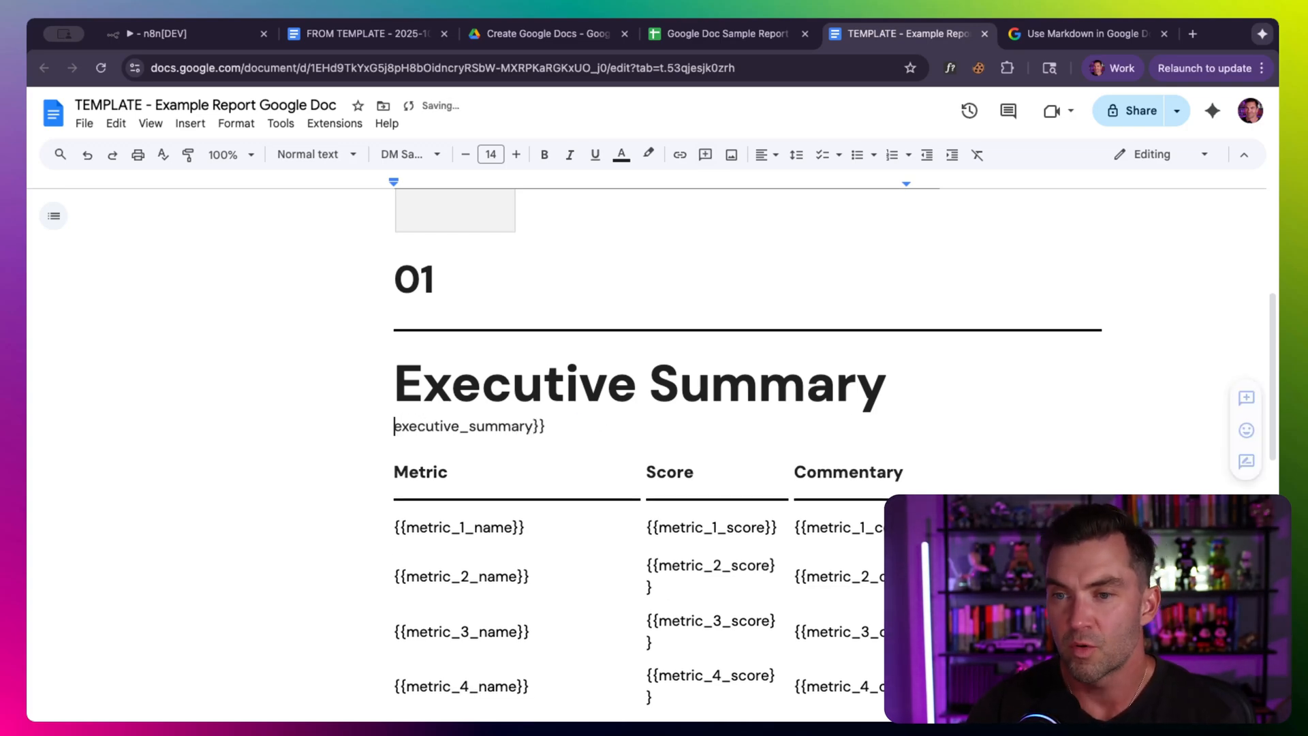
pyautogui.write('{{')
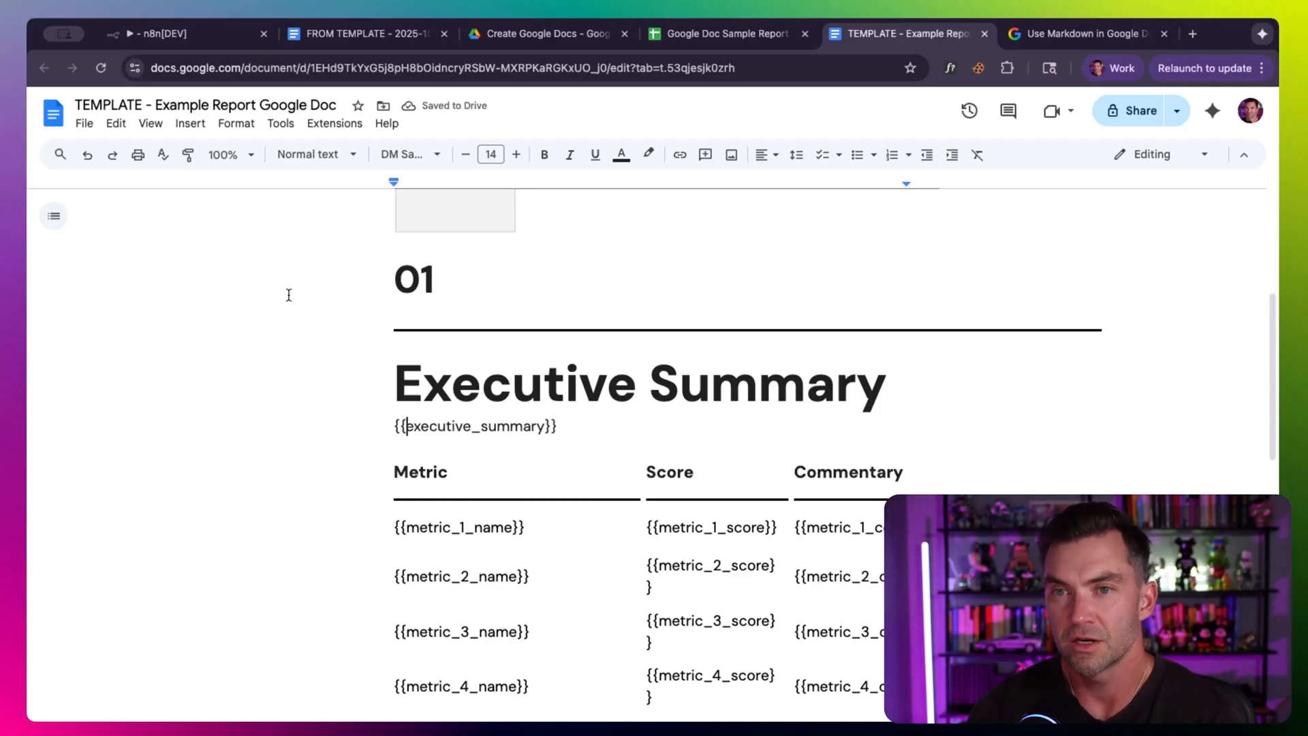
pyautogui.click(170, 33)
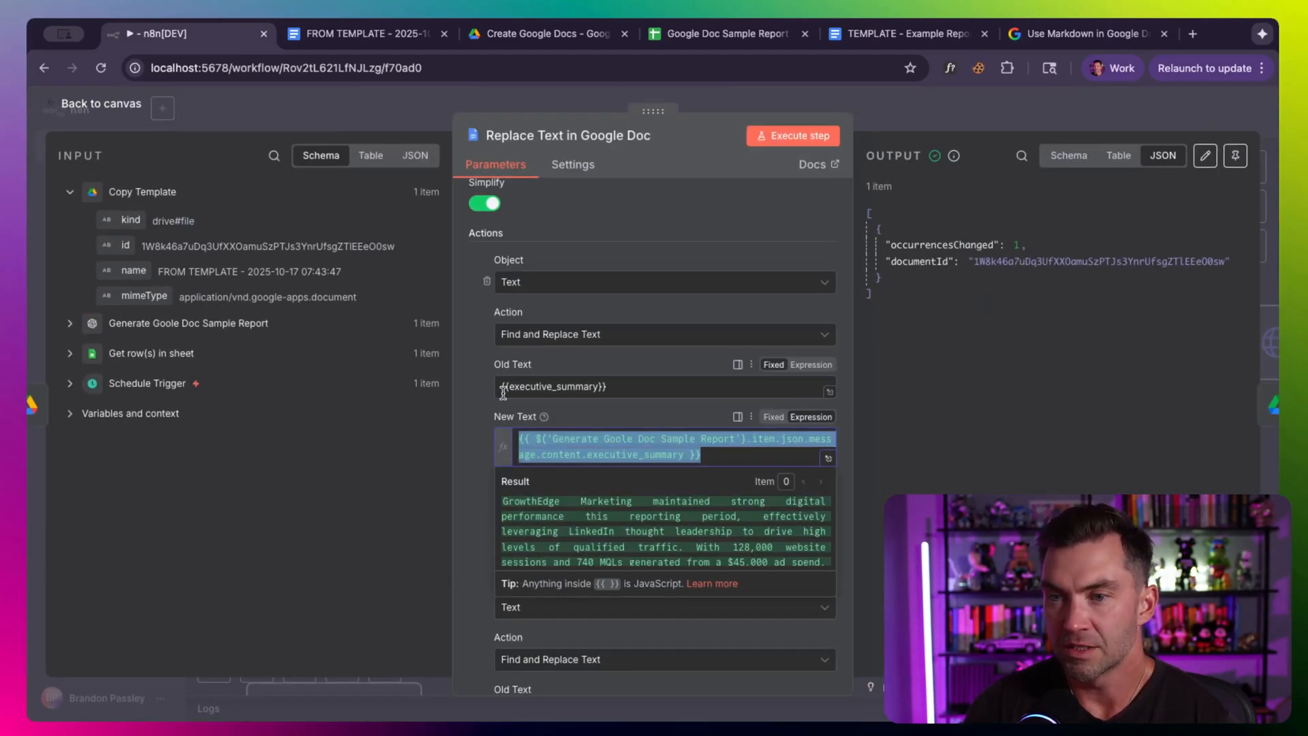
pyautogui.moveTo(71, 324)
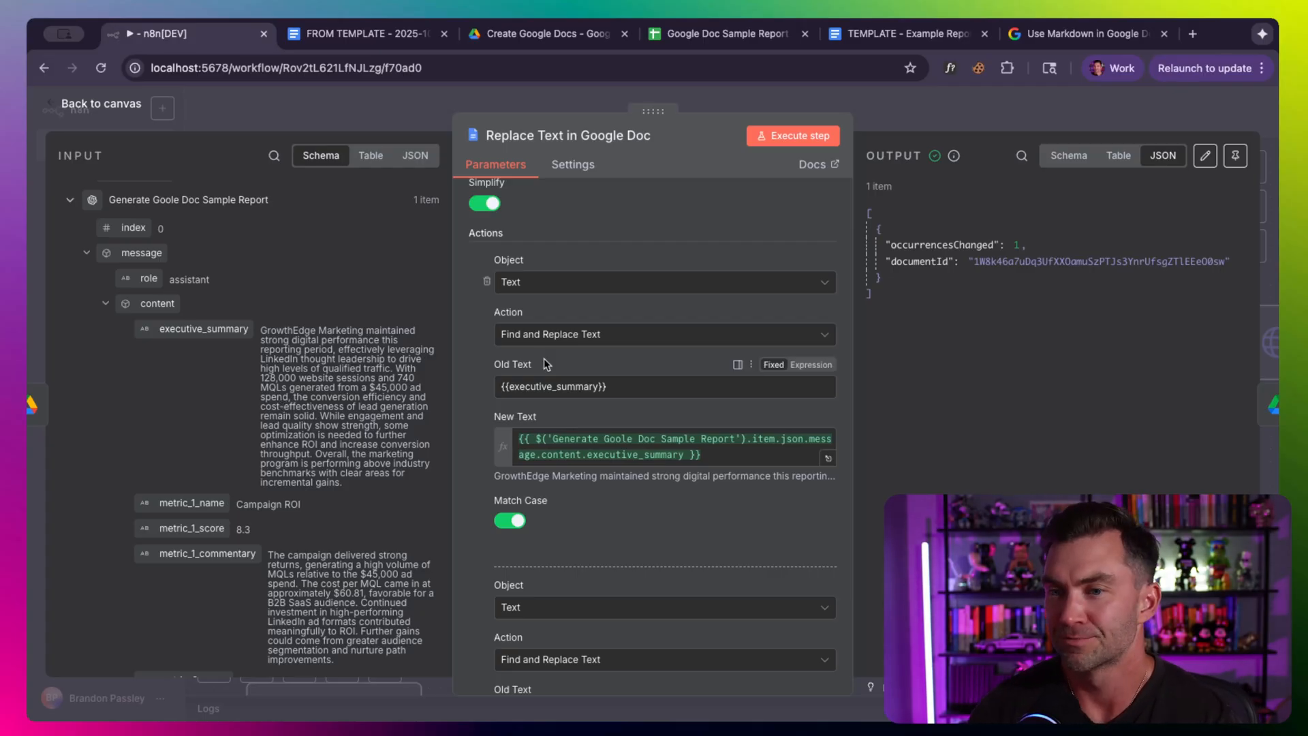
# Step: Review the Replace Text actions for key findings and metric 1 score and commentary, then show the Drive folder
pyautogui.scroll(-3)
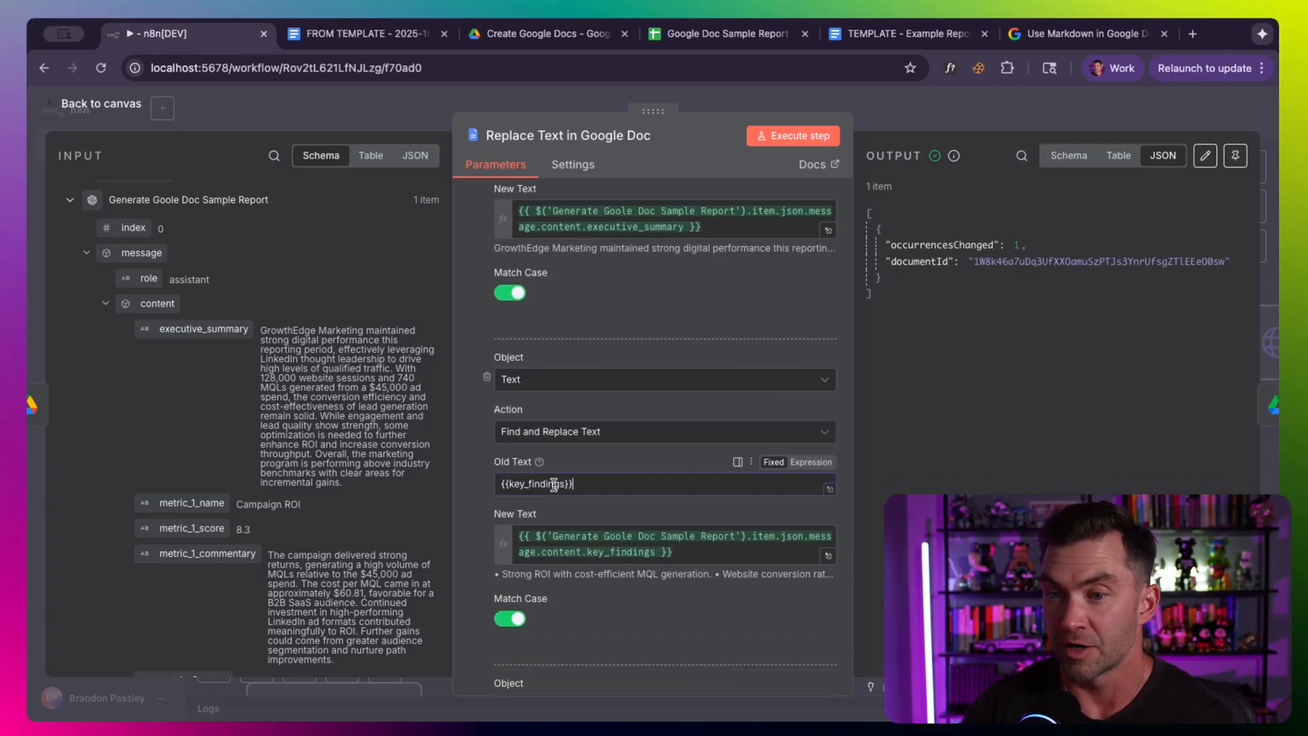
pyautogui.scroll(-3)
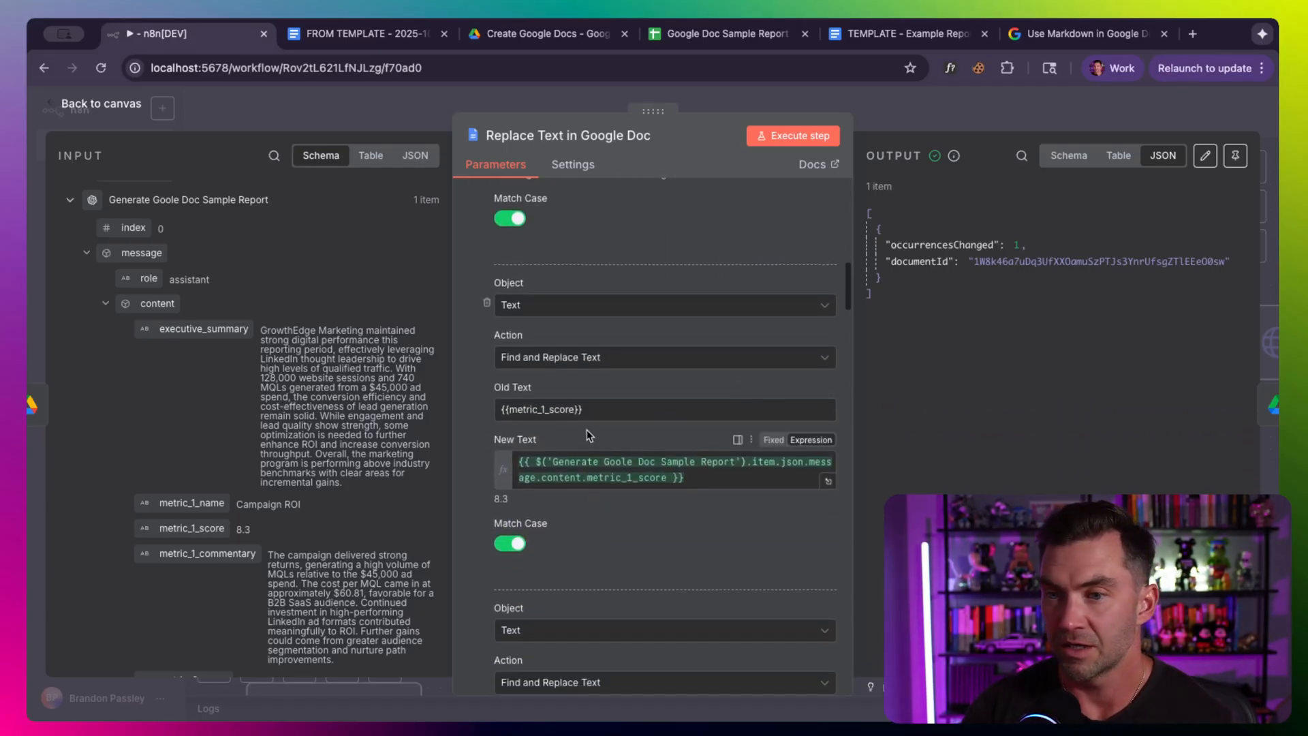
pyautogui.scroll(-3)
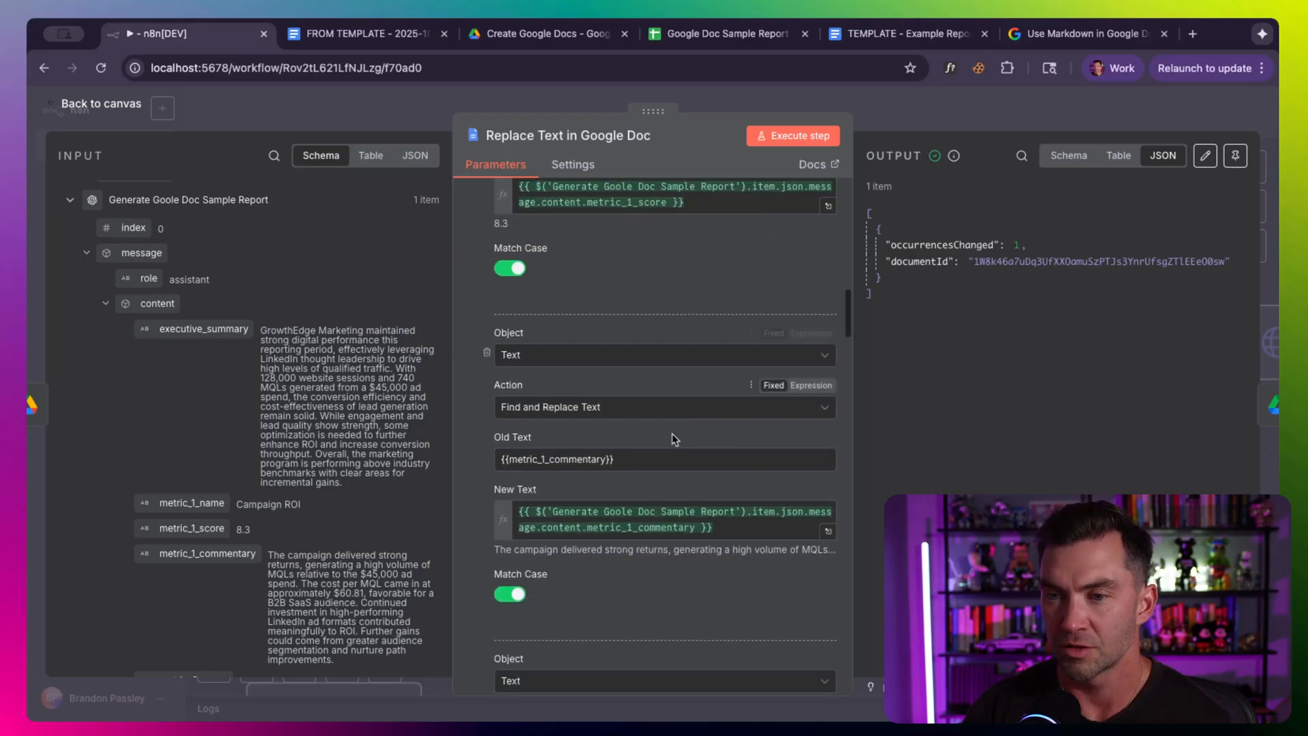
pyautogui.scroll(-3)
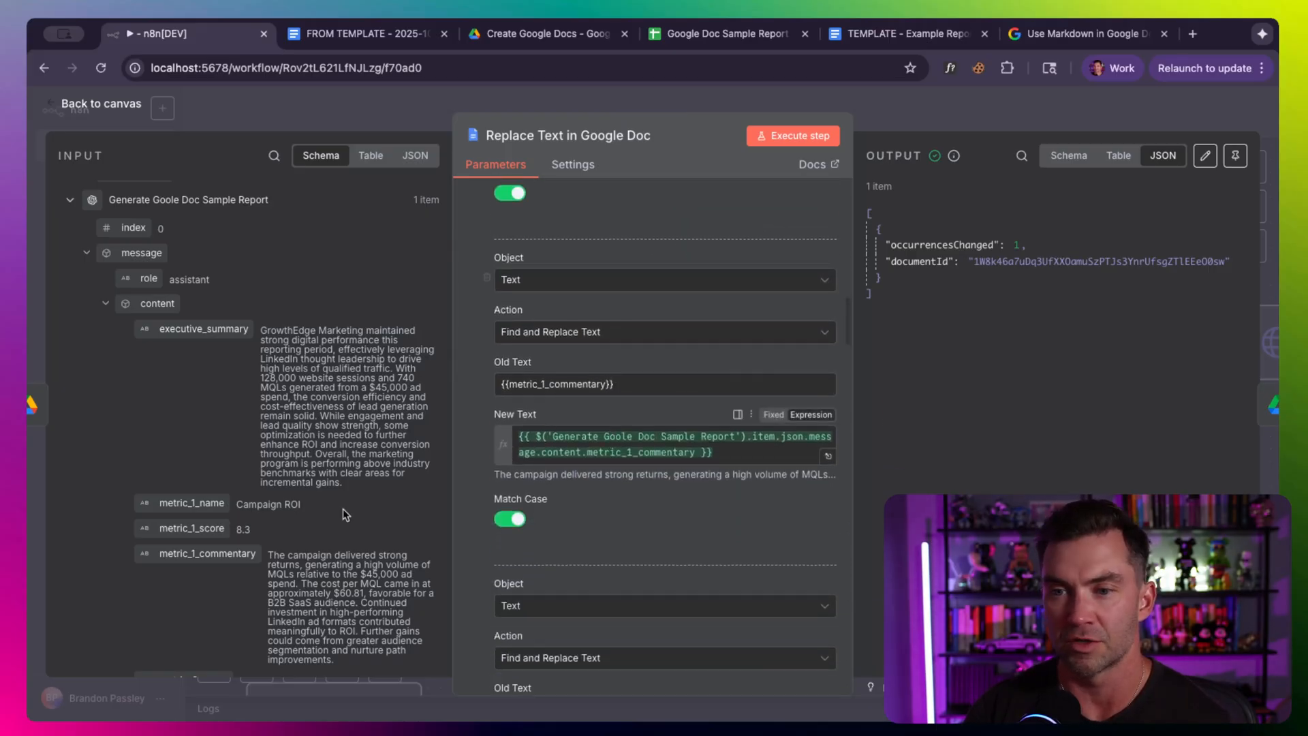
pyautogui.scroll(-3)
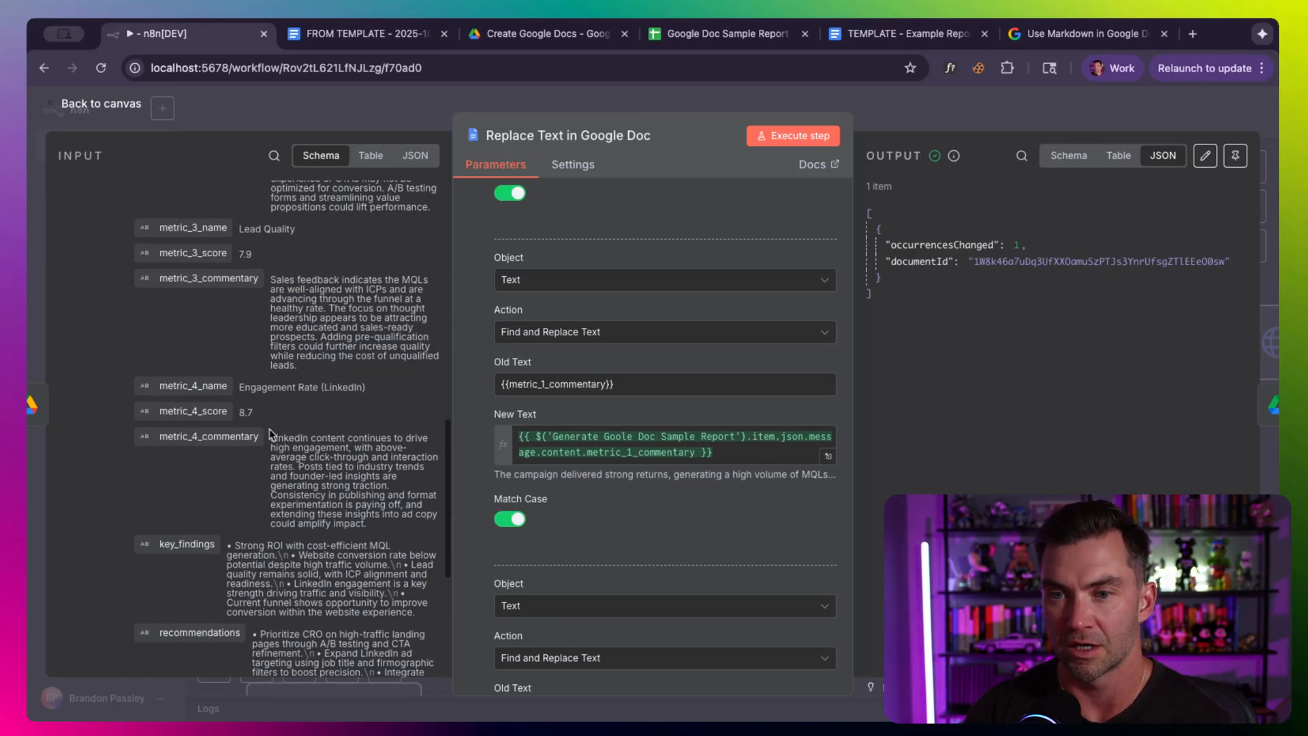
pyautogui.scroll(-3)
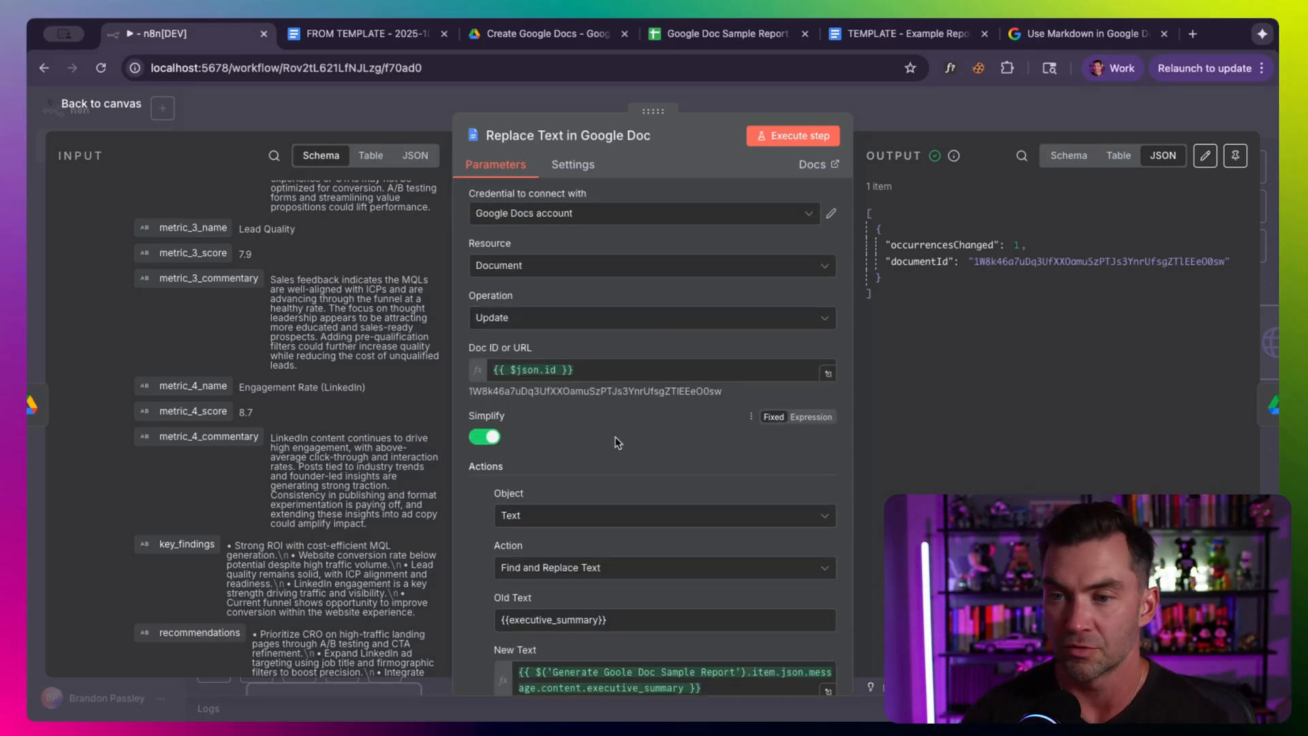
pyautogui.click(799, 135)
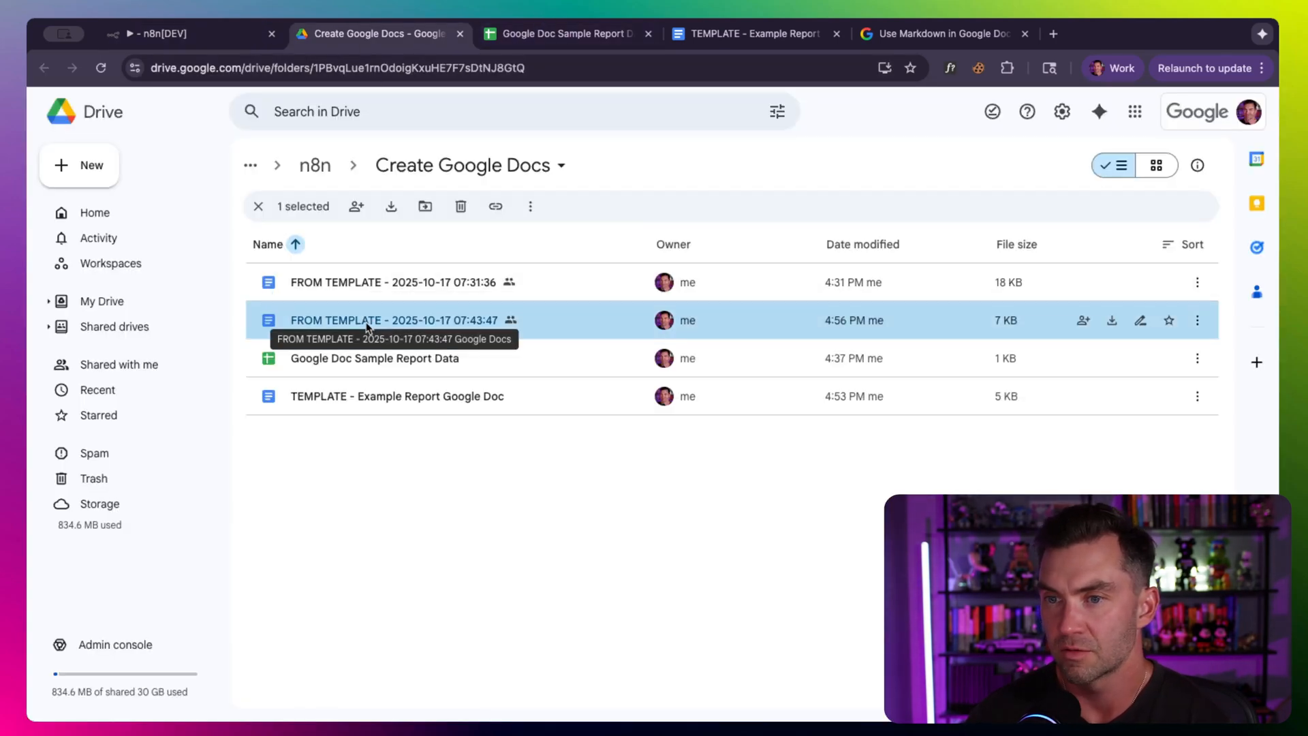
# Step: Open the FROM TEMPLATE 07:43:47 report and highlight its Key Findings bullet lines
pyautogui.doubleClick(368, 320)
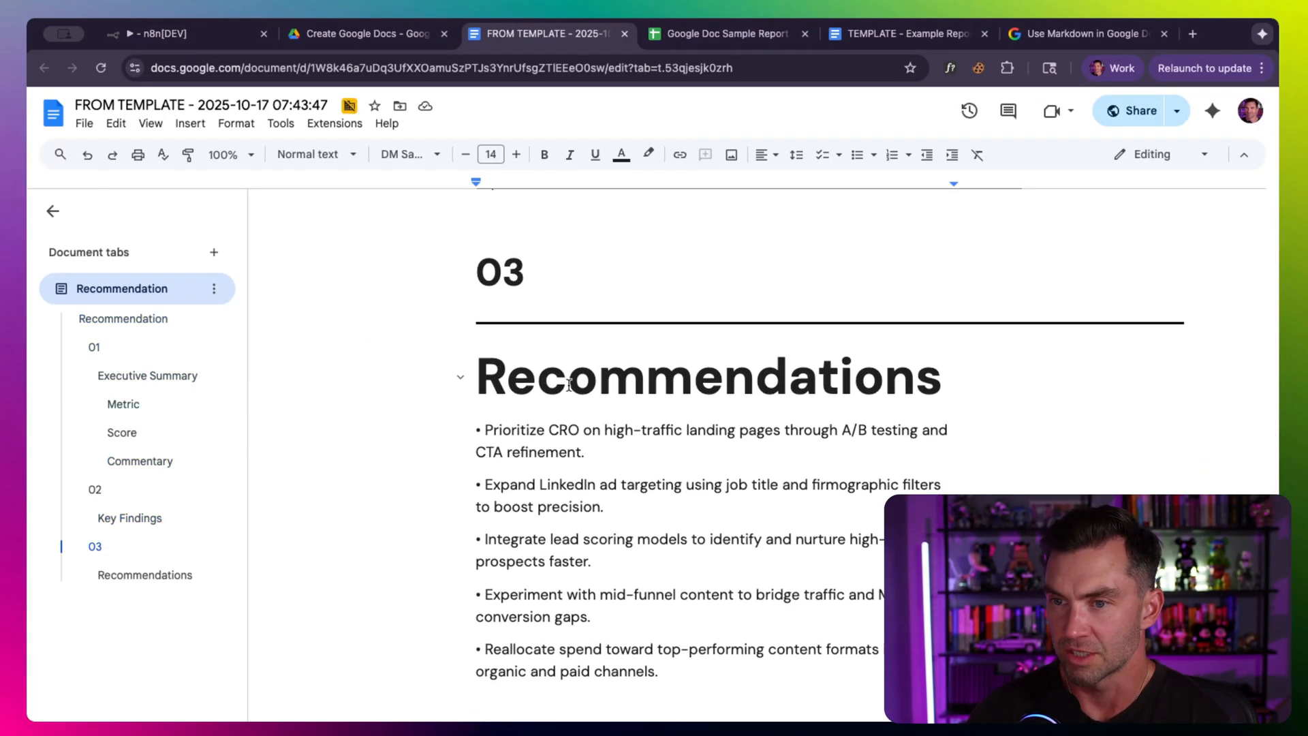
pyautogui.scroll(3)
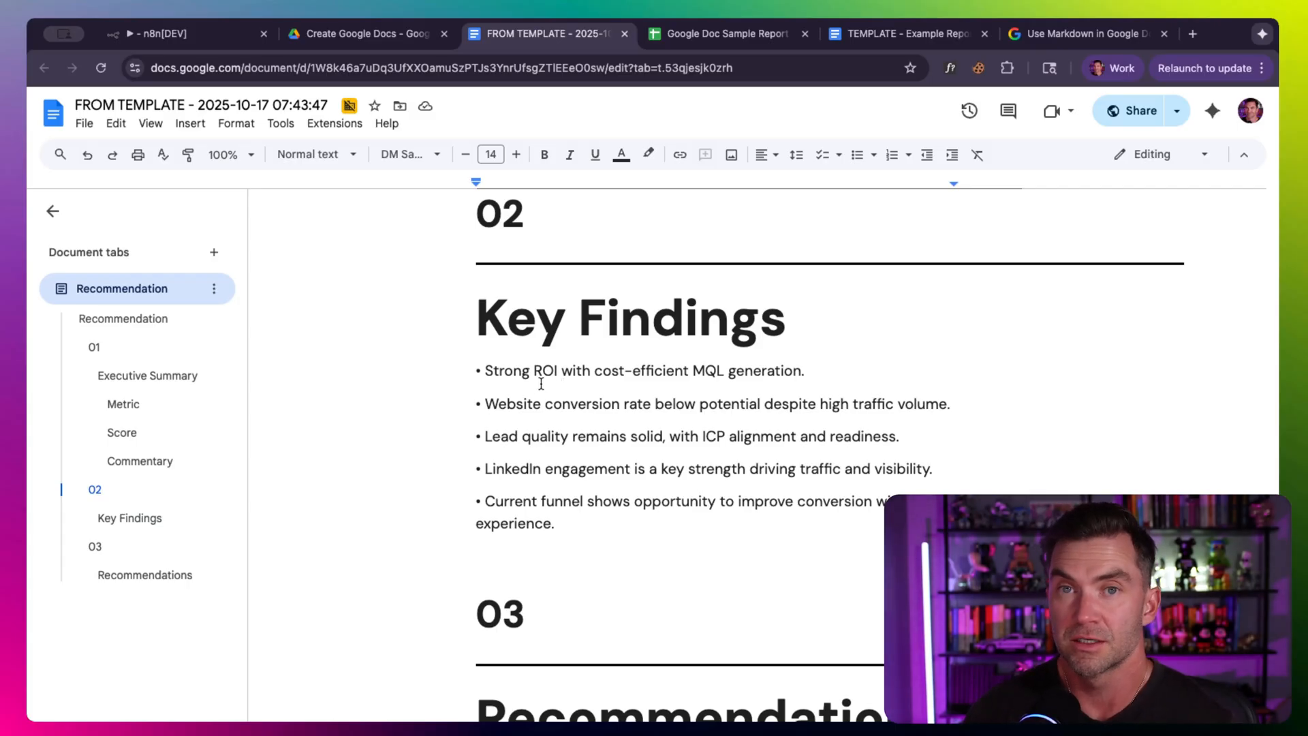
pyautogui.moveTo(478, 370); pyautogui.dragTo(555, 523)
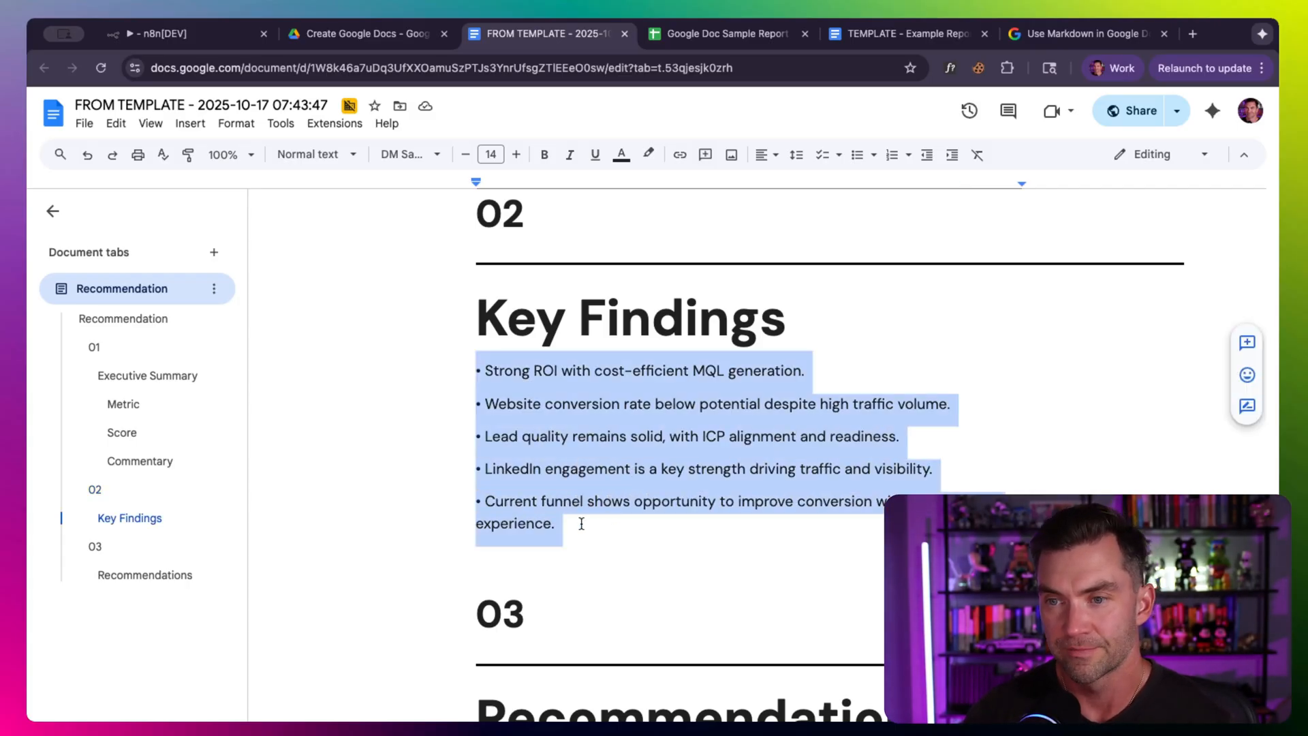
pyautogui.click(156, 33)
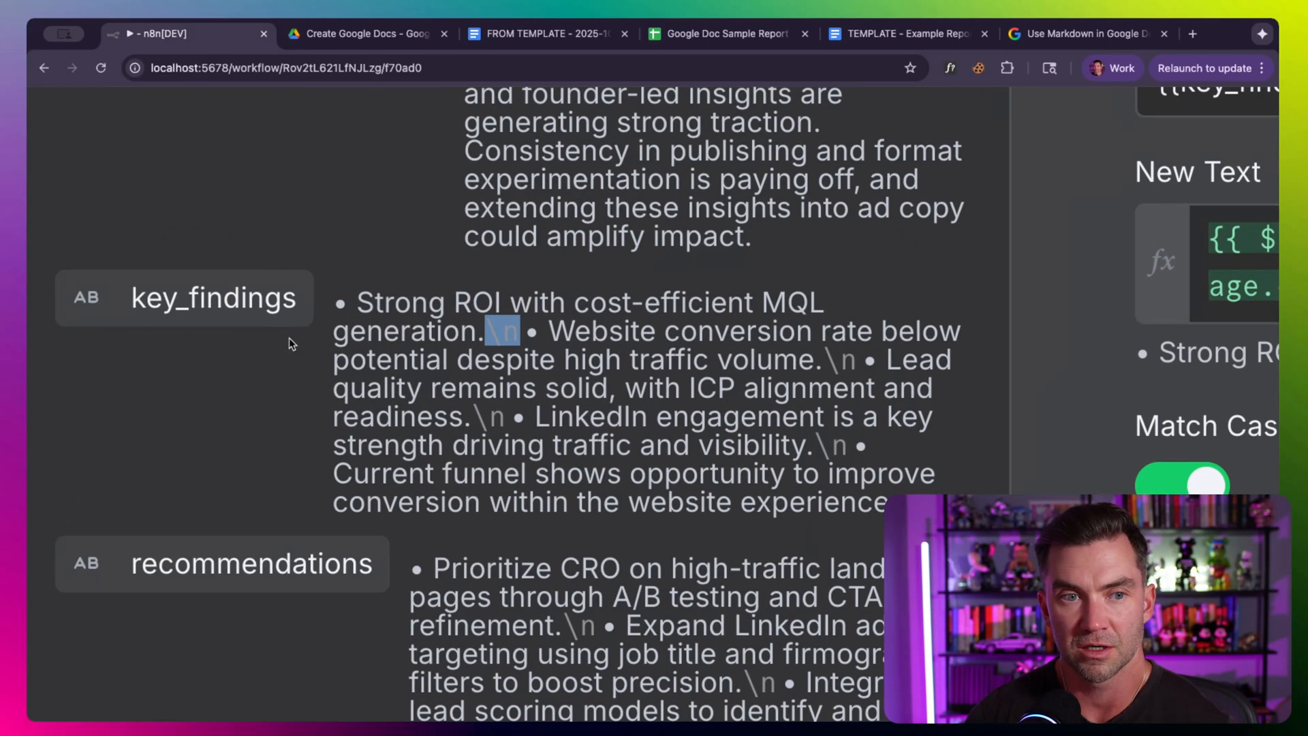
# Step: Back in n8n, inspect the key_findings line breaks, then search the node creator for 'drive' and clear it
pyautogui.click(550, 33)
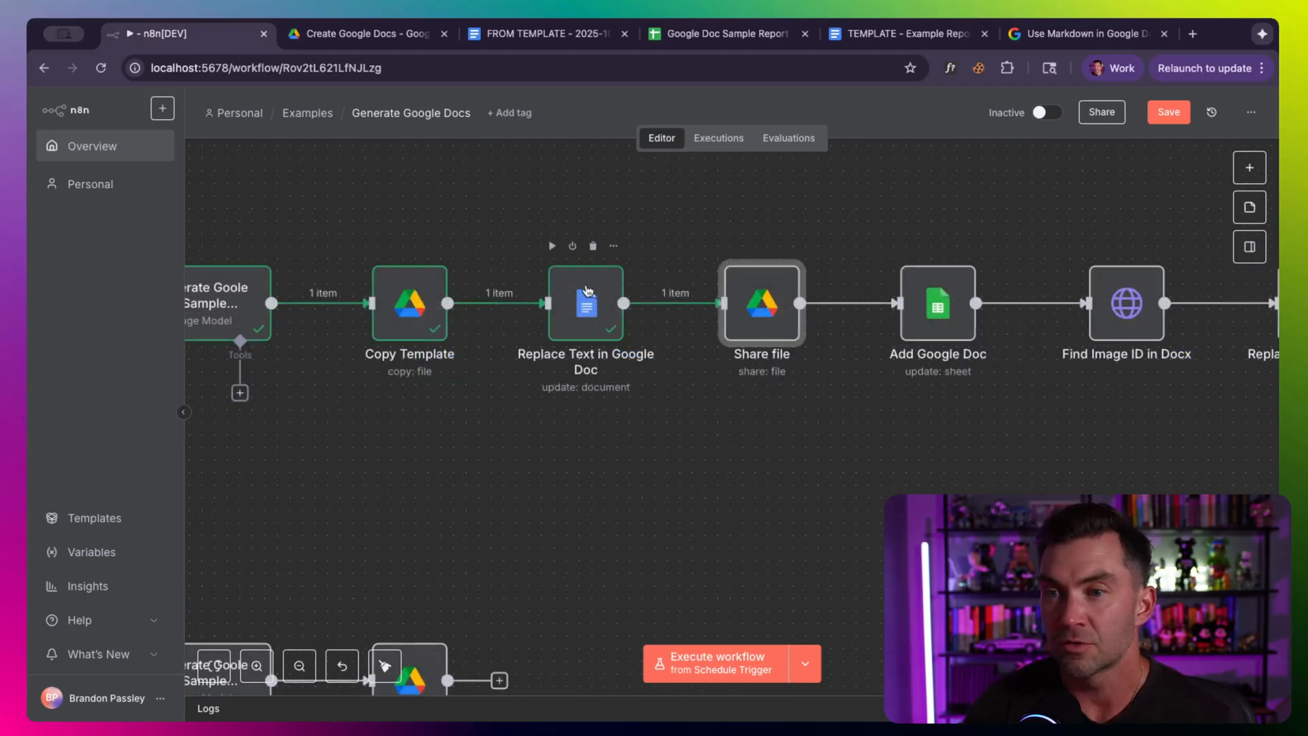
pyautogui.click(543, 33)
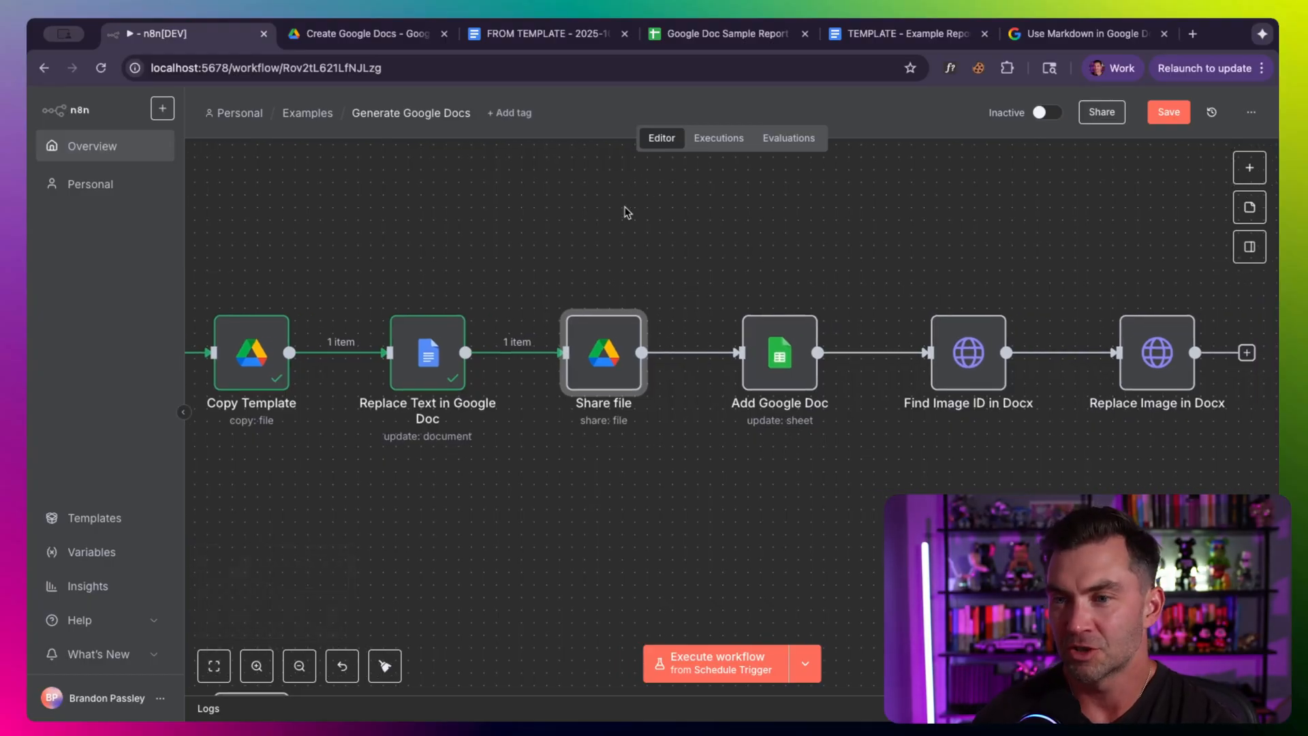
pyautogui.doubleClick(603, 353)
pyautogui.write('drive')
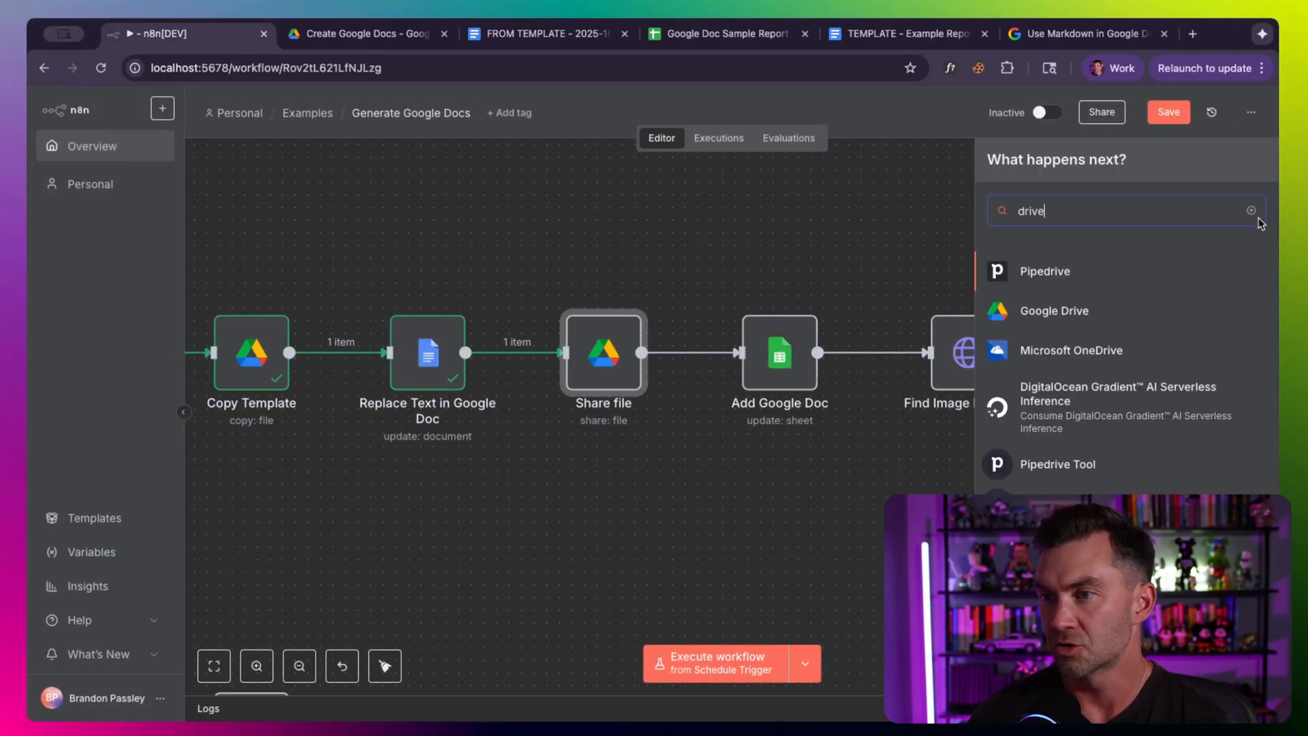
pyautogui.click(1054, 311)
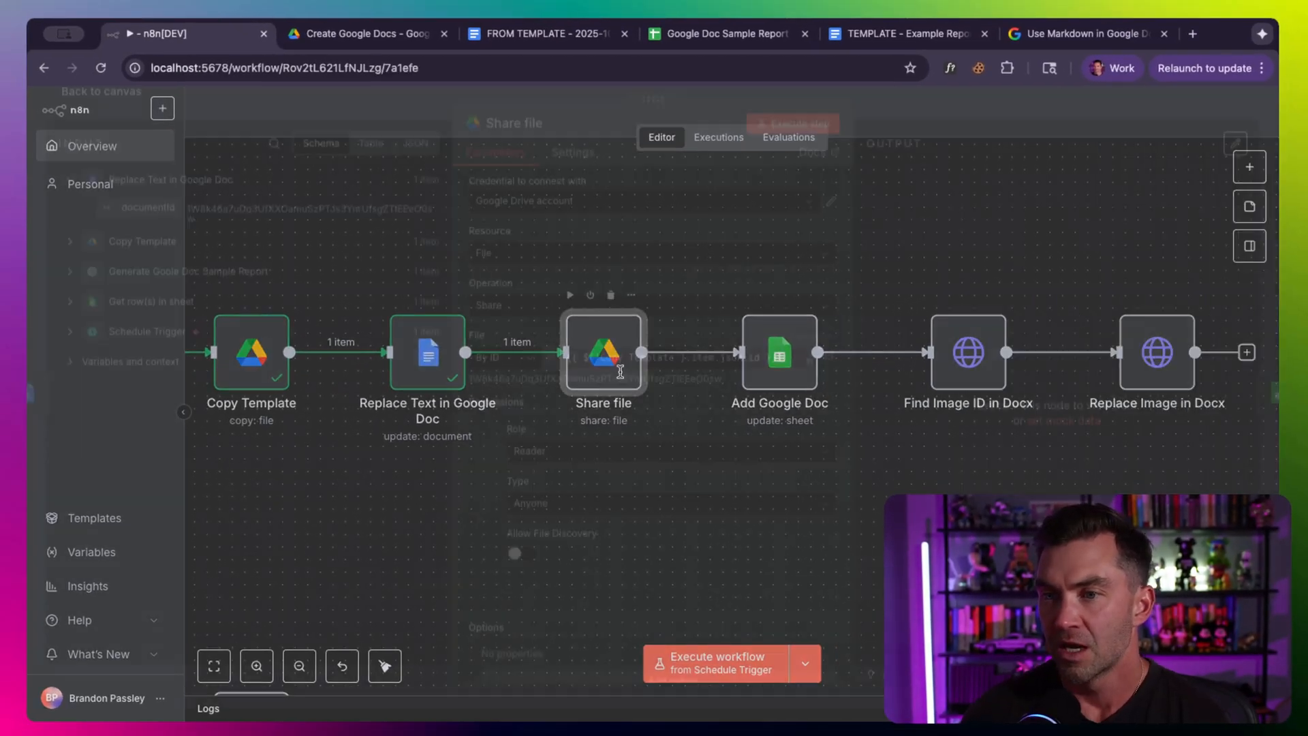
pyautogui.doubleClick(603, 351)
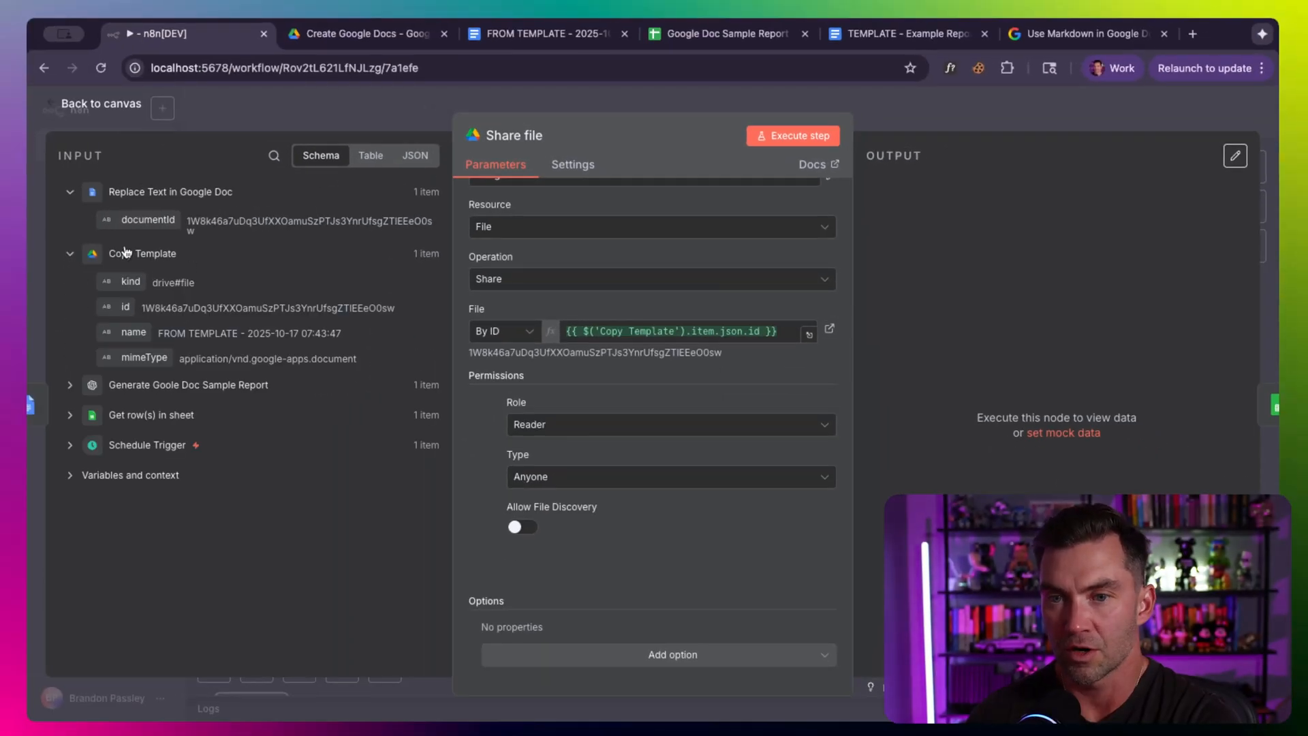
pyautogui.moveTo(121, 306)
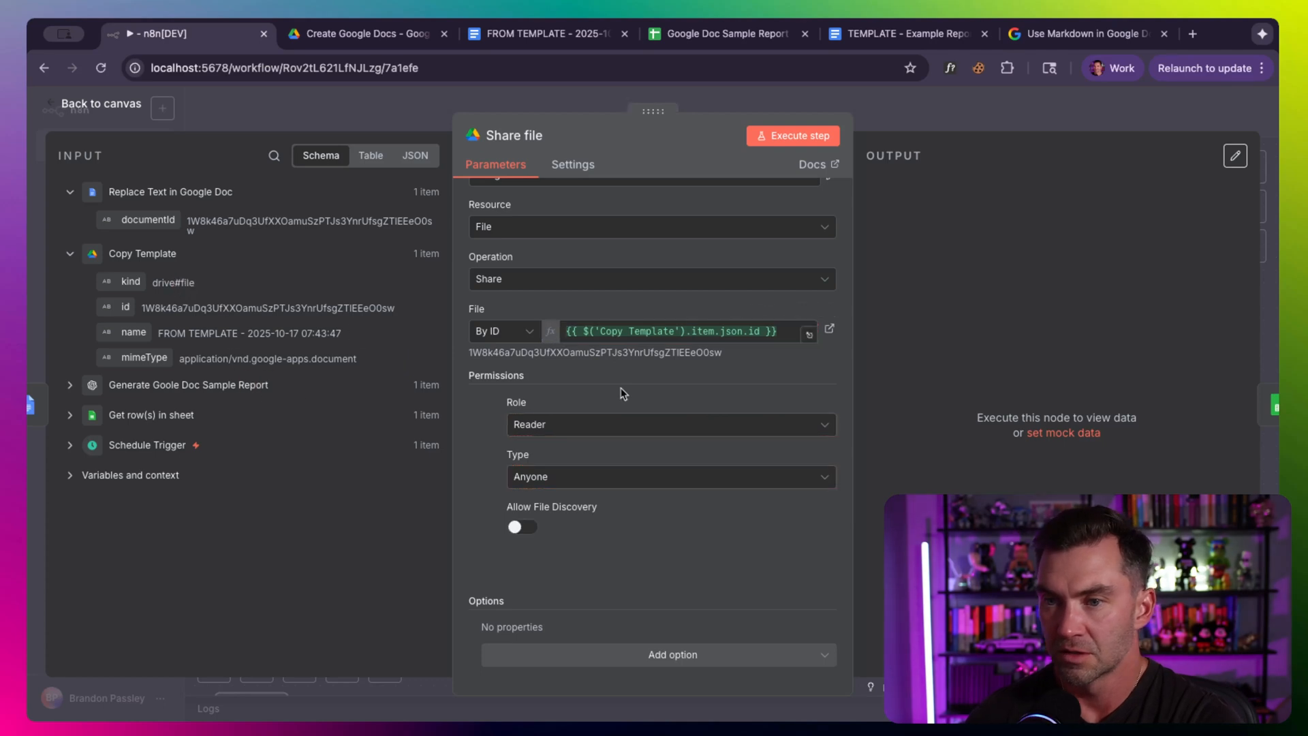
pyautogui.click(670, 425)
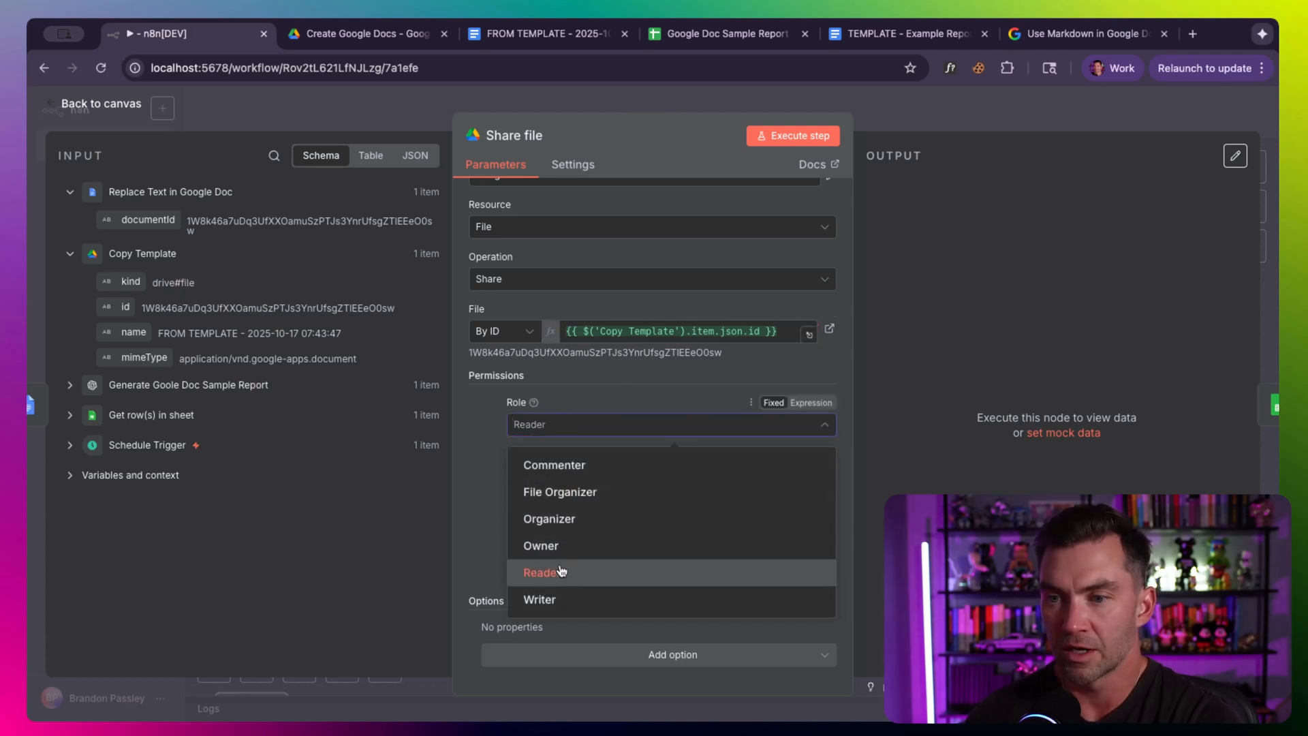
pyautogui.click(542, 573)
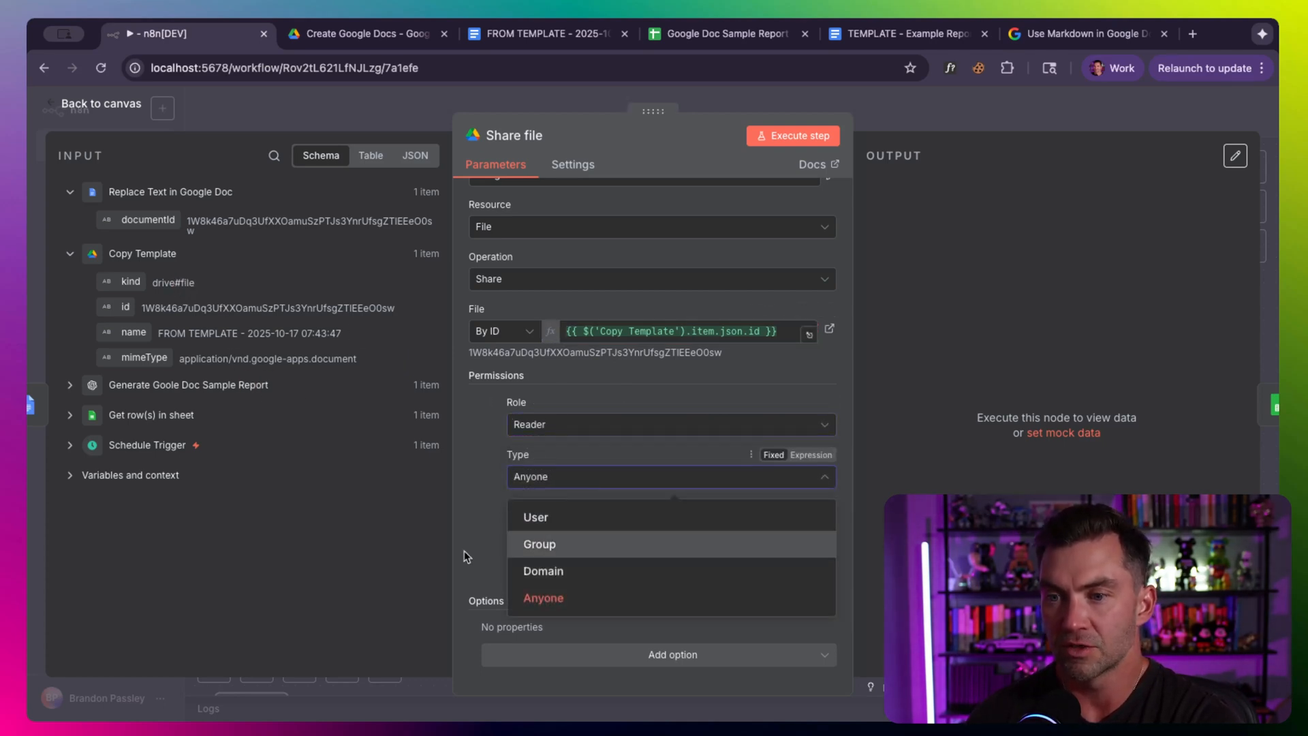
pyautogui.click(544, 598)
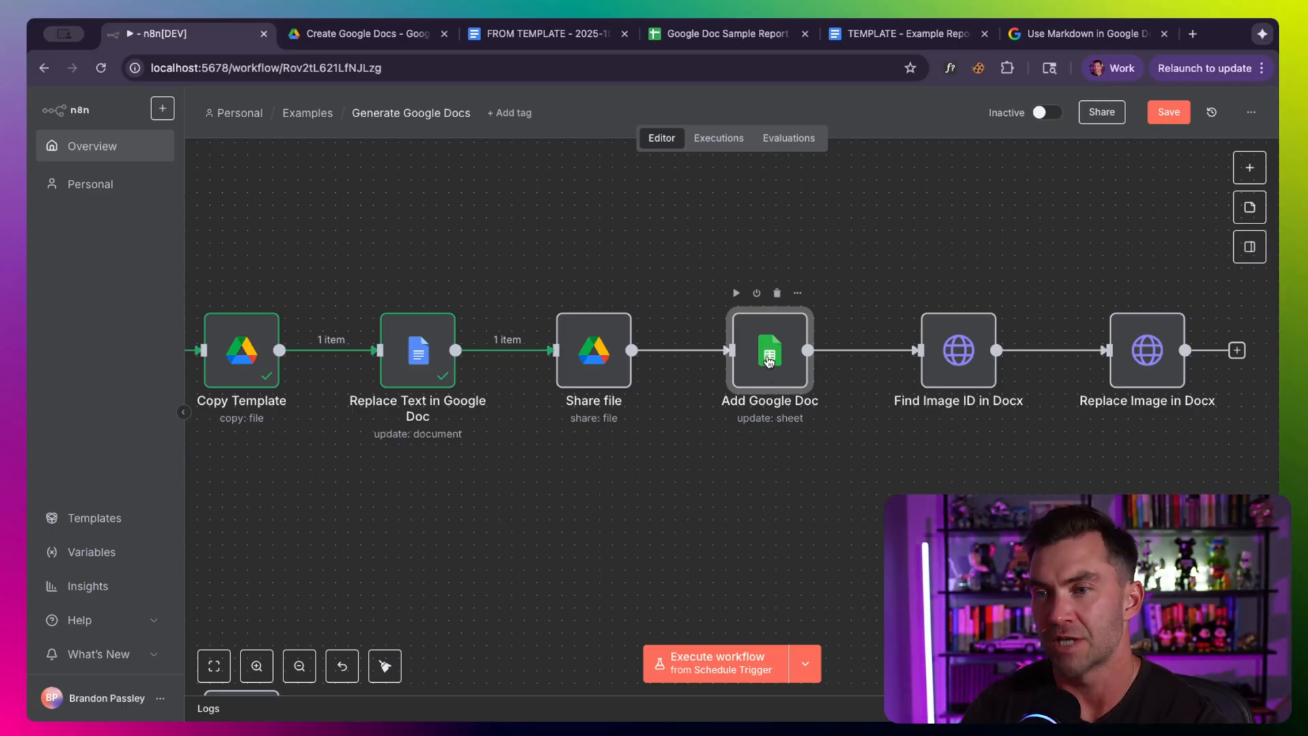
# Step: Check the Add Google Doc node's Google Sheet Url mapping against the Sample Data sheet
pyautogui.doubleClick(768, 352)
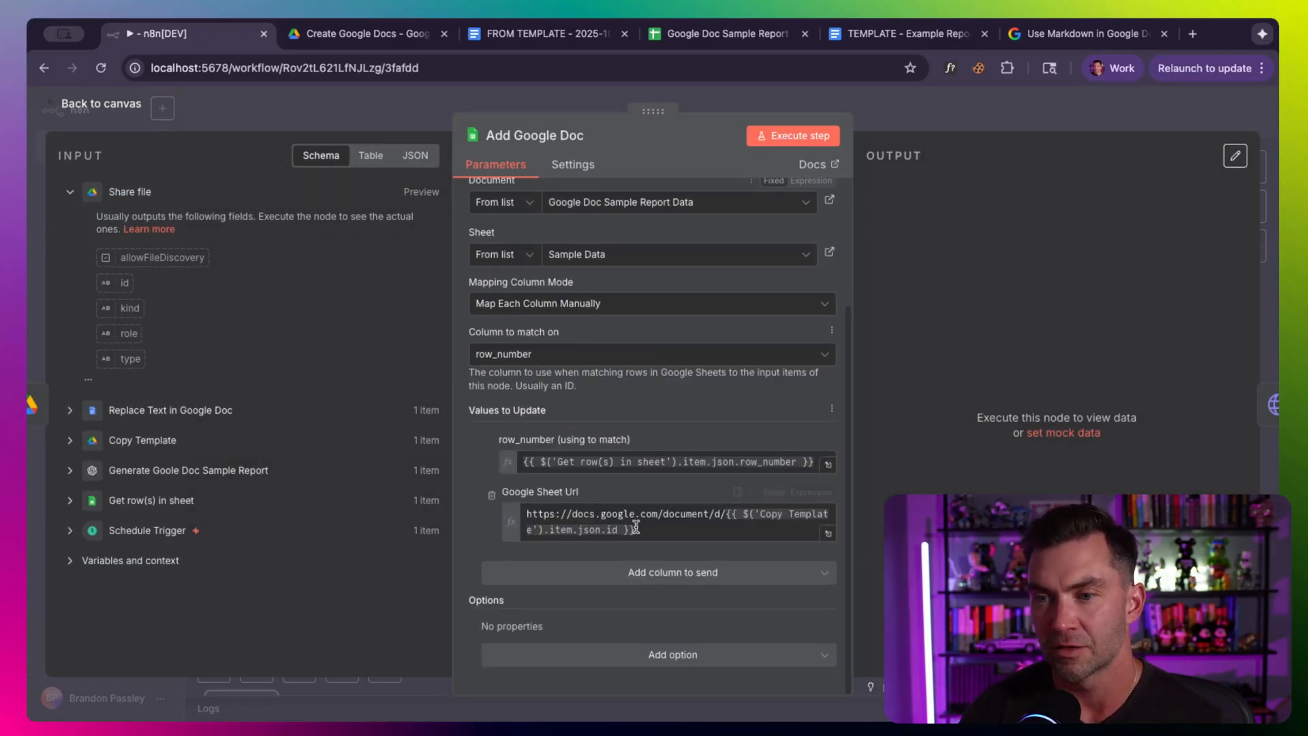
pyautogui.click(725, 33)
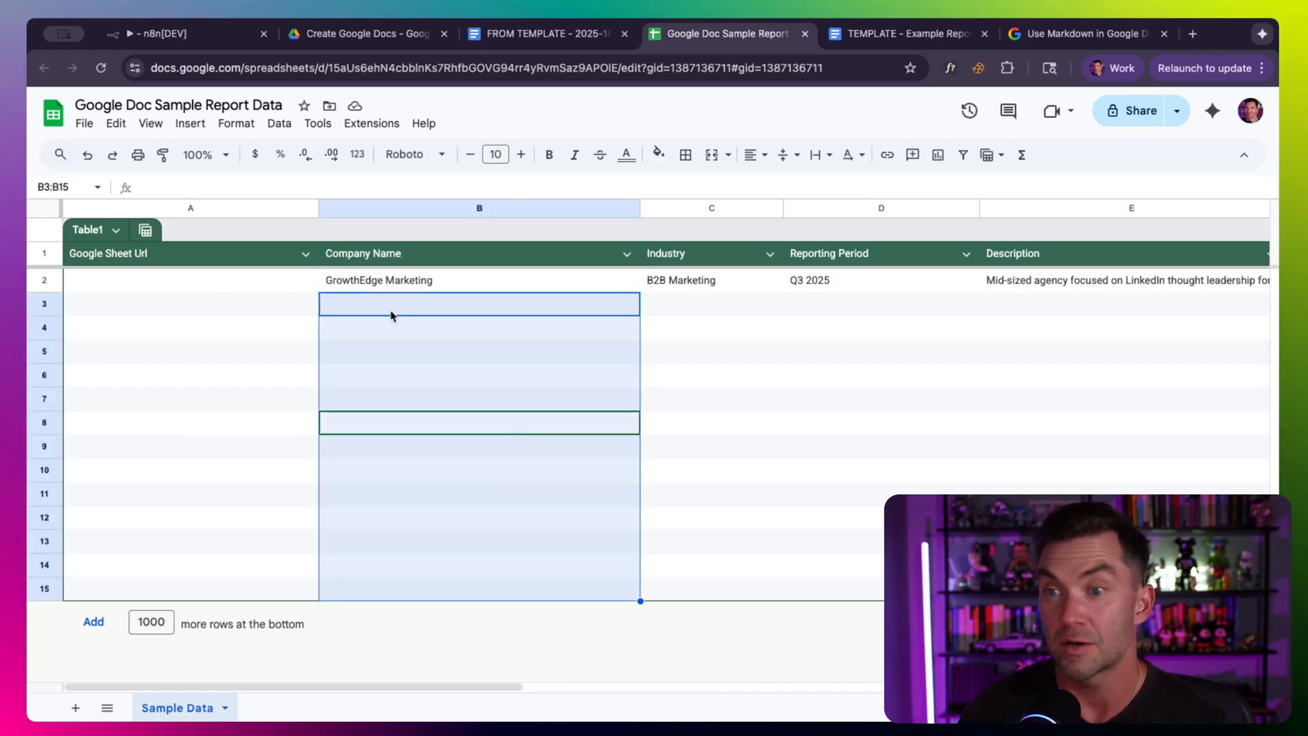
pyautogui.click(191, 279)
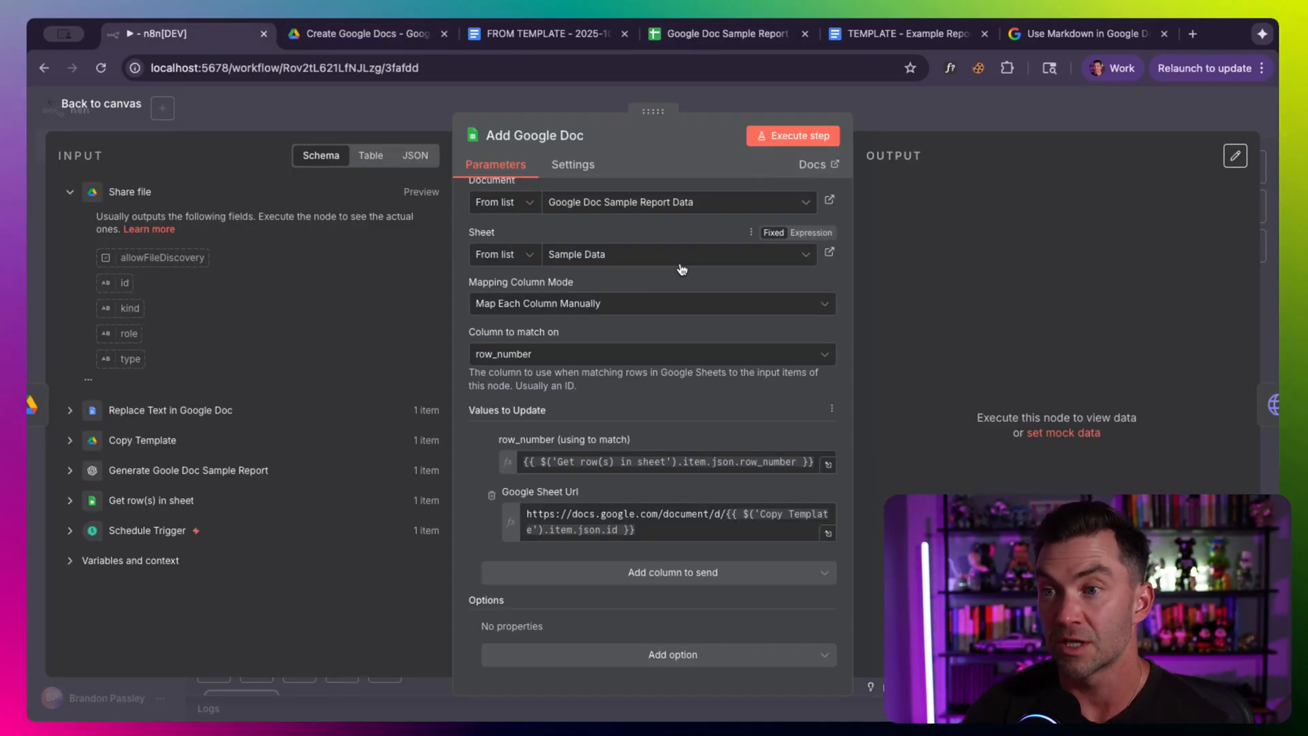
# Step: Execute Add Google Doc so row 2 column A holds the doc link, then view the generated report
pyautogui.click(793, 135)
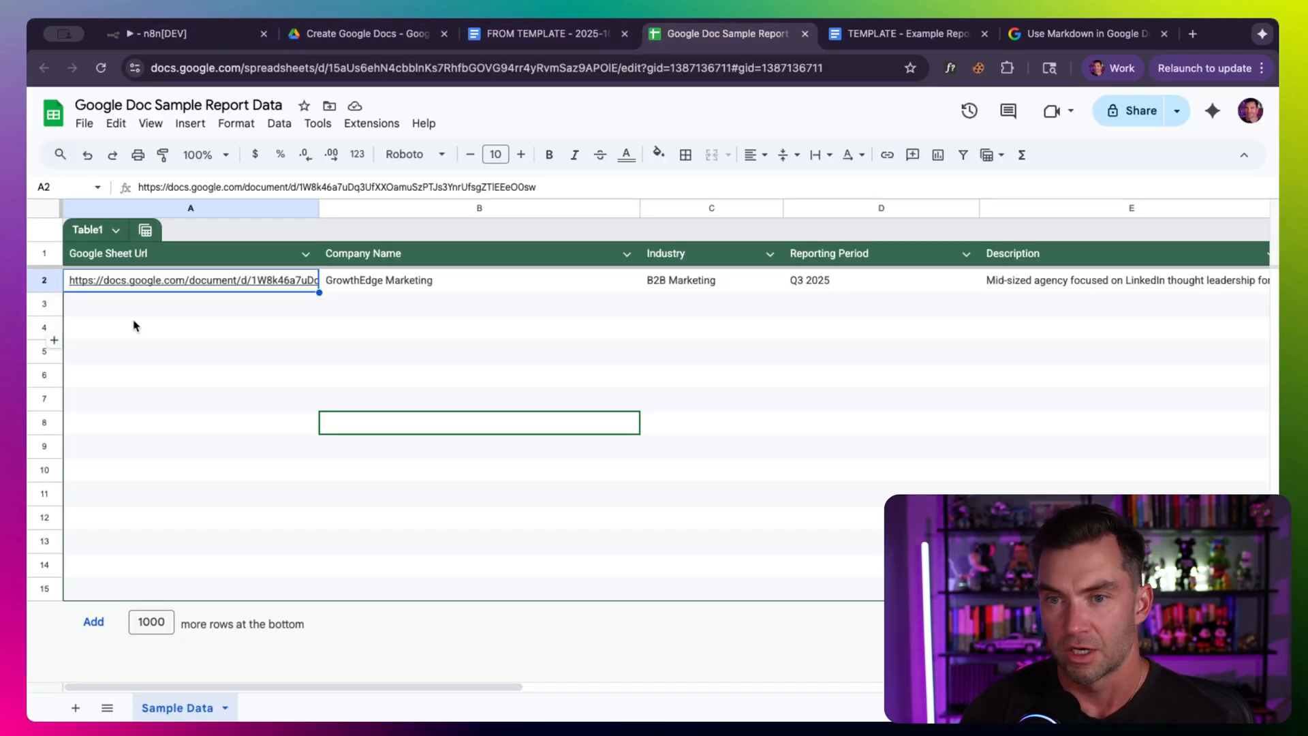
pyautogui.click(163, 34)
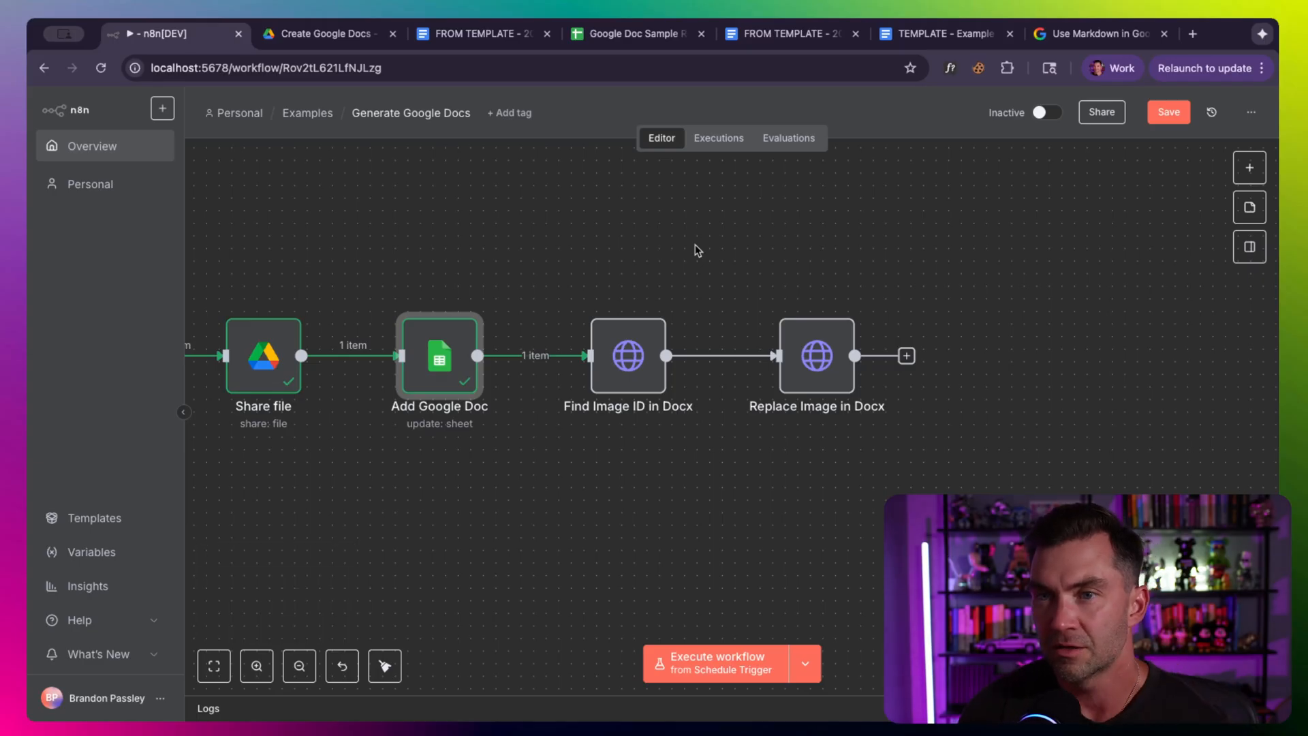
pyautogui.moveTo(635, 361)
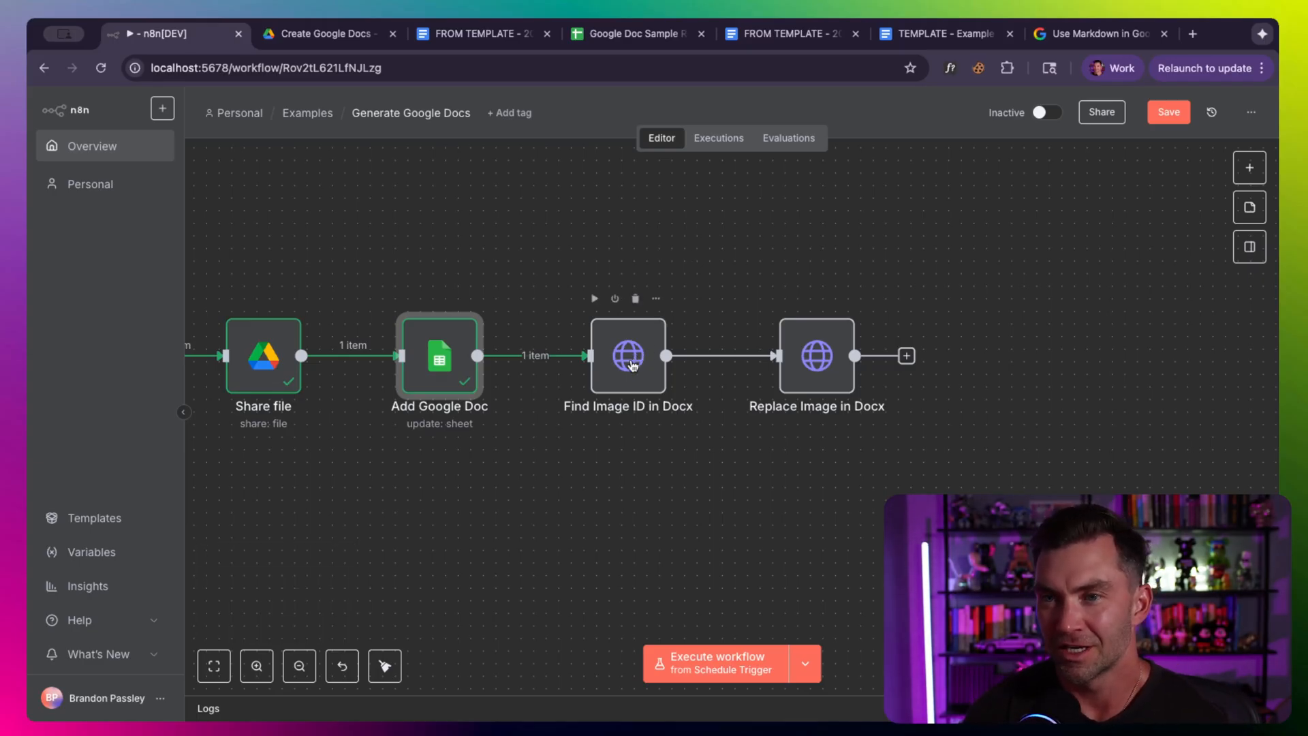
pyautogui.click(477, 33)
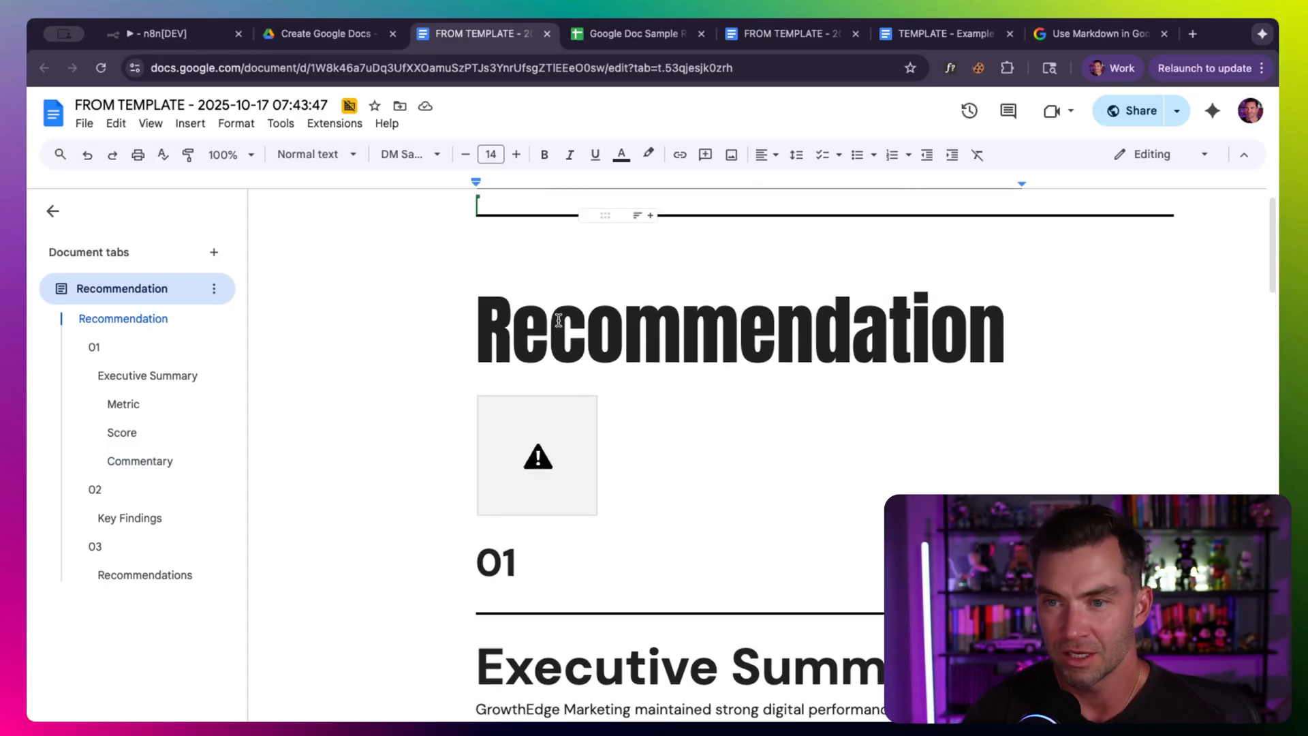
# Step: Run Find Image ID in Docx and inspect the returned document JSON before going back to canvas
pyautogui.click(156, 34)
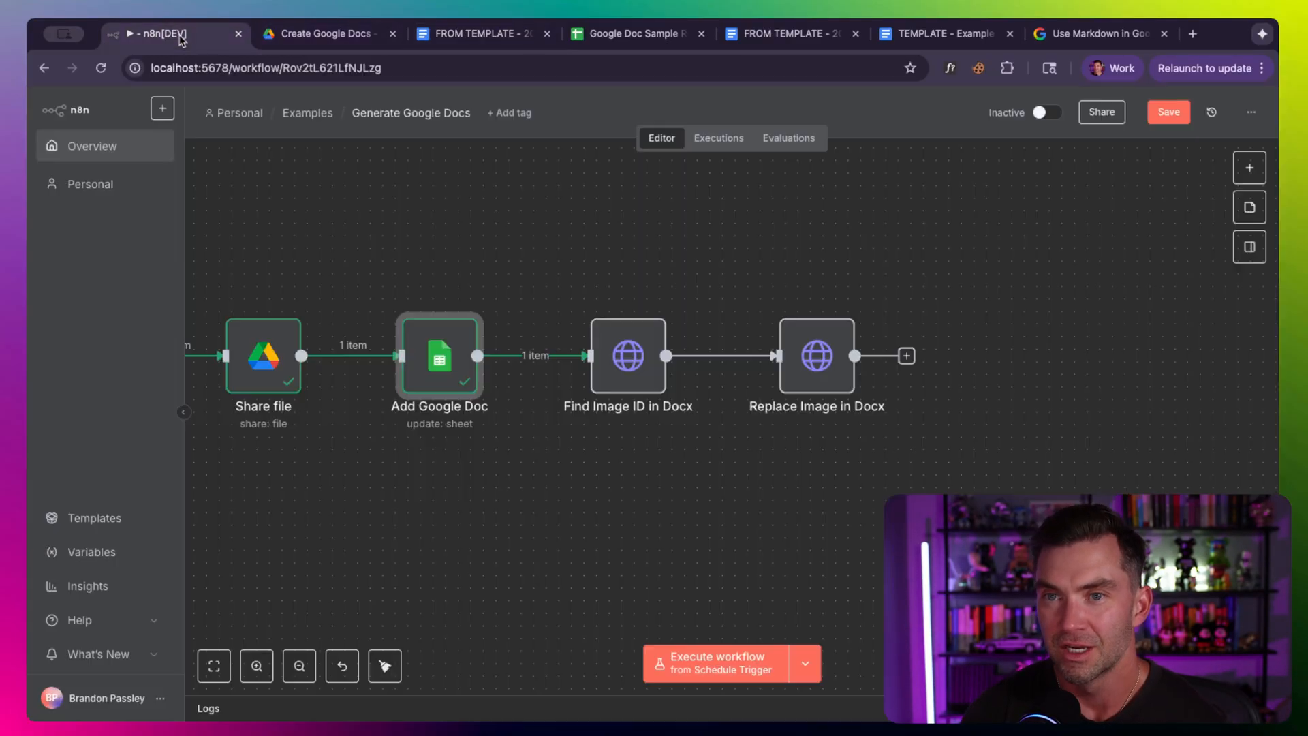
pyautogui.doubleClick(629, 355)
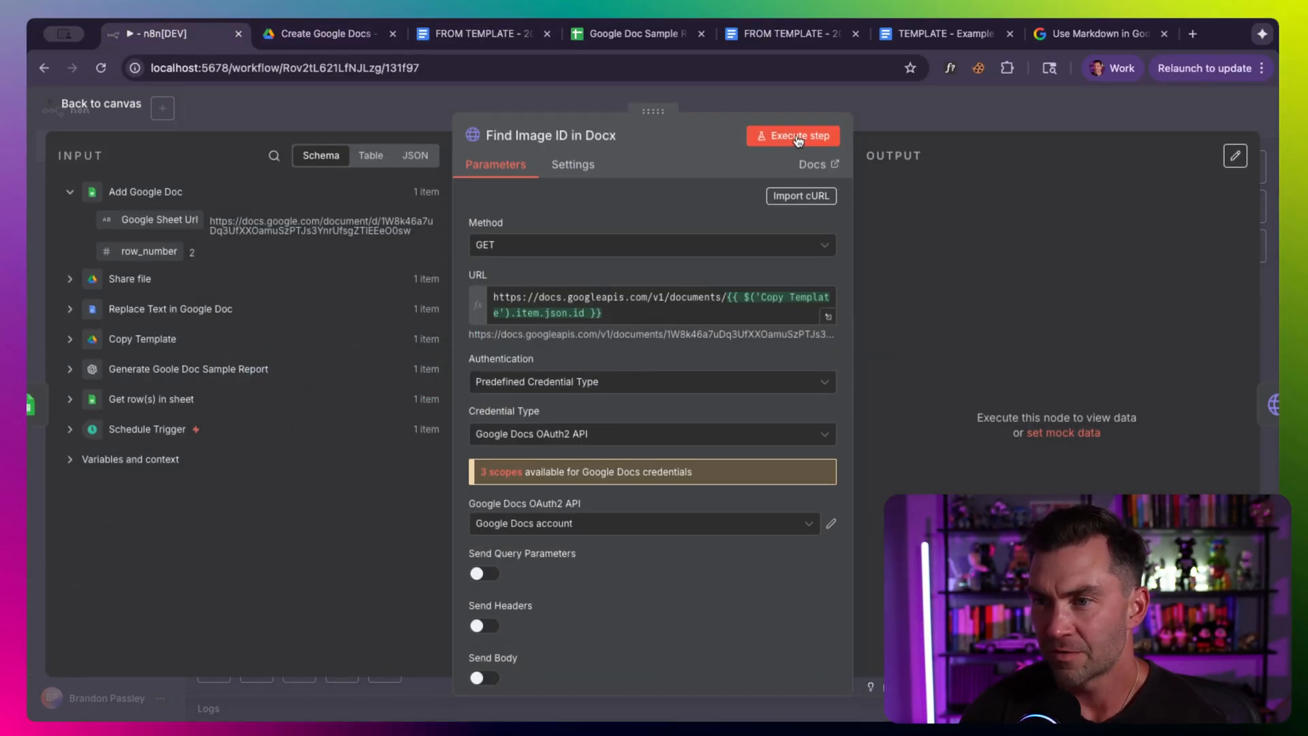
pyautogui.click(796, 135)
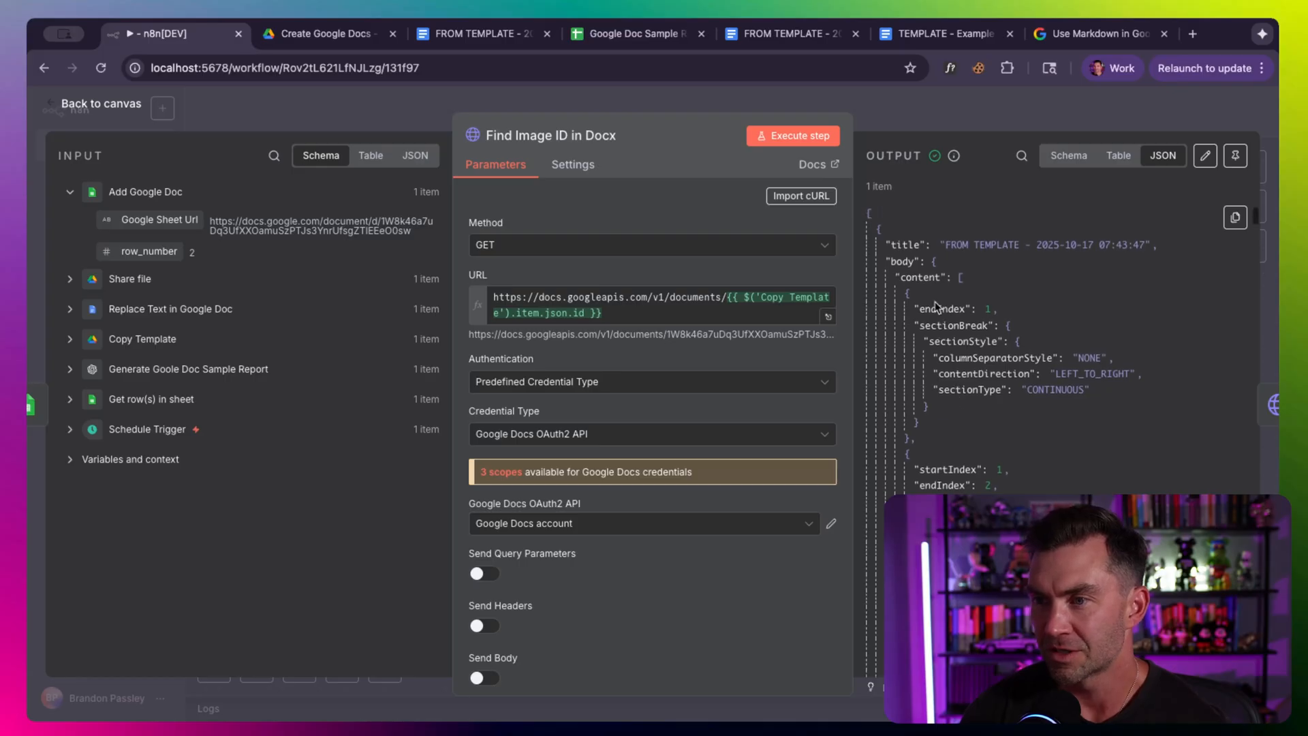
pyautogui.scroll(-3)
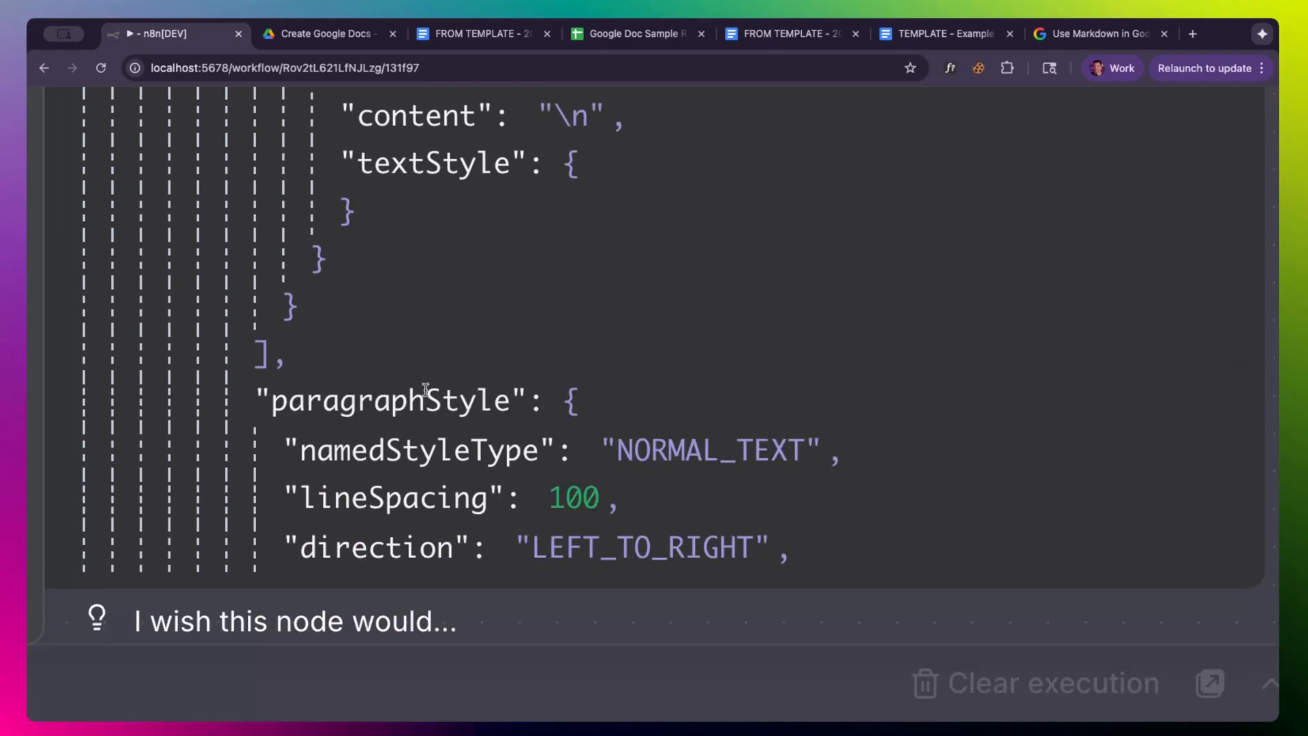
pyautogui.moveTo(431, 374)
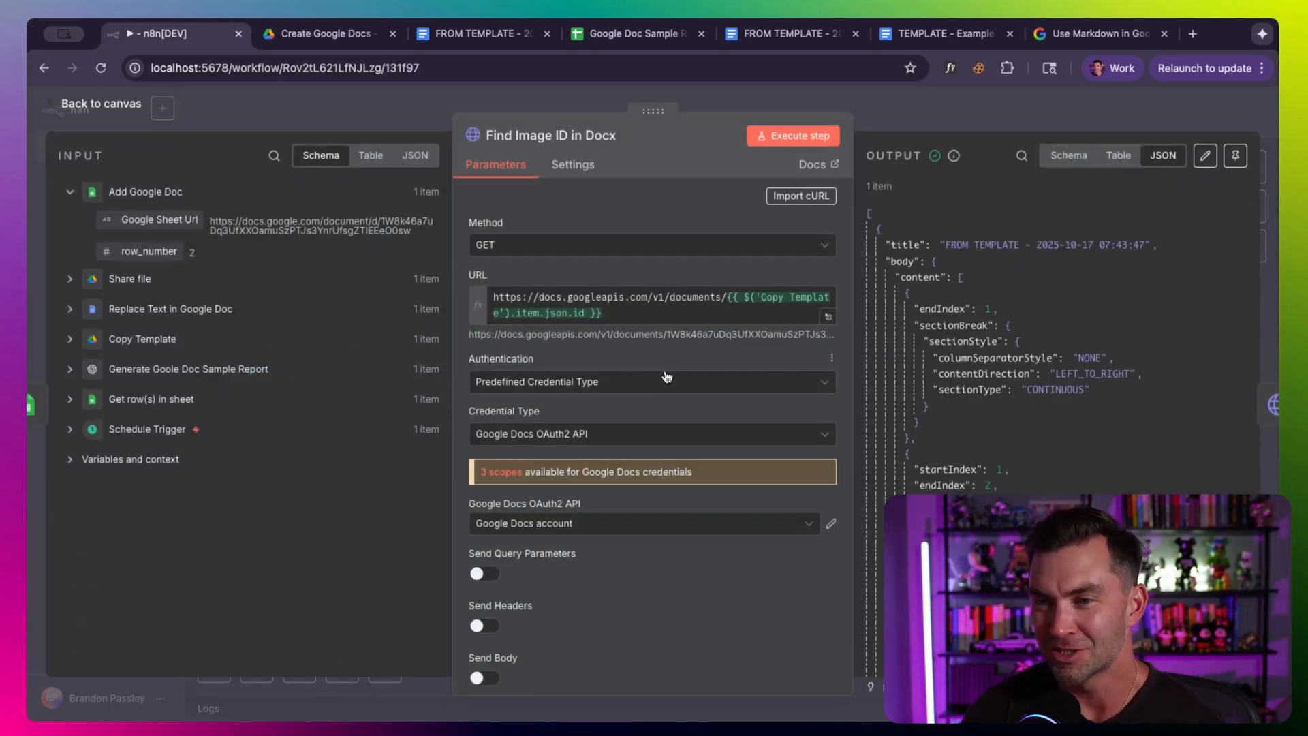
pyautogui.moveTo(628, 571)
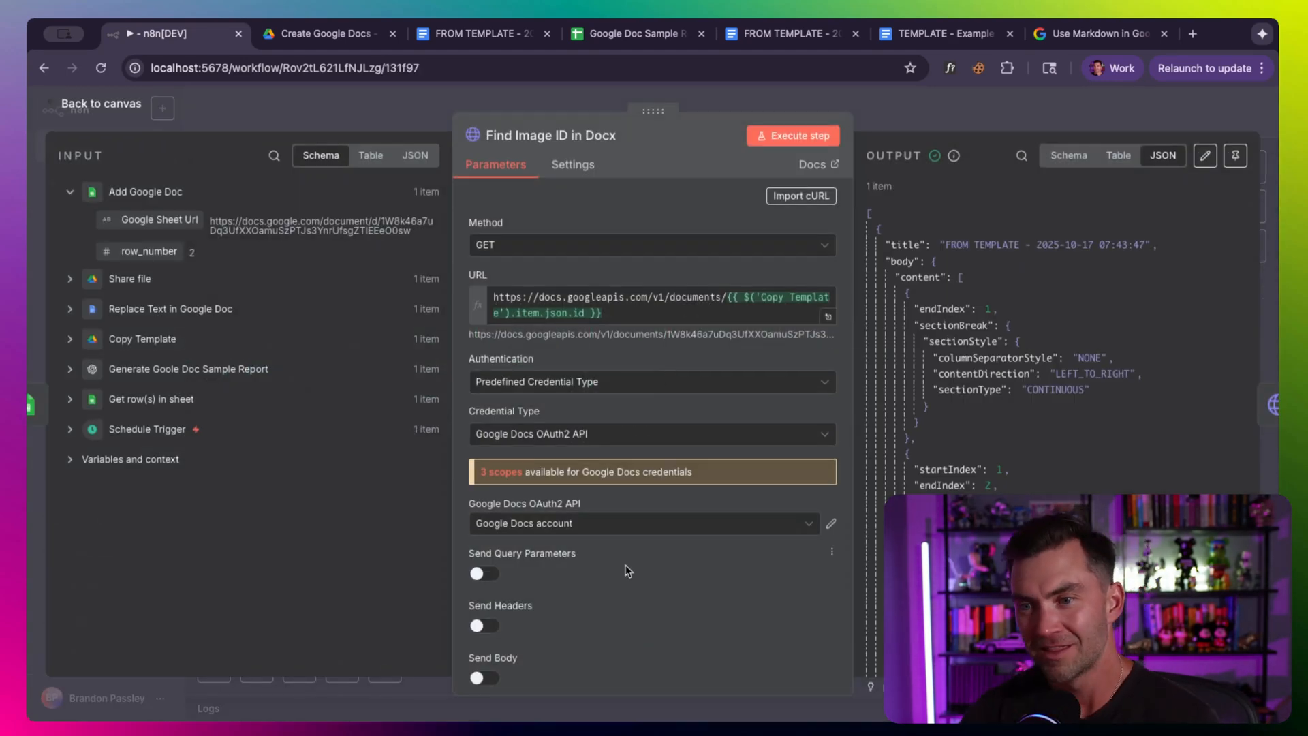
pyautogui.moveTo(607, 364)
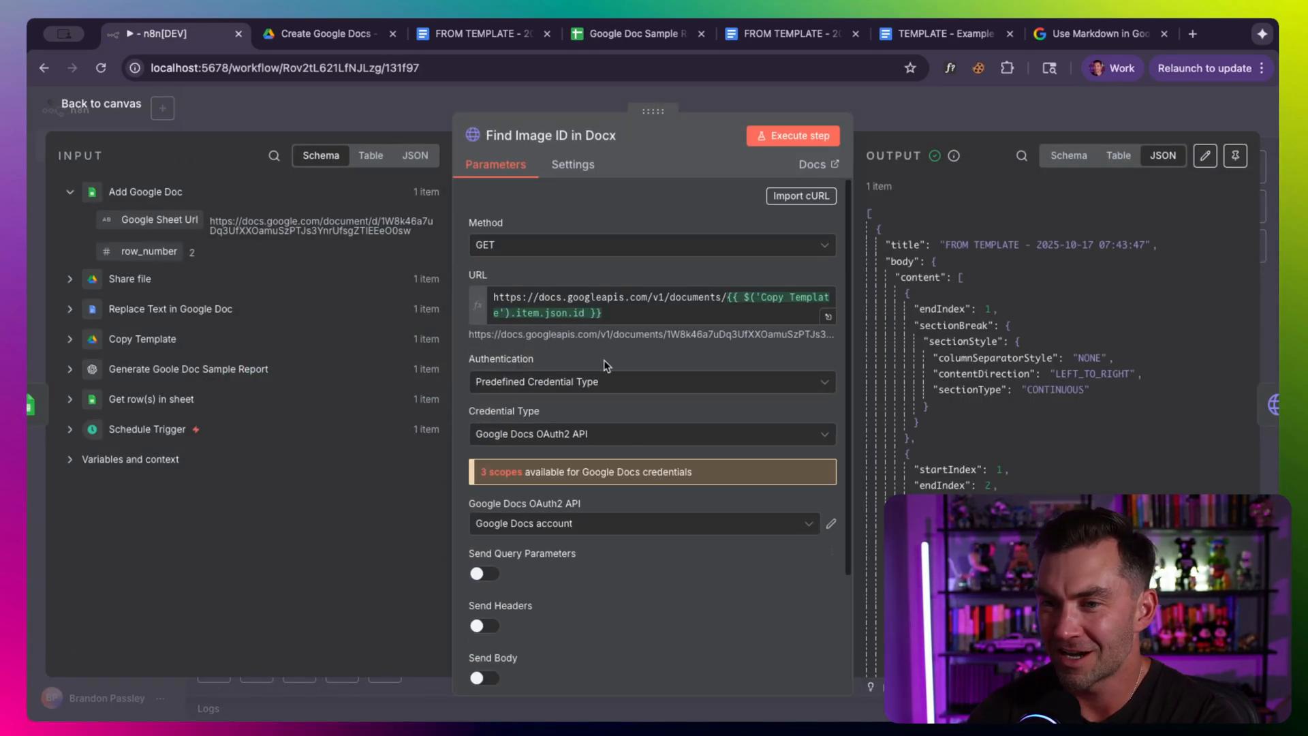
pyautogui.scroll(-3)
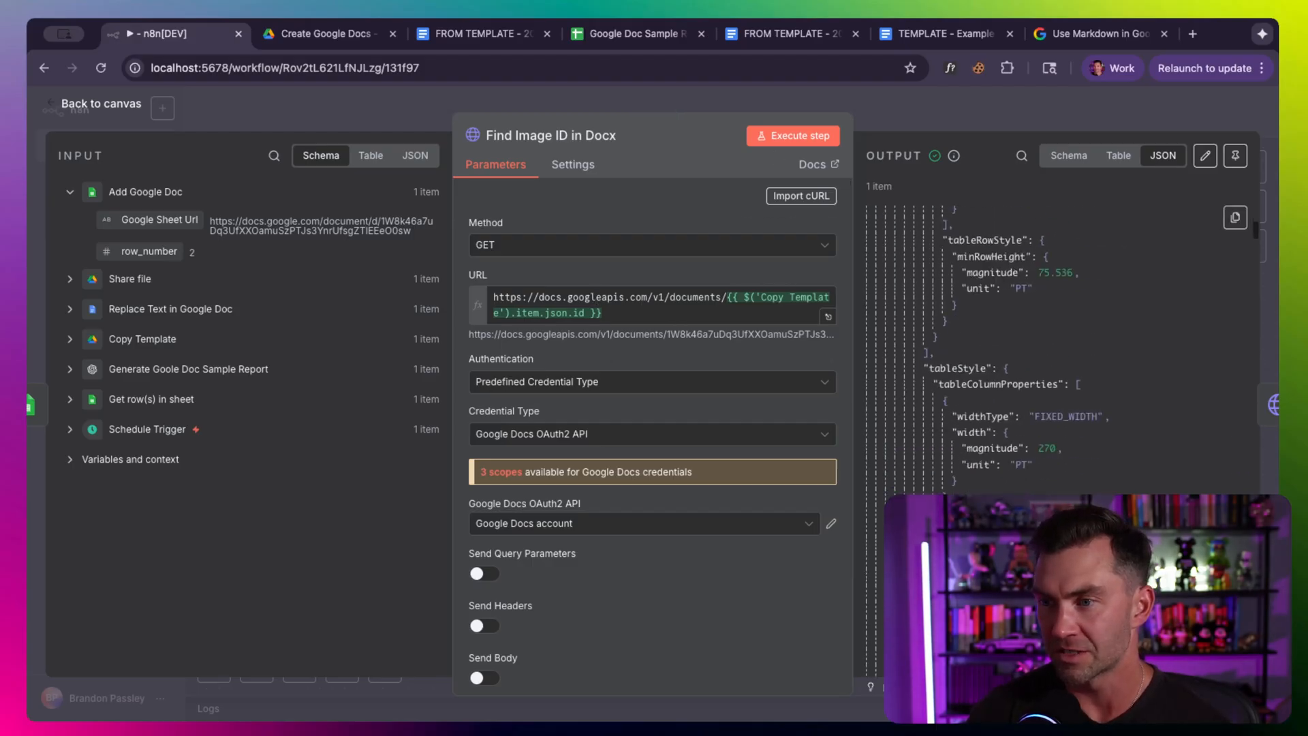
pyautogui.click(100, 104)
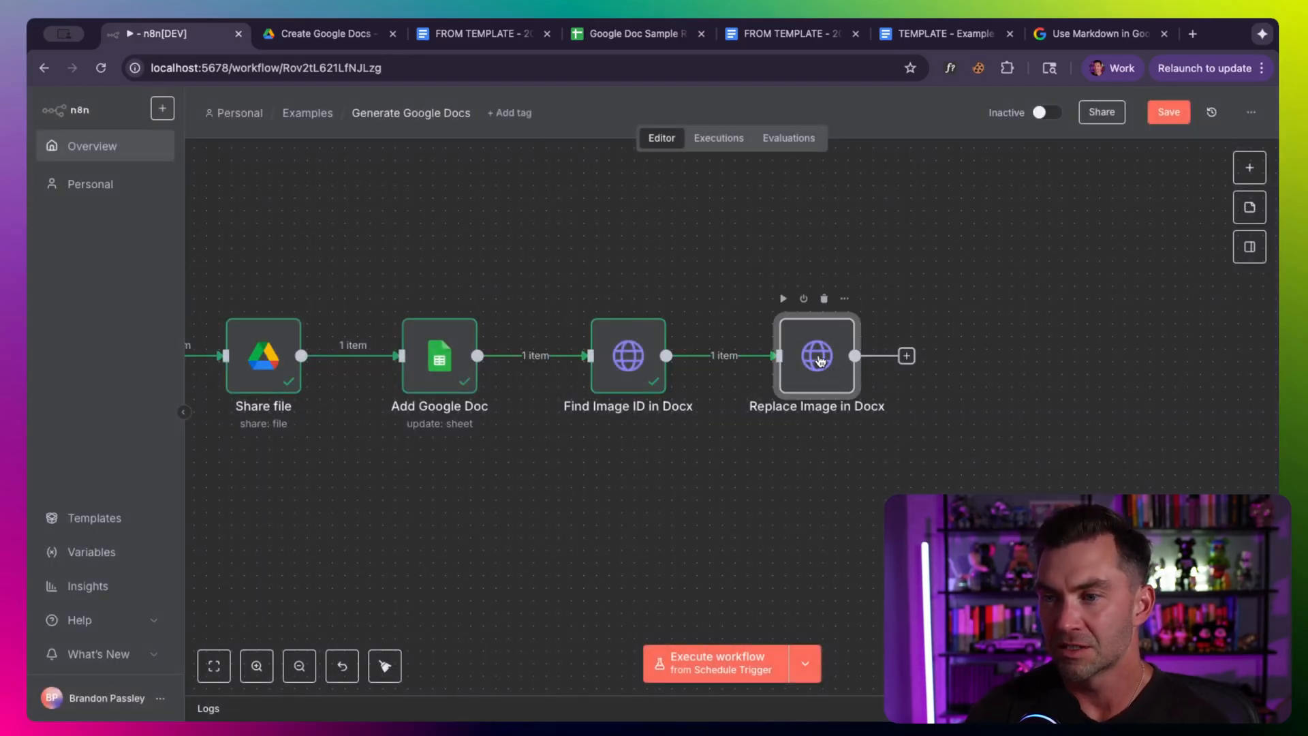
# Step: Review the Replace Image in Docx JSON body mapping inlineObjectId to the LinkedIn profile photo URL
pyautogui.doubleClick(816, 357)
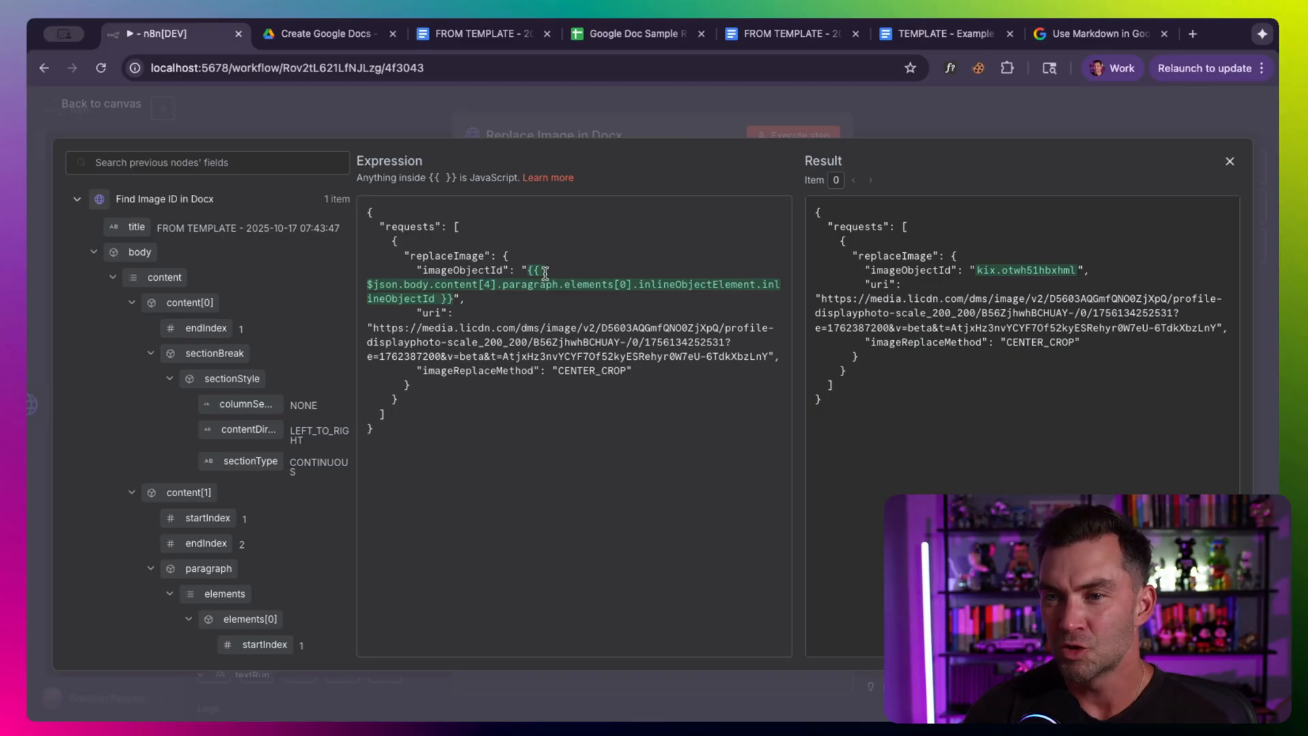
pyautogui.moveTo(528, 269); pyautogui.dragTo(452, 299)
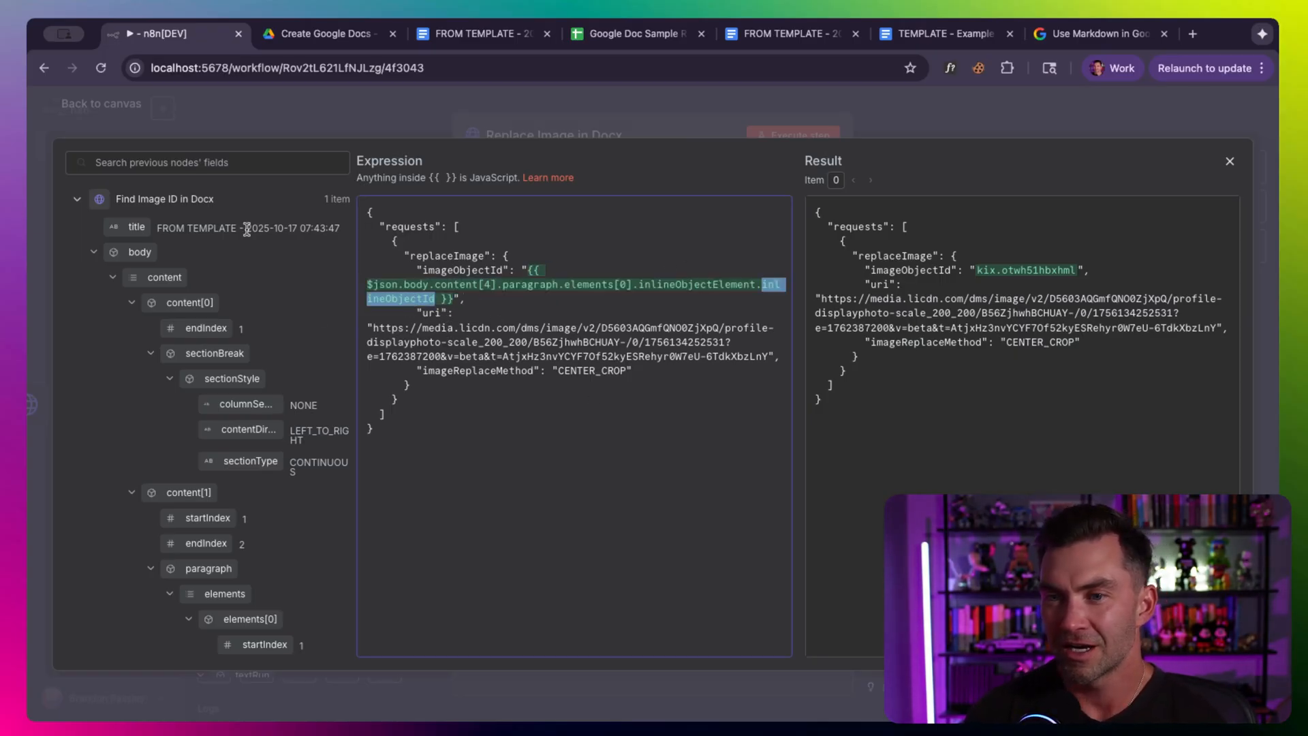
pyautogui.write('inlineObjectId')
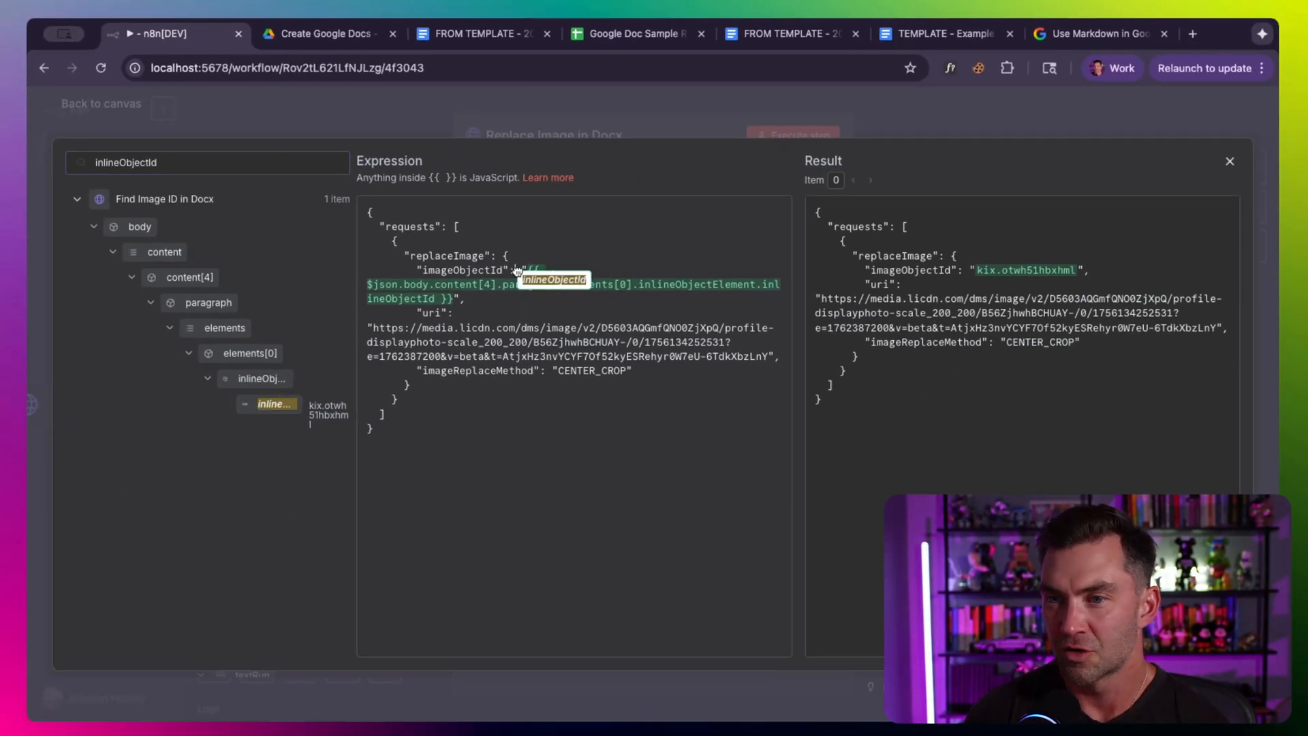
pyautogui.moveTo(449, 297)
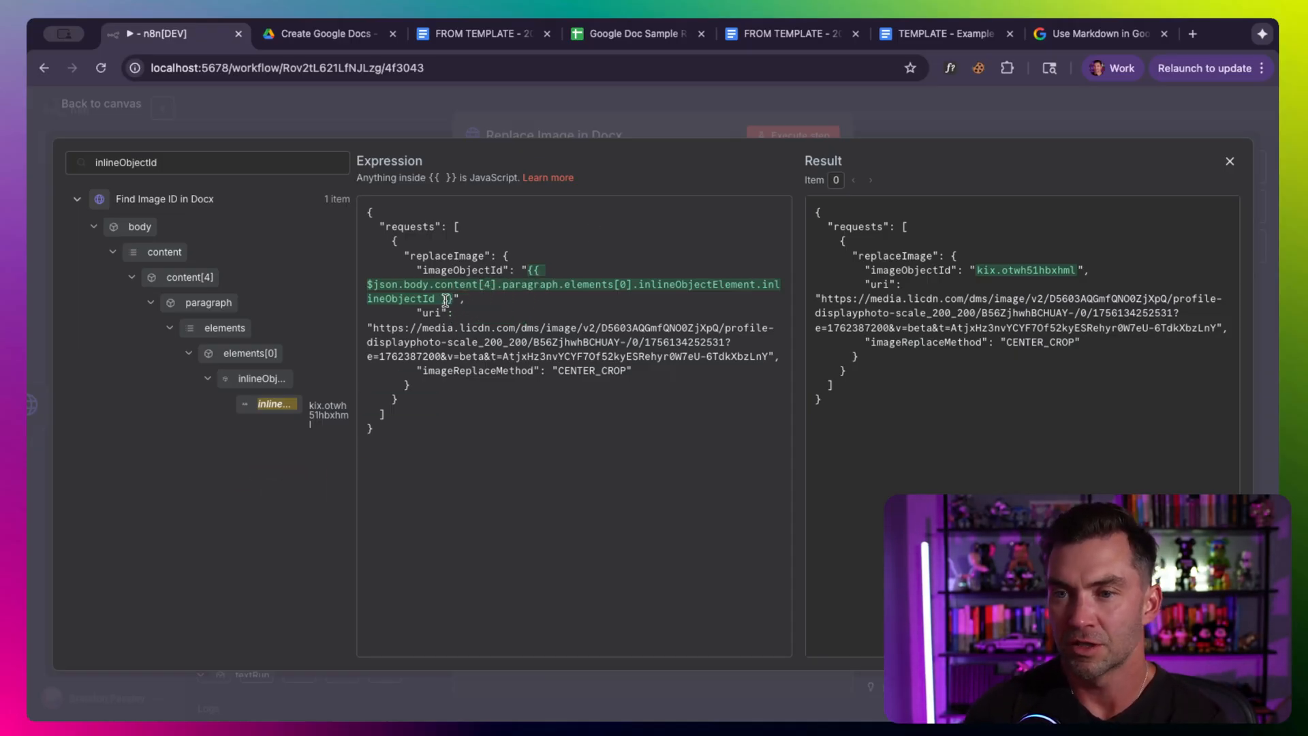
pyautogui.moveTo(373, 327); pyautogui.dragTo(629, 356)
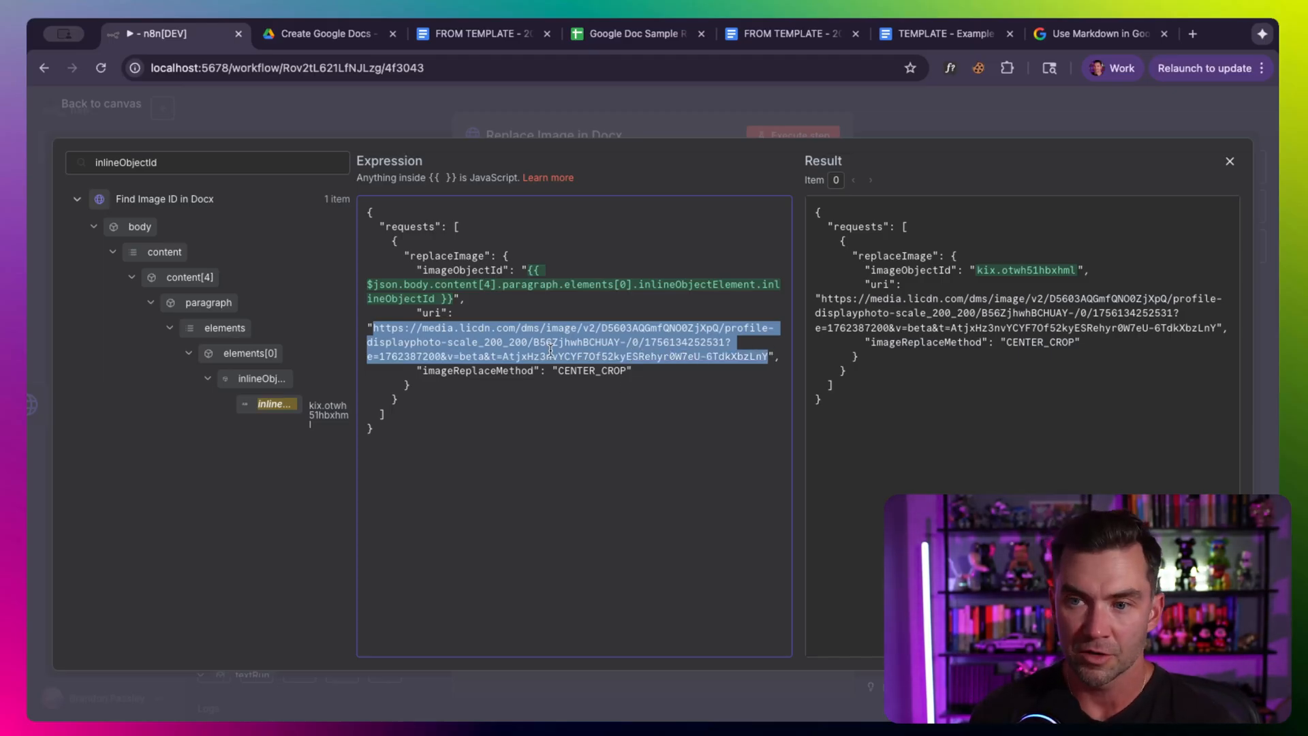
pyautogui.moveTo(672, 374)
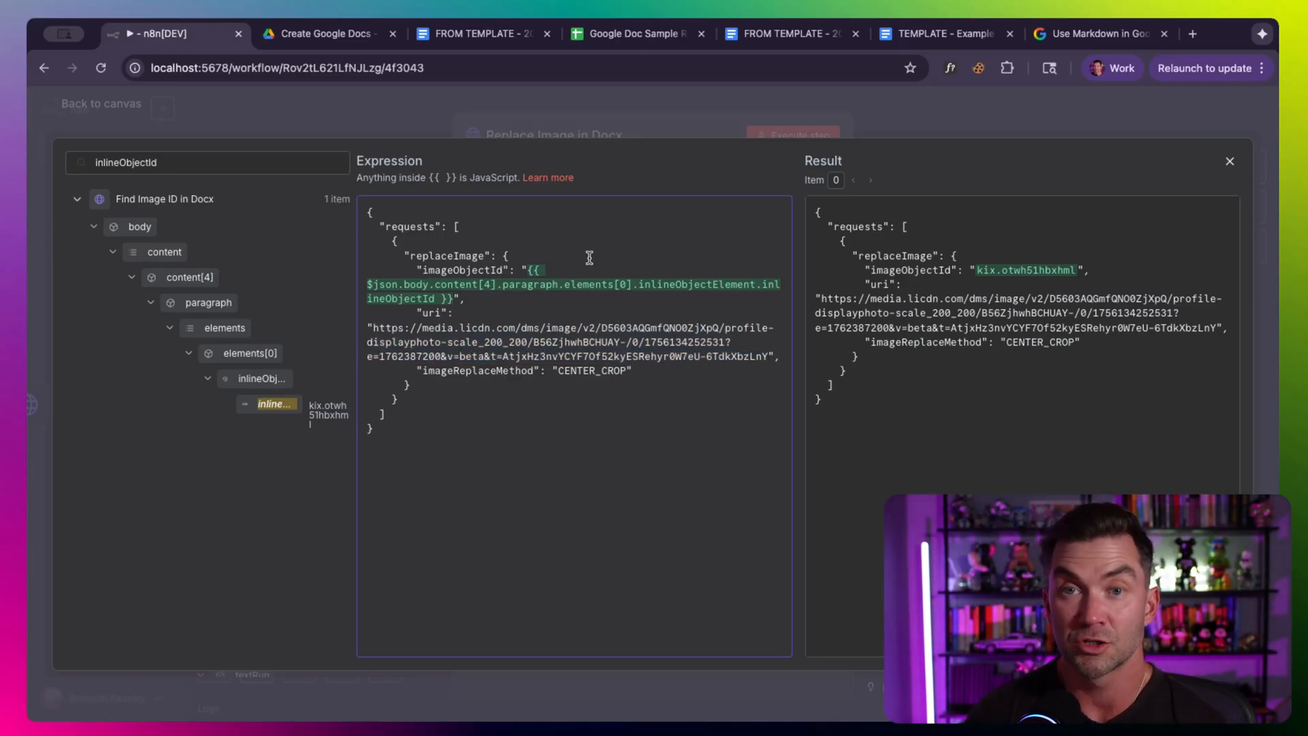
pyautogui.click(1229, 160)
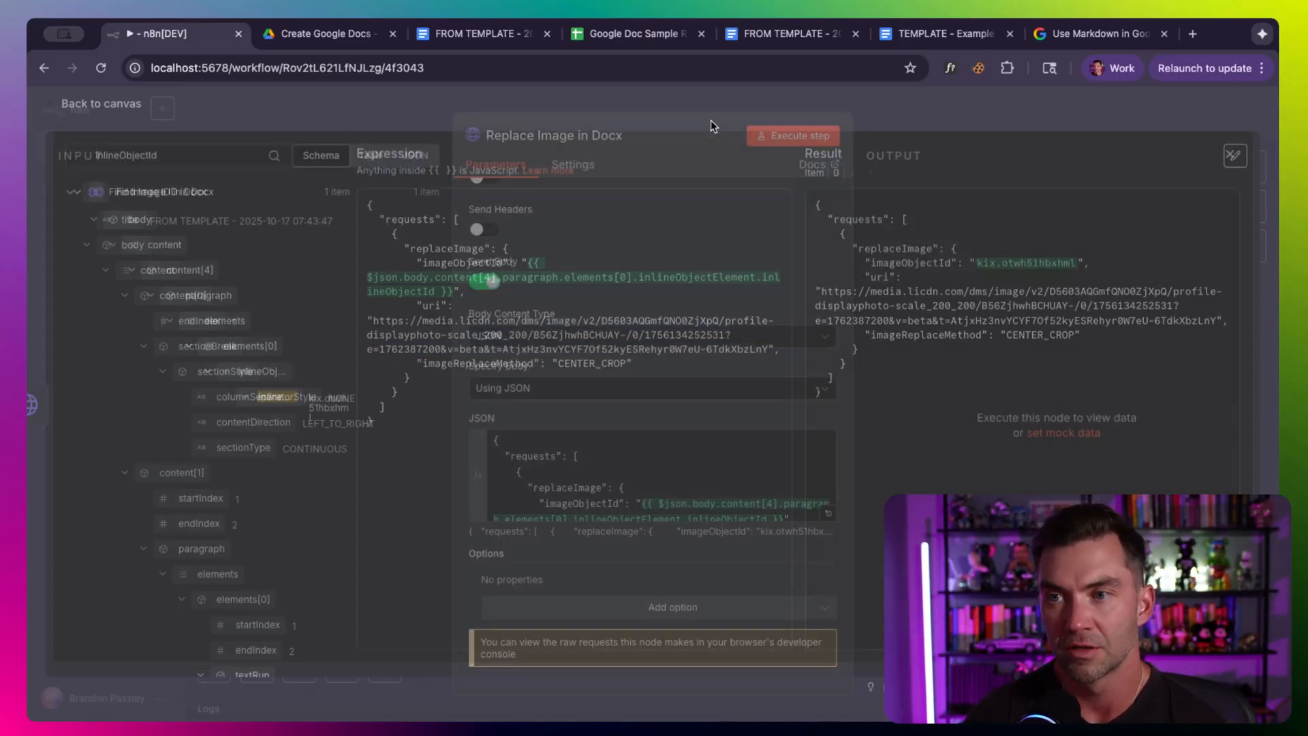
# Step: Check the swapped-in profile photo under Recommendation in the FROM TEMPLATE doc
pyautogui.click(793, 135)
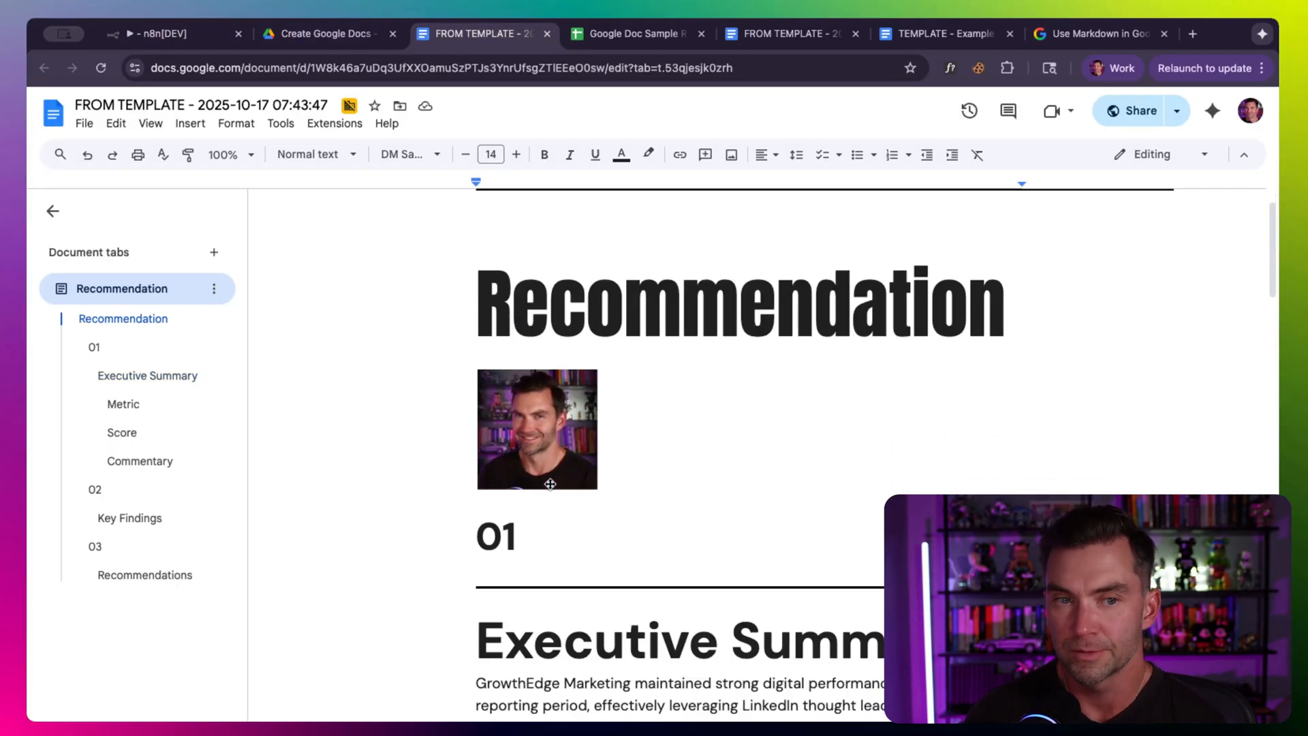
pyautogui.click(538, 439)
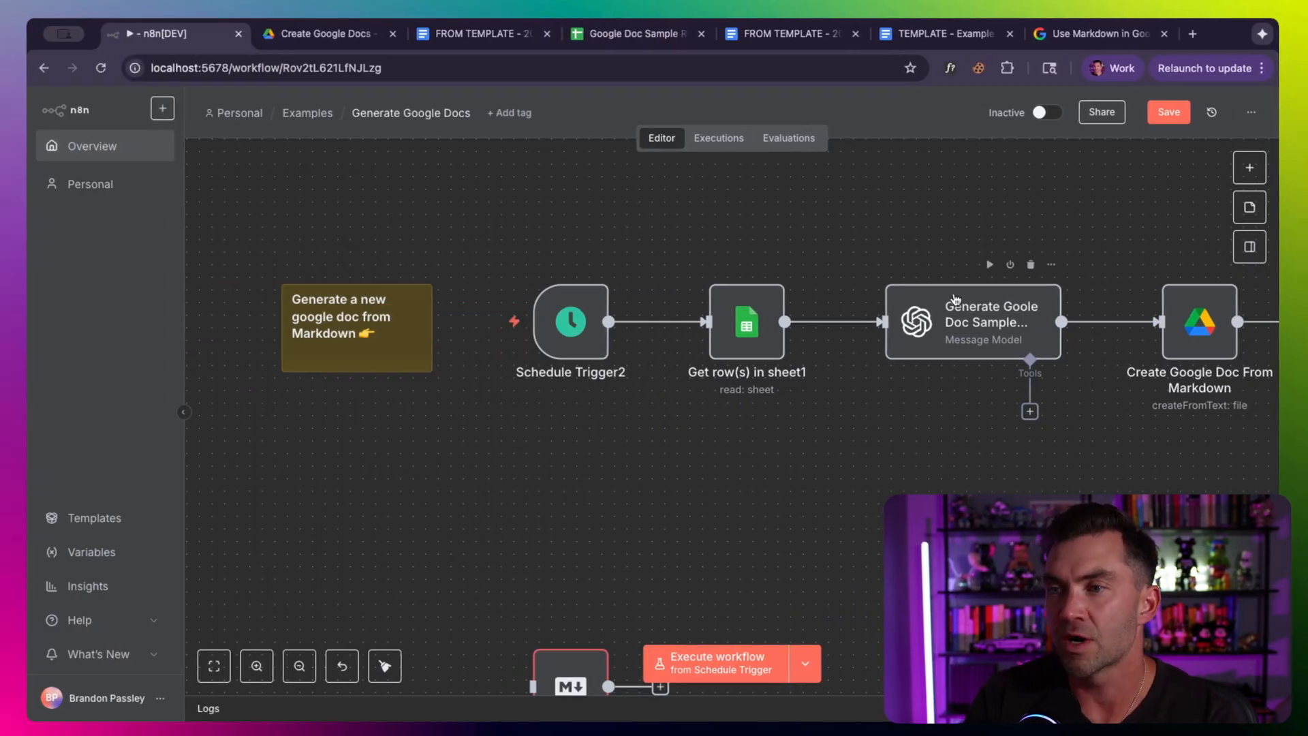
# Step: Read through the OpenAI prompt requesting a Markdown marketing report with tables and a 200x200 image
pyautogui.doubleClick(972, 322)
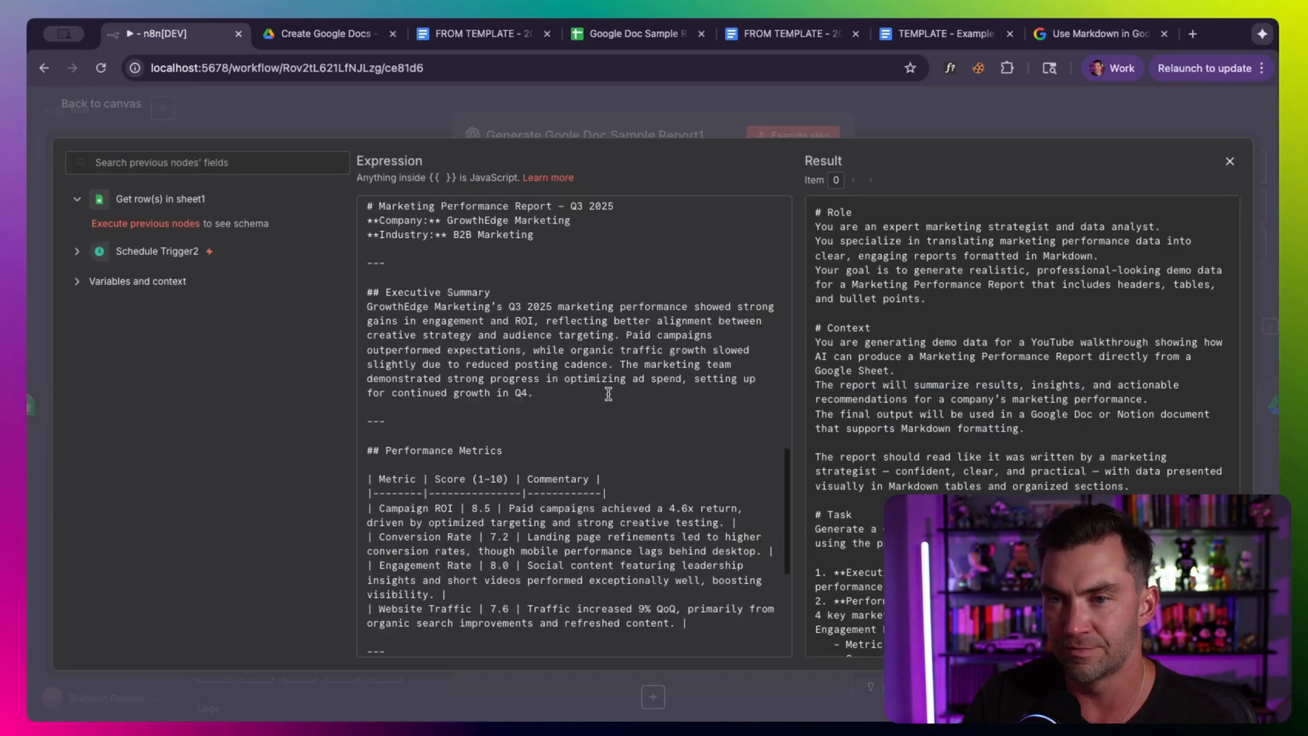
pyautogui.scroll(-3)
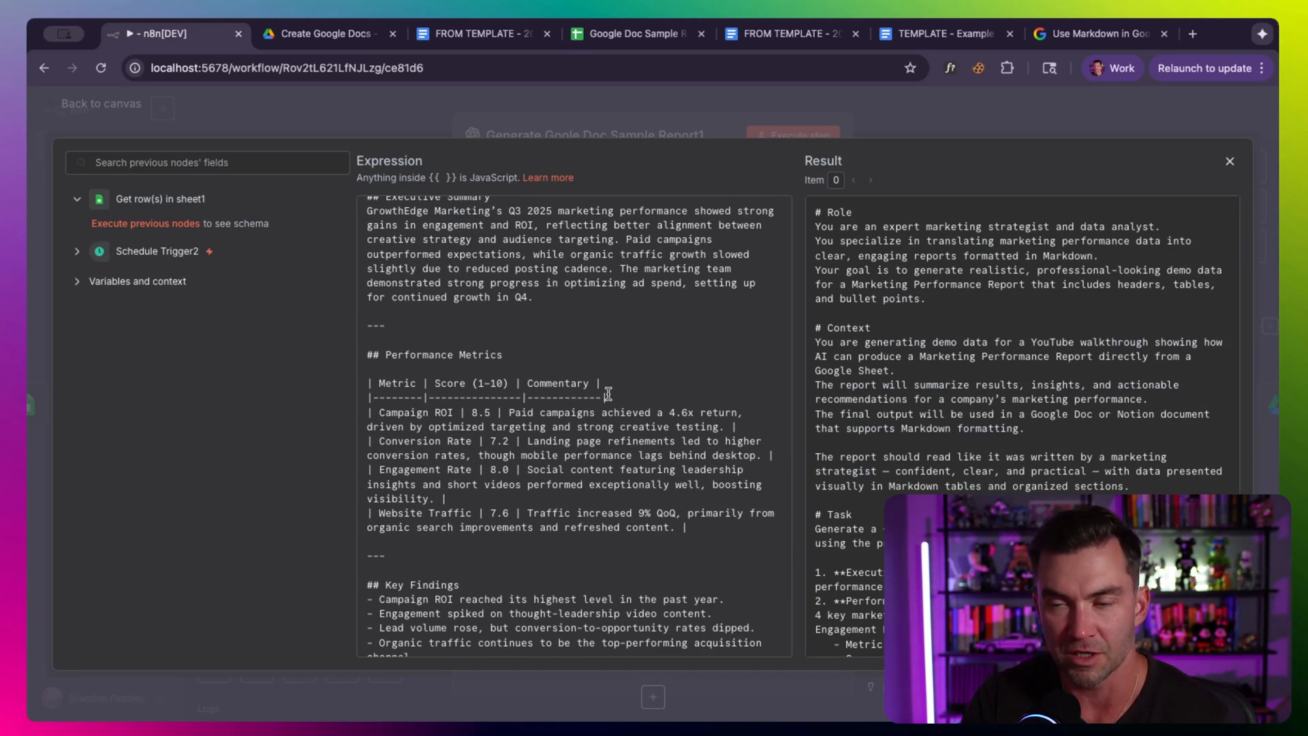
pyautogui.click(1229, 160)
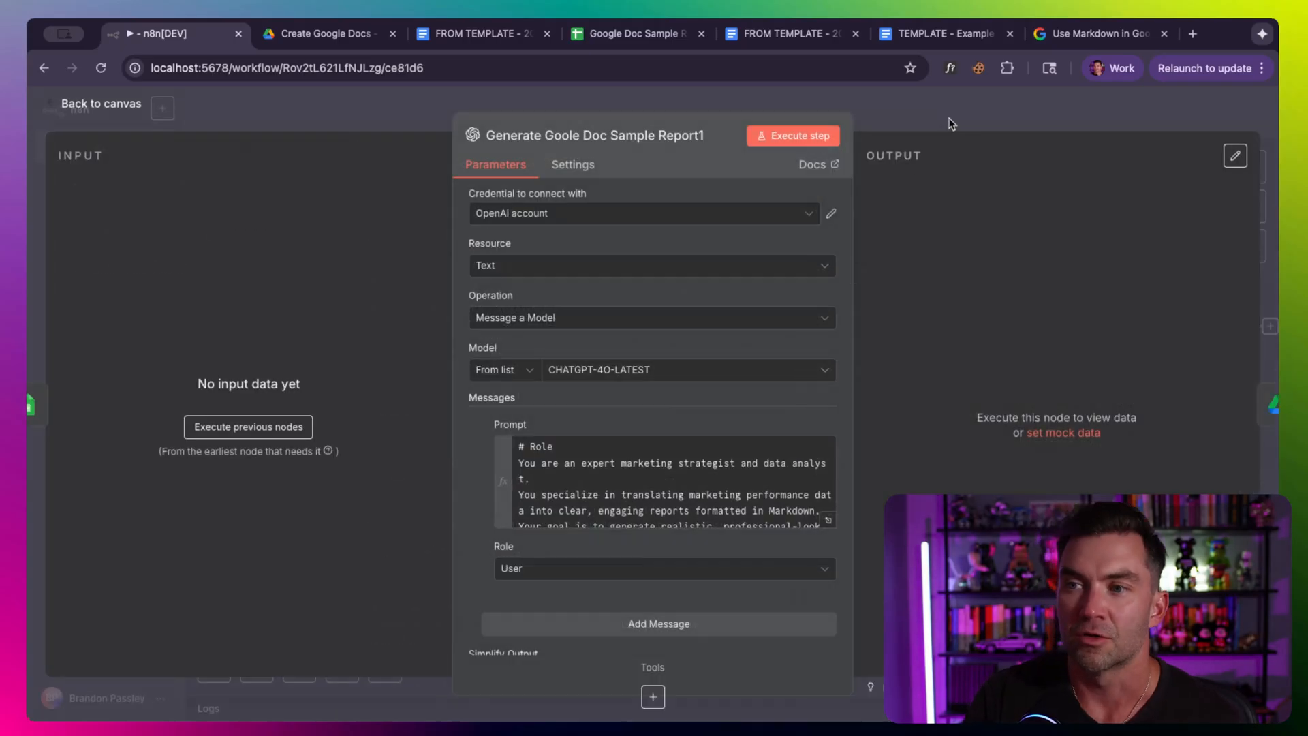
pyautogui.click(101, 103)
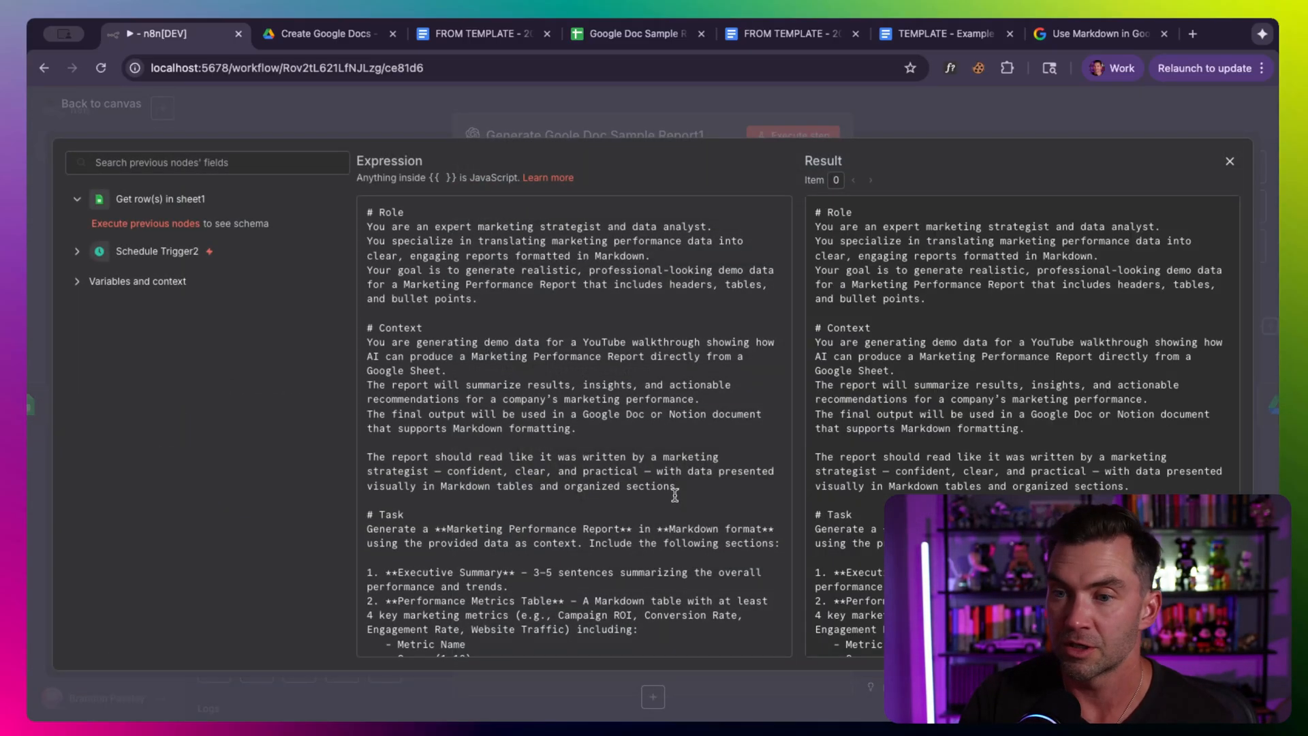
pyautogui.scroll(-3)
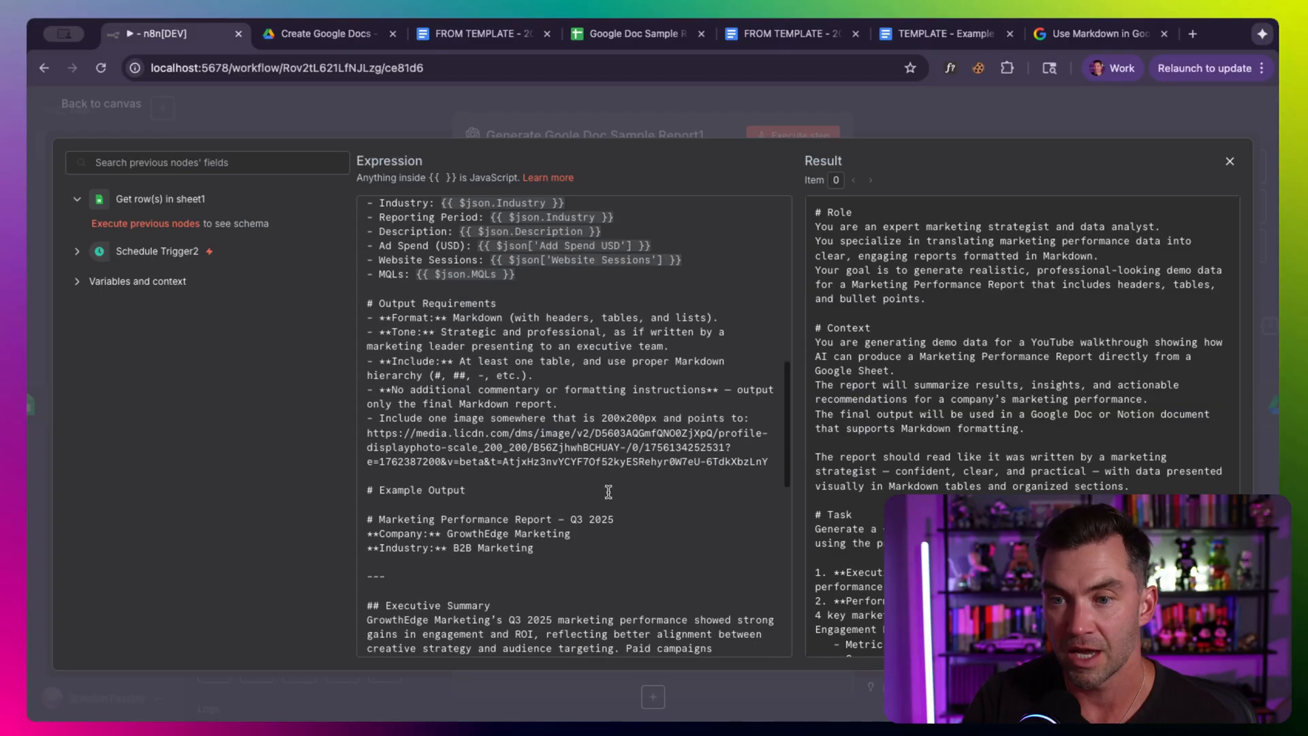
pyautogui.scroll(-3)
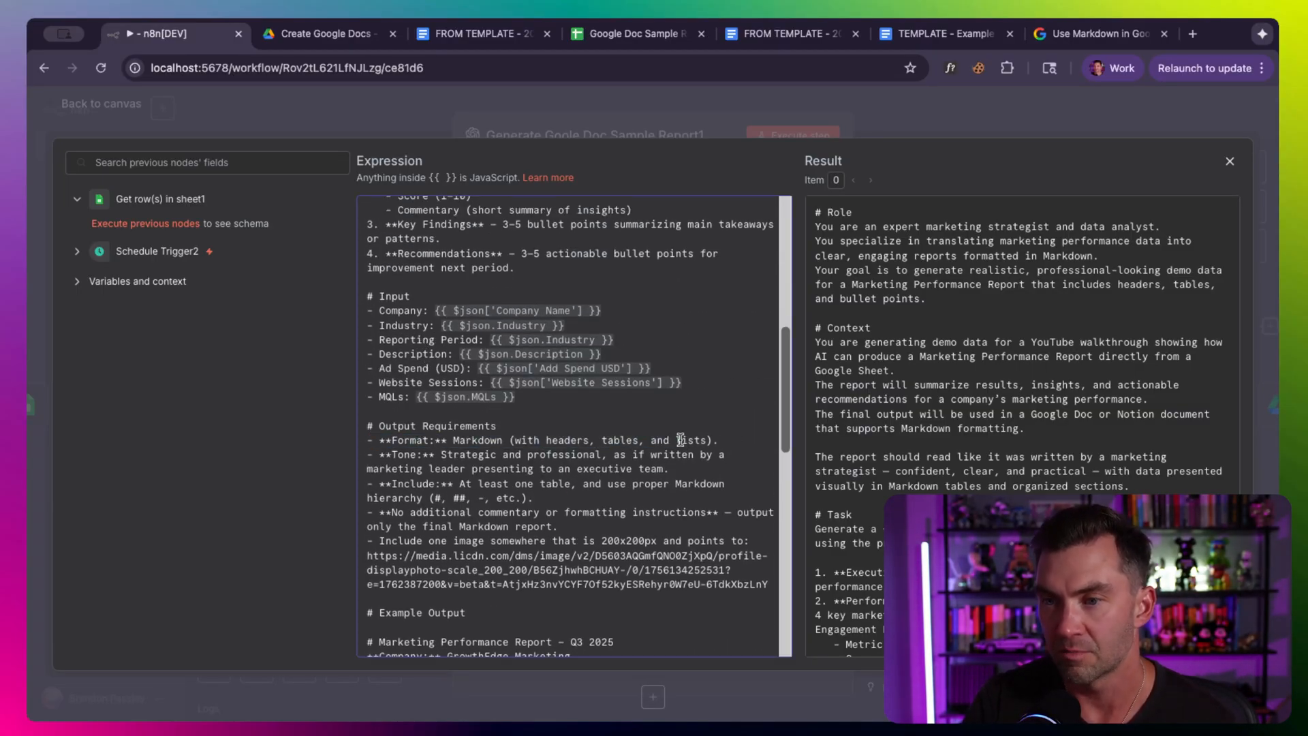
pyautogui.scroll(-3)
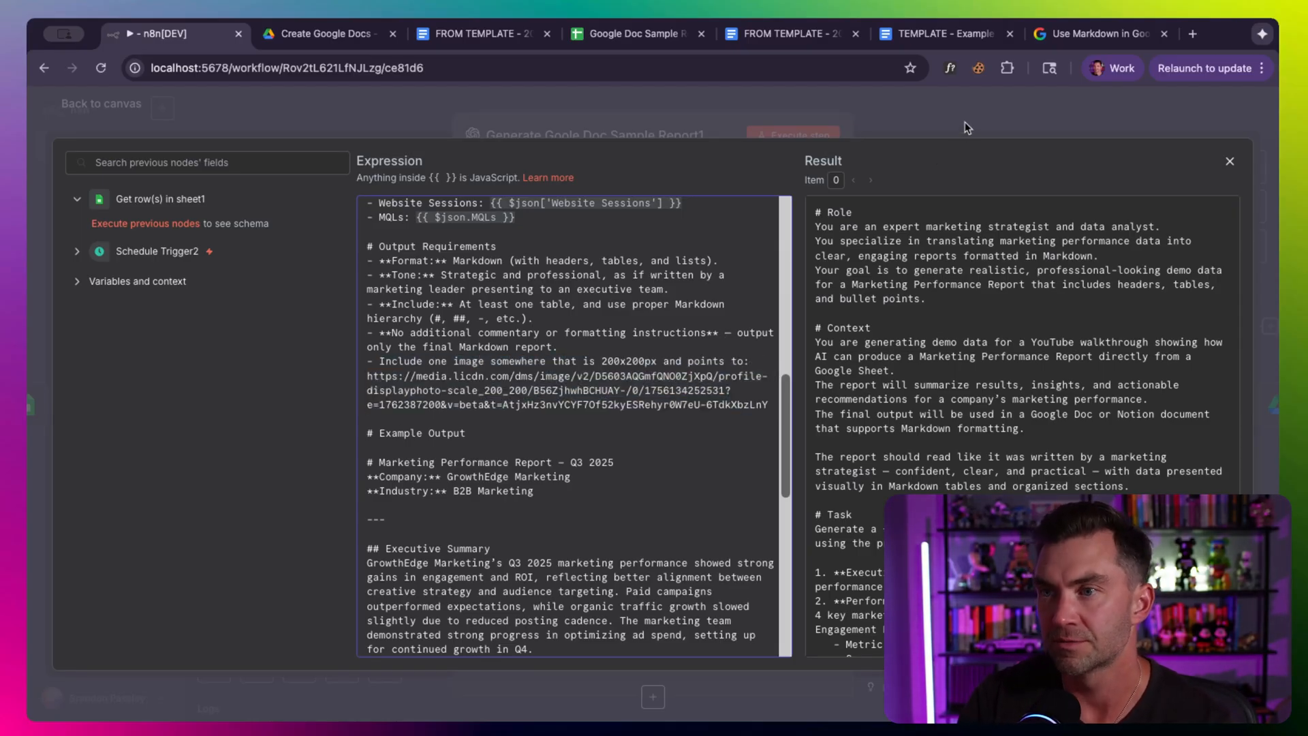
pyautogui.click(1229, 161)
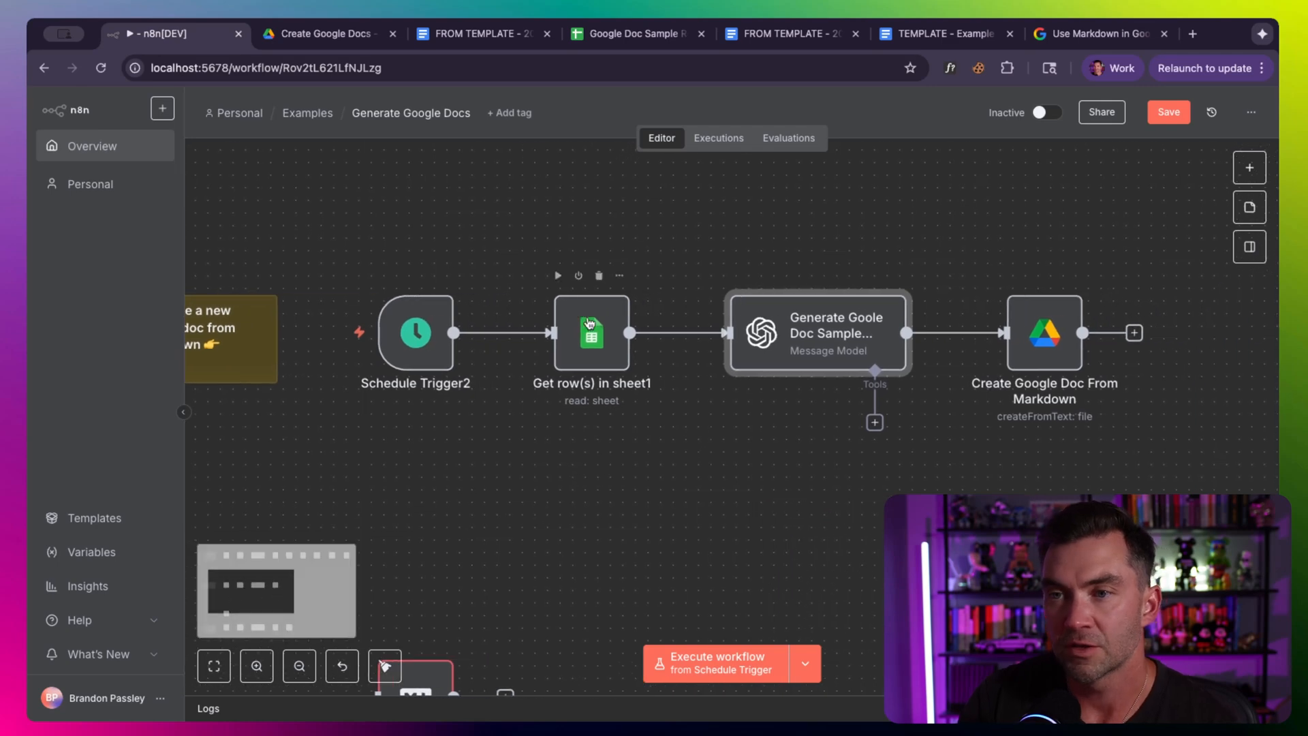
# Step: Execute Generate Goole Doc Sample Report1 and review its GrowthEdge Markdown report output
pyautogui.click(634, 33)
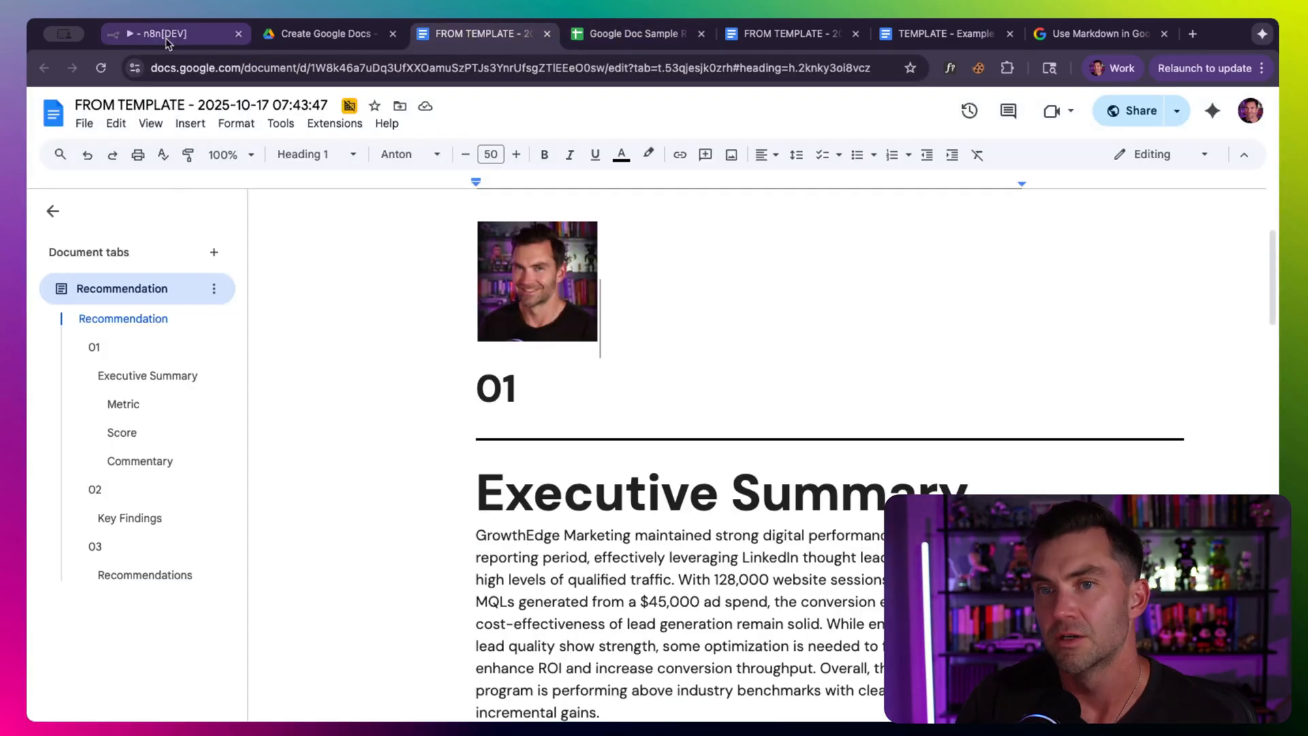
pyautogui.click(156, 33)
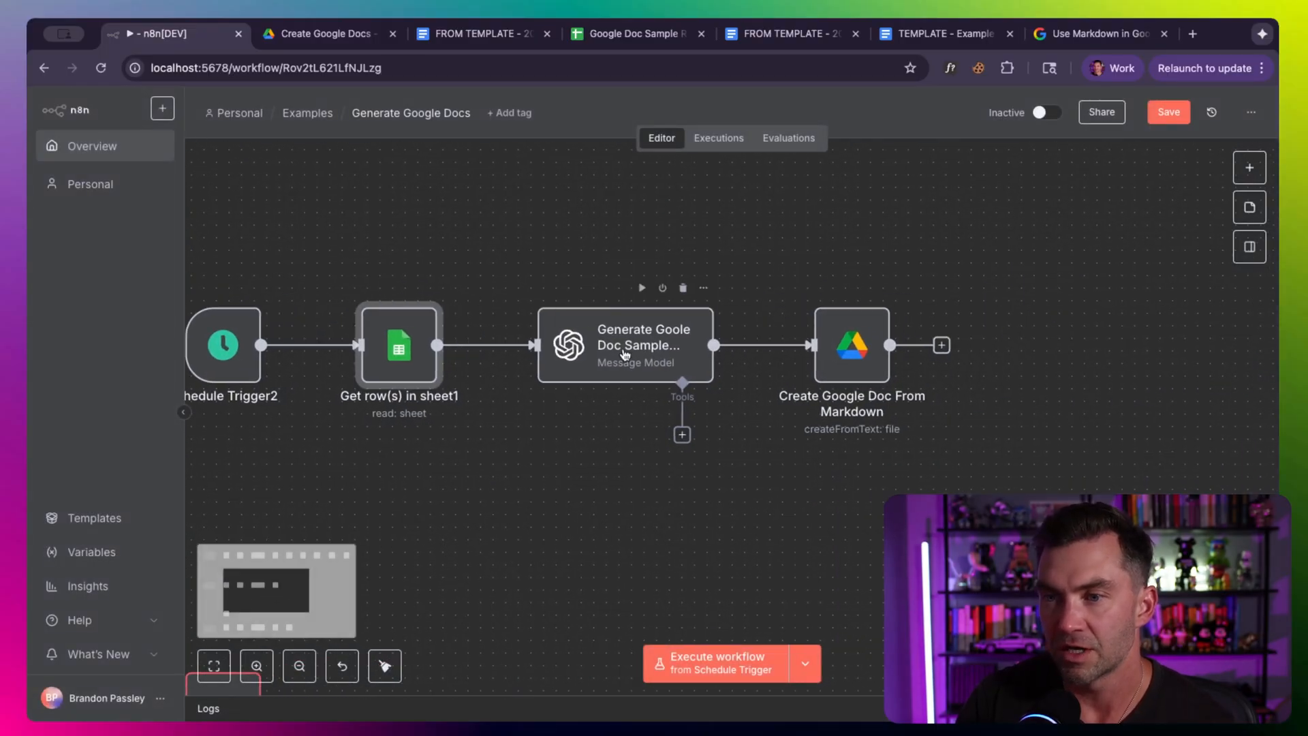
pyautogui.doubleClick(624, 346)
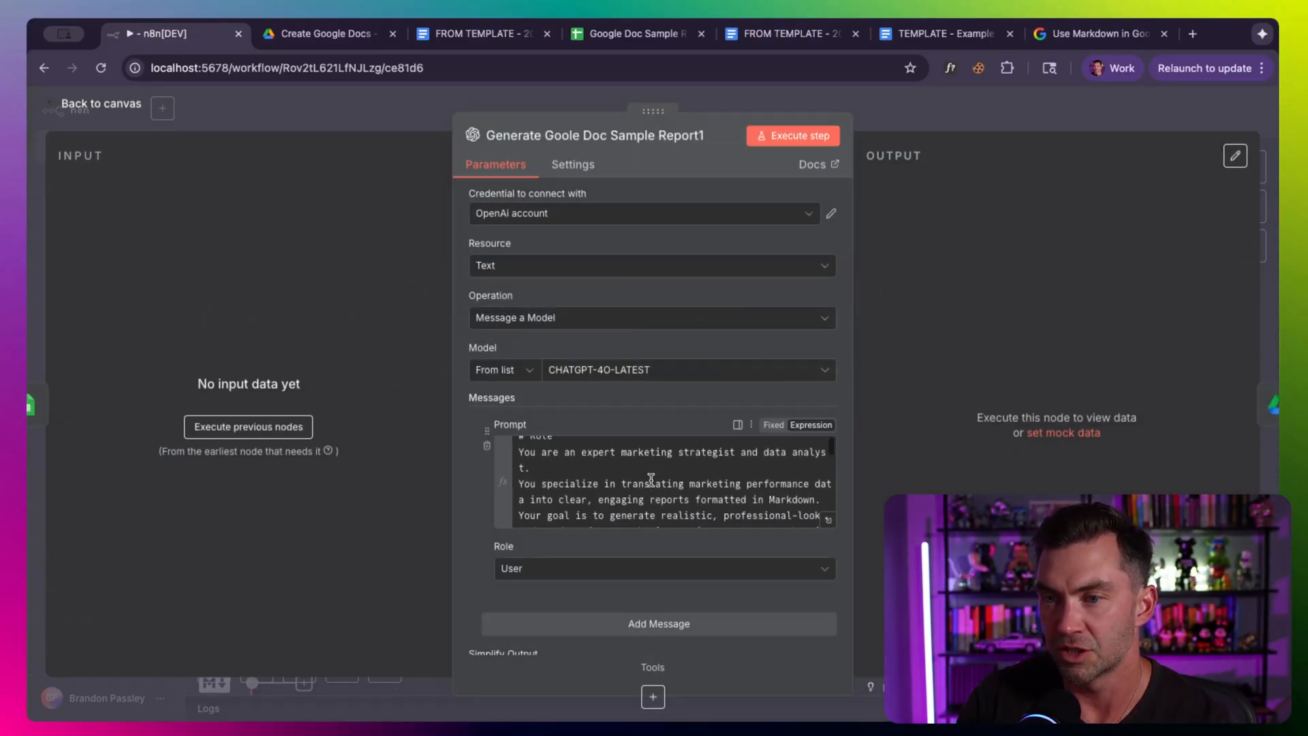
pyautogui.click(793, 135)
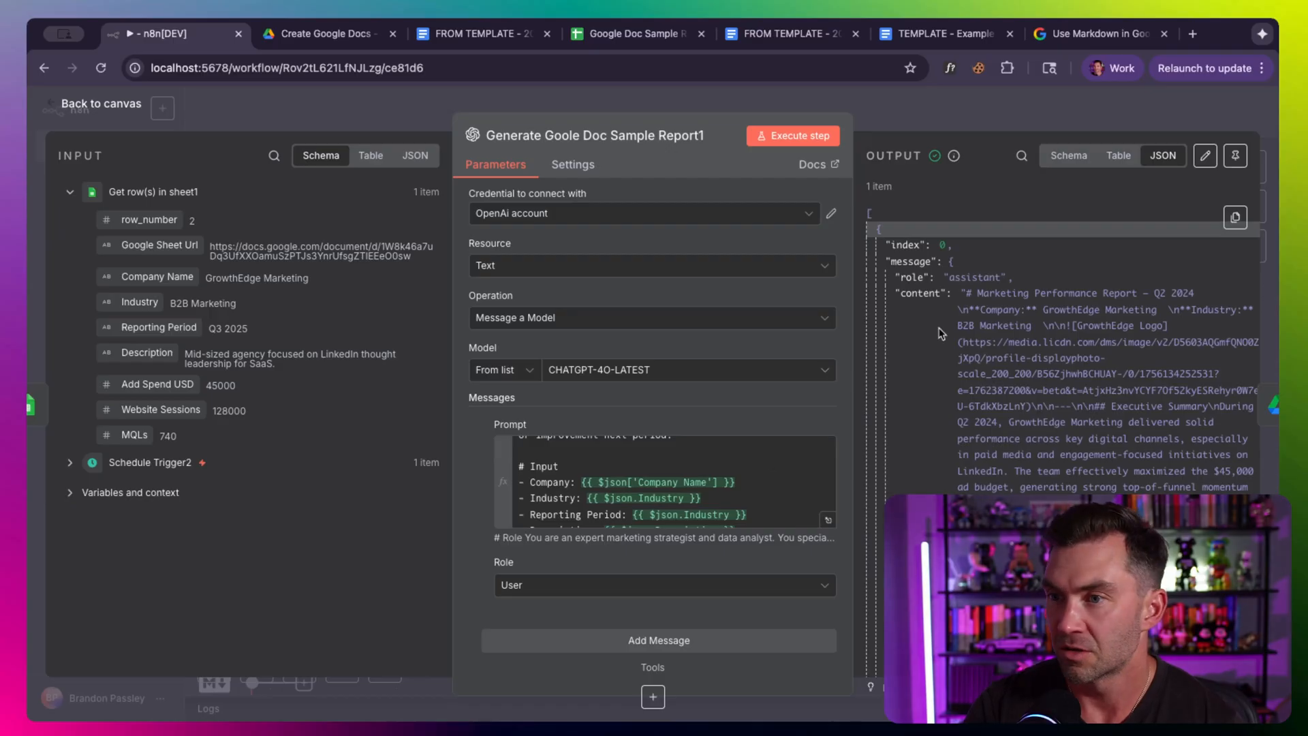
pyautogui.click(101, 104)
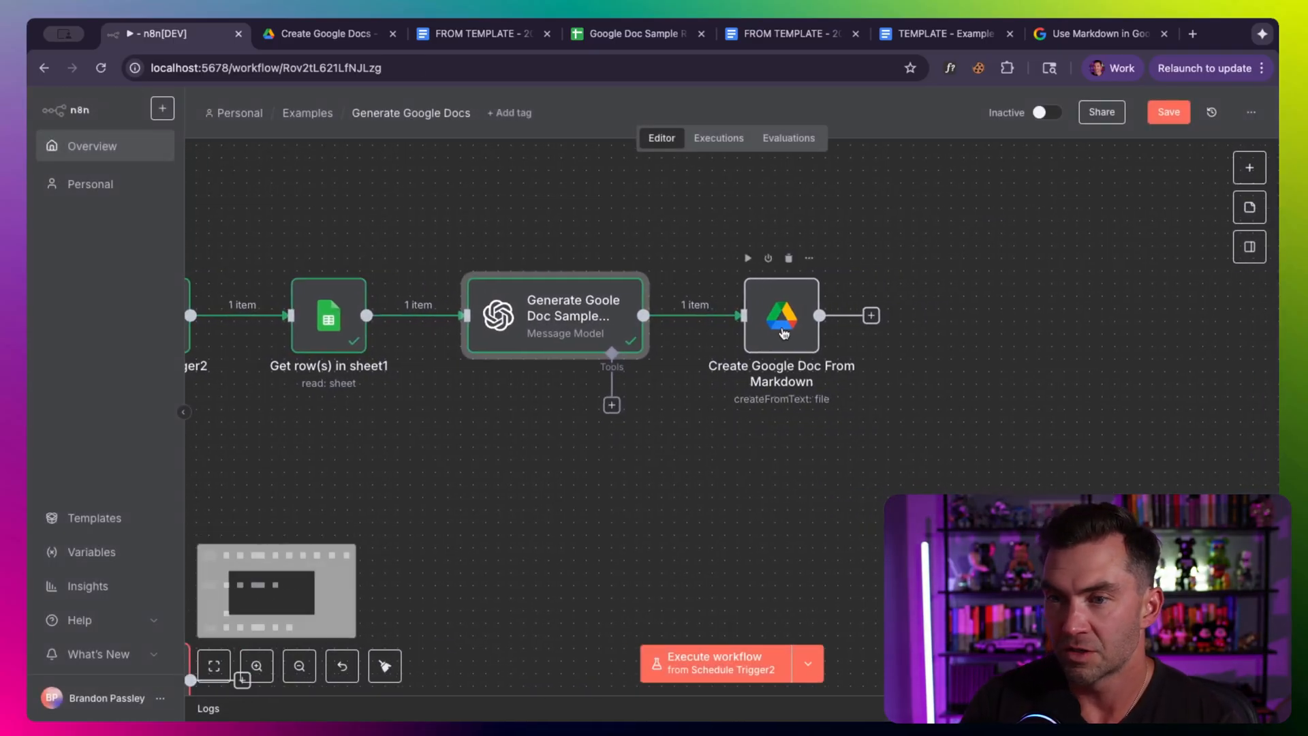
# Step: Add a Google Drive 'Create file from text' node after Create Google Doc From Markdown, fields left empty
pyautogui.doubleClick(781, 316)
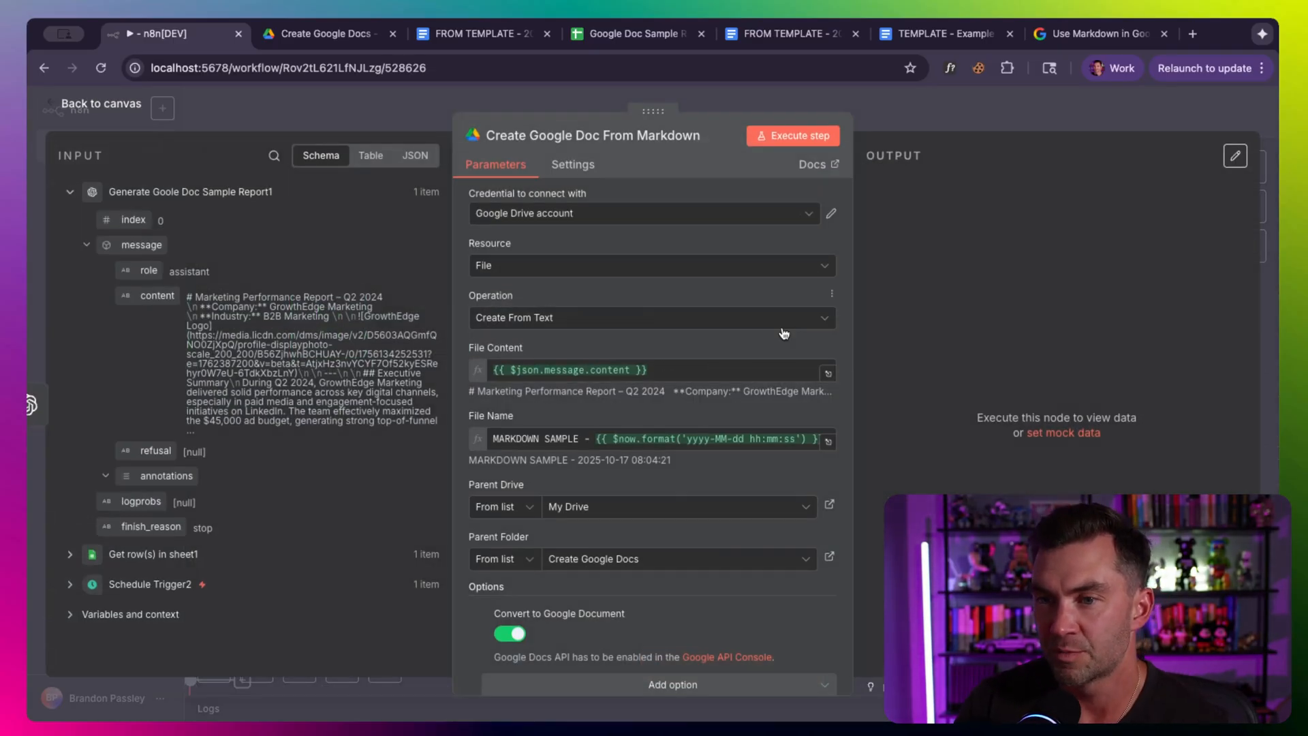
pyautogui.click(101, 103)
pyautogui.write('drive')
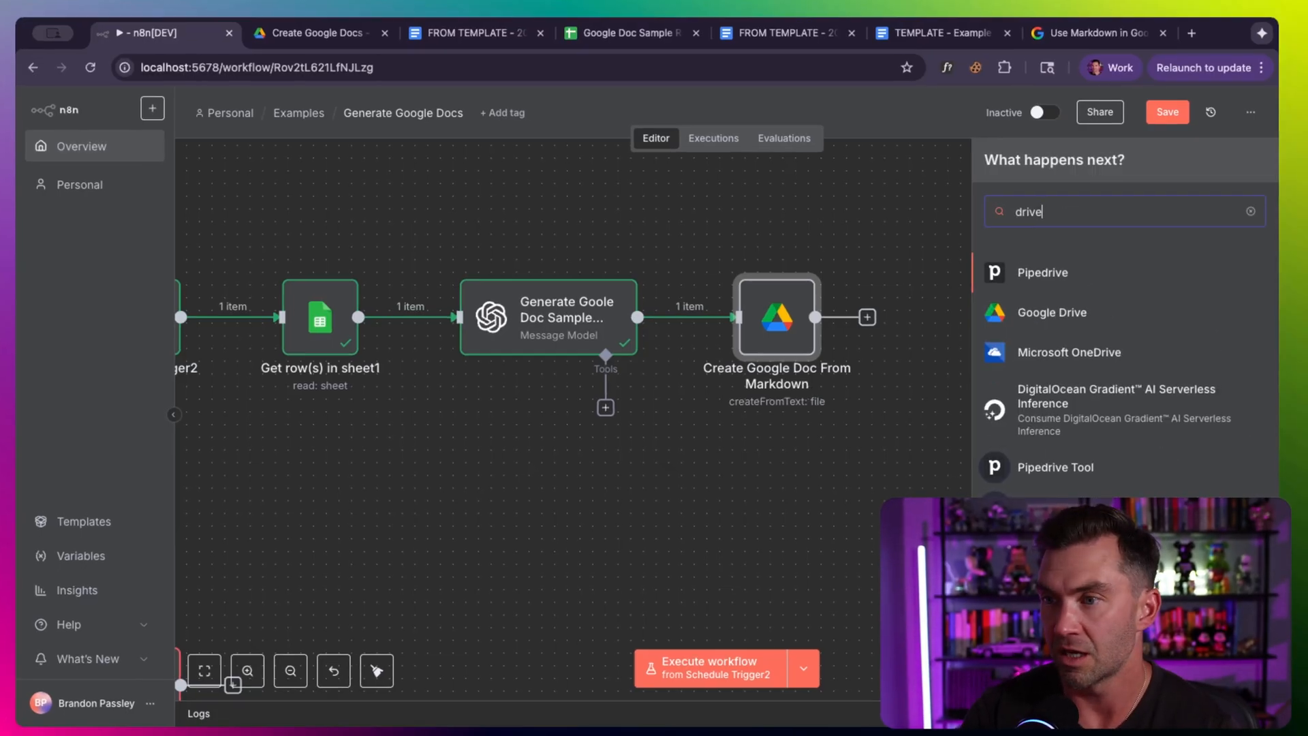
pyautogui.click(1052, 314)
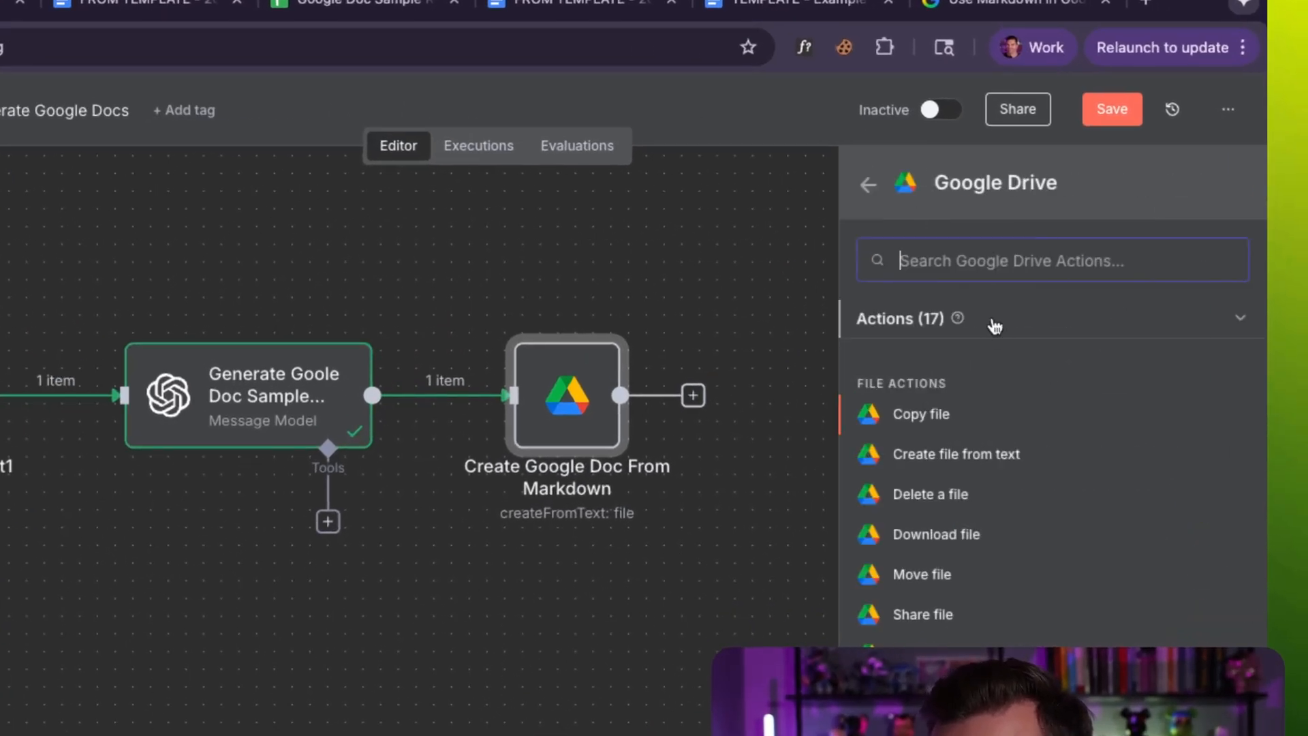
pyautogui.write('create')
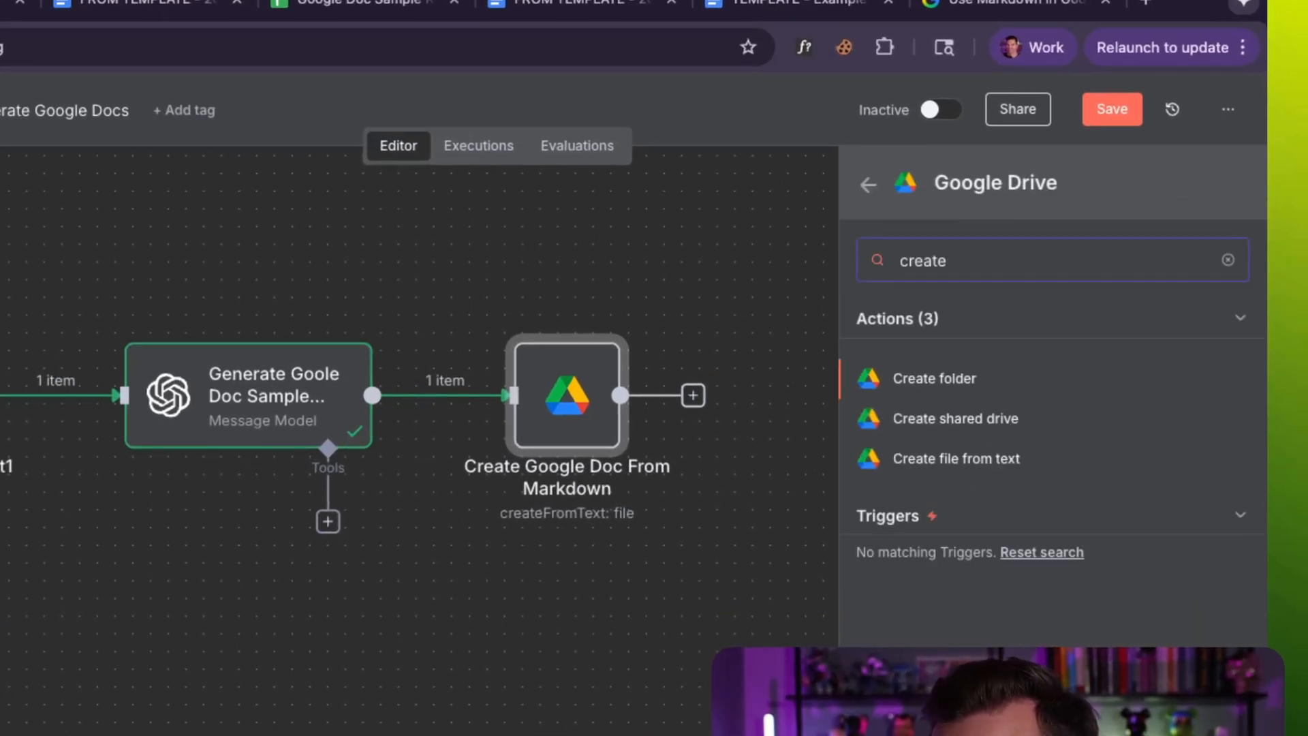
pyautogui.moveTo(972, 460)
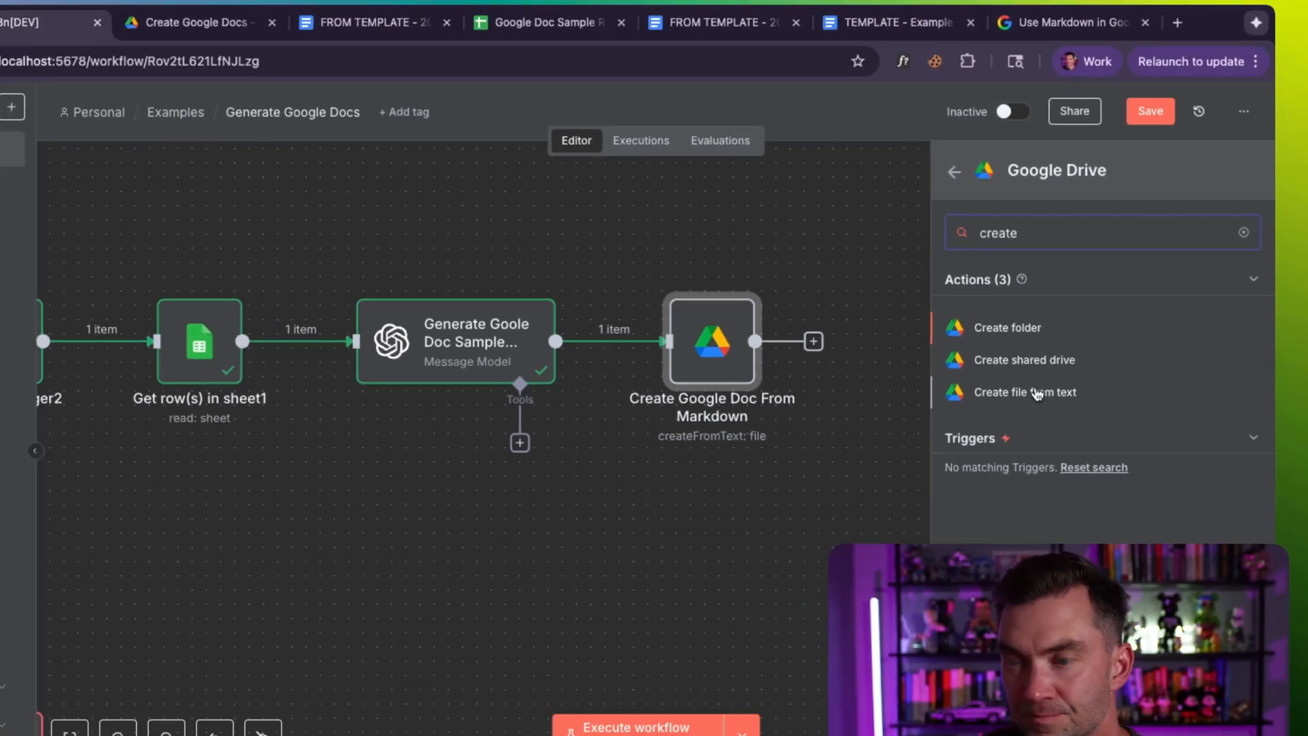
pyautogui.click(1025, 393)
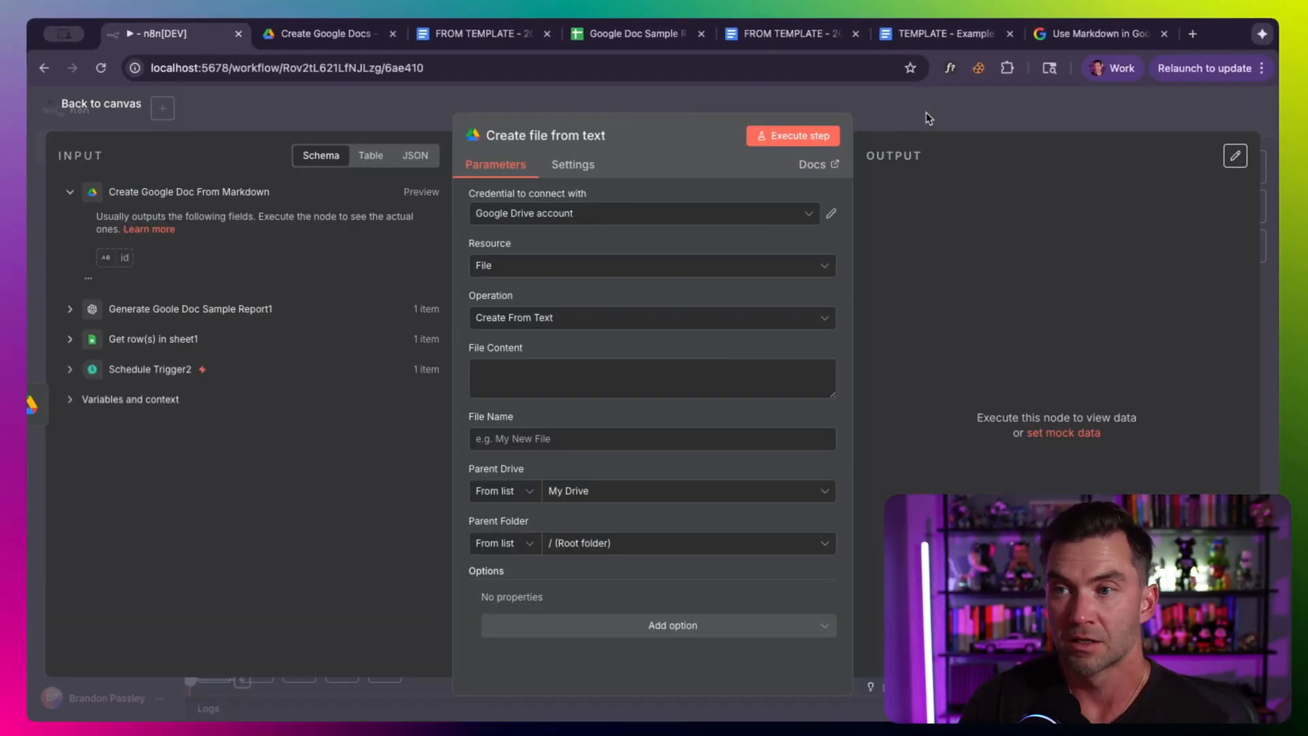
# Step: Run Create Google Doc From Markdown, producing the timestamped MARKDOWN SAMPLE doc, and switch to it
pyautogui.click(101, 104)
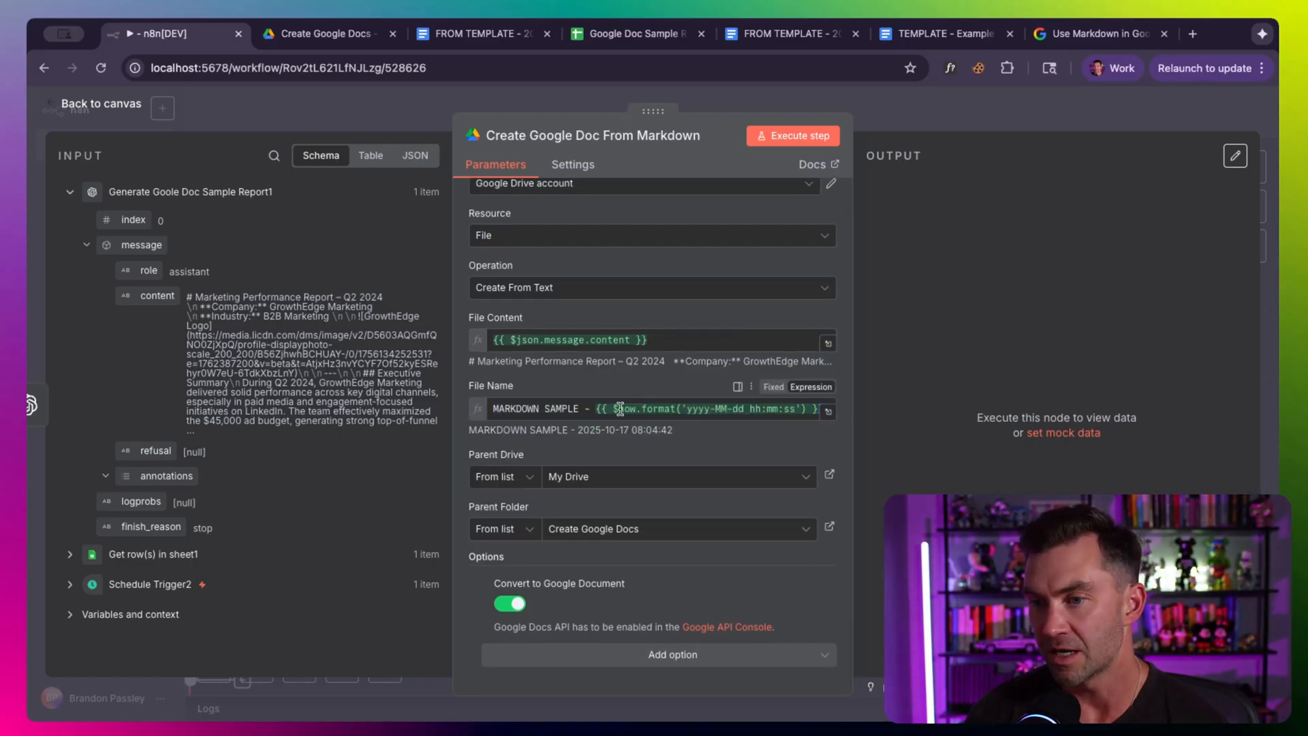
pyautogui.moveTo(586, 488)
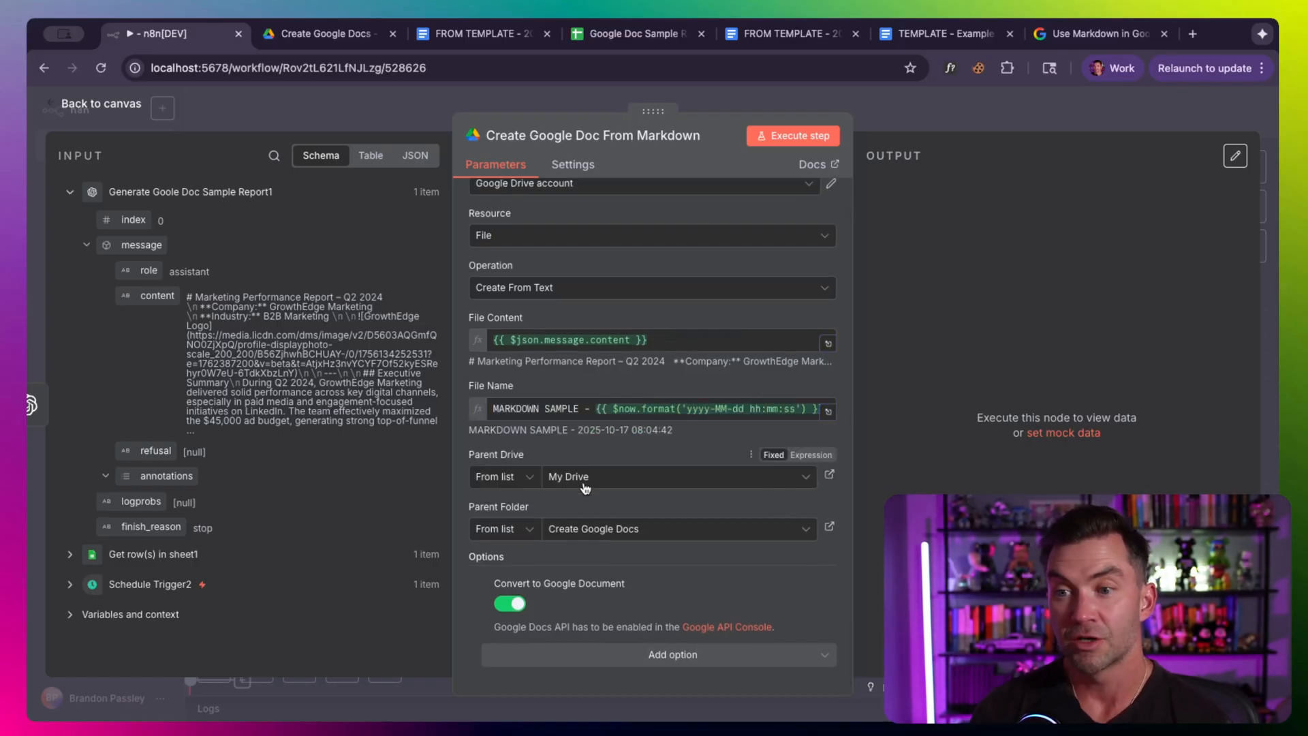
pyautogui.moveTo(572, 566)
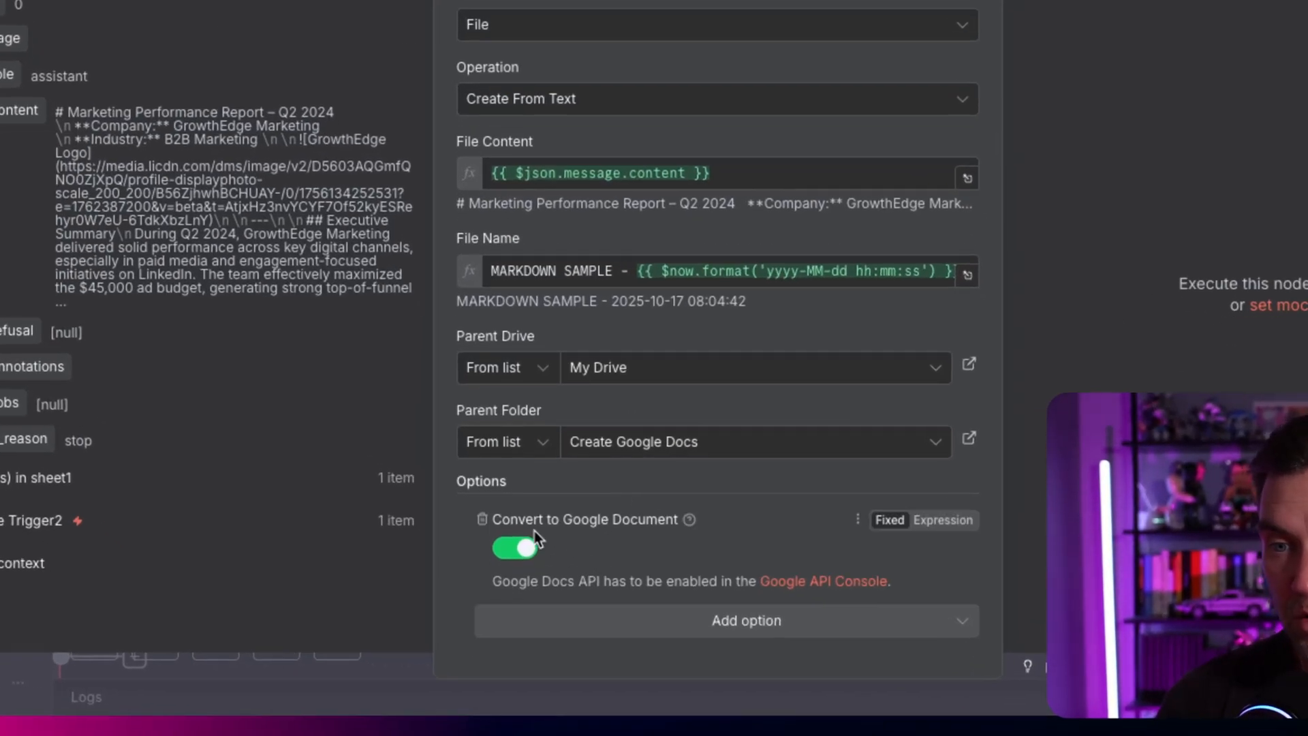
pyautogui.moveTo(550, 523)
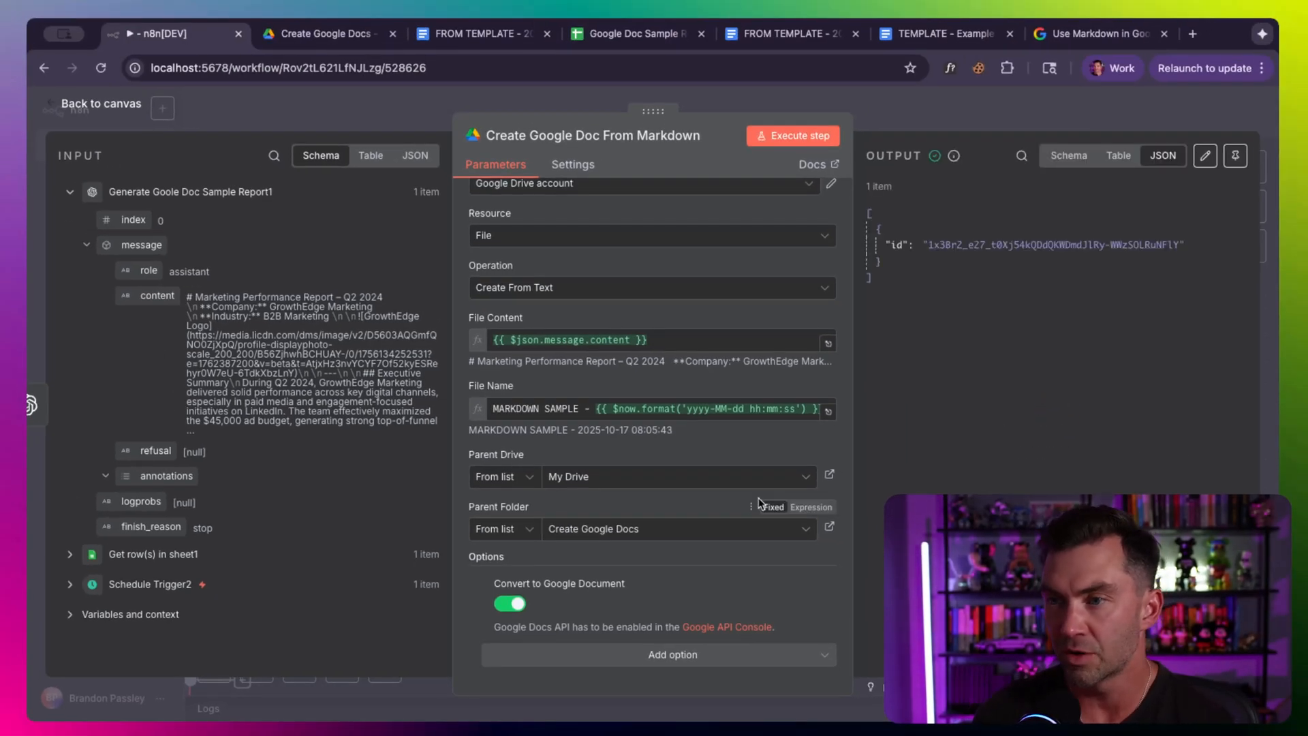
pyautogui.click(325, 33)
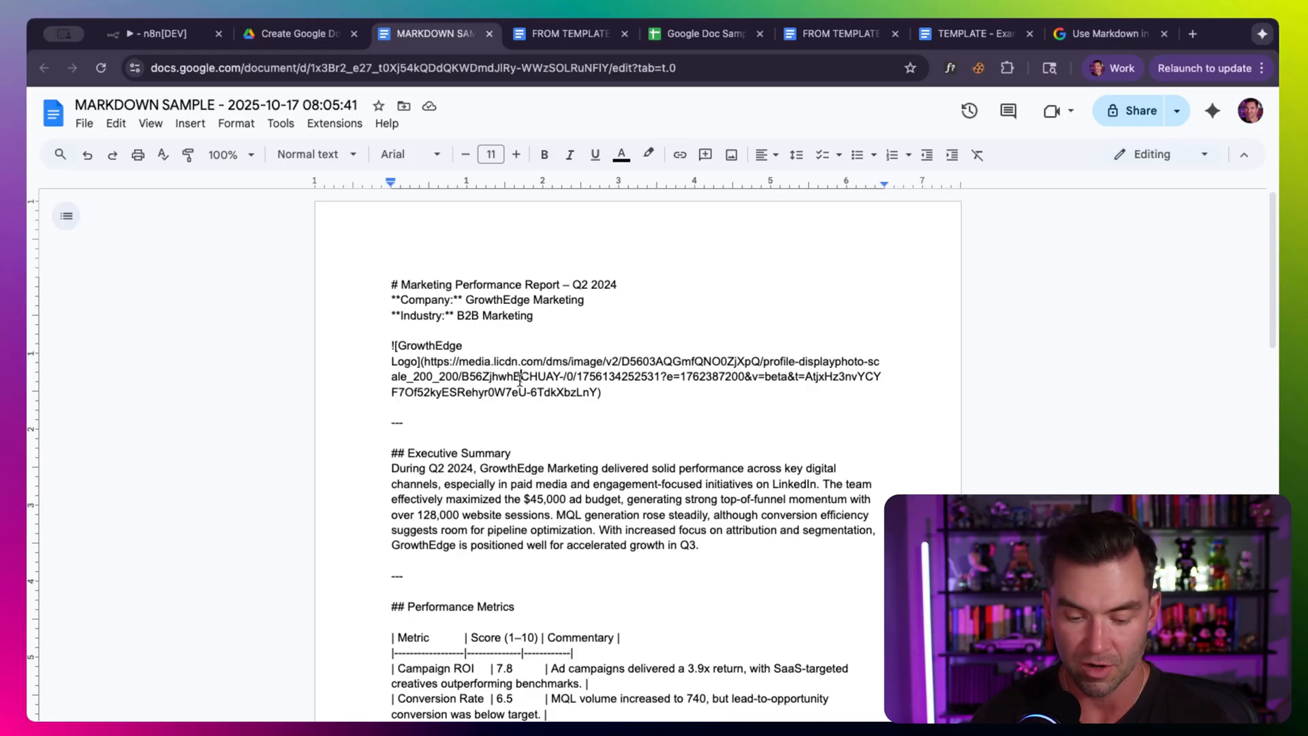
# Step: Convert all the raw Markdown via Paste from Markdown into a formatted report with headings, image and lists
pyautogui.press('ctrl+a')
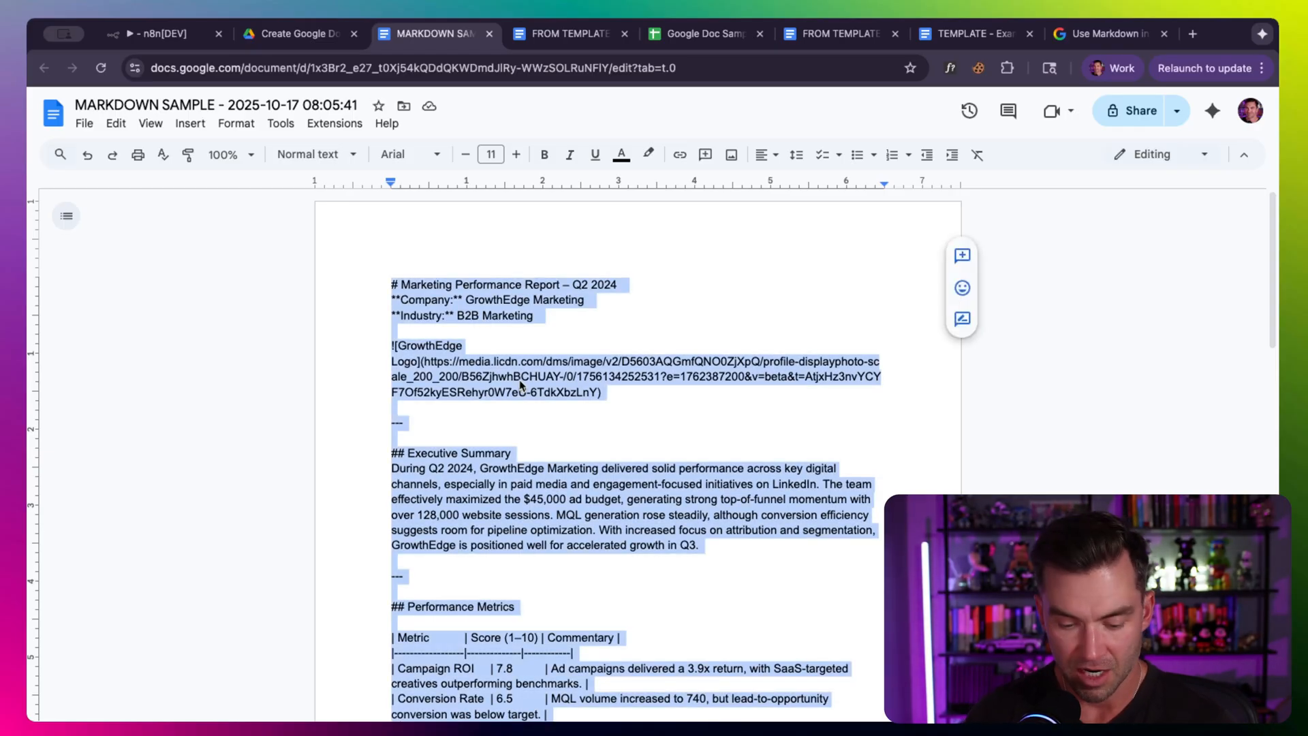
pyautogui.rightClick(520, 386)
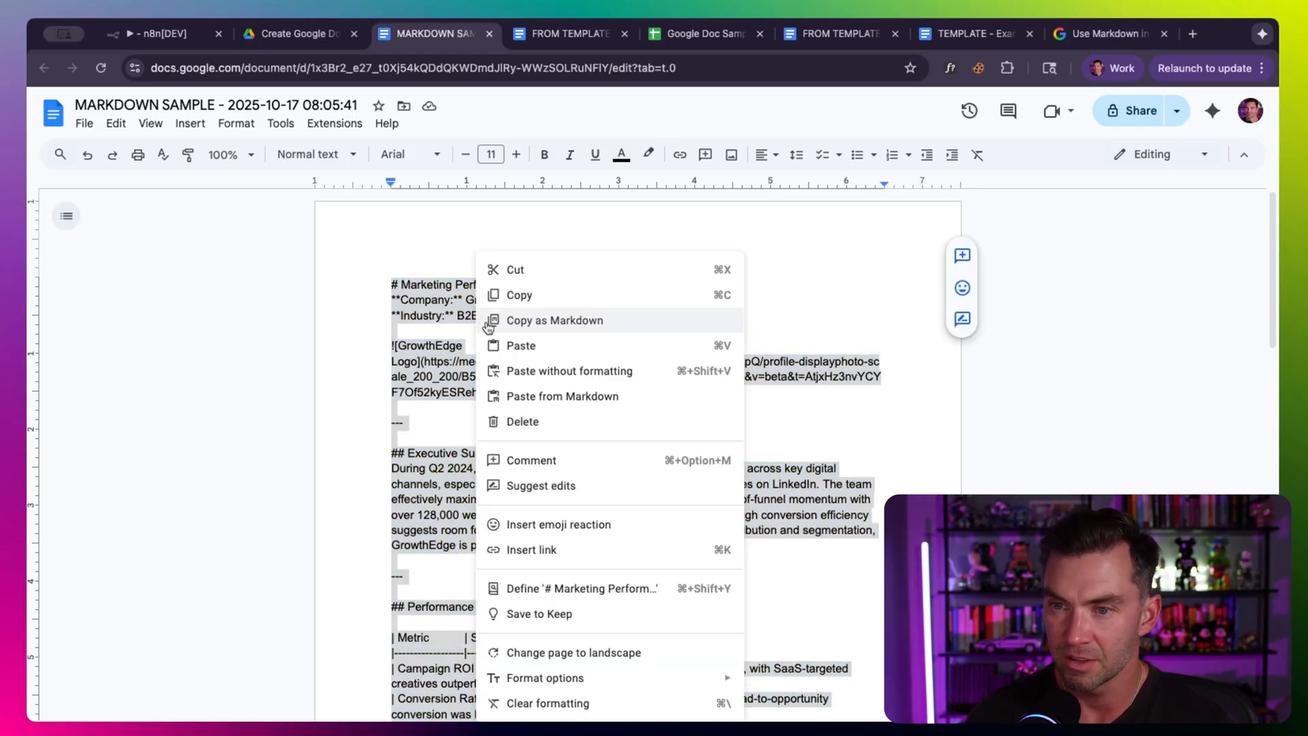
pyautogui.moveTo(571, 404)
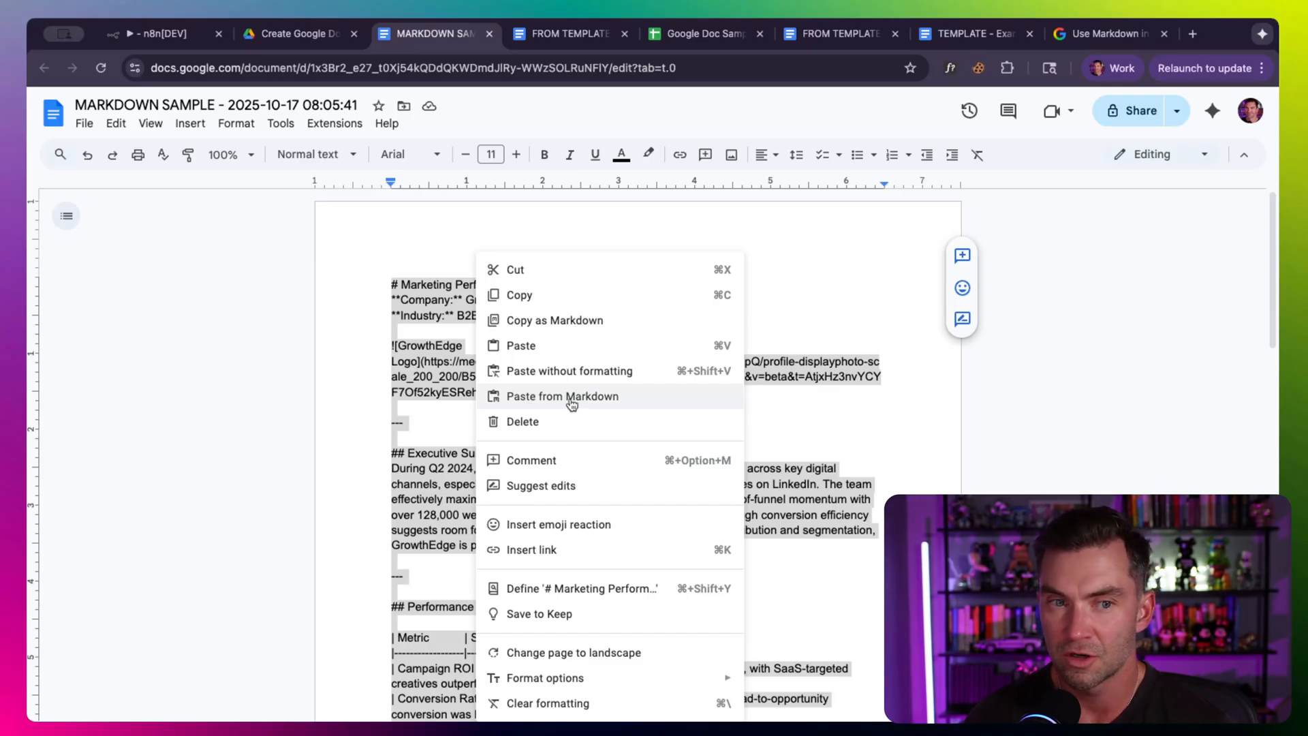
pyautogui.click(563, 397)
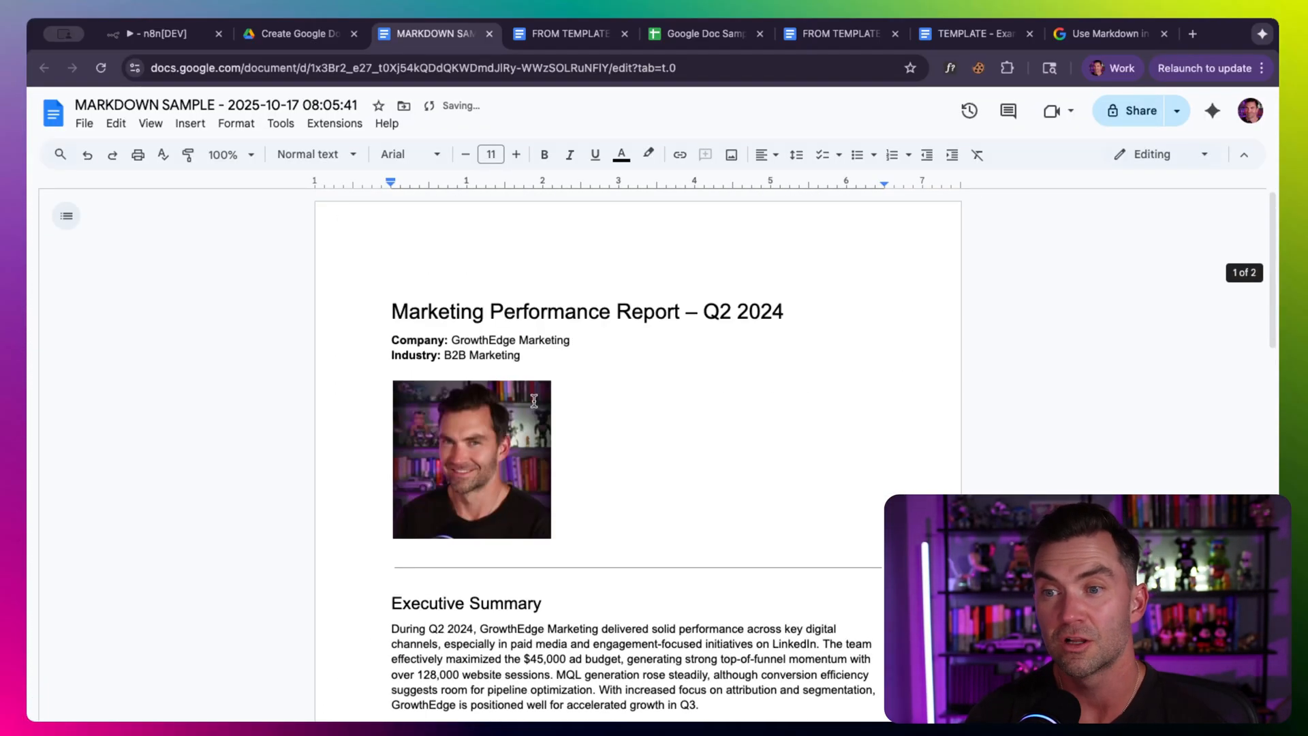
pyautogui.scroll(-3)
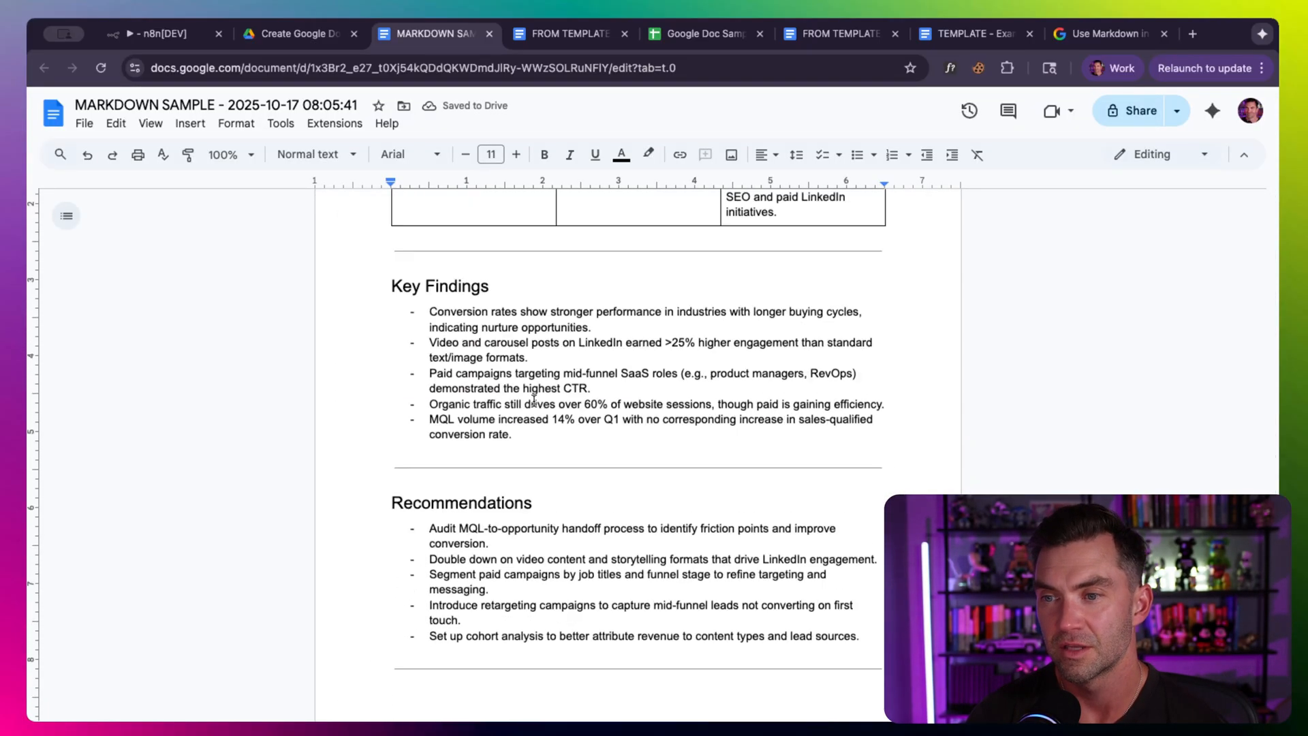
pyautogui.scroll(-3)
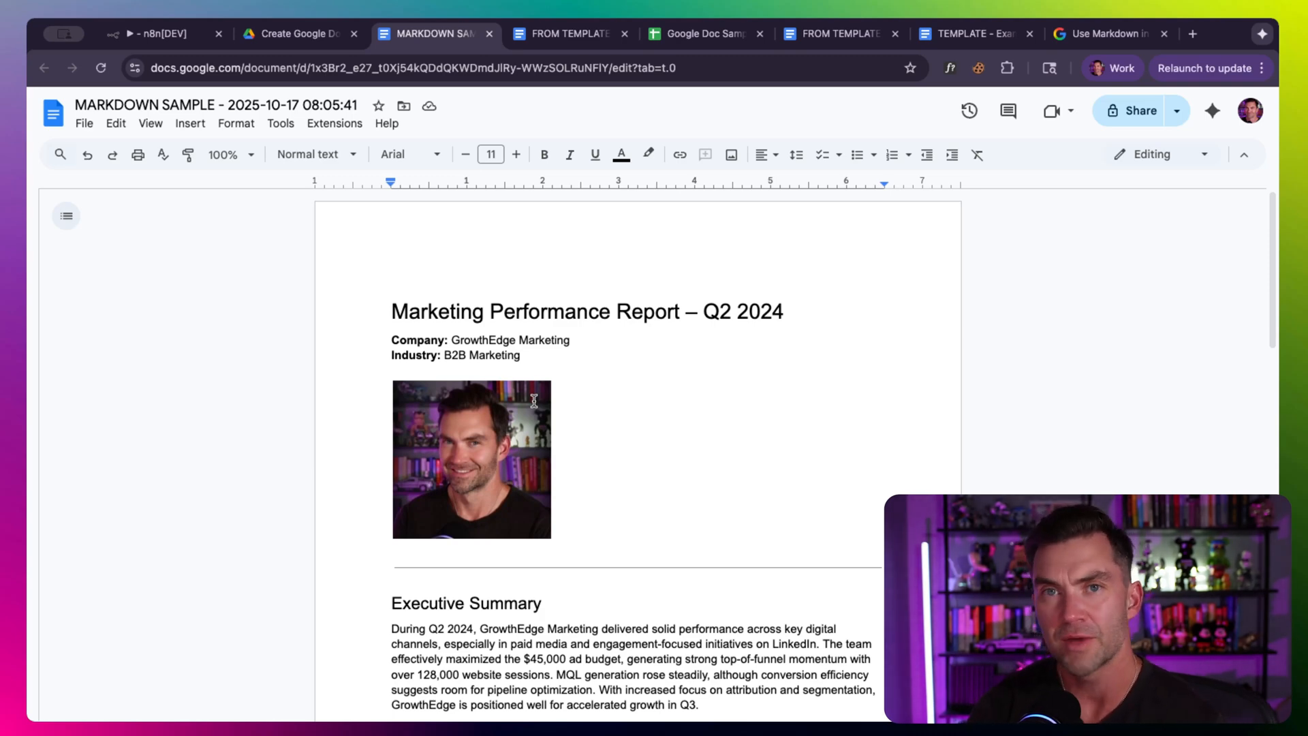
pyautogui.moveTo(547, 371)
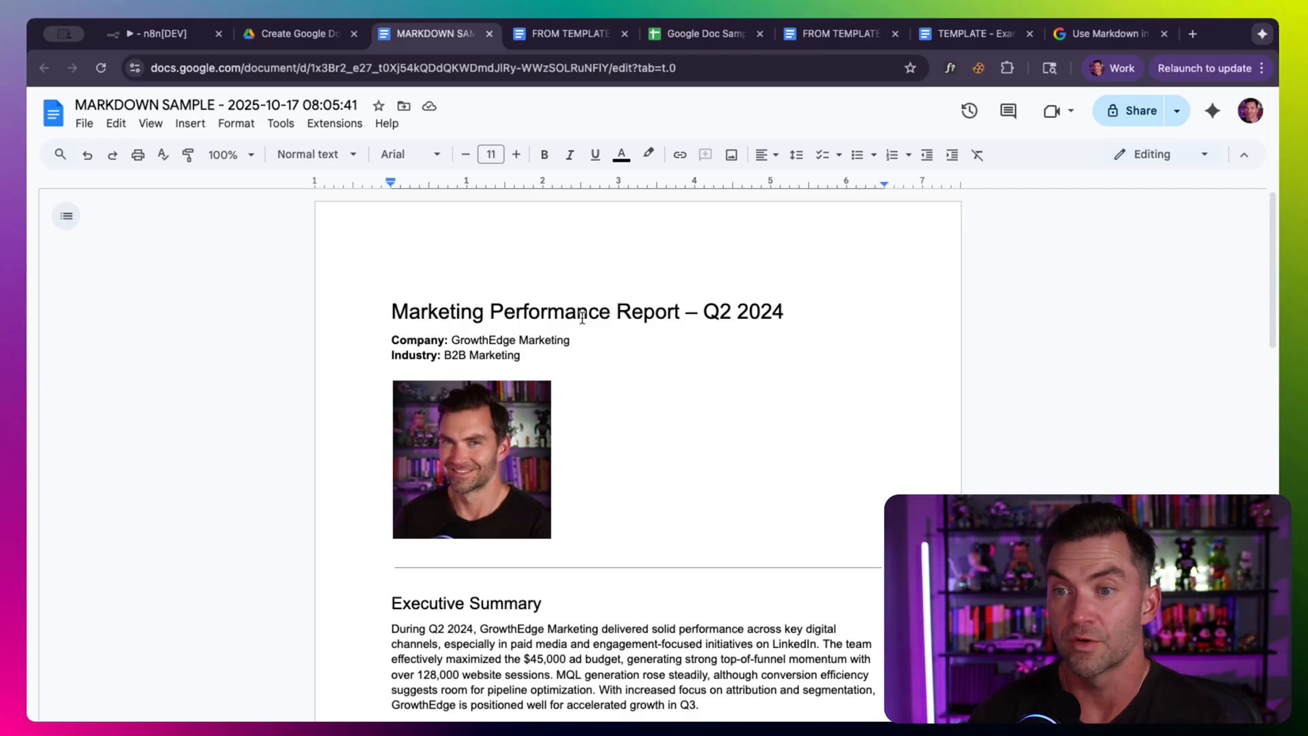
# Step: Cycle the report's font through handwriting and Verdana to Lexend, then go to the Markdown help article
pyautogui.click(410, 153)
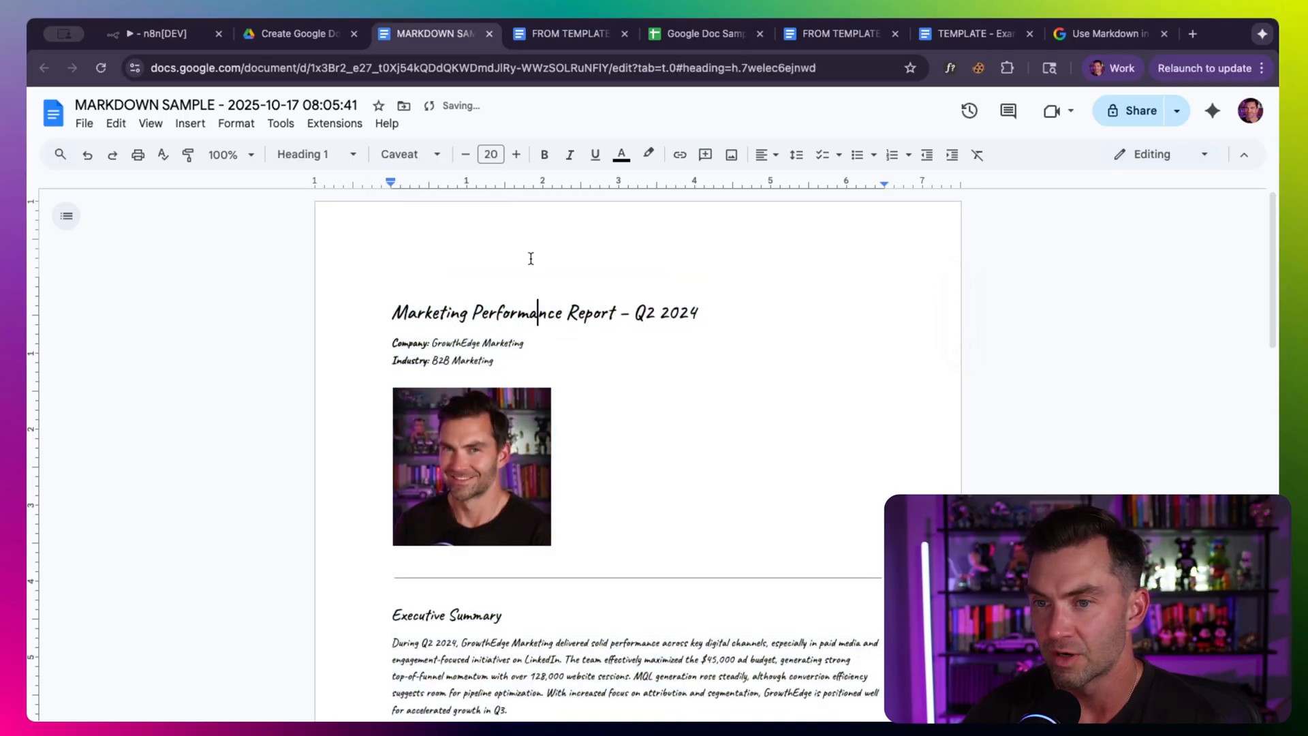
pyautogui.click(398, 154)
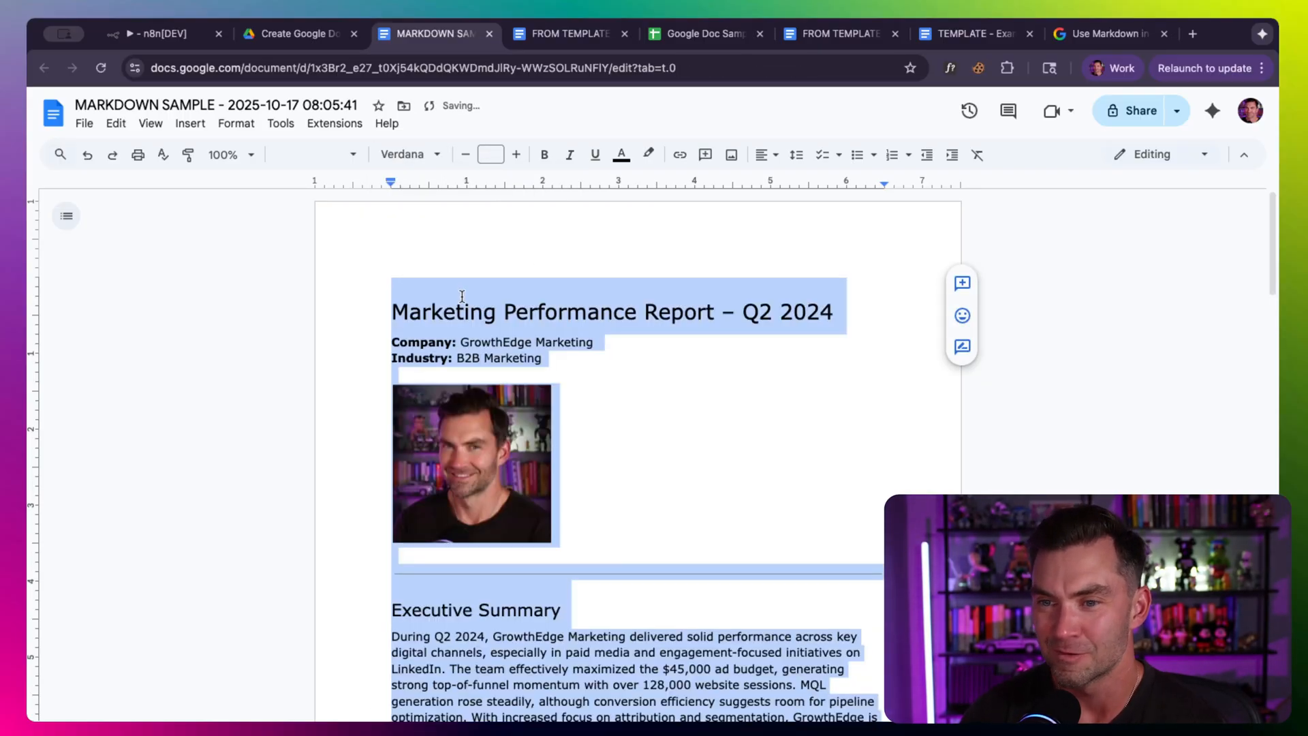
pyautogui.click(402, 154)
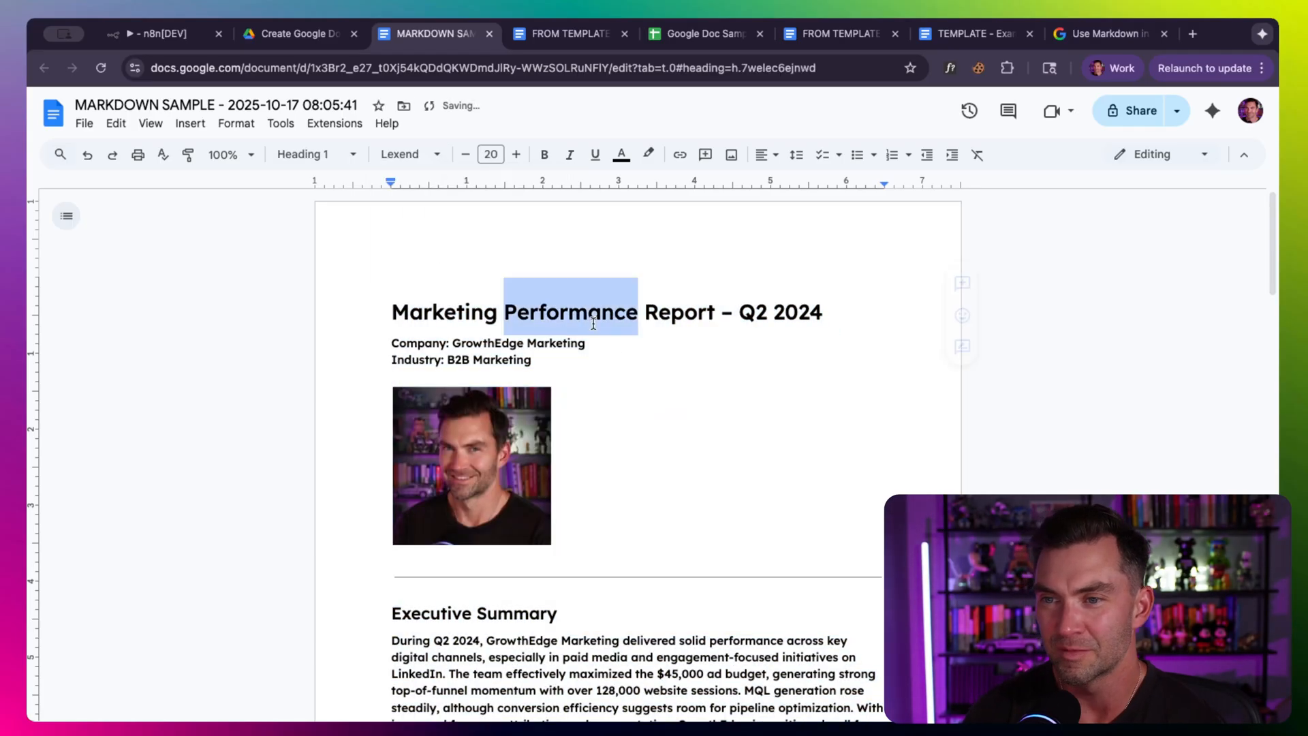
pyautogui.press('ctrl+a')
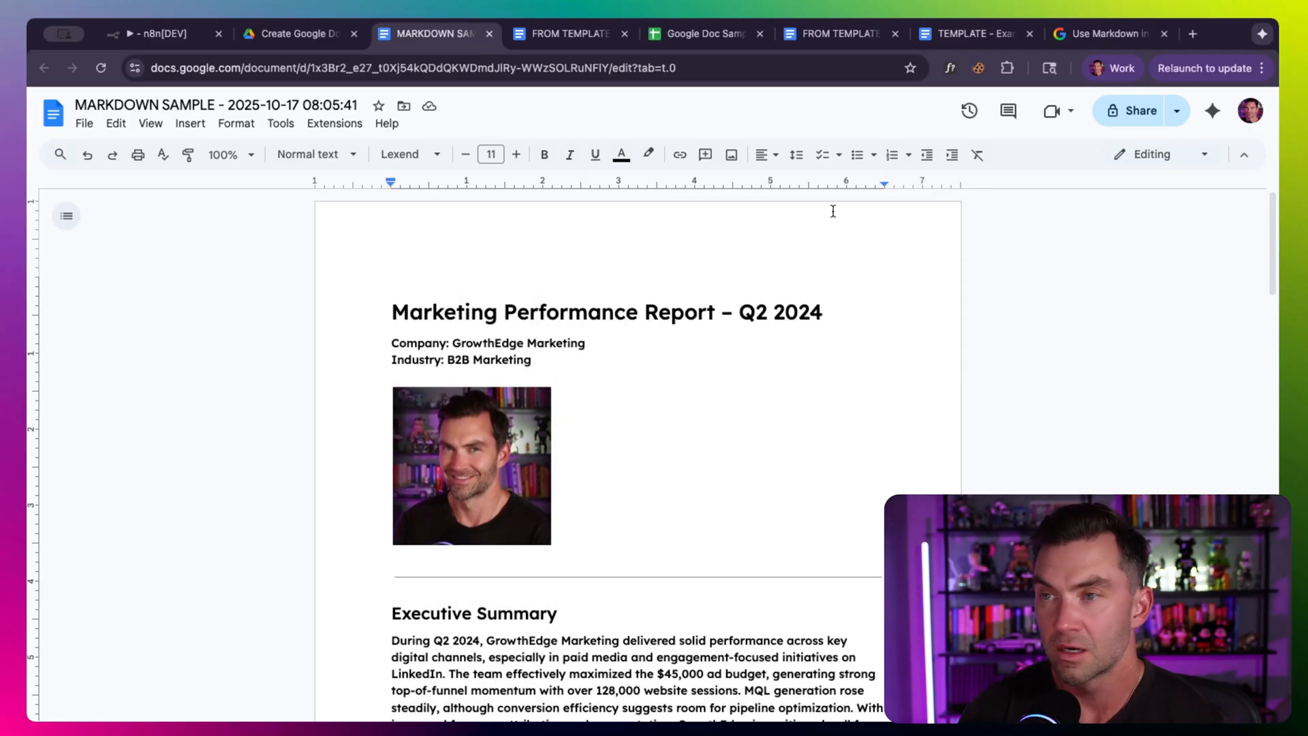
pyautogui.click(1109, 32)
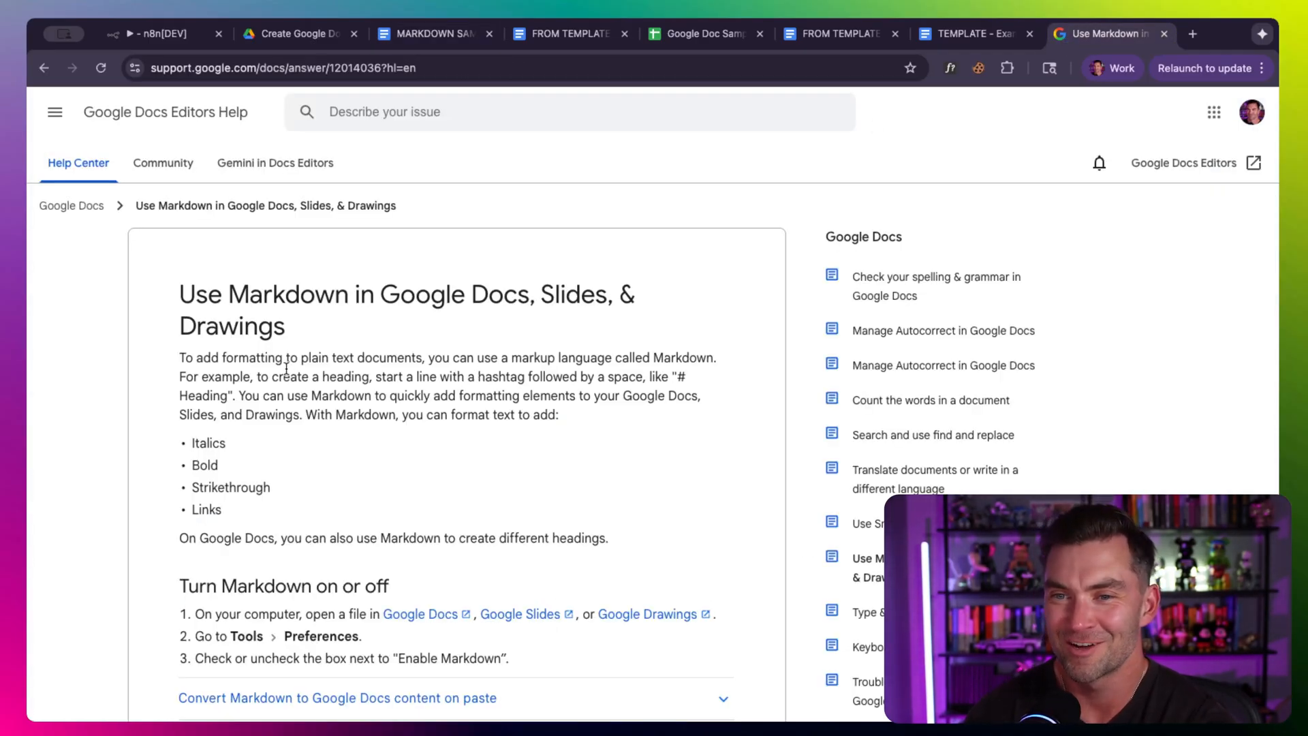
# Step: Read the 'Use Markdown in Google Docs' help page, highlight Enable Markdown, and return to the n8n workflow
pyautogui.scroll(-3)
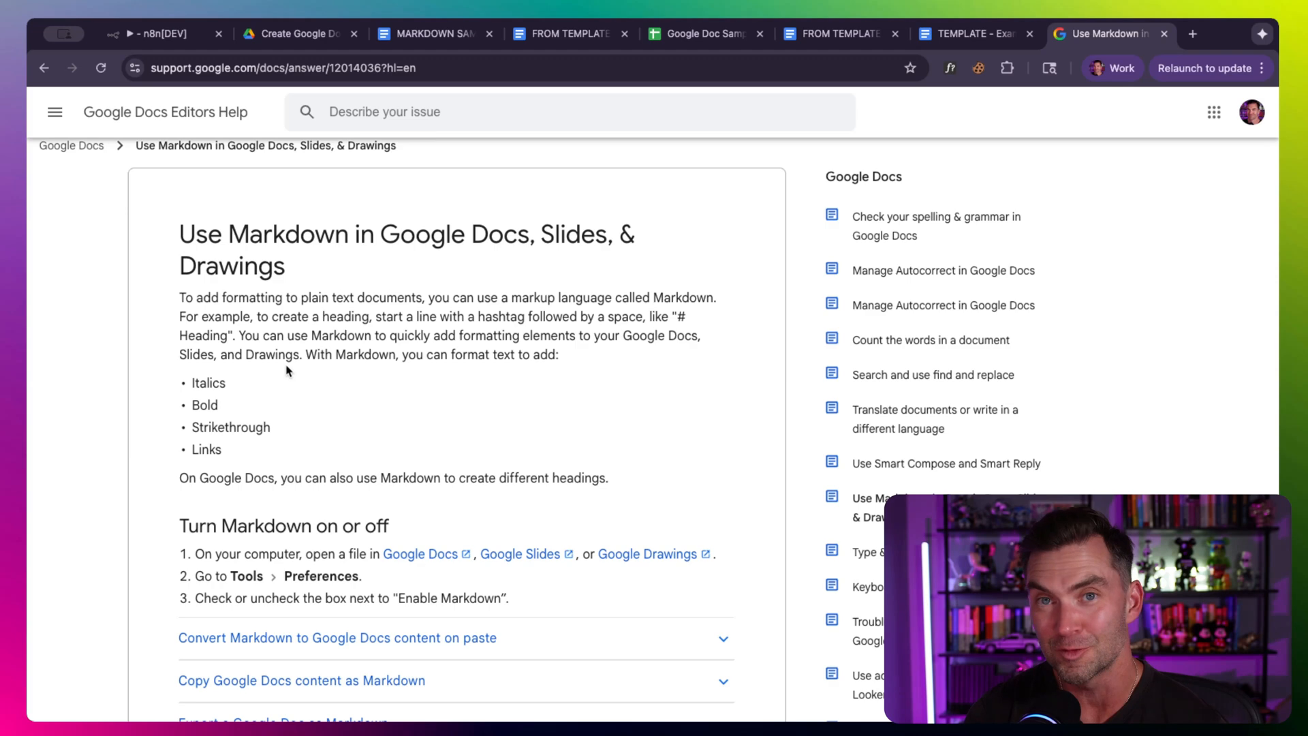
pyautogui.scroll(-3)
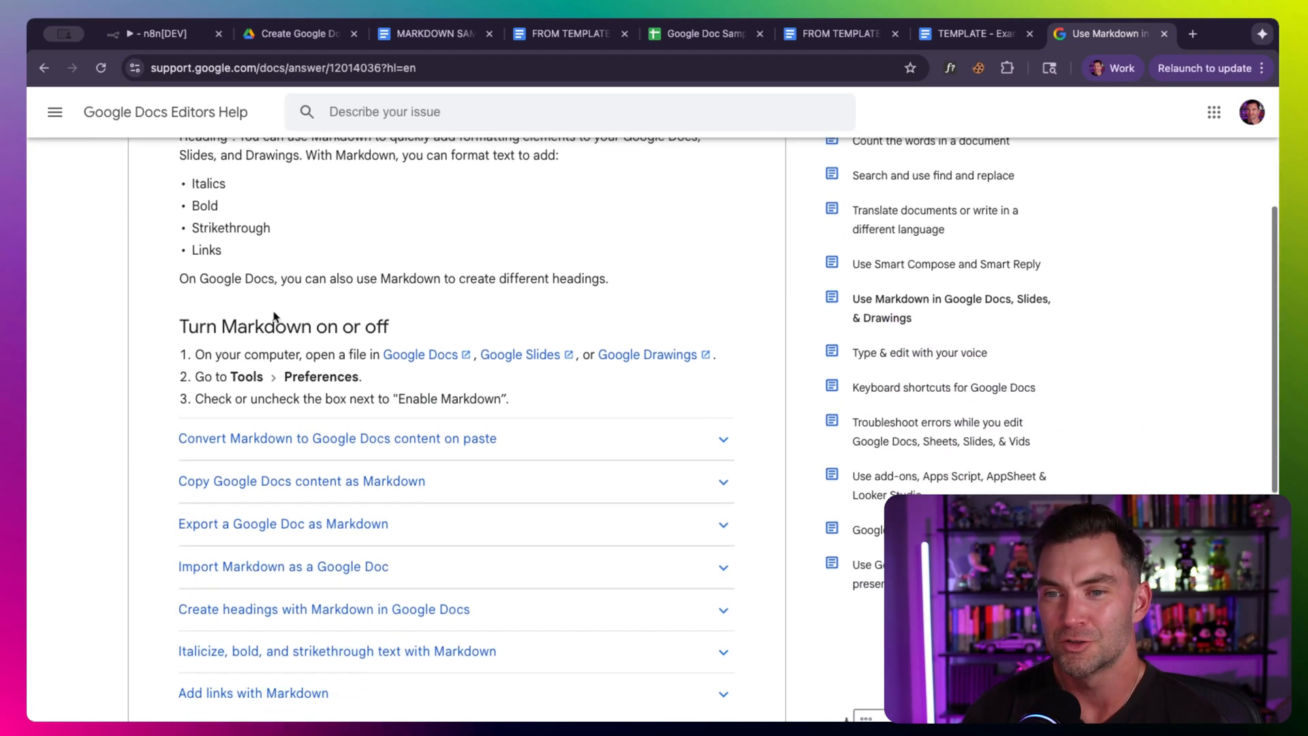
pyautogui.click(291, 68)
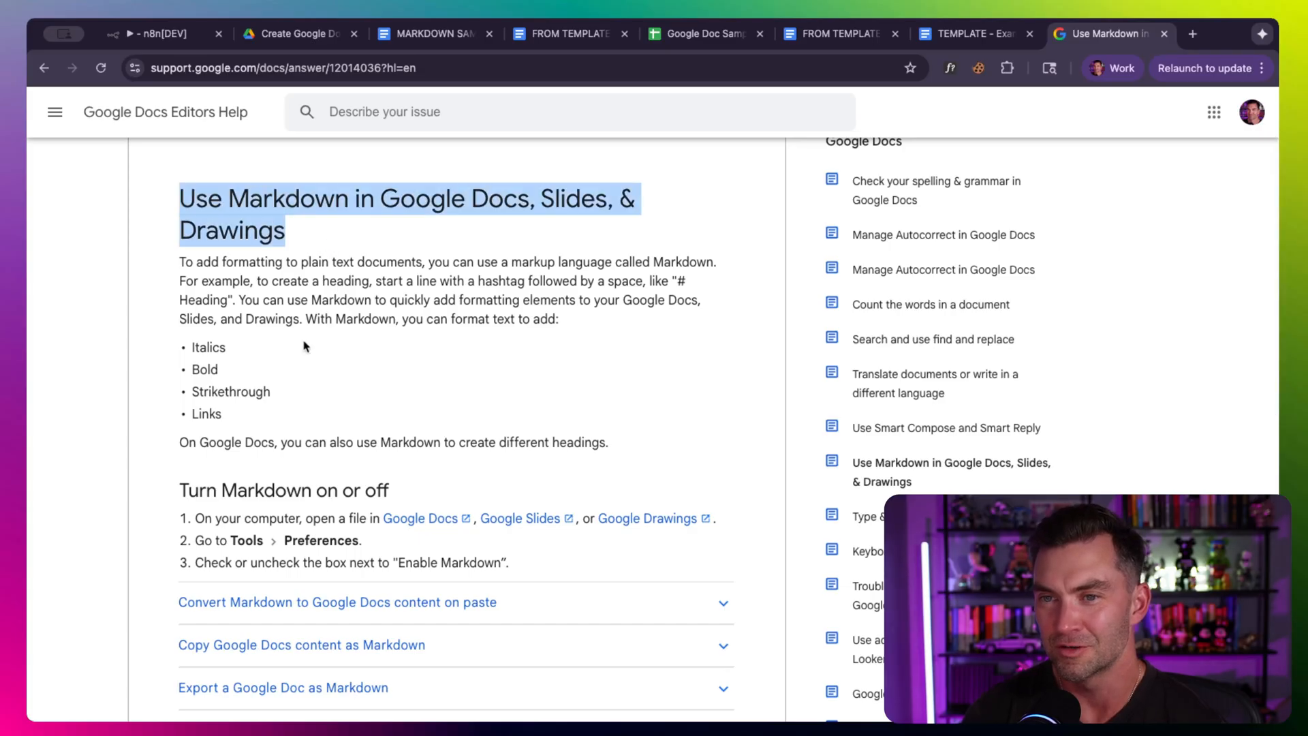
pyautogui.scroll(-3)
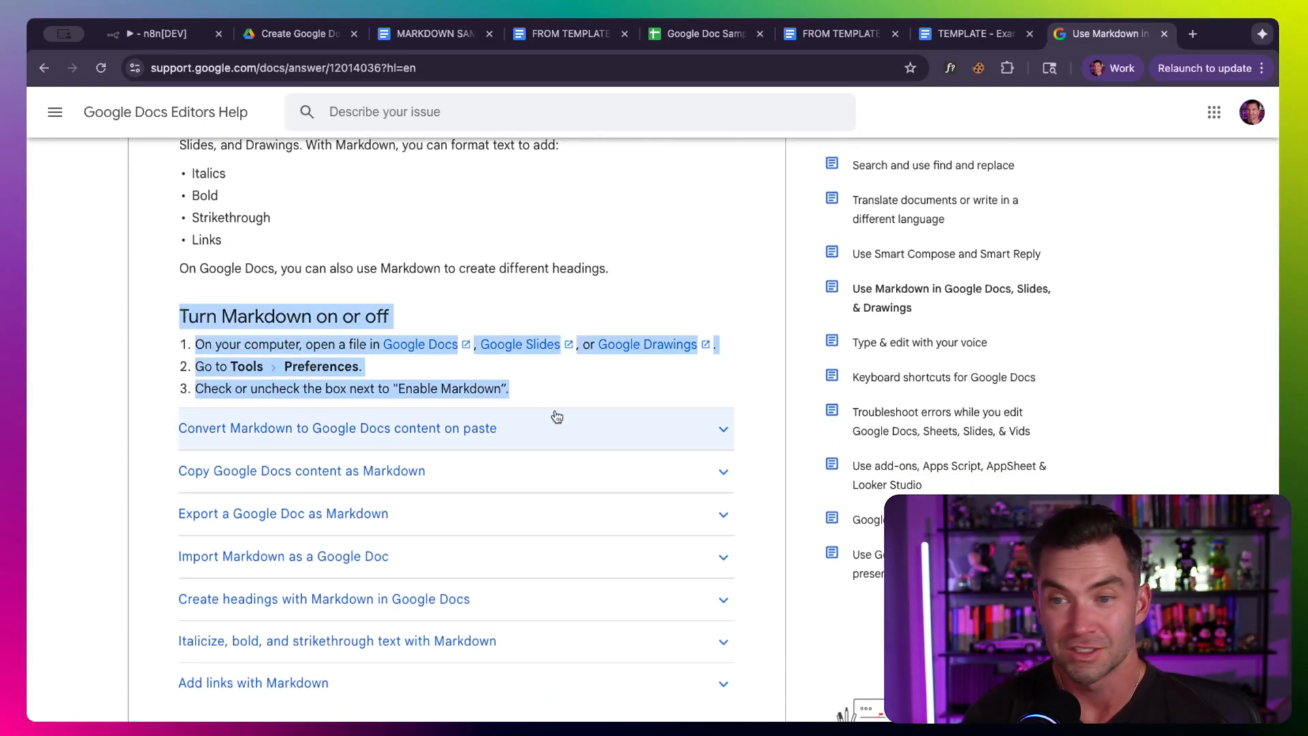
pyautogui.moveTo(245, 385)
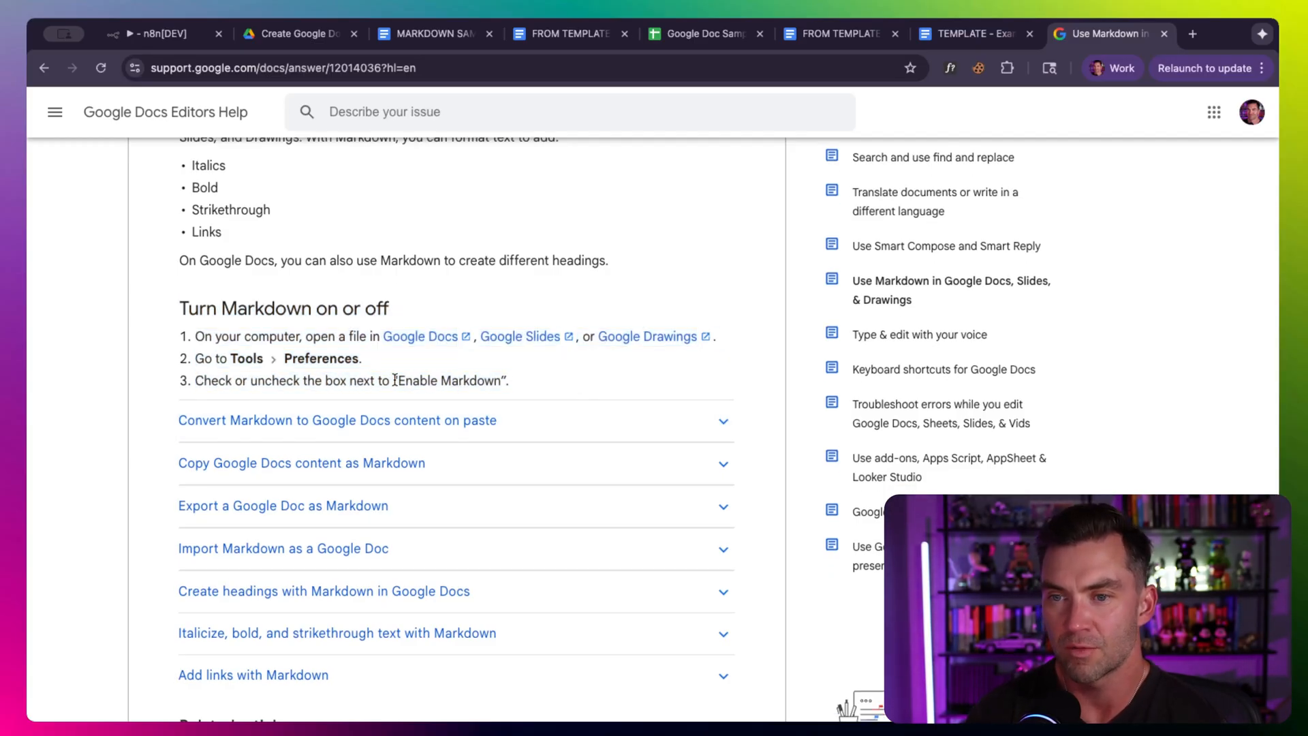
pyautogui.doubleClick(447, 381)
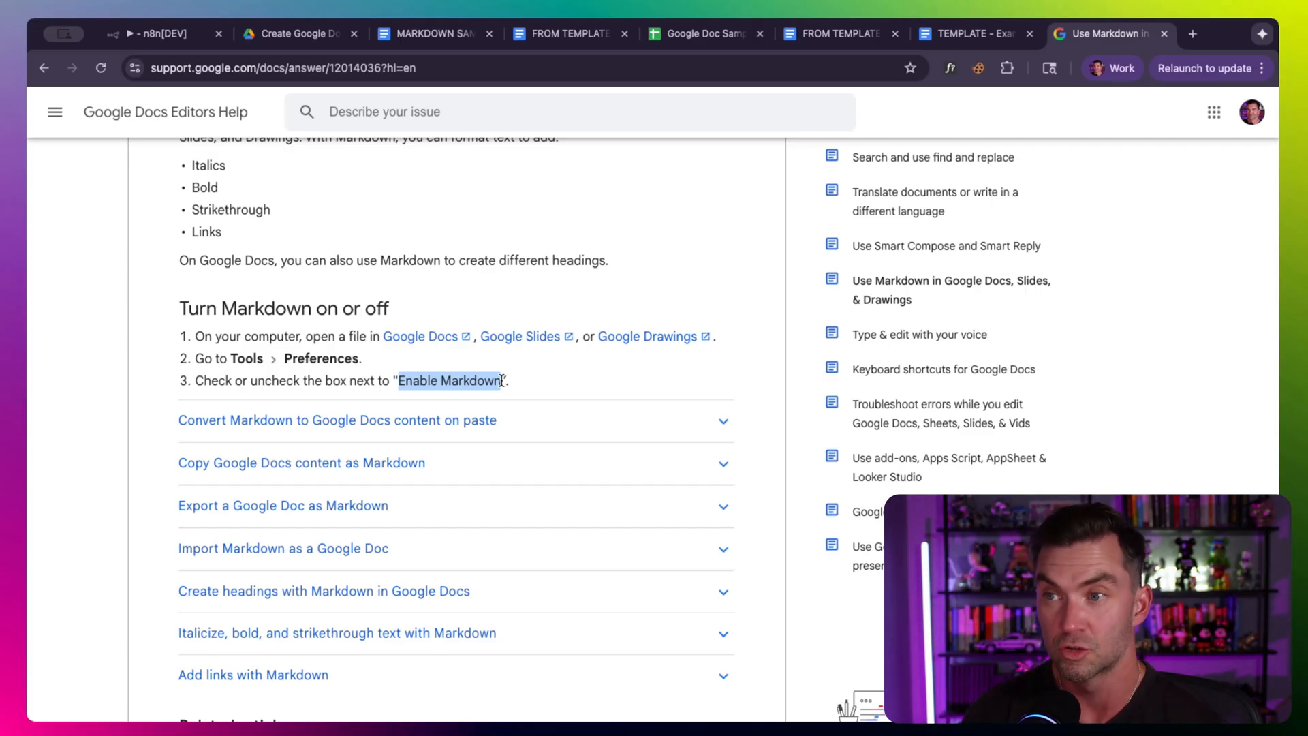
pyautogui.click(157, 34)
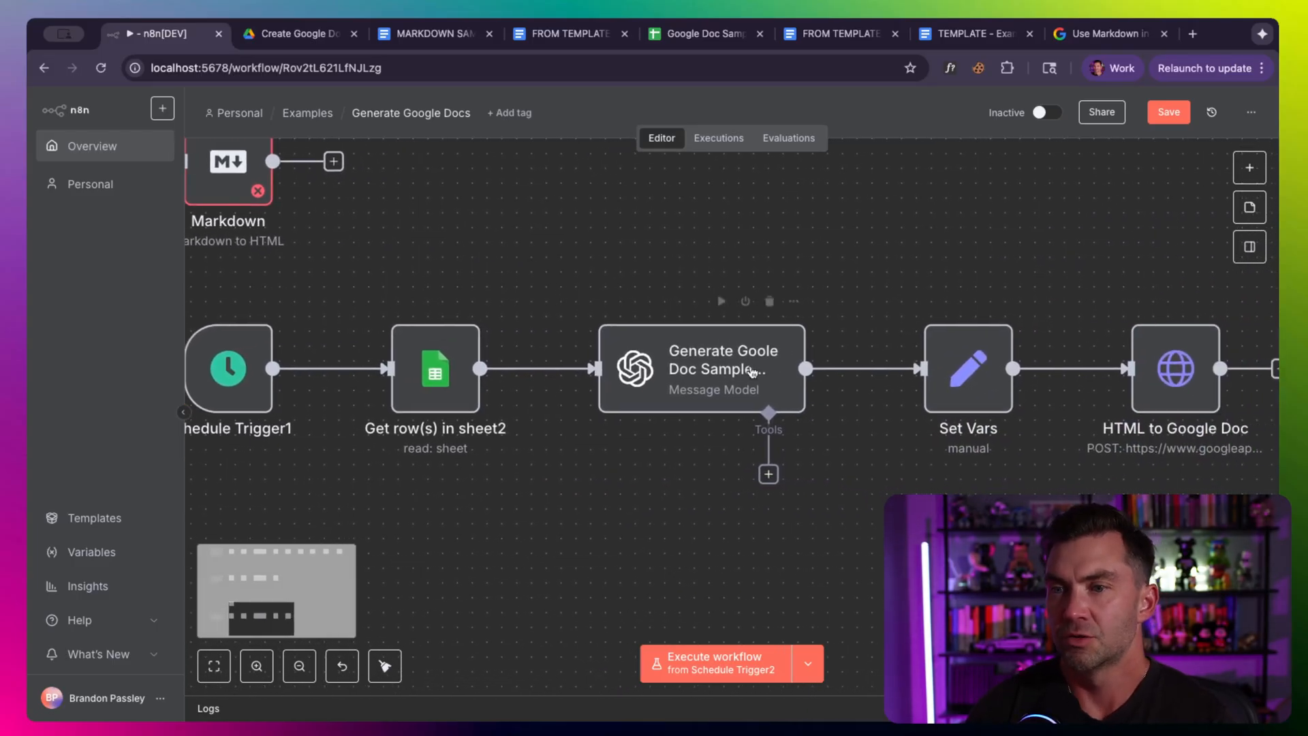
# Step: Review the Generate Goole Doc Sample Report2 prompt in the expression editor, marking its pure-HTML output requirement
pyautogui.doubleClick(709, 368)
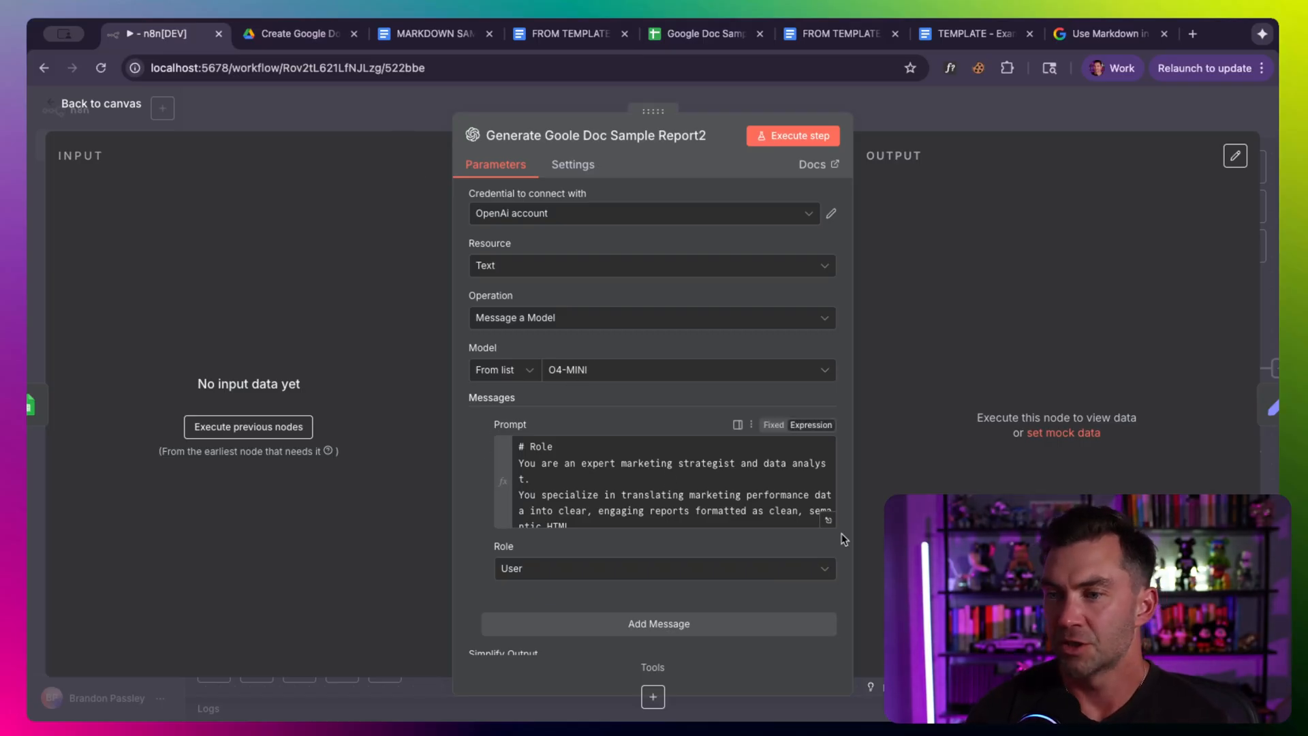
pyautogui.click(828, 520)
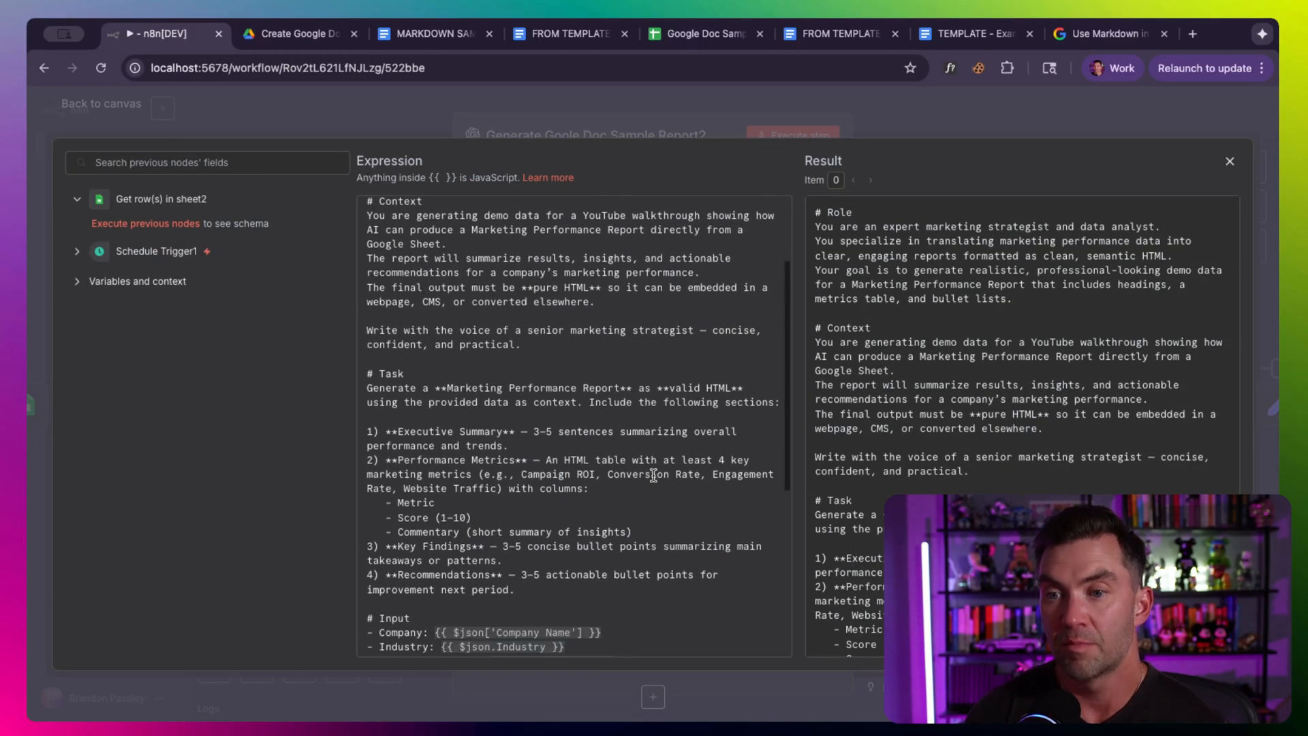
pyautogui.scroll(-3)
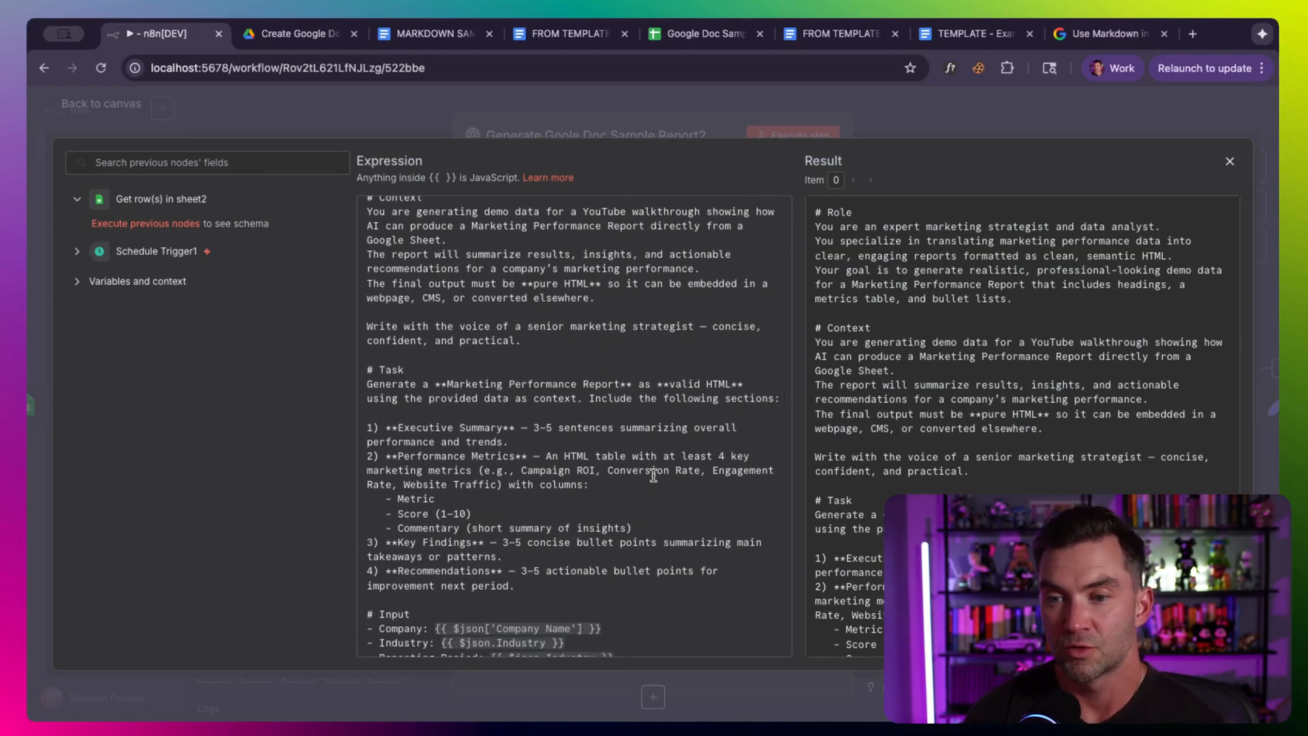
pyautogui.scroll(-3)
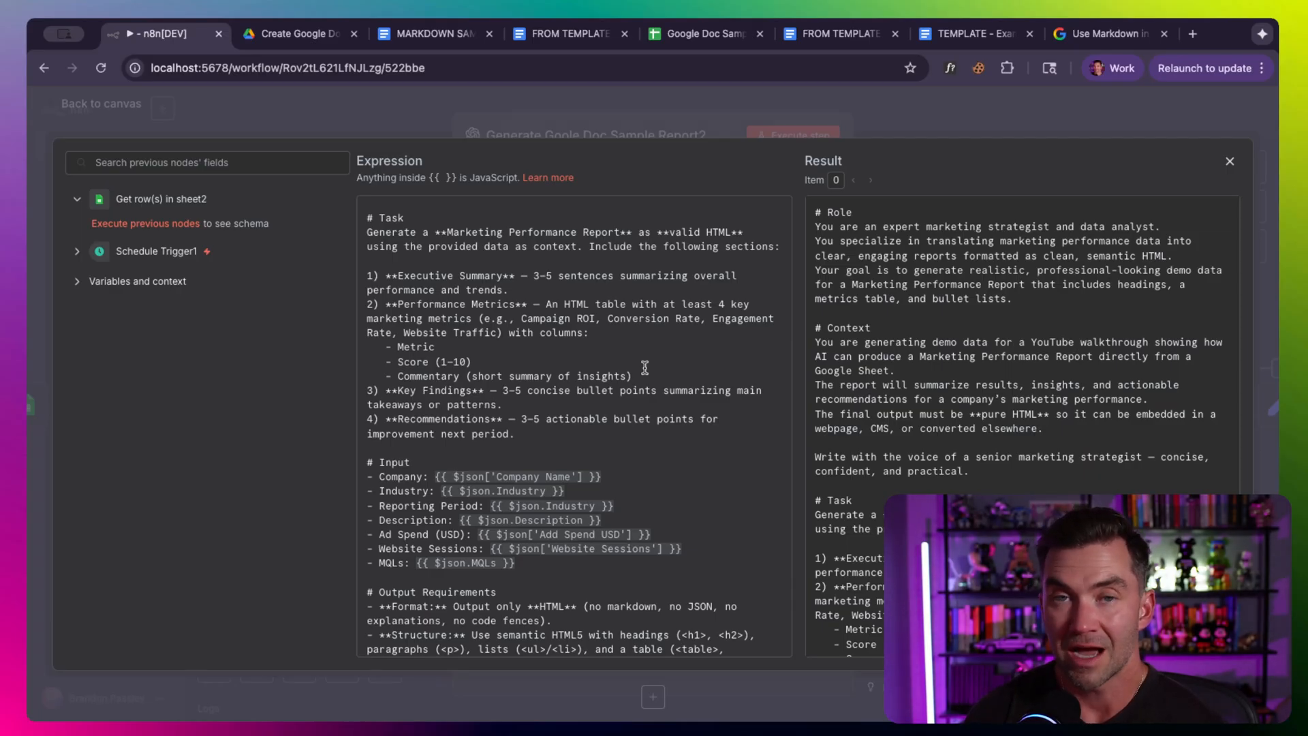
pyautogui.scroll(-3)
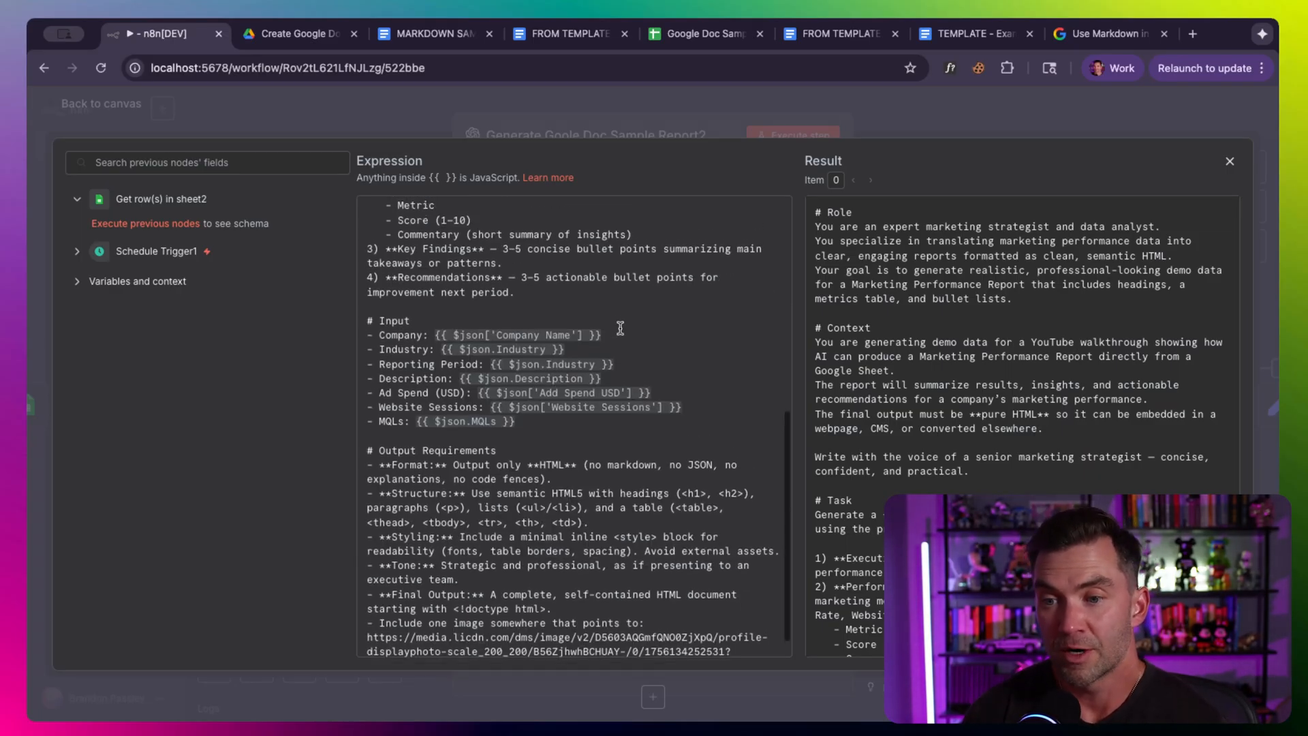
pyautogui.scroll(-3)
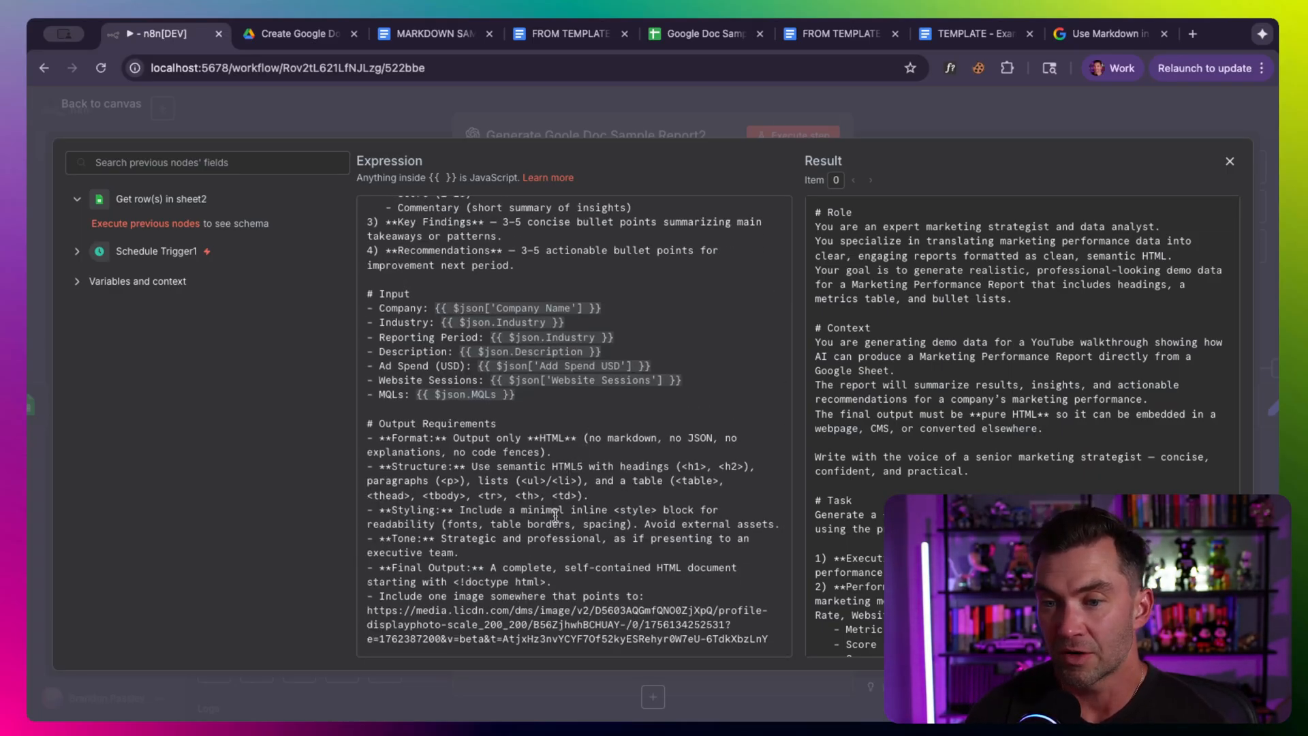
pyautogui.doubleClick(444, 597)
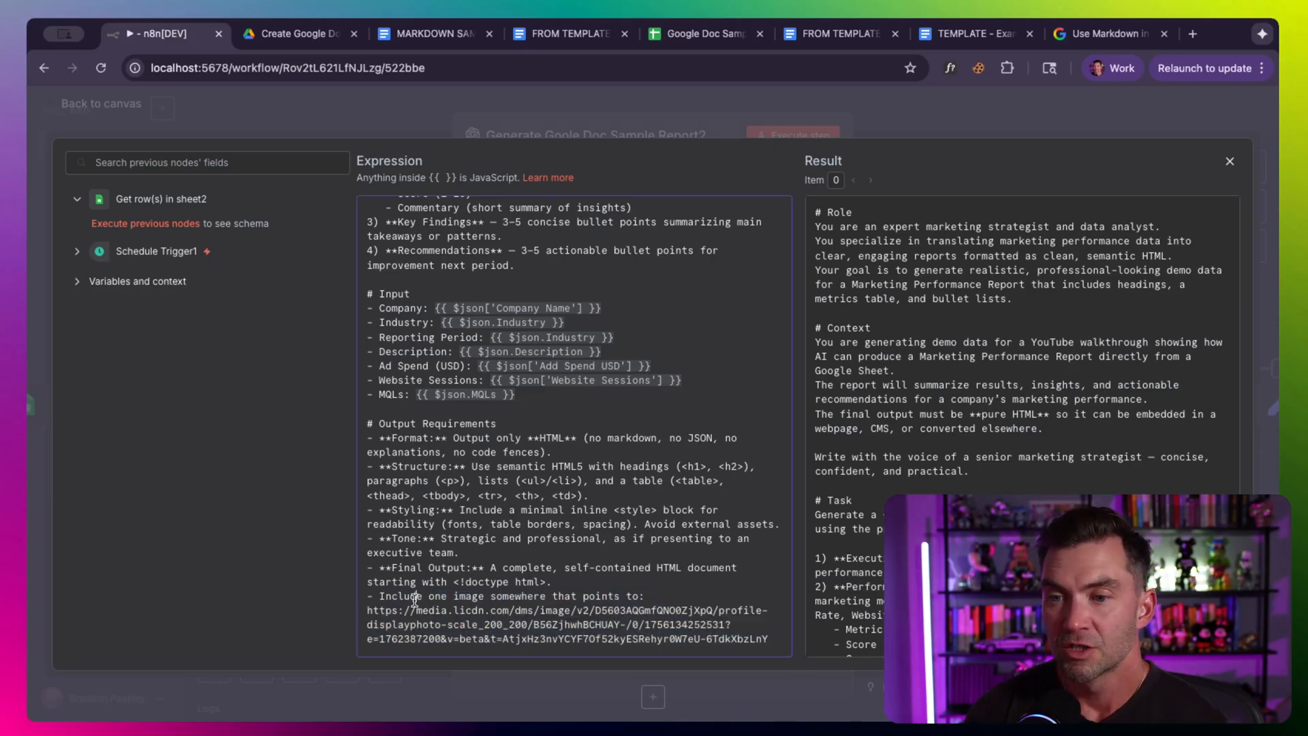
pyautogui.moveTo(380, 596); pyautogui.dragTo(768, 637)
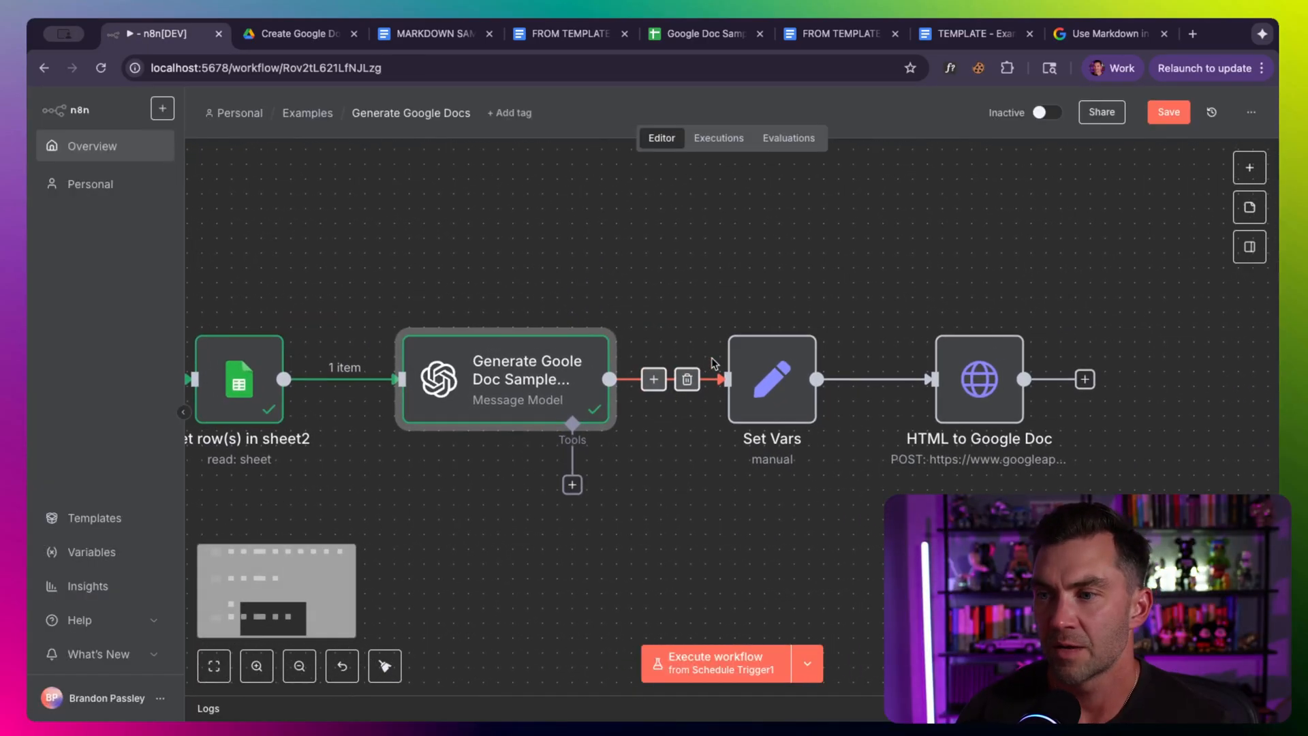
pyautogui.doubleClick(979, 379)
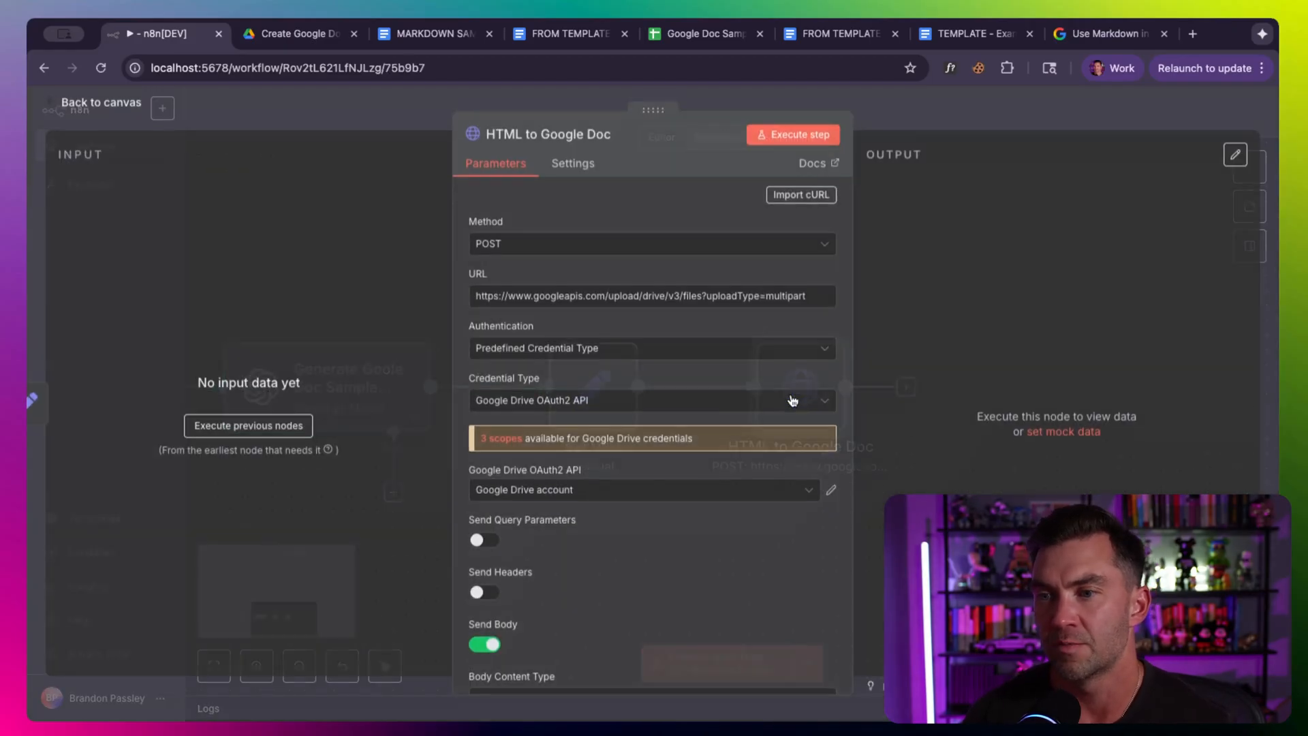
pyautogui.click(608, 297)
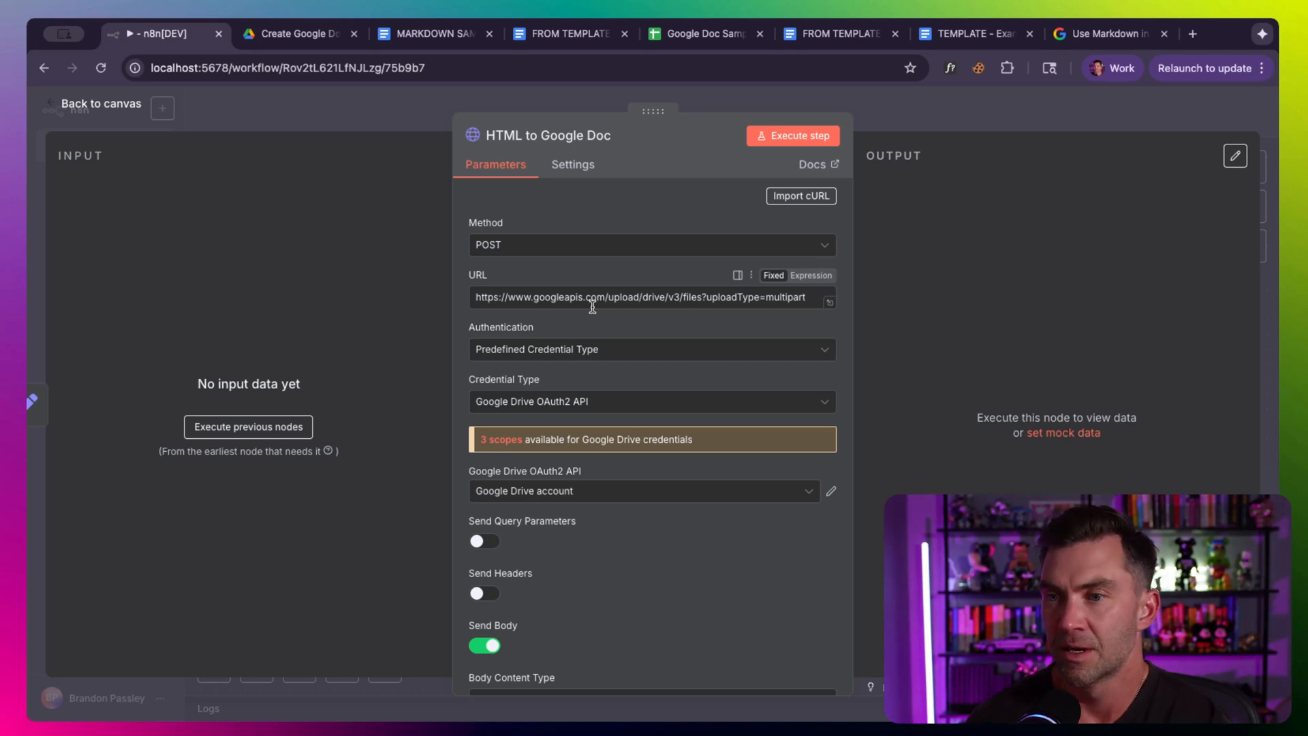
pyautogui.moveTo(635, 295)
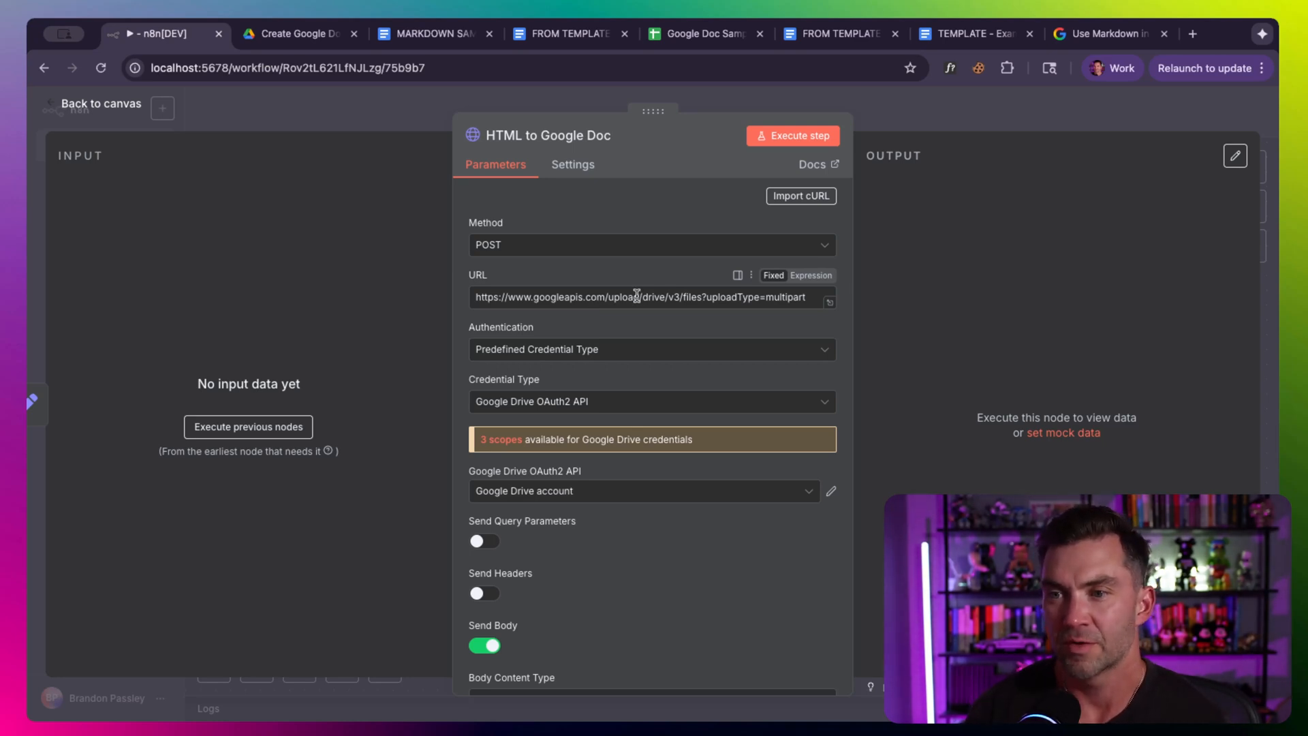
pyautogui.moveTo(660, 319)
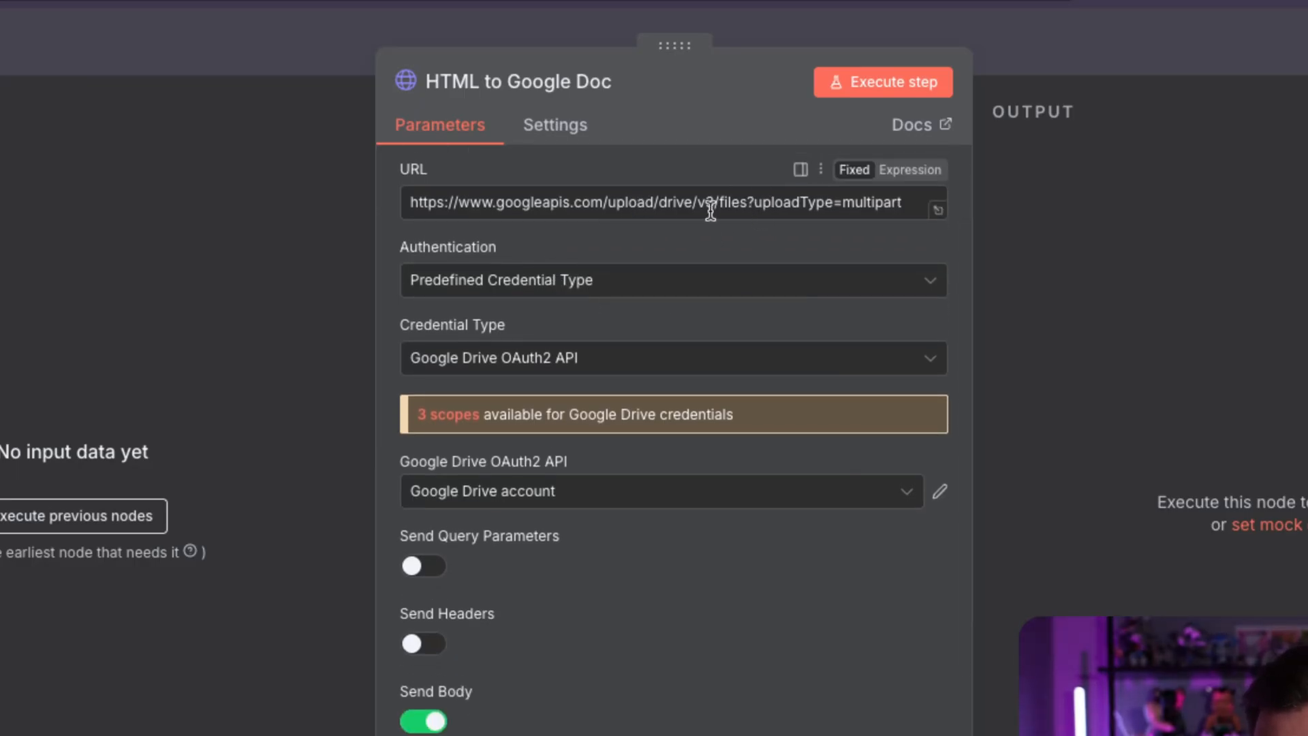
pyautogui.scroll(-3)
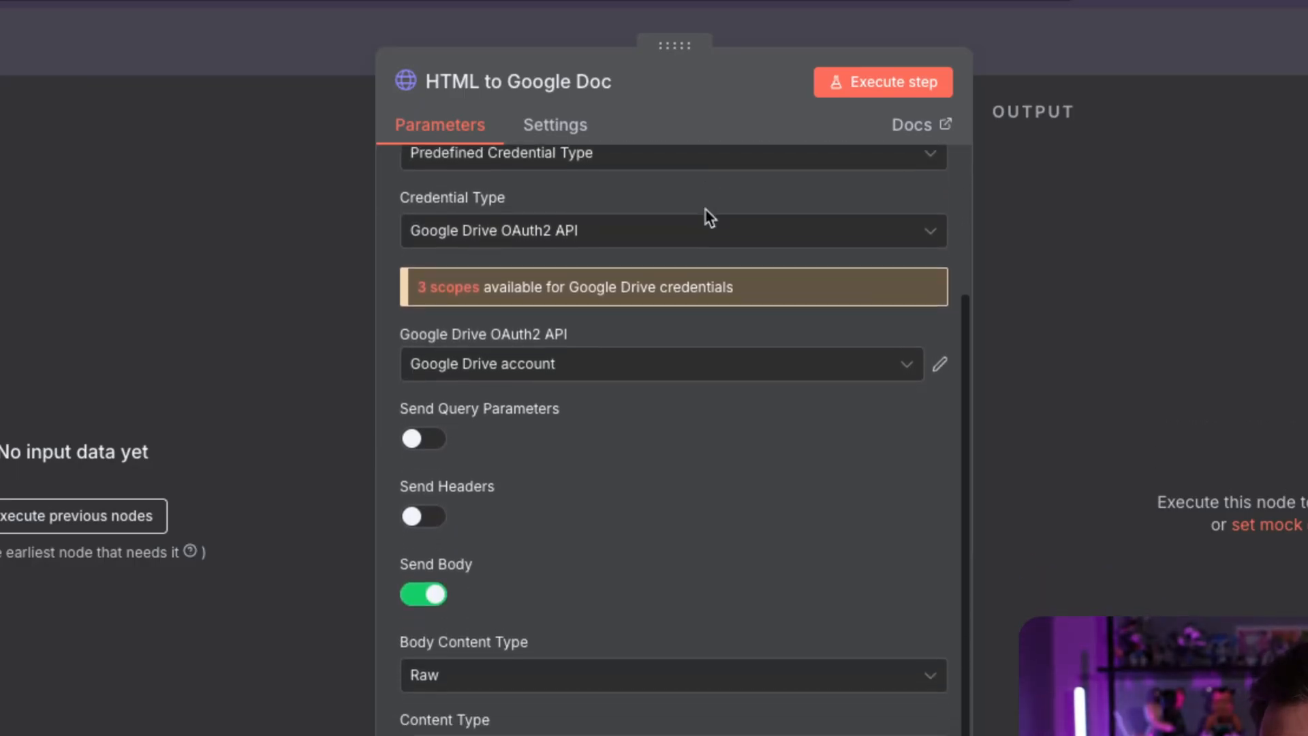
pyautogui.moveTo(554, 477)
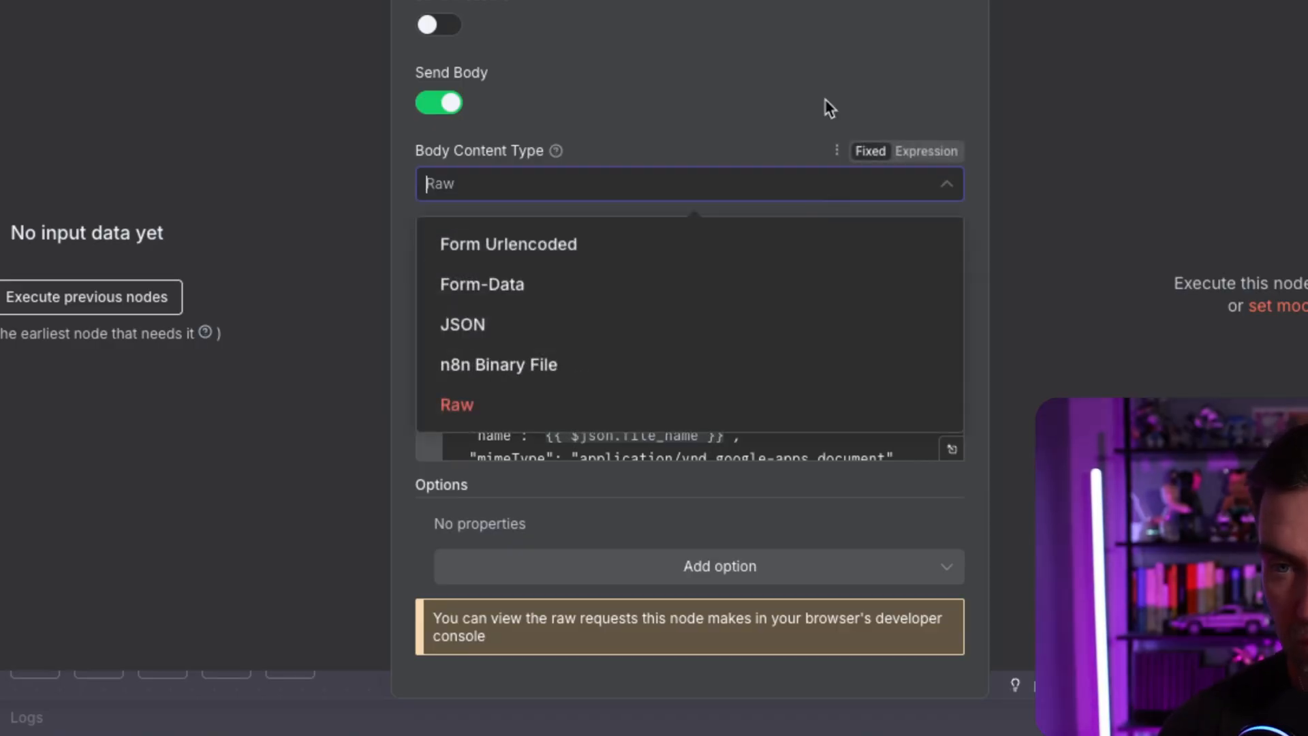
# Step: Keep the body content type Raw and view the multipart request body in the large expression editor
pyautogui.click(456, 404)
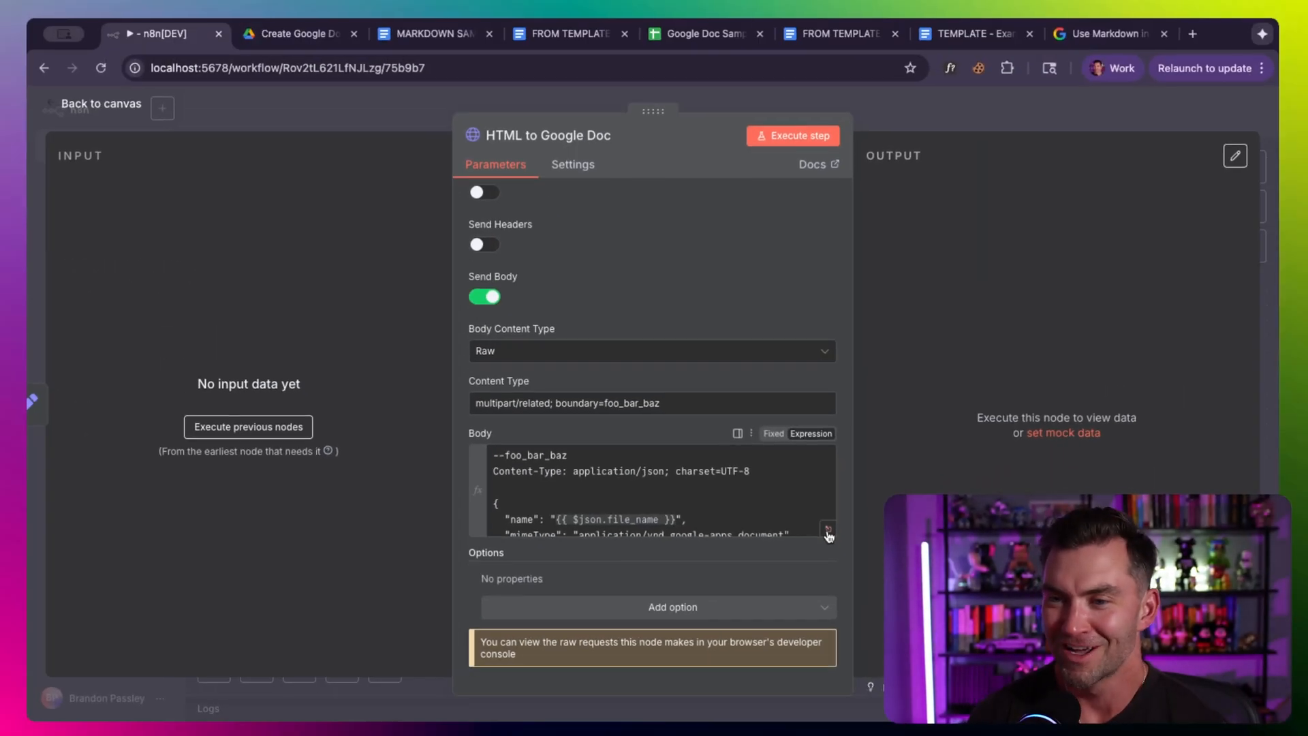
pyautogui.click(829, 528)
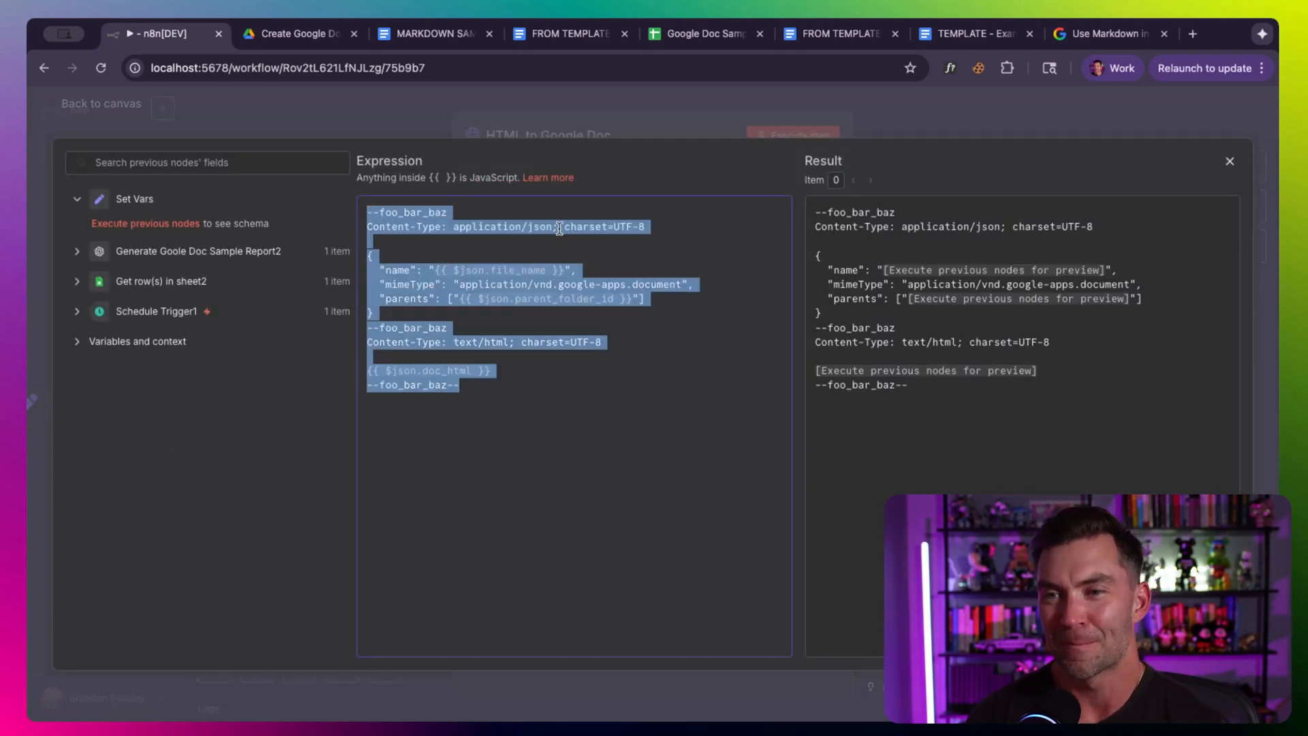
pyautogui.click(390, 206)
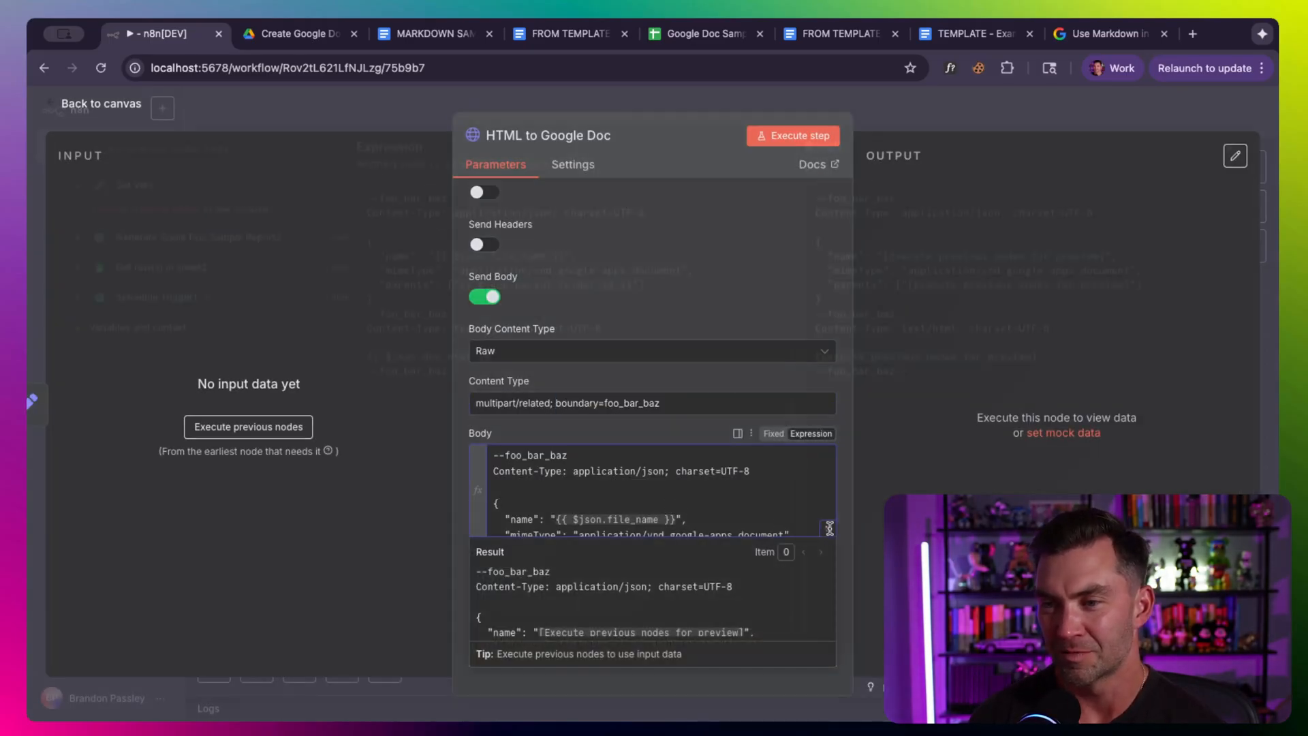
pyautogui.click(737, 433)
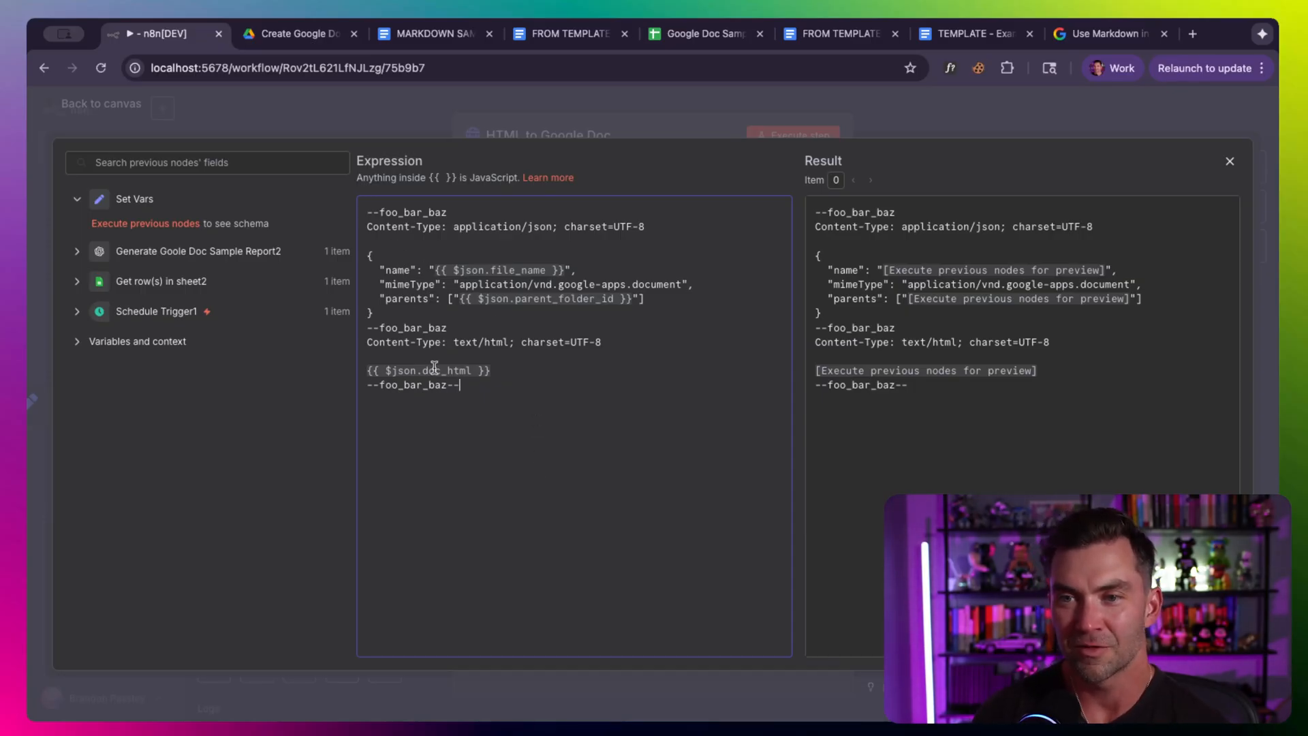
# Step: Mark the doc_html placeholder in the body, close the editor and return to the workflow canvas
pyautogui.moveTo(405, 227); pyautogui.dragTo(575, 226)
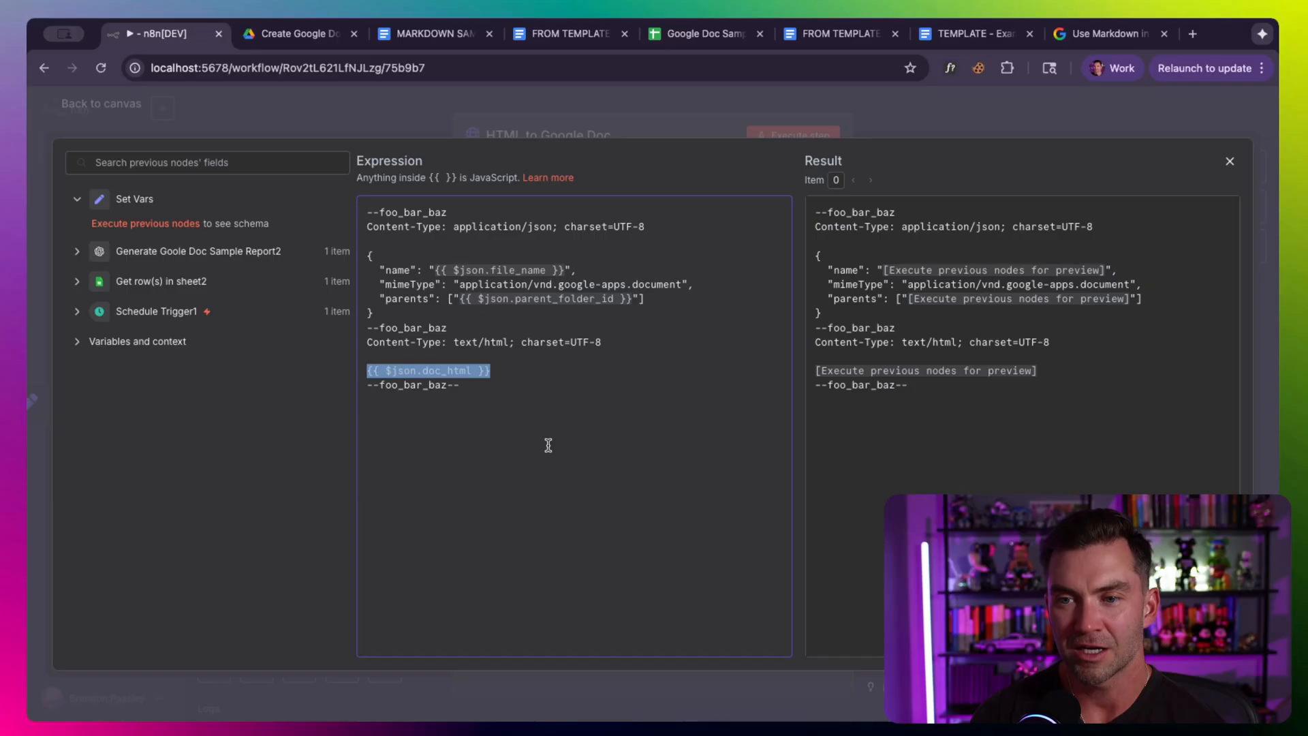
pyautogui.moveTo(542, 493)
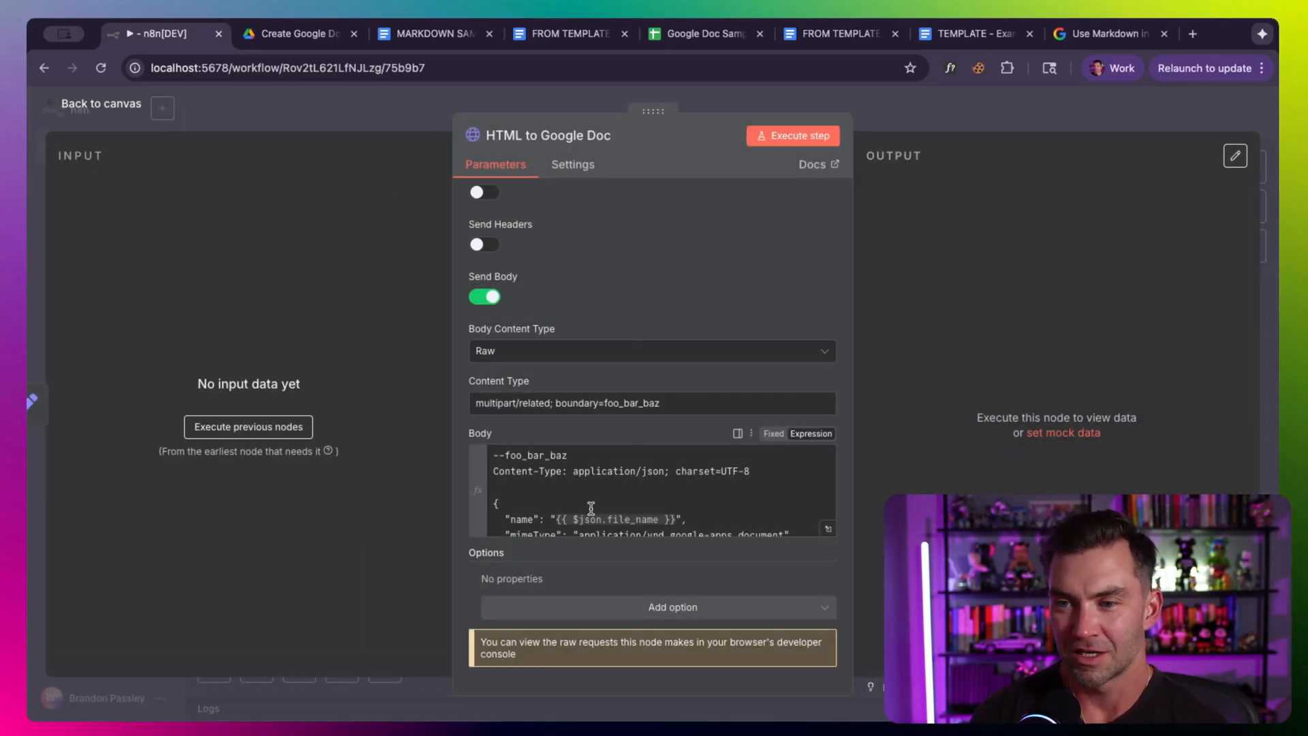
pyautogui.scroll(-3)
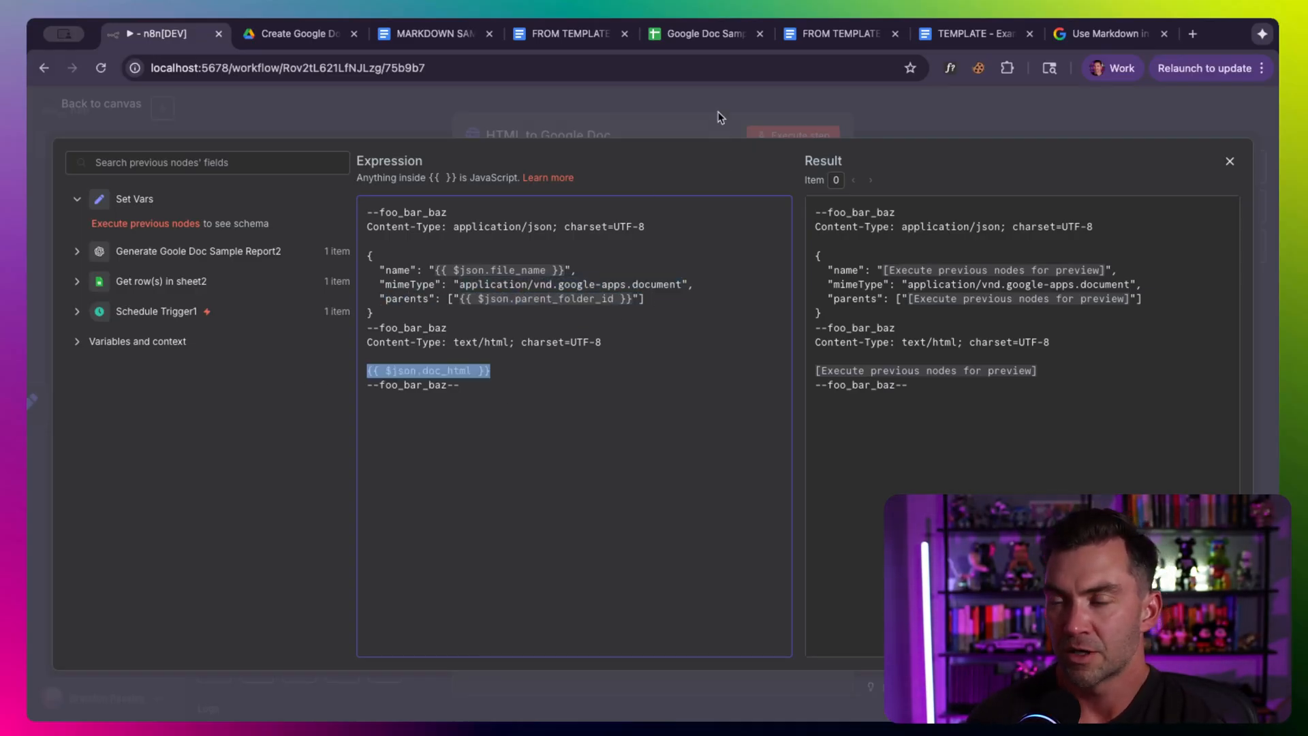
pyautogui.click(1230, 161)
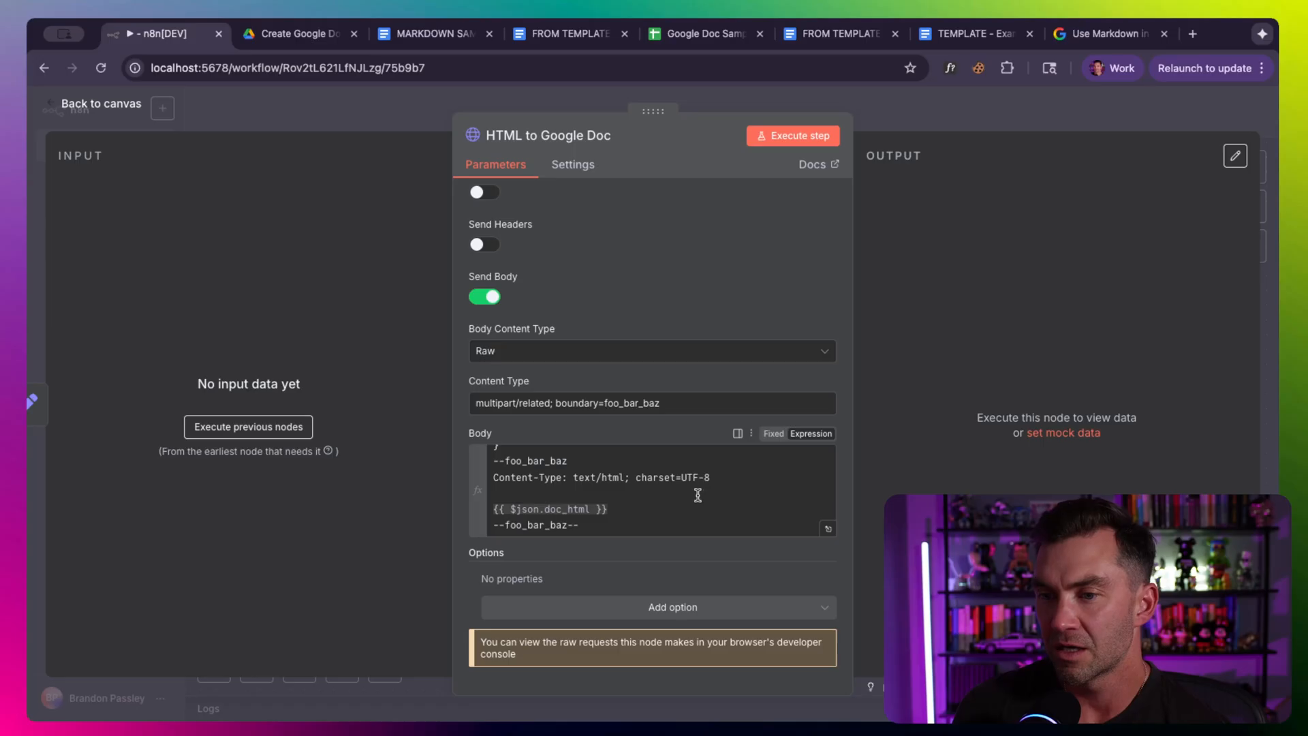
pyautogui.click(101, 103)
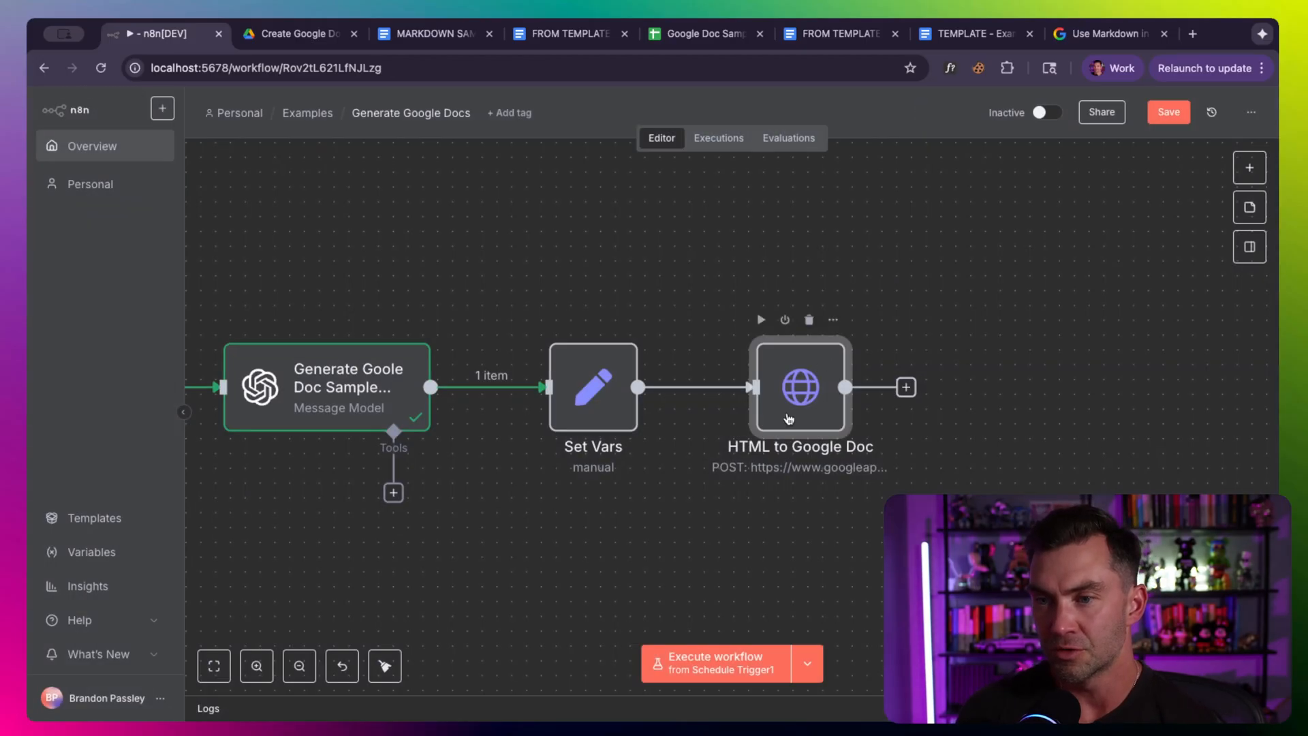
pyautogui.doubleClick(593, 387)
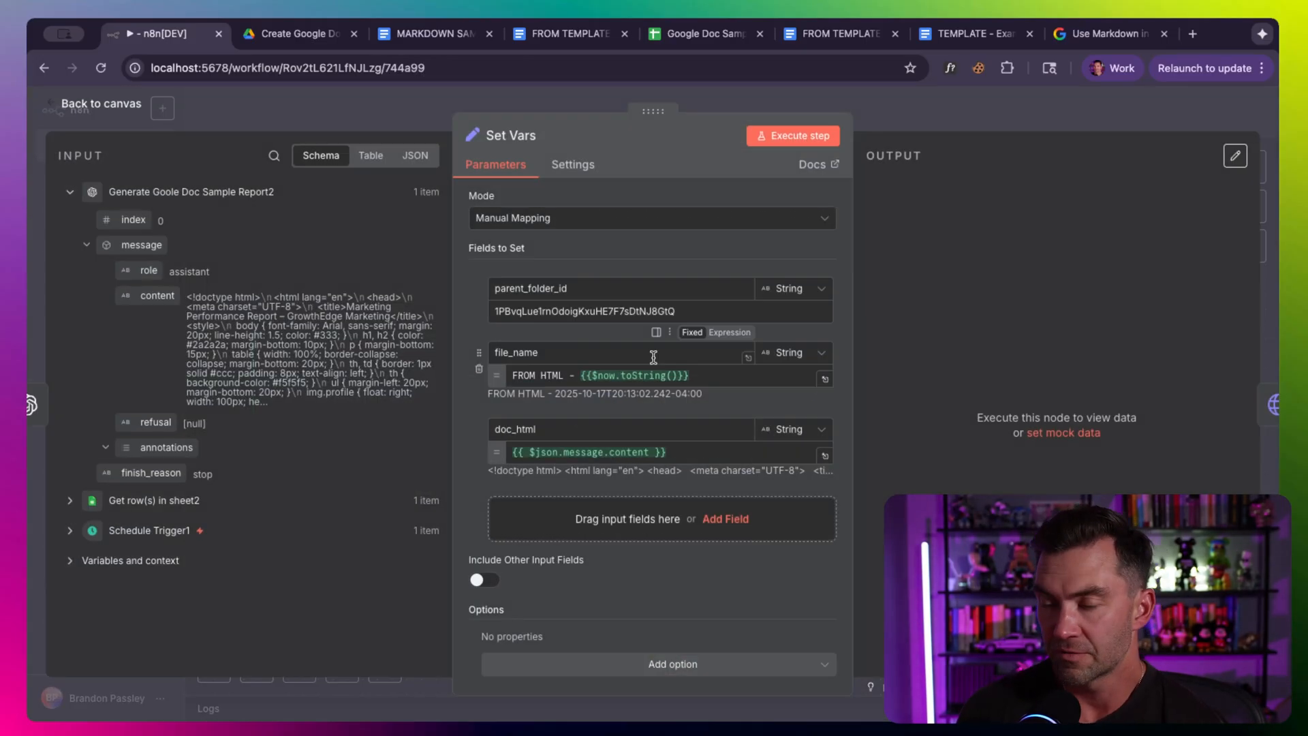
pyautogui.doubleClick(530, 289)
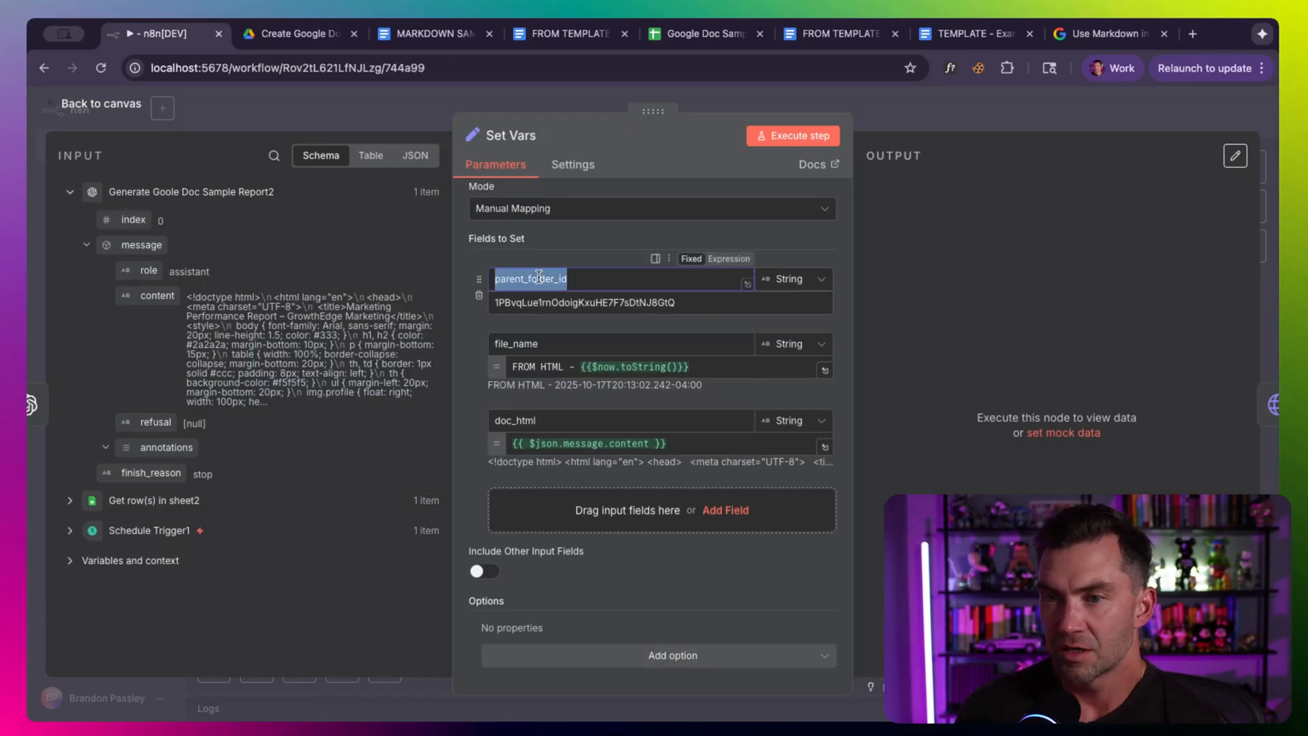
pyautogui.click(601, 366)
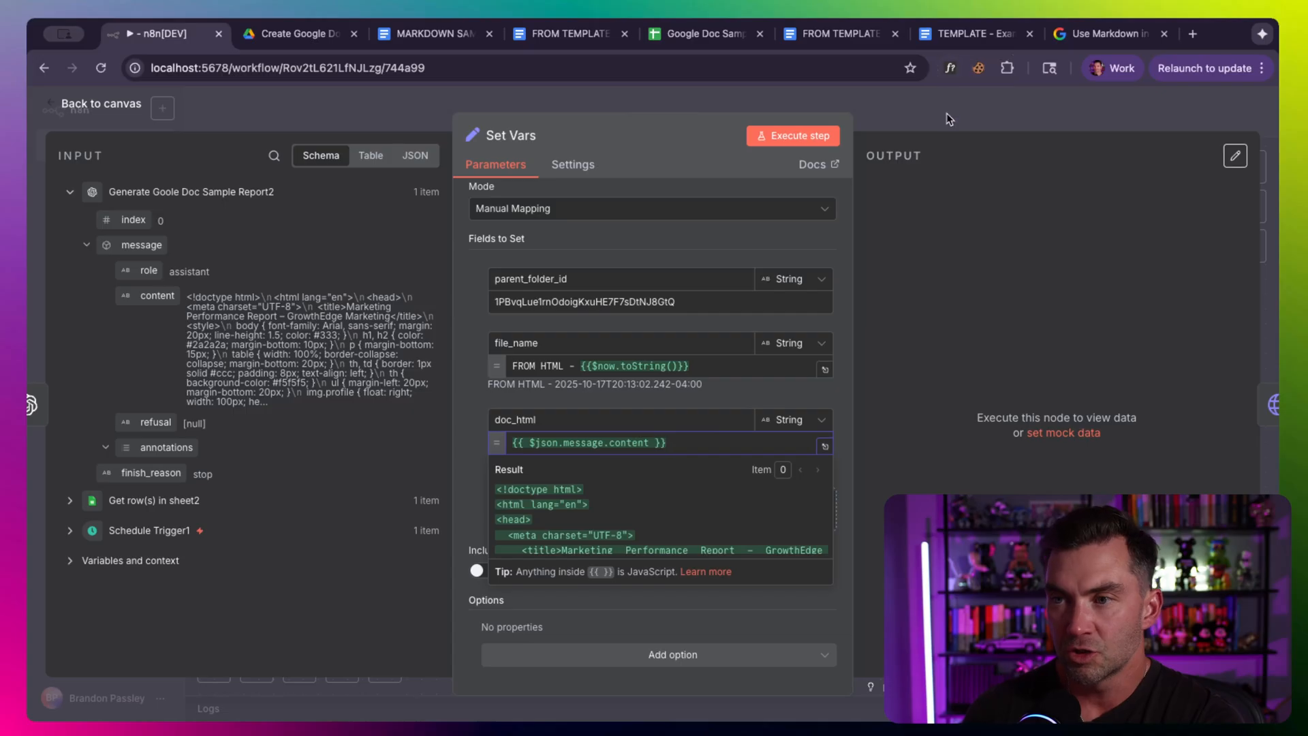
pyautogui.click(100, 104)
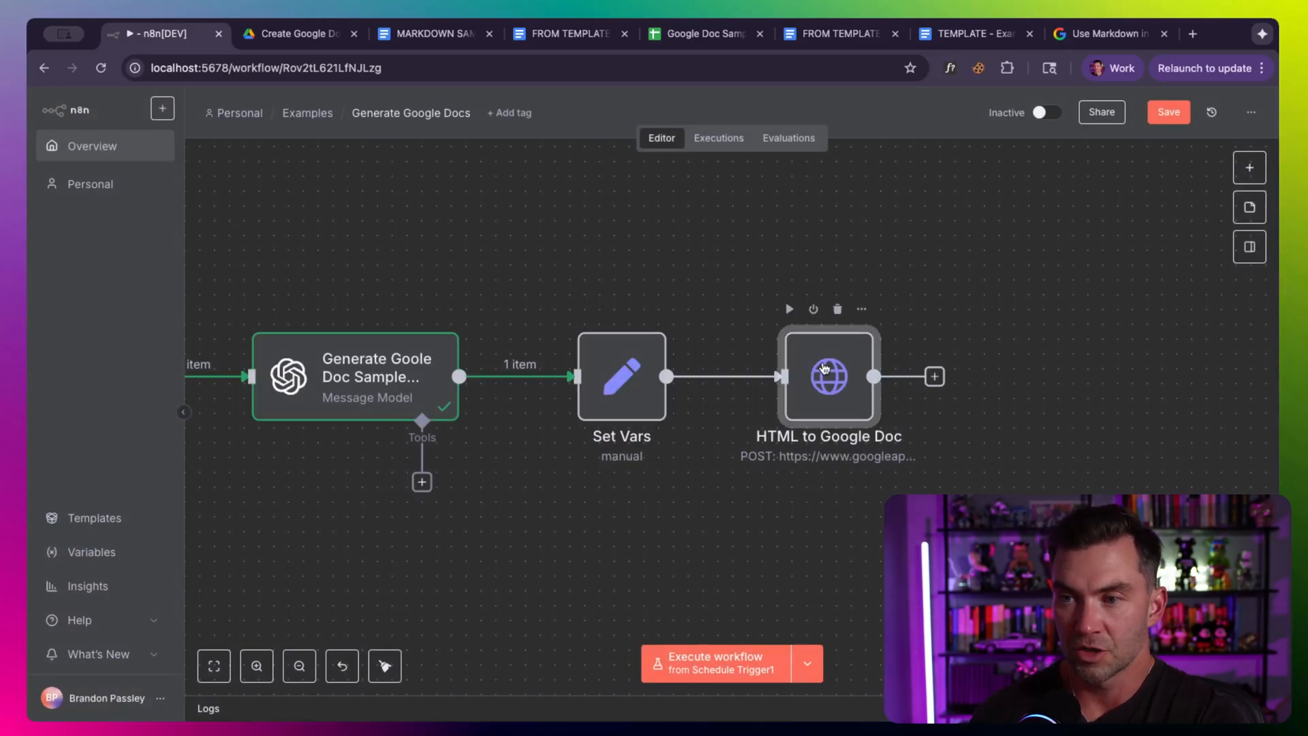
# Step: Open the HTML to Google Doc node after the HTML branch has run end to end
pyautogui.doubleClick(829, 377)
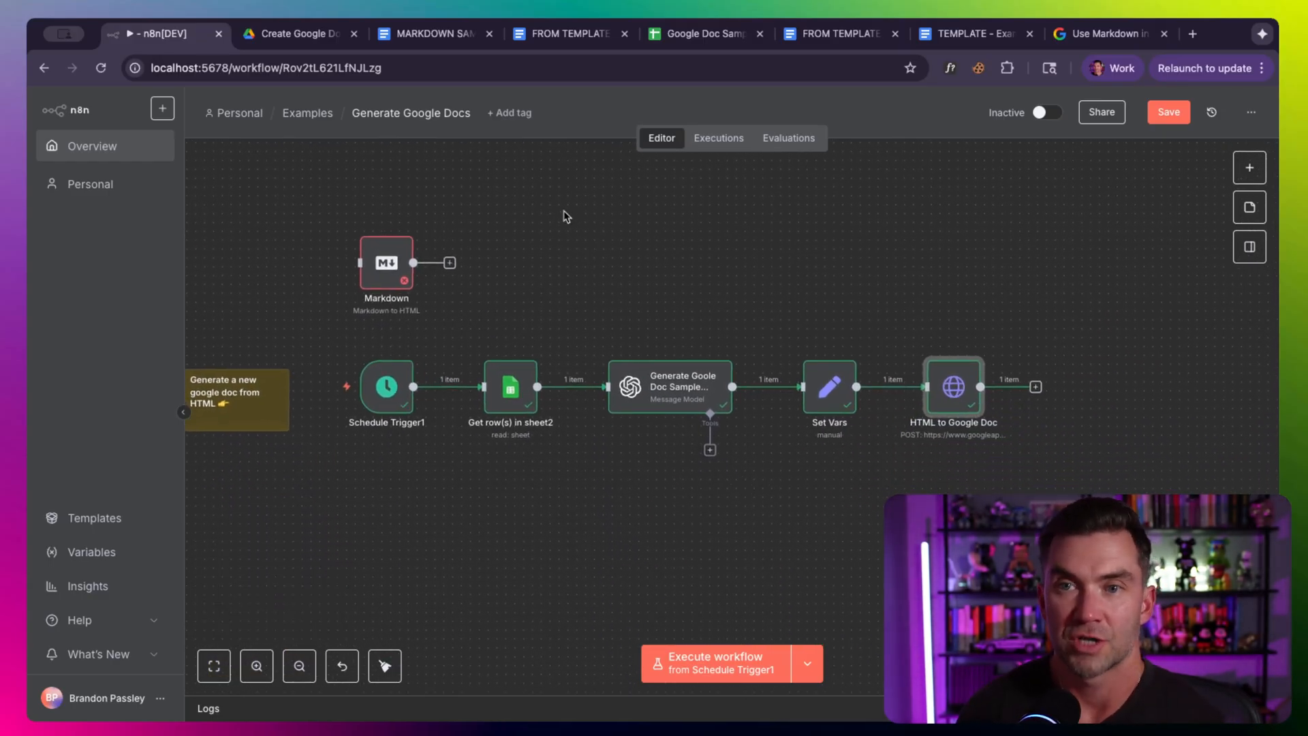
# Step: Open the generated FROM HTML document from the Drive folder and scroll through its summary, metrics table and findings
pyautogui.click(300, 32)
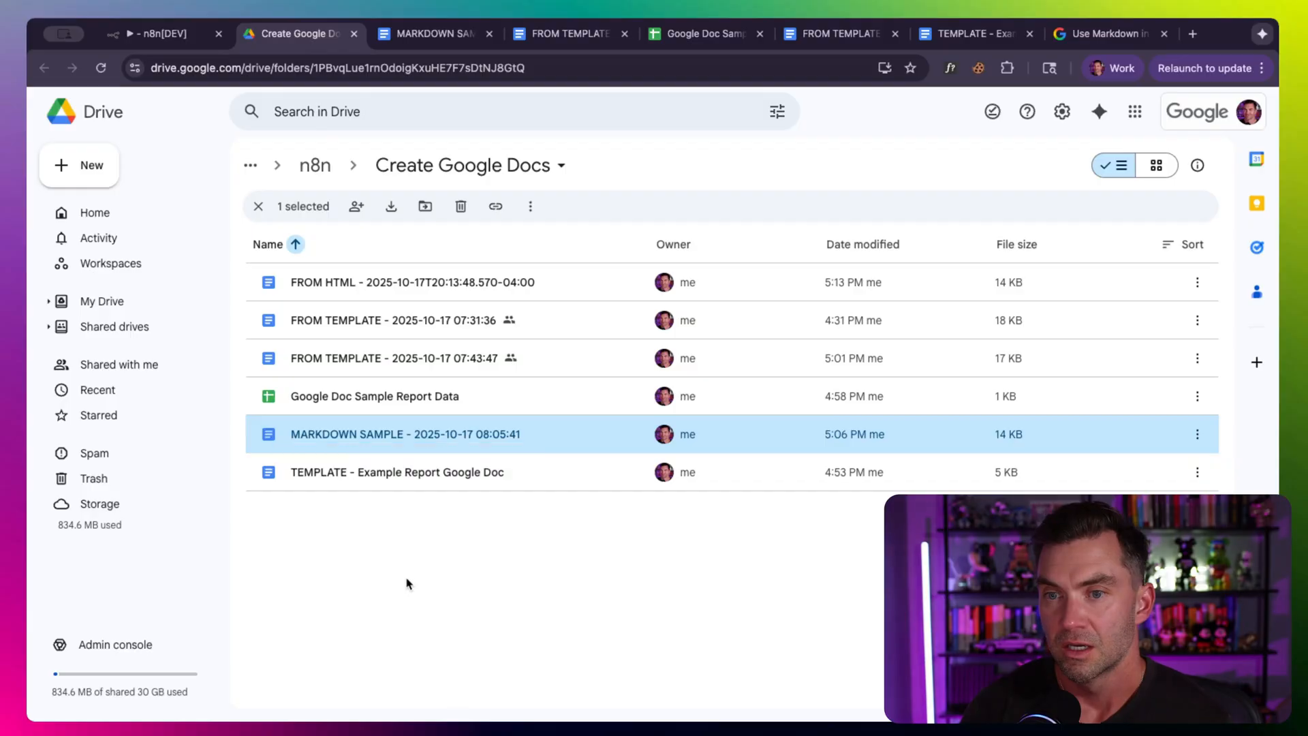
pyautogui.doubleClick(412, 282)
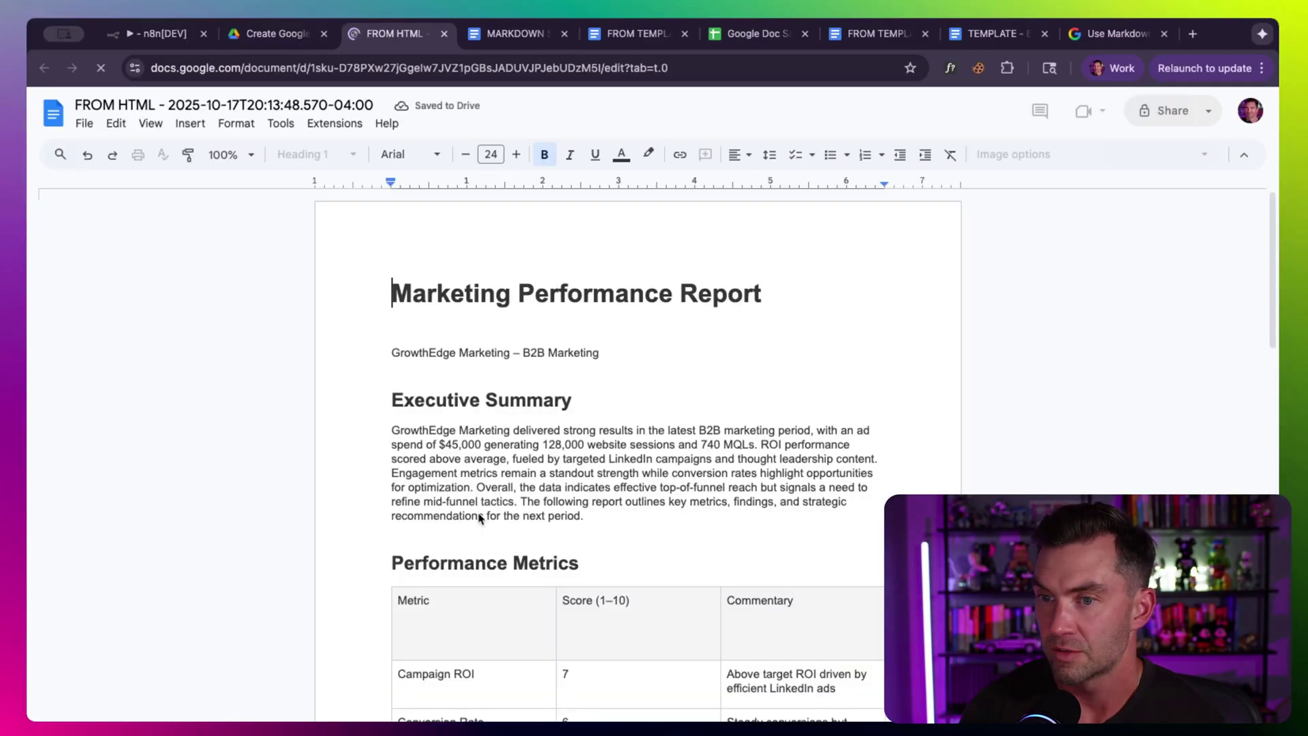
pyautogui.scroll(-3)
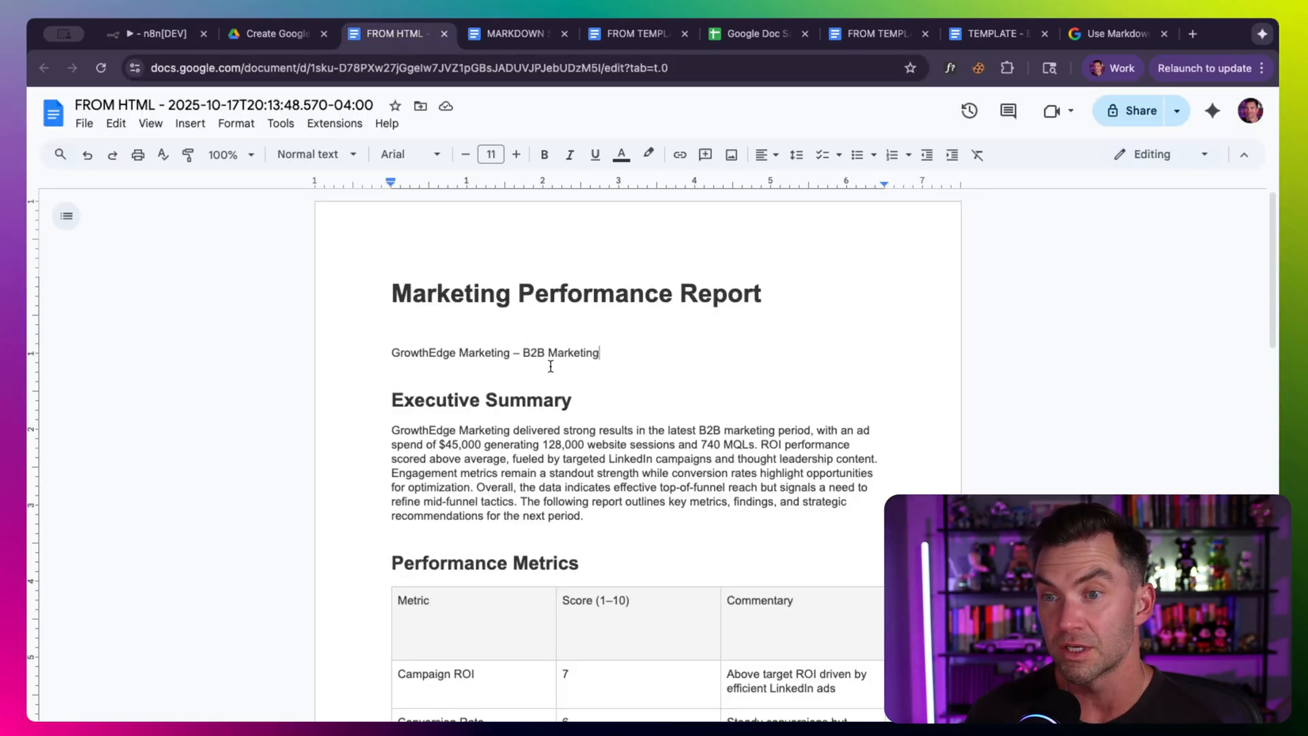
pyautogui.scroll(-3)
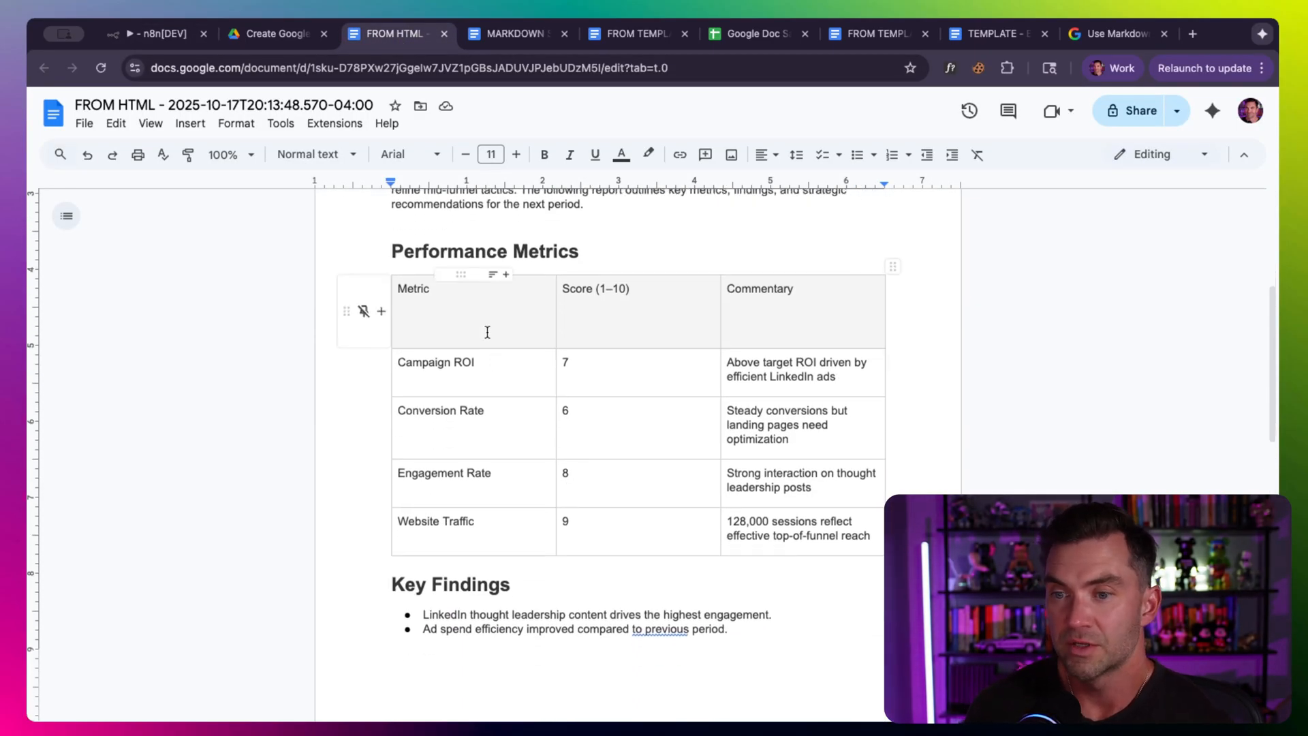
pyautogui.scroll(-3)
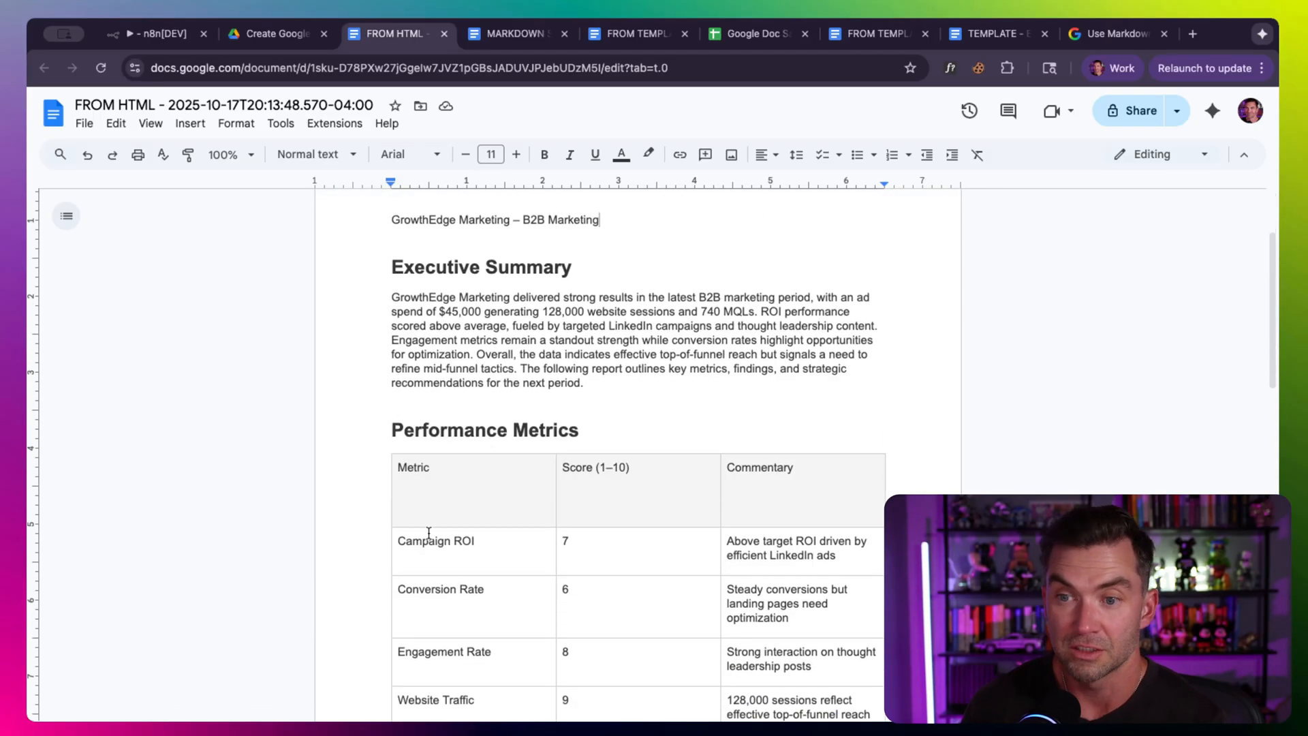
pyautogui.scroll(-3)
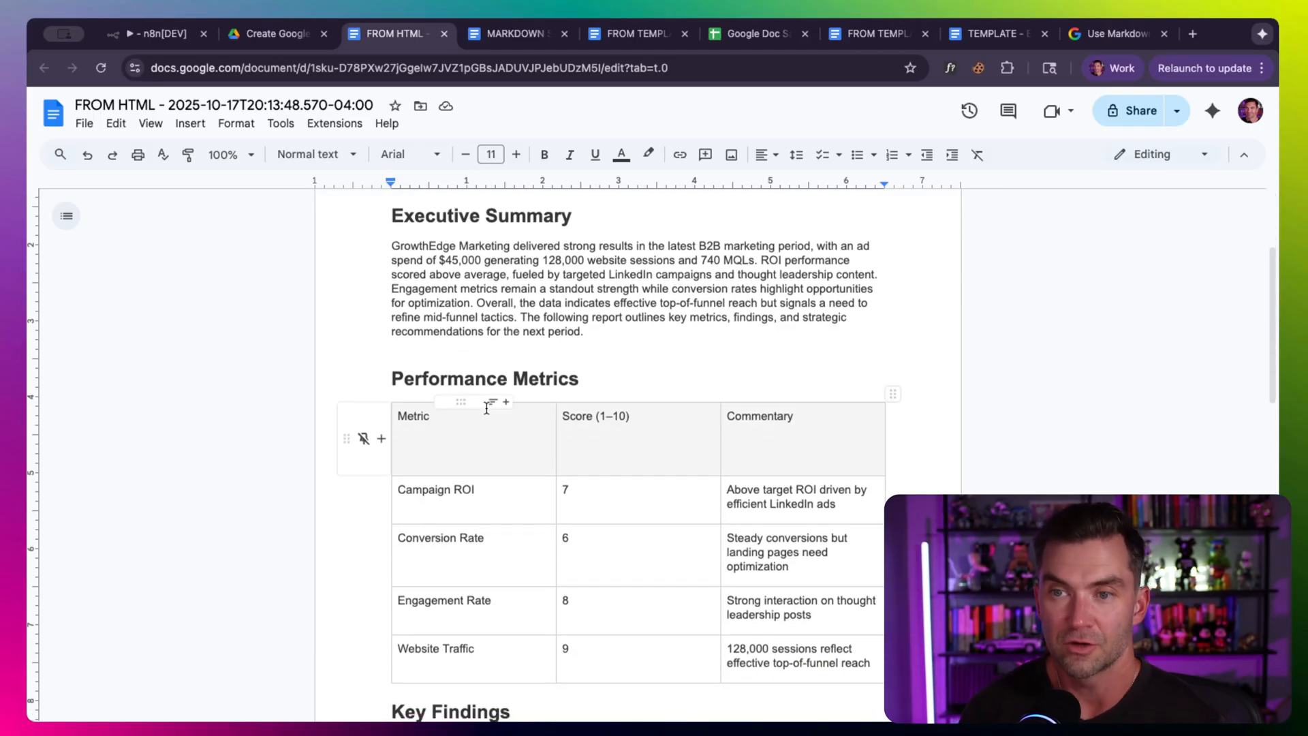
pyautogui.scroll(-3)
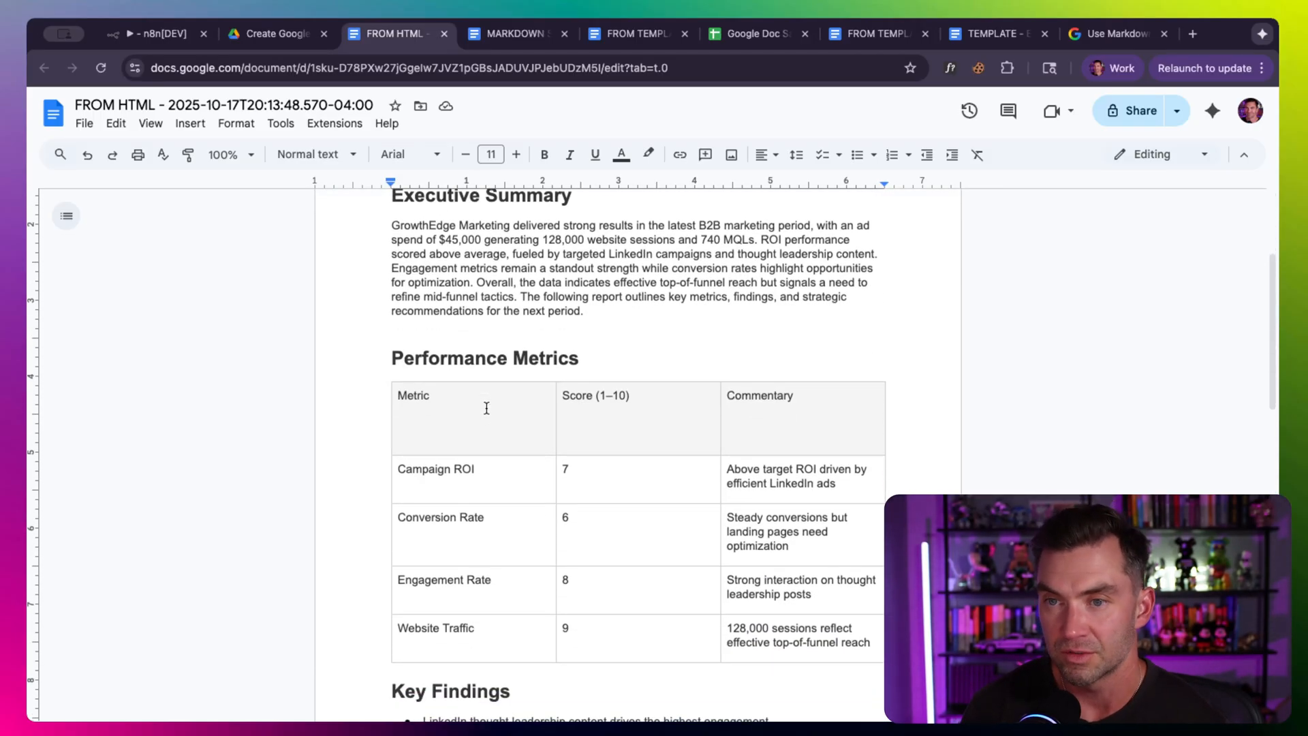
pyautogui.scroll(-3)
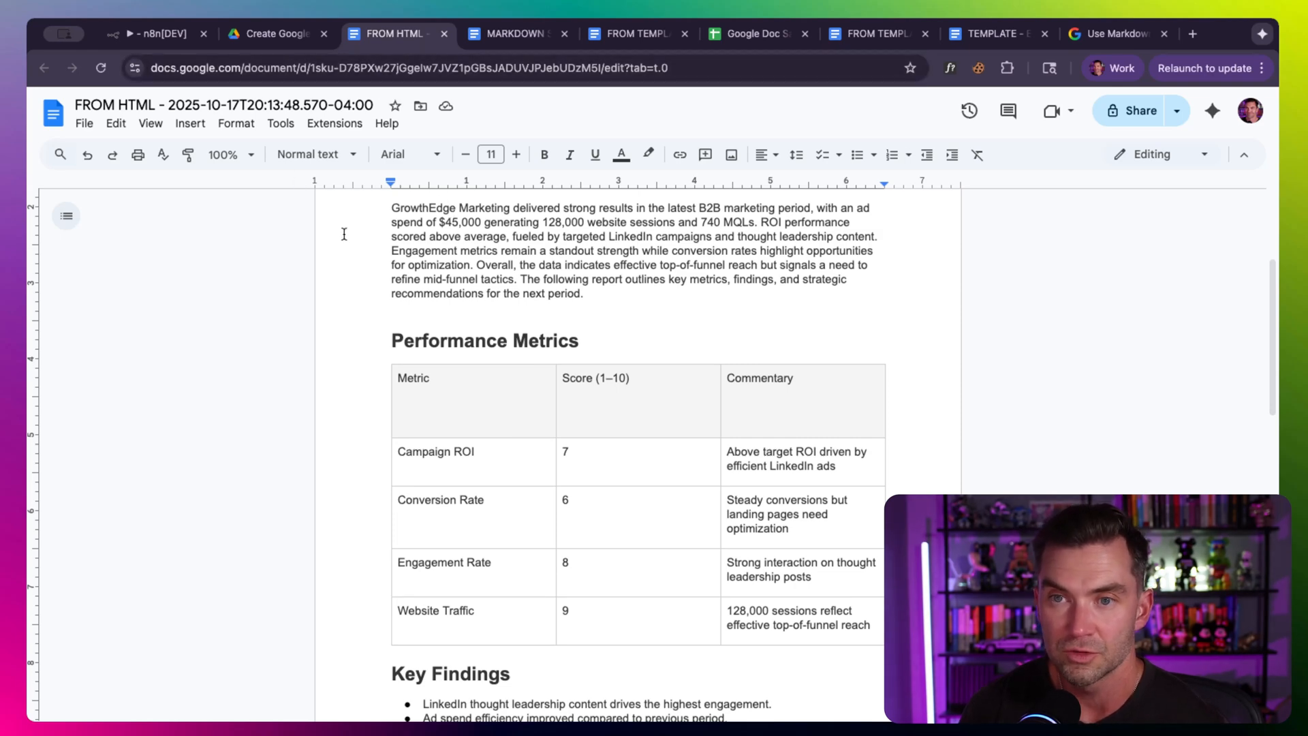